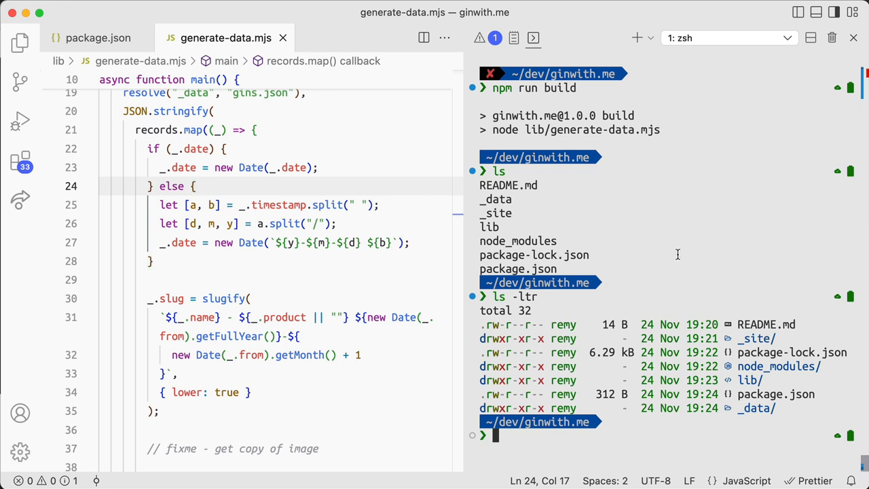
# - Switch from the gin project in VS Code to Firefox with 11ty.dev/docs loading
pyautogui.click(98, 38)
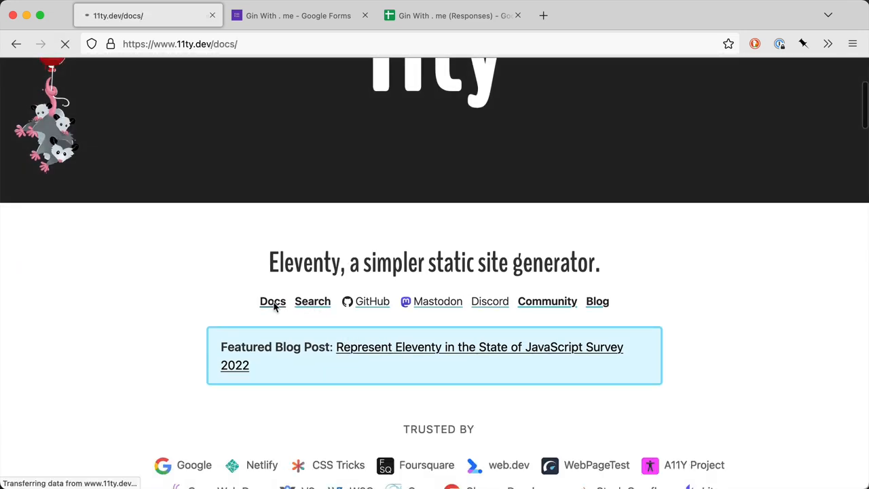
pyautogui.click(272, 302)
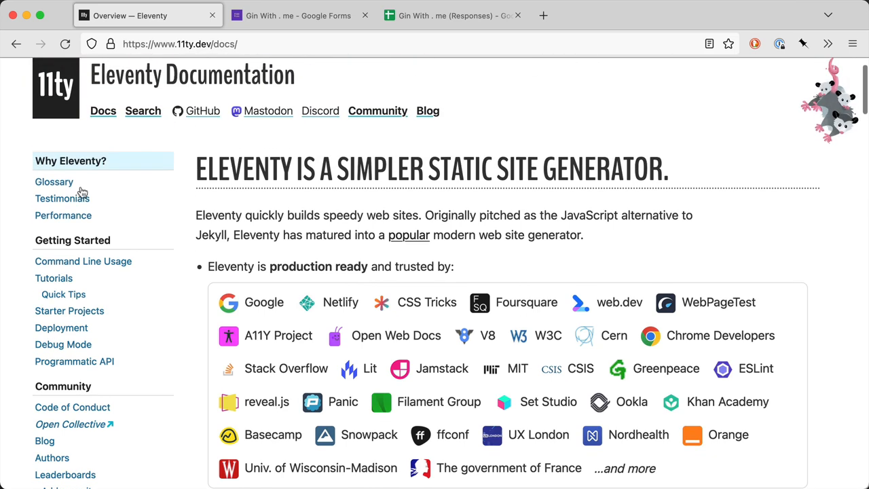
pyautogui.click(83, 260)
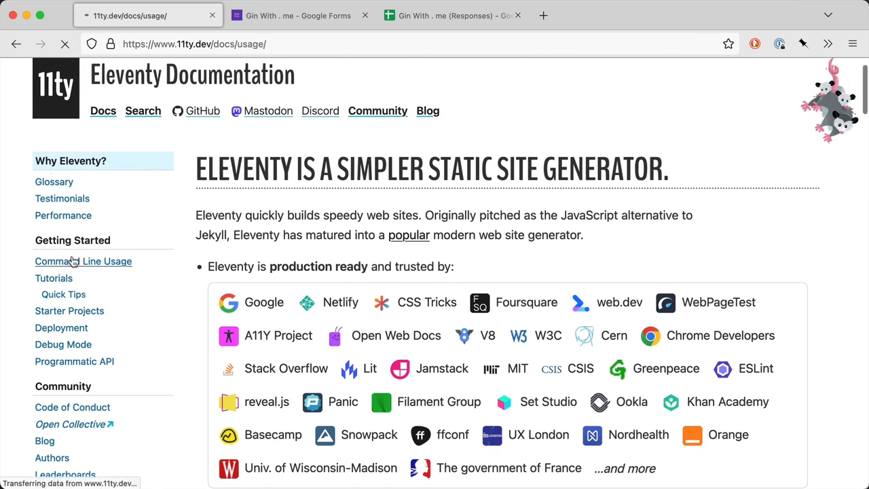
pyautogui.click(83, 261)
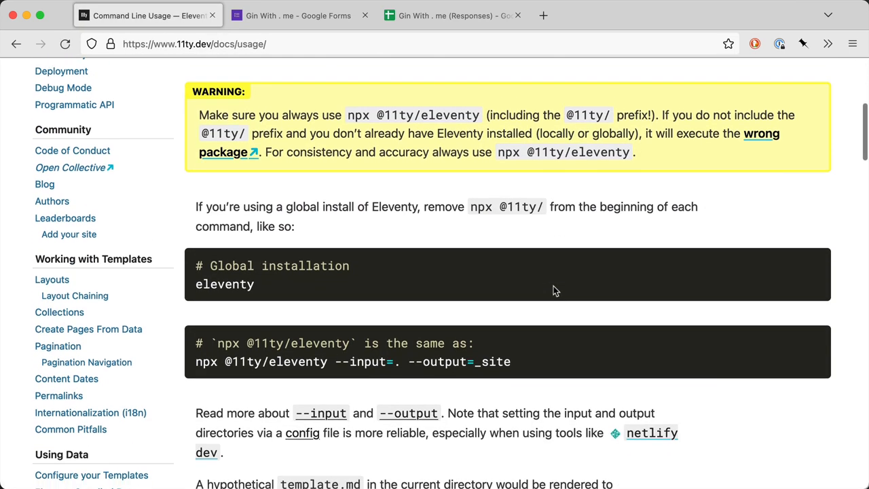
pyautogui.scroll(-3)
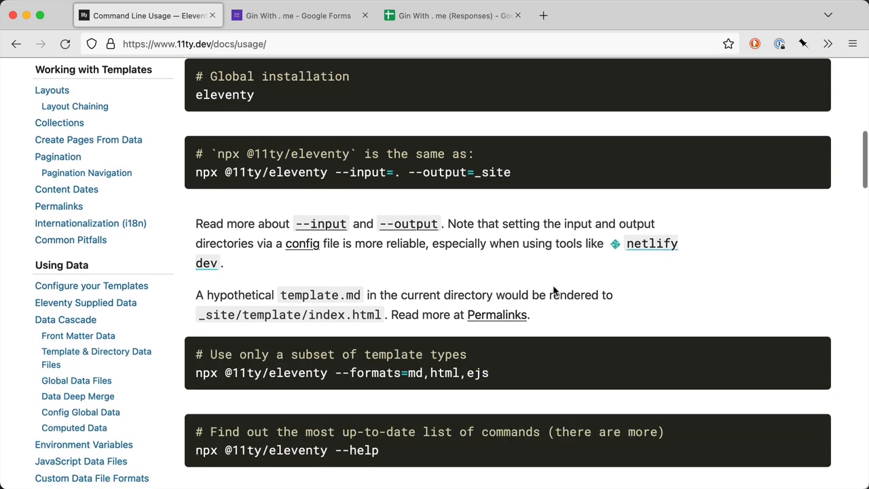
pyautogui.scroll(-3)
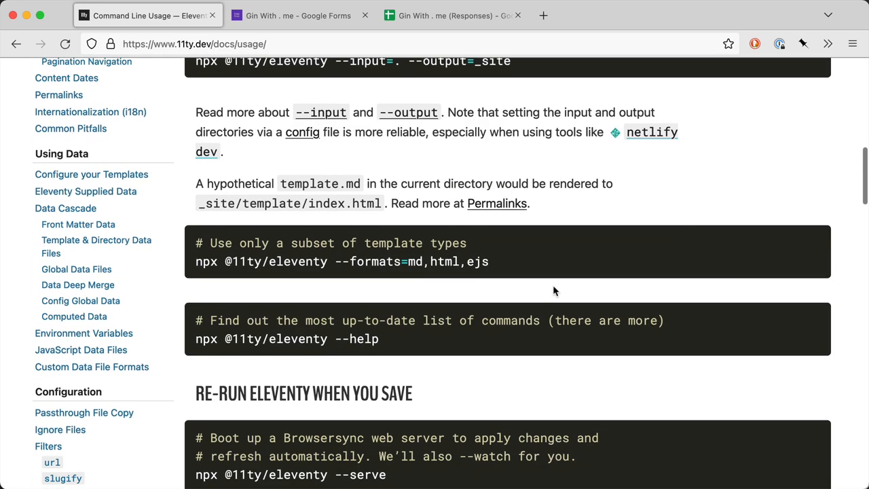
pyautogui.scroll(-3)
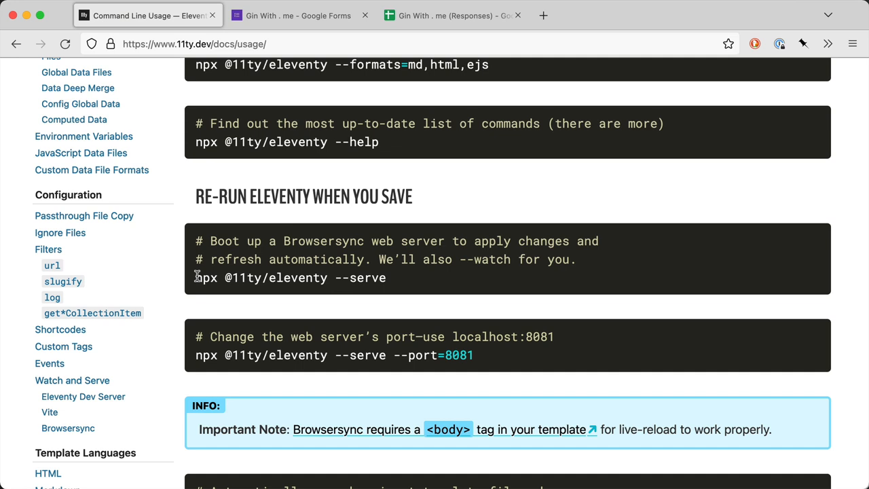
pyautogui.moveTo(429, 266)
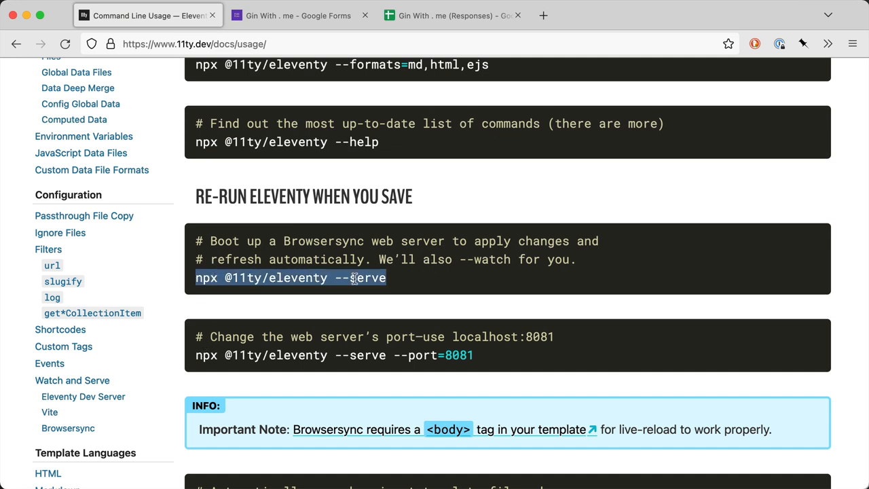
pyautogui.moveTo(462, 274)
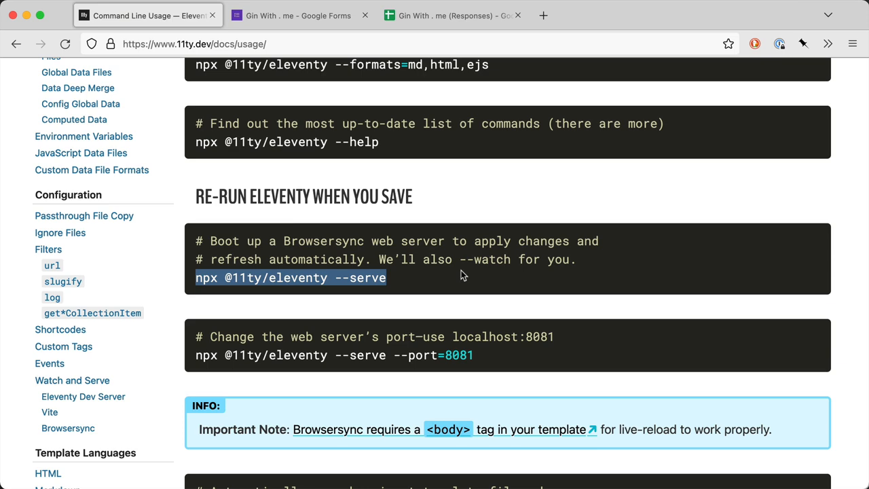
pyautogui.moveTo(401, 287)
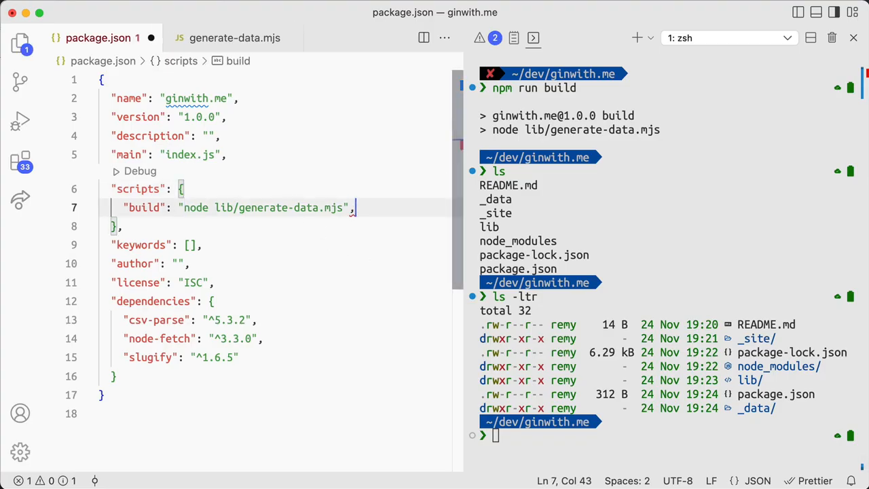
pyautogui.write('"dev": "npx @11ty/eleventy --serve')
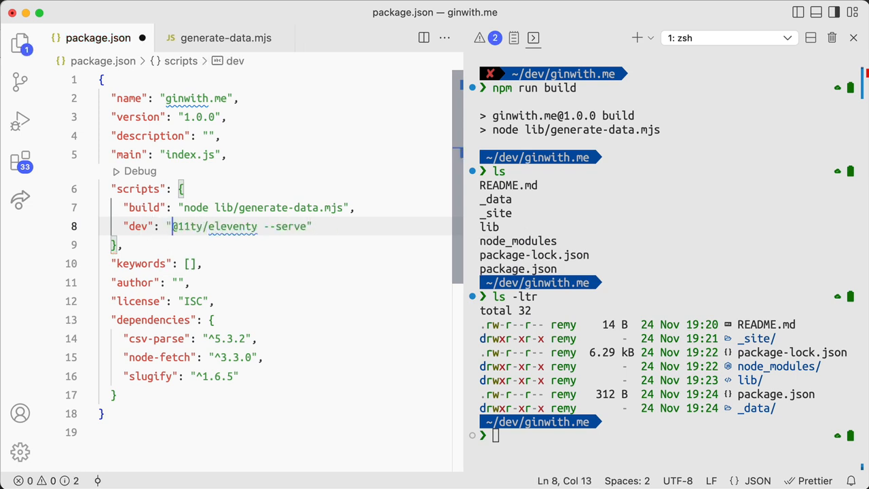
pyautogui.write('npm run dev')
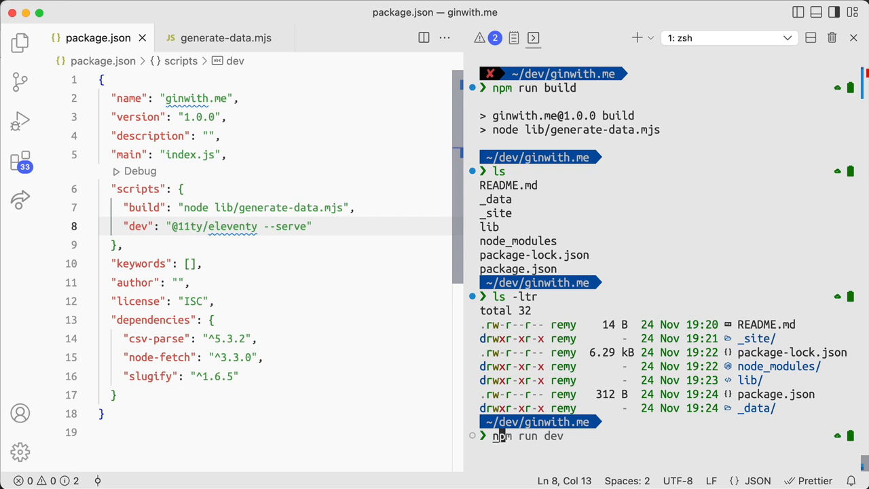
pyautogui.press('Return')
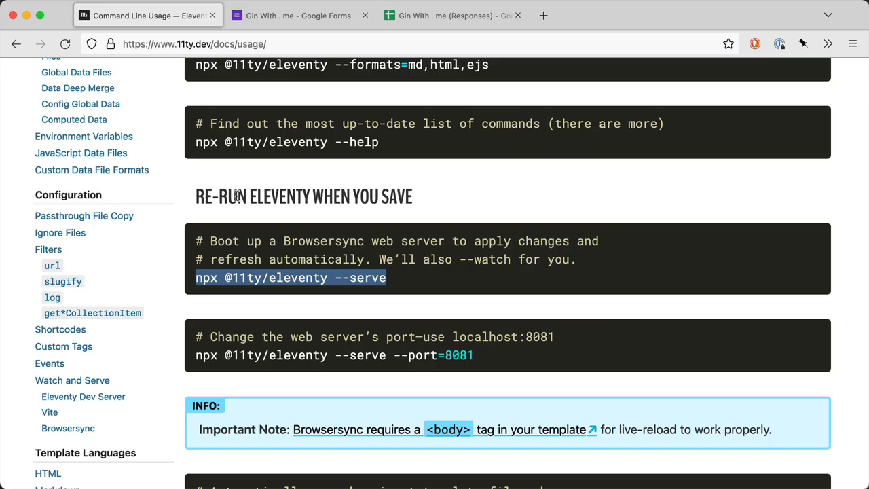
pyautogui.scroll(3)
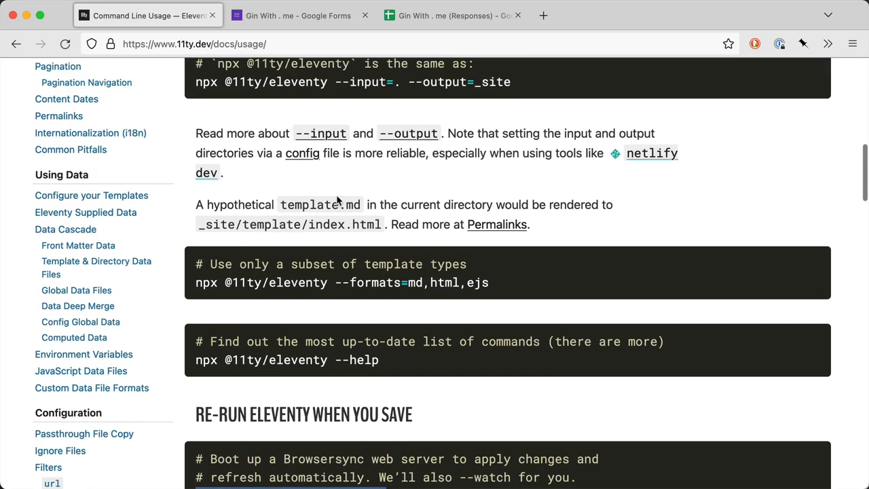
pyautogui.scroll(3)
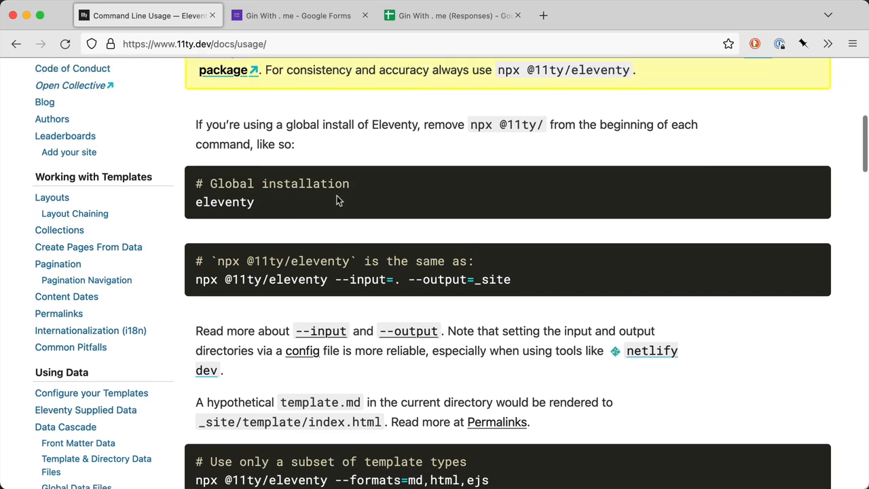
pyautogui.scroll(3)
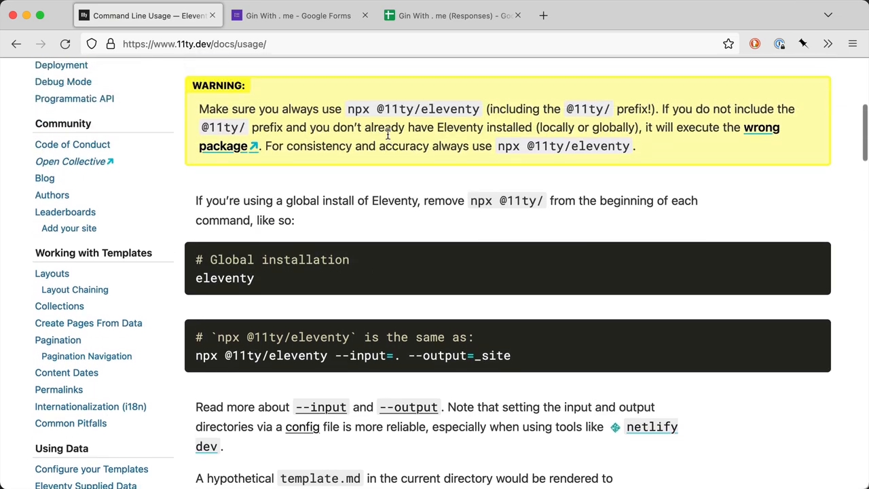
pyautogui.moveTo(291, 155)
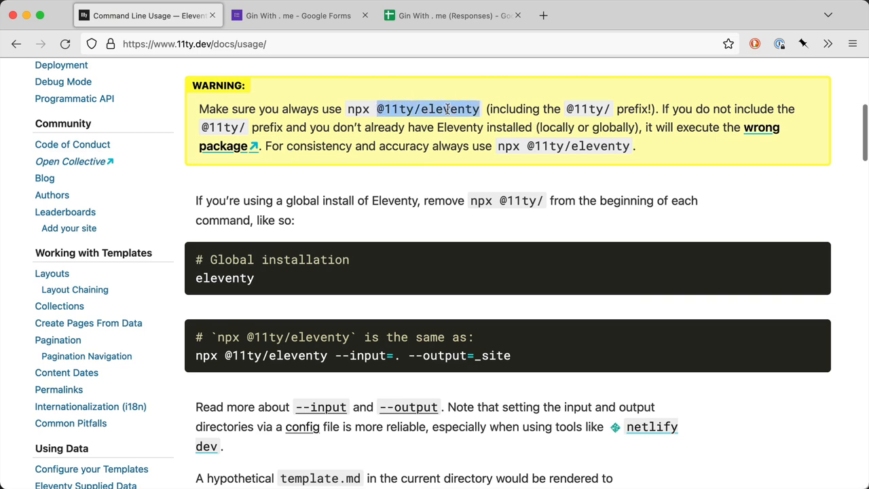
pyautogui.scroll(3)
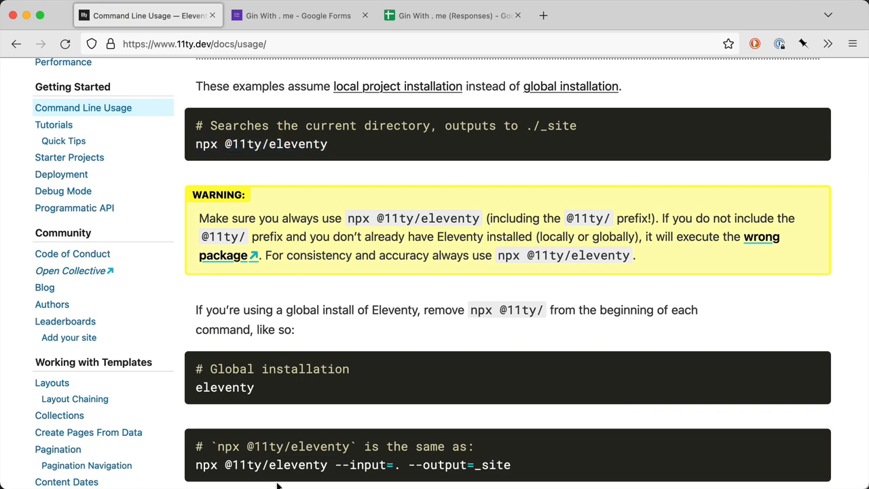
pyautogui.moveTo(554, 333)
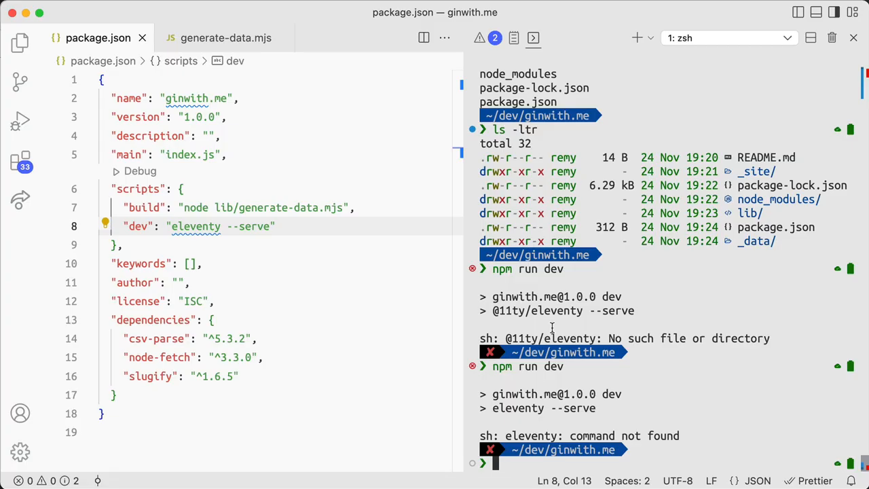
pyautogui.write('npm run dev')
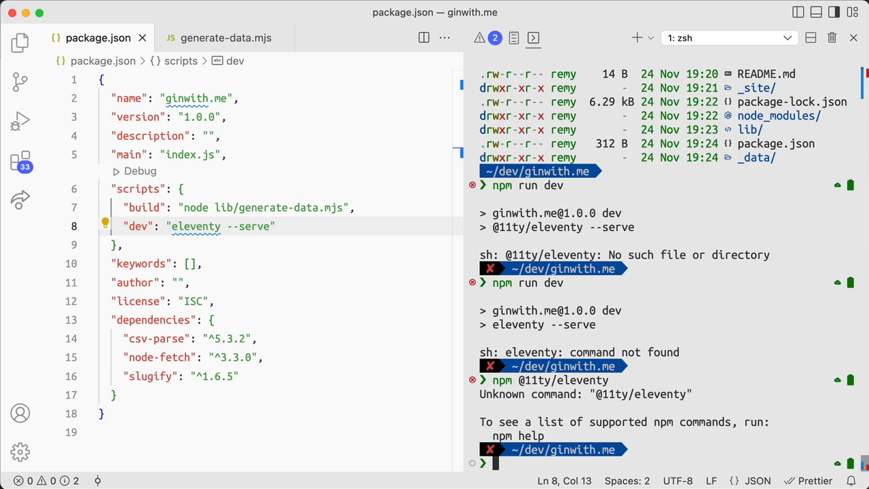
pyautogui.write('npm @11ty/eleventy')
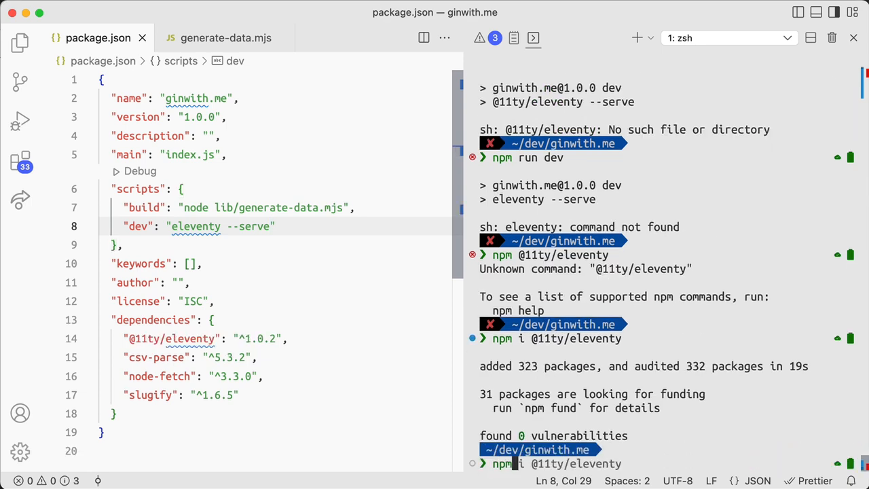
pyautogui.write(' run dev')
pyautogui.press('Return')
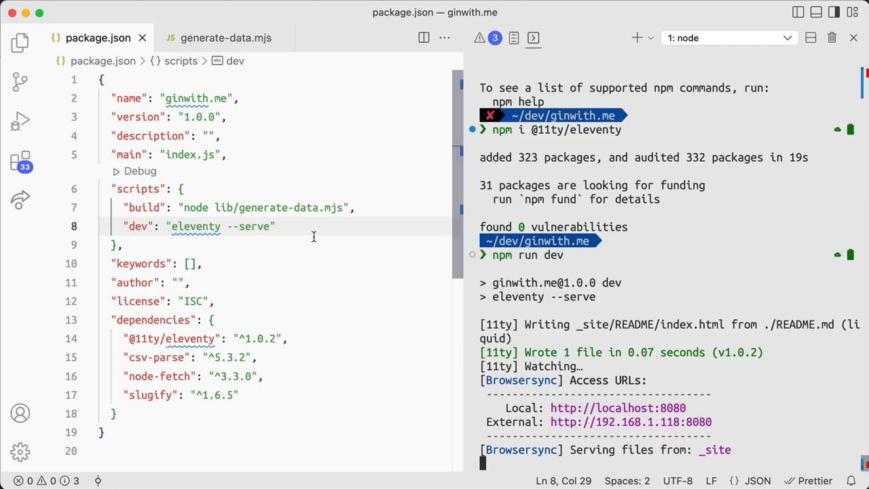
# - Return to package.json and show the project's files in the Explorer sidebar
pyautogui.click(122, 245)
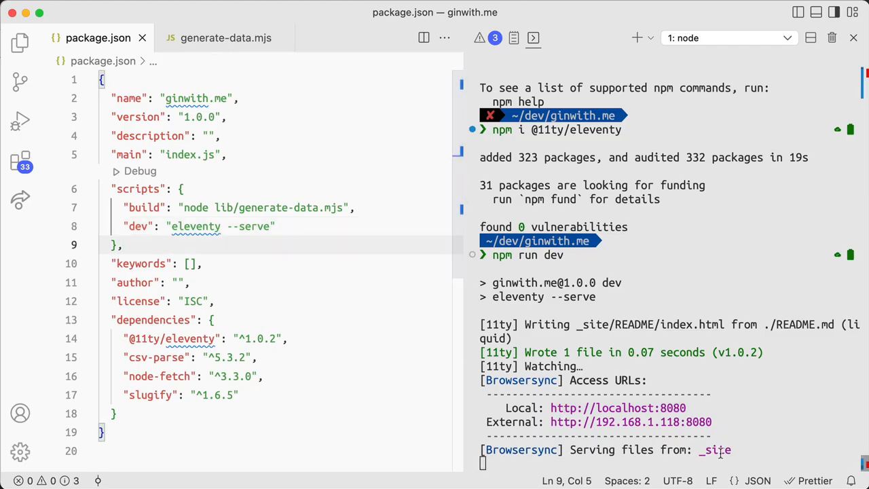
pyautogui.click(19, 43)
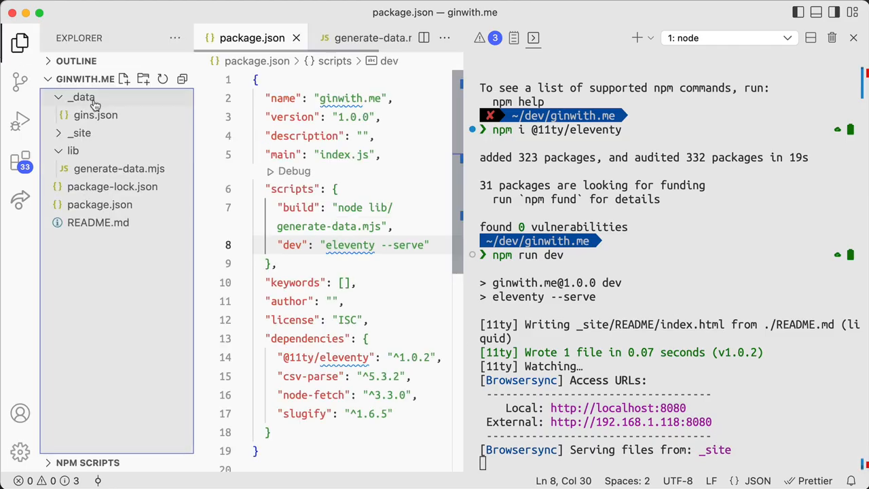
pyautogui.click(100, 149)
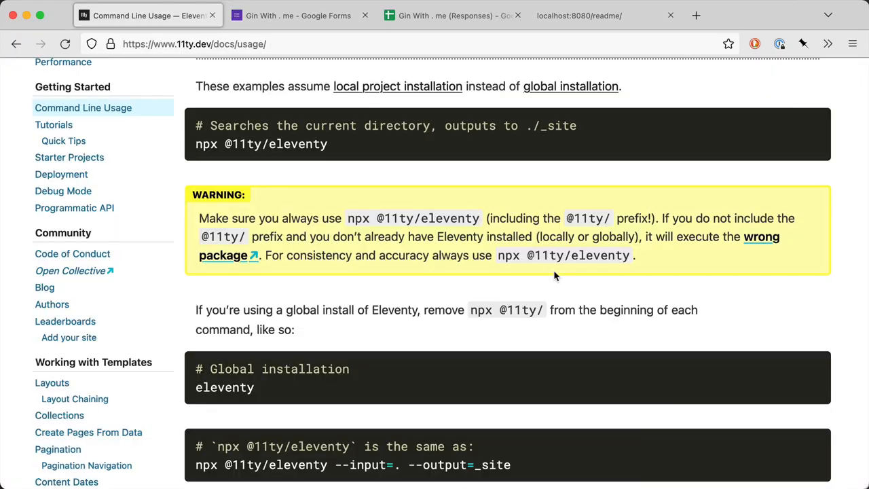
# - Bring the Input Directory .eleventy.js example of the Configuration docs into view
pyautogui.scroll(-3)
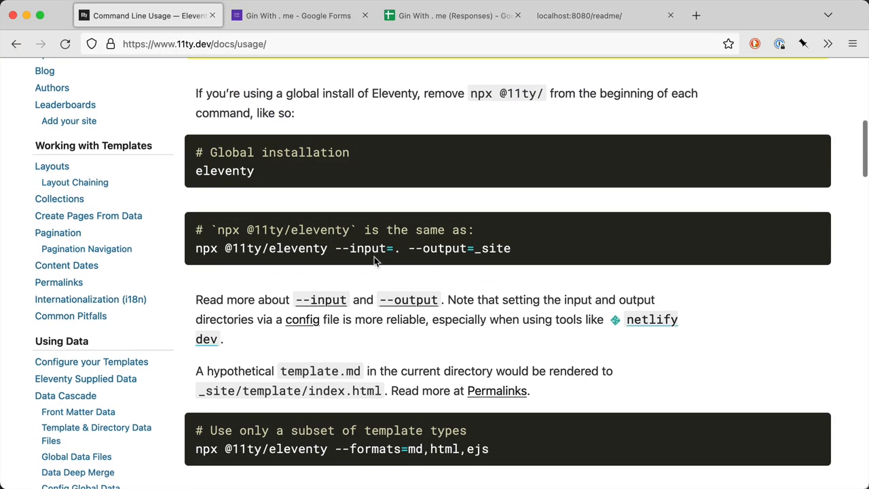
pyautogui.moveTo(501, 243)
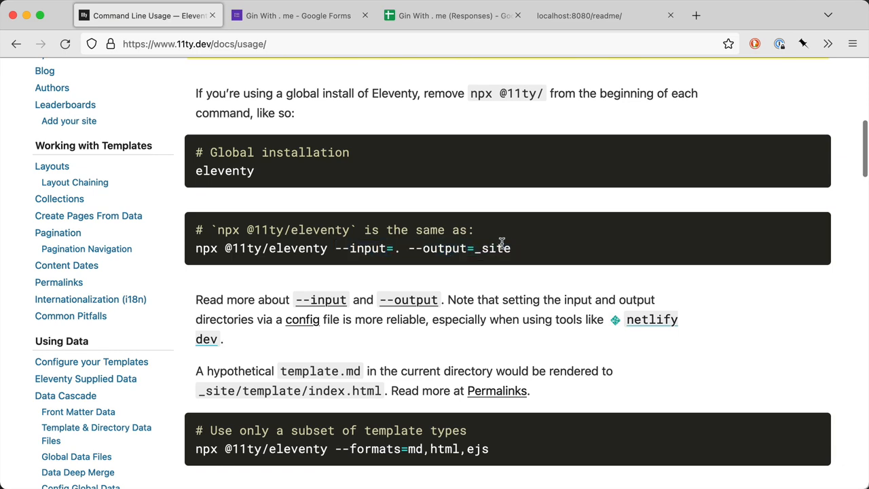
pyautogui.scroll(3)
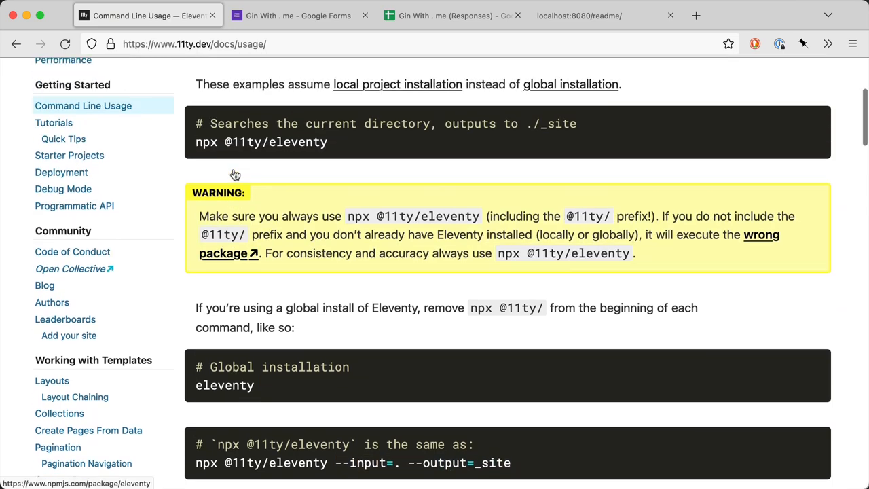
pyautogui.scroll(3)
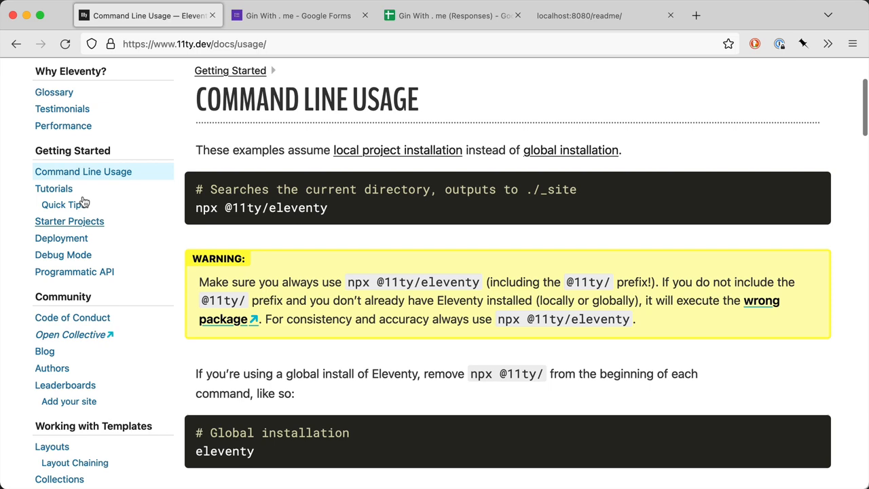
pyautogui.moveTo(57, 293)
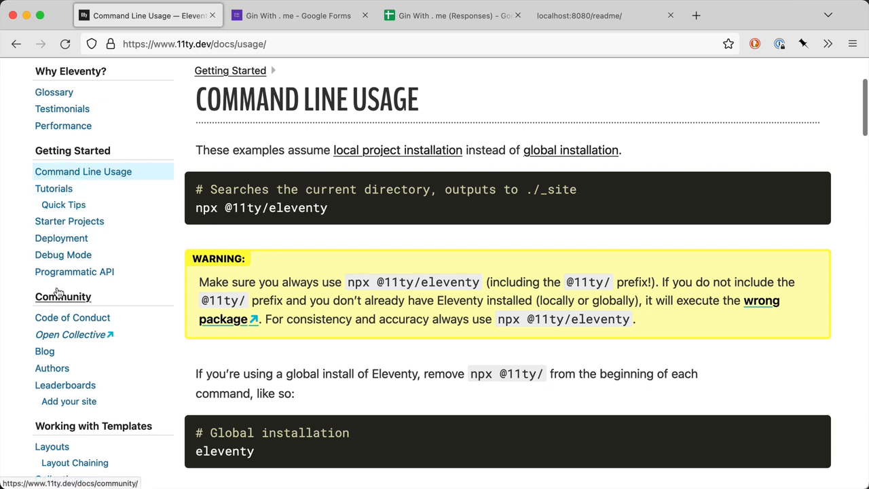
pyautogui.scroll(-3)
pyautogui.write('config')
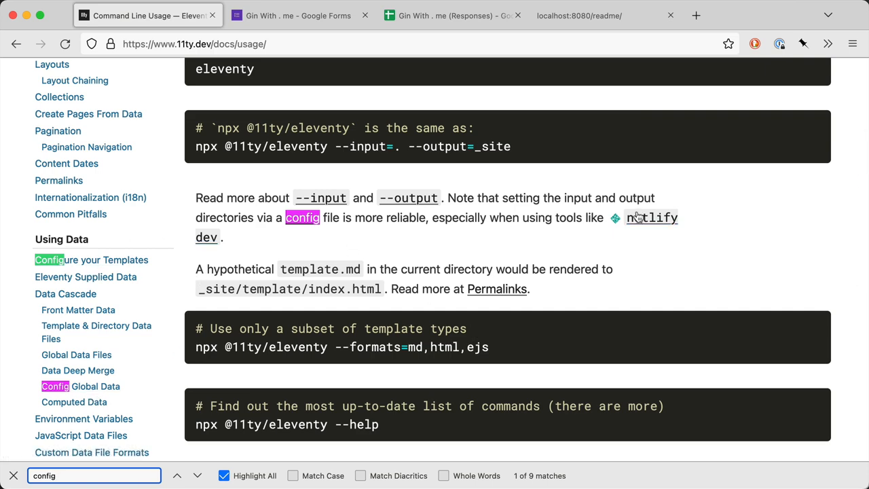
pyautogui.moveTo(320, 199)
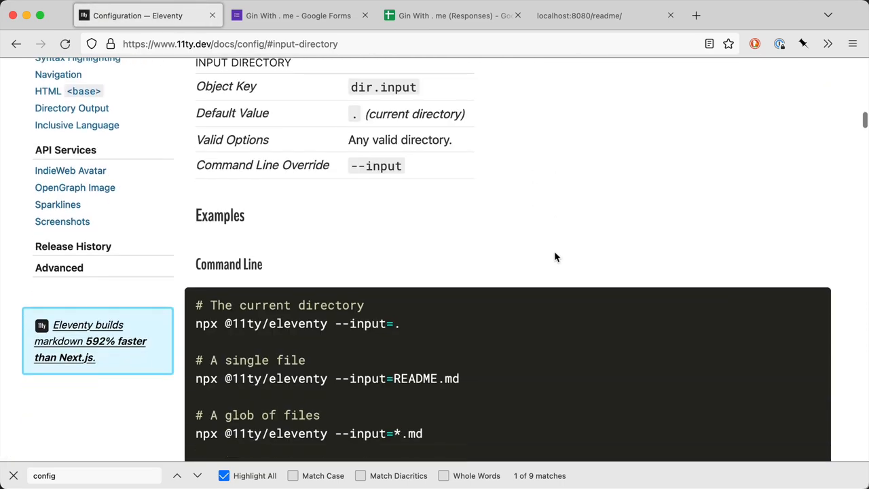
pyautogui.scroll(-3)
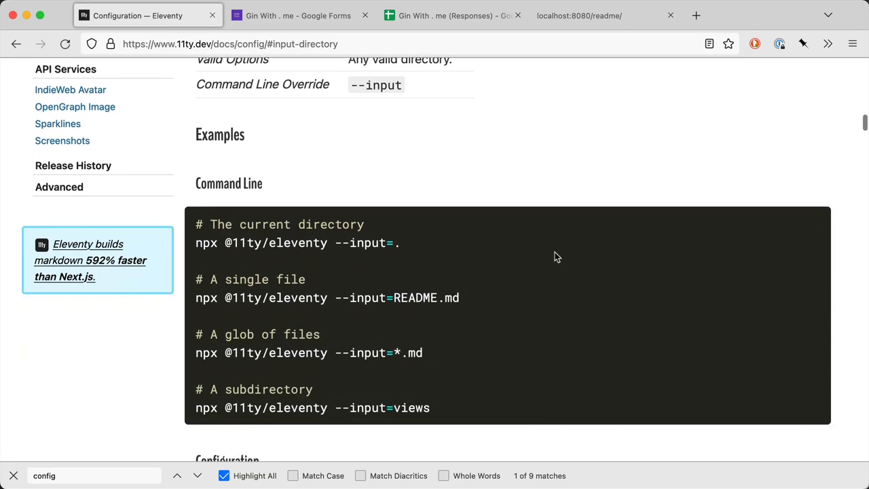
pyautogui.scroll(-3)
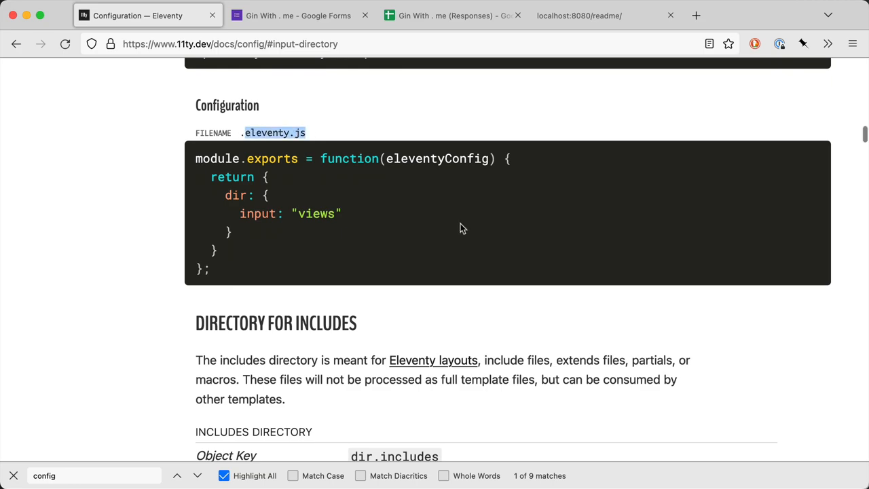
pyautogui.scroll(-3)
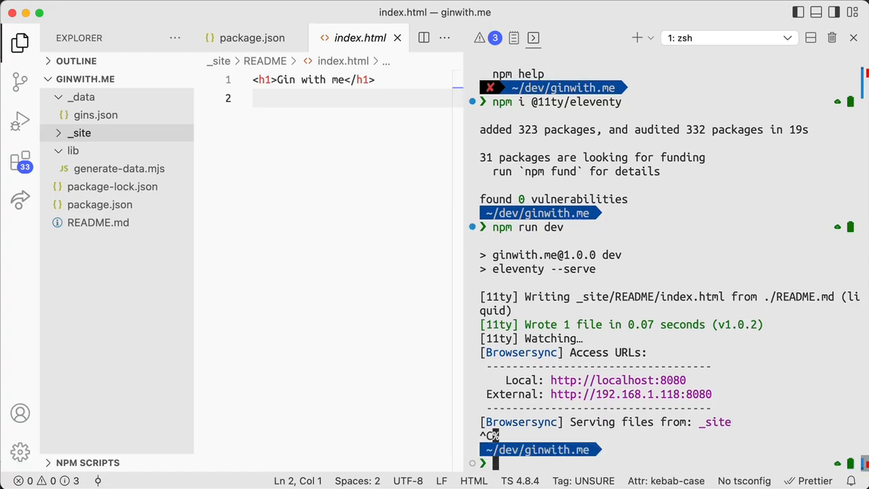
# - Paste the config into .eleventy.js with input "src", then remove the old _site output with rm -rf
pyautogui.write('paste > jest.config.js')
pyautogui.write('mkdir src')
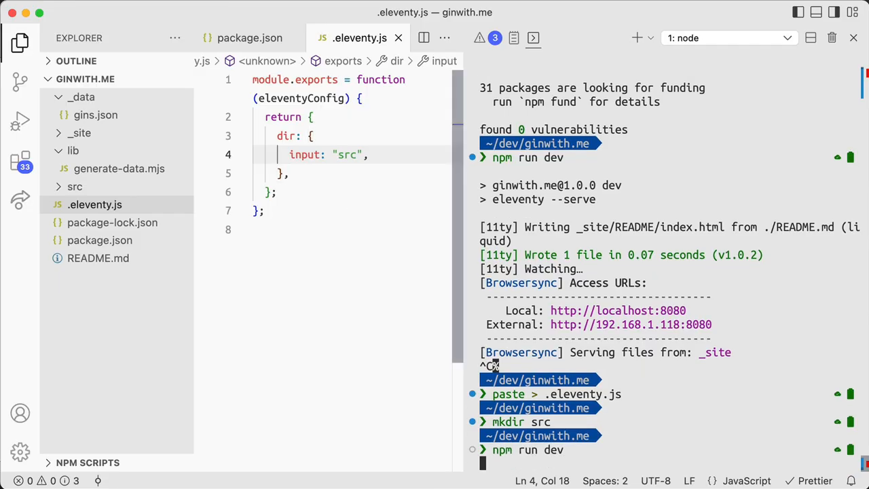
pyautogui.scroll(-3)
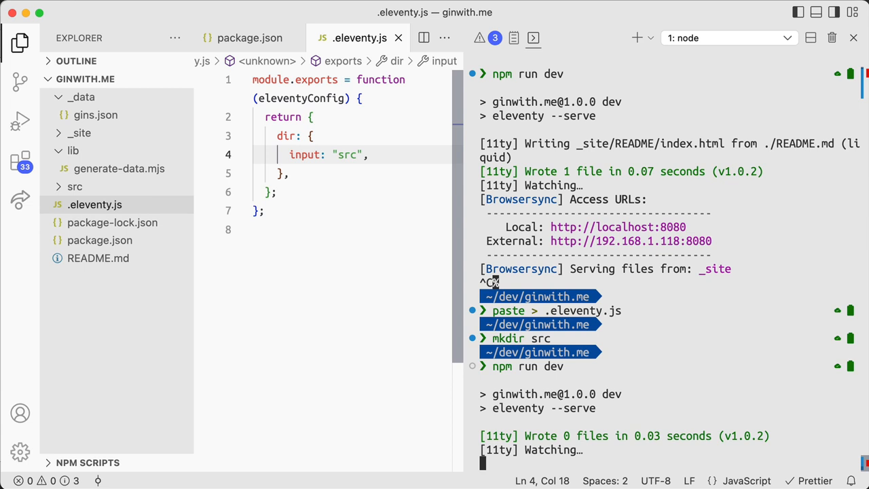
pyautogui.click(79, 133)
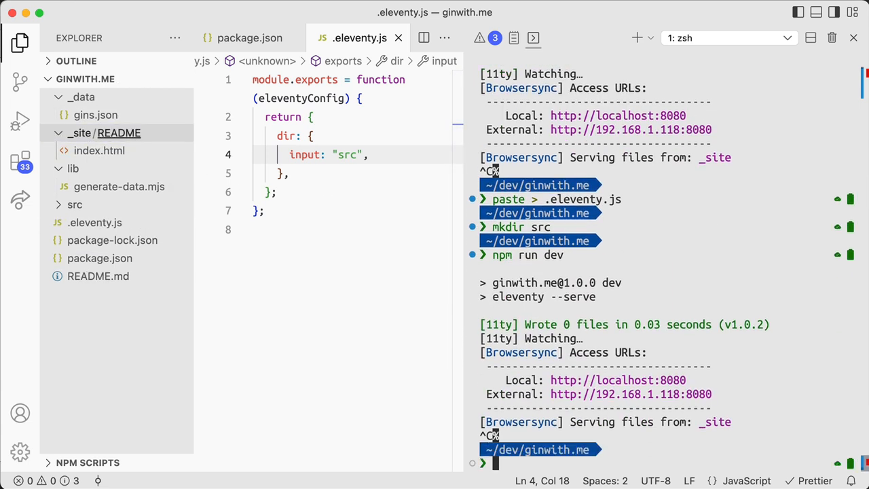
pyautogui.write('rm -rf _site')
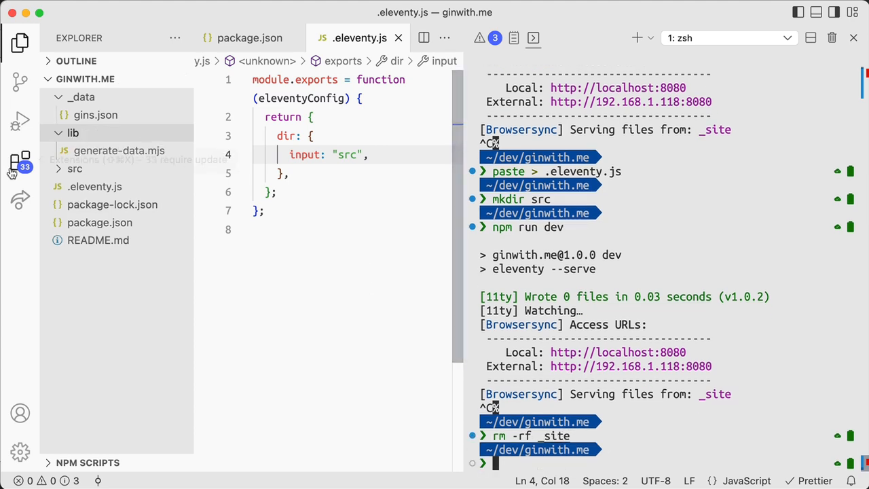
# - Create src/index.md with the heading '# Gin With Me'
pyautogui.rightClick(74, 168)
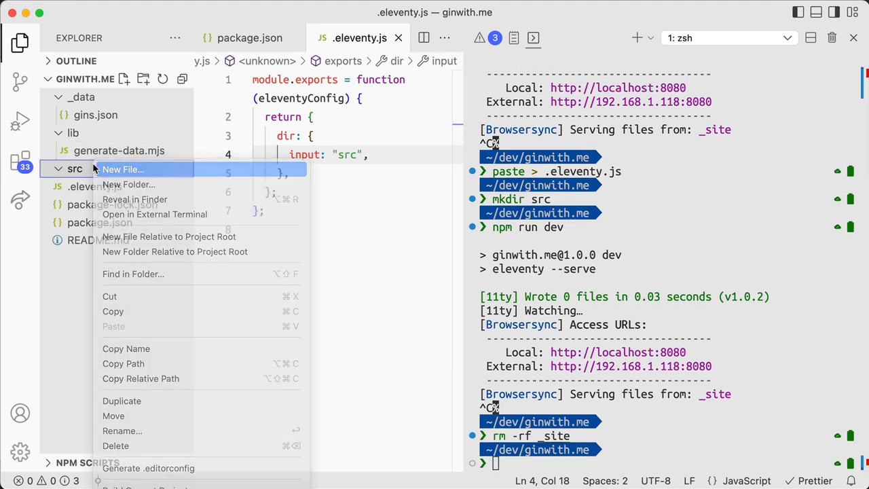
pyautogui.click(122, 168)
pyautogui.write('# Gin')
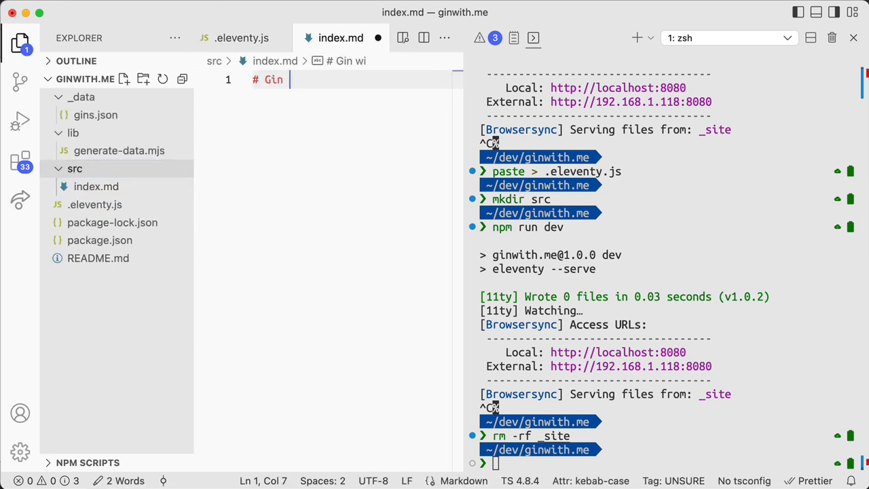
pyautogui.write('With Me')
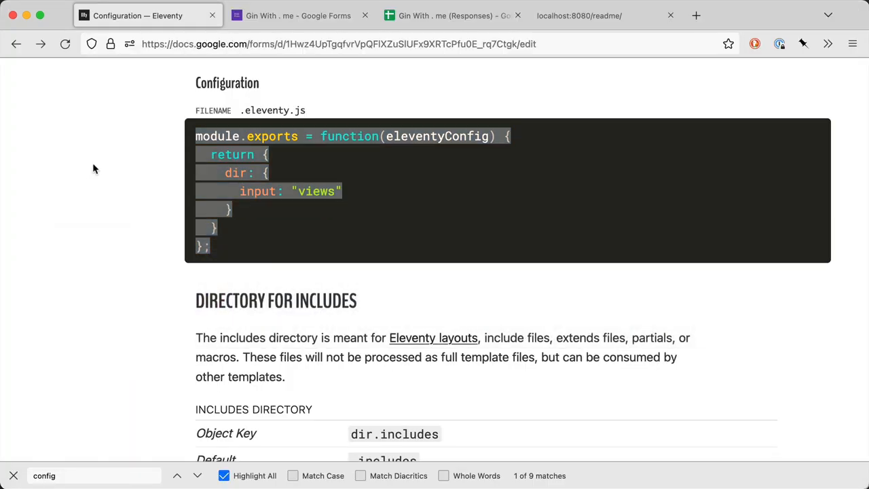
# - Rerun npm run dev so the new index.md builds into _site/index.html
pyautogui.click(598, 15)
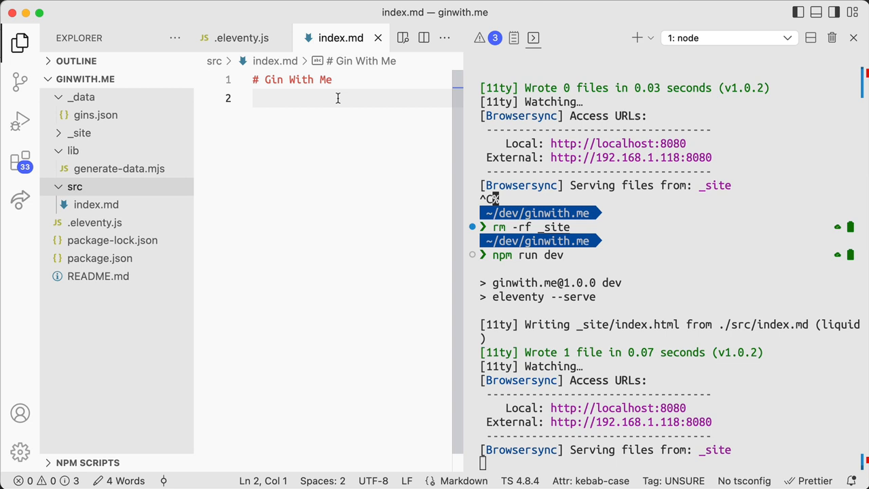
pyautogui.write('****')
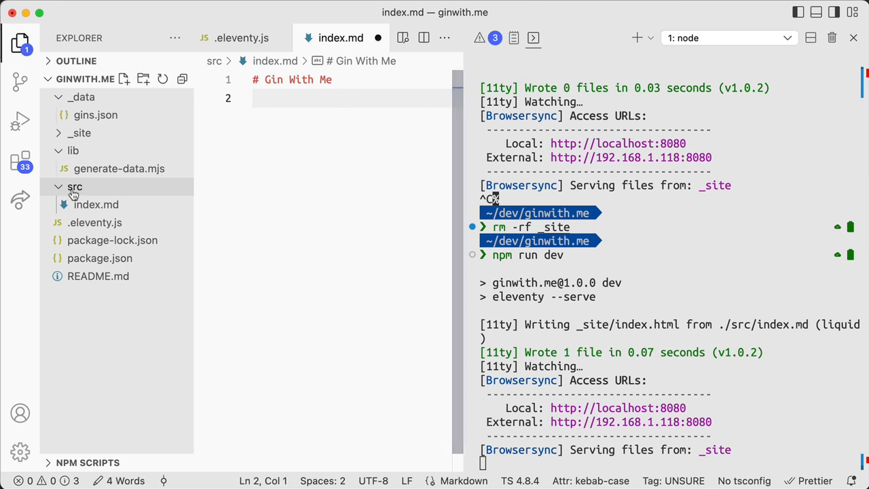
pyautogui.click(119, 168)
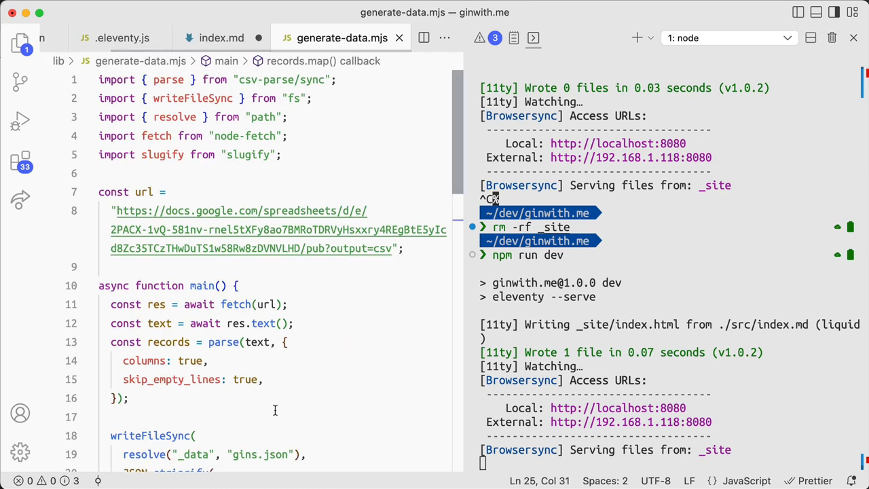
# - Confirm localhost:8080 shows the Gin With Me heading and return to the Eleventy docs tab
pyautogui.click(221, 38)
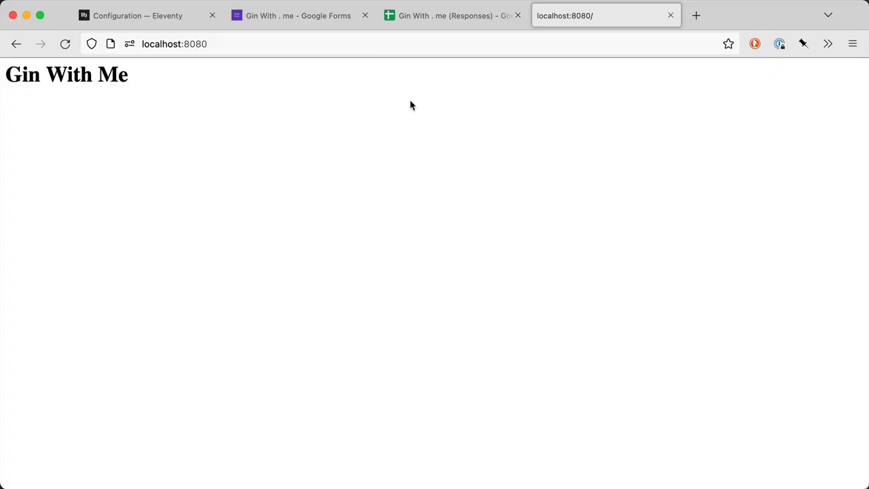
pyautogui.click(136, 15)
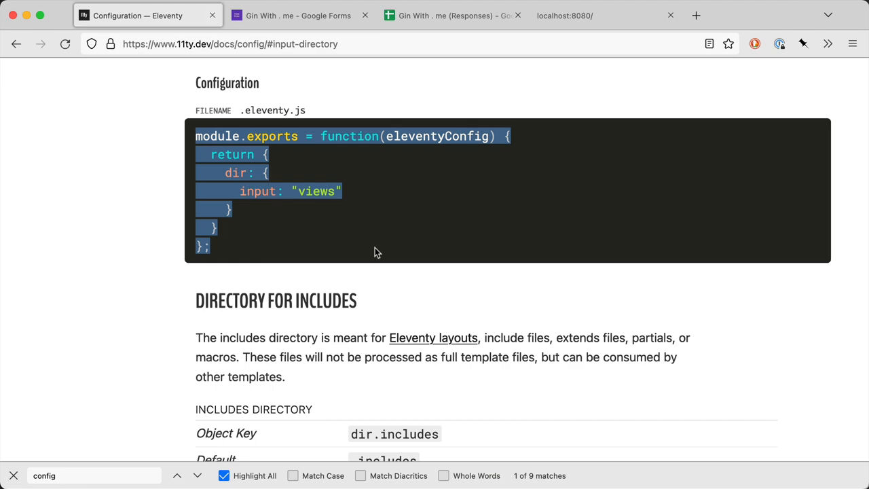
pyautogui.scroll(-3)
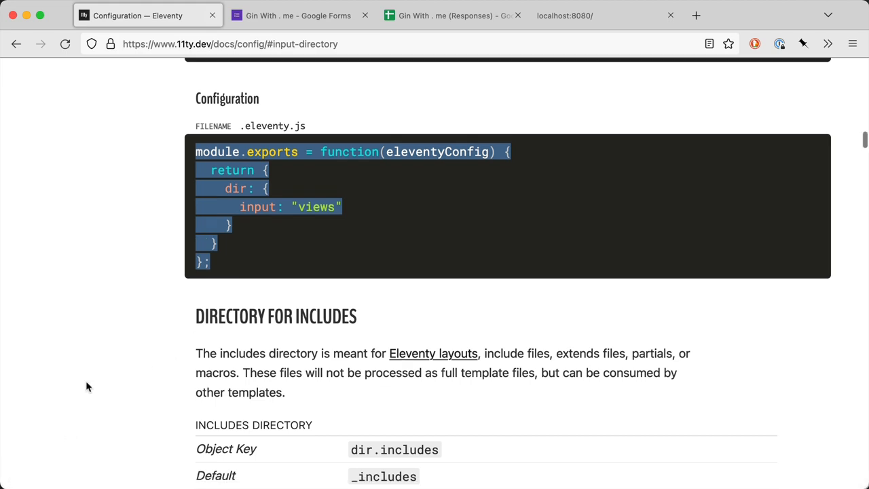
pyautogui.scroll(3)
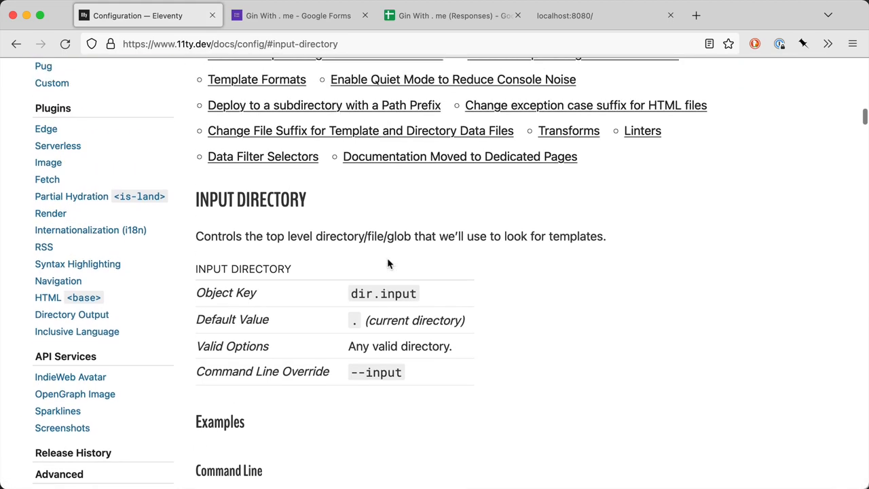
pyautogui.scroll(3)
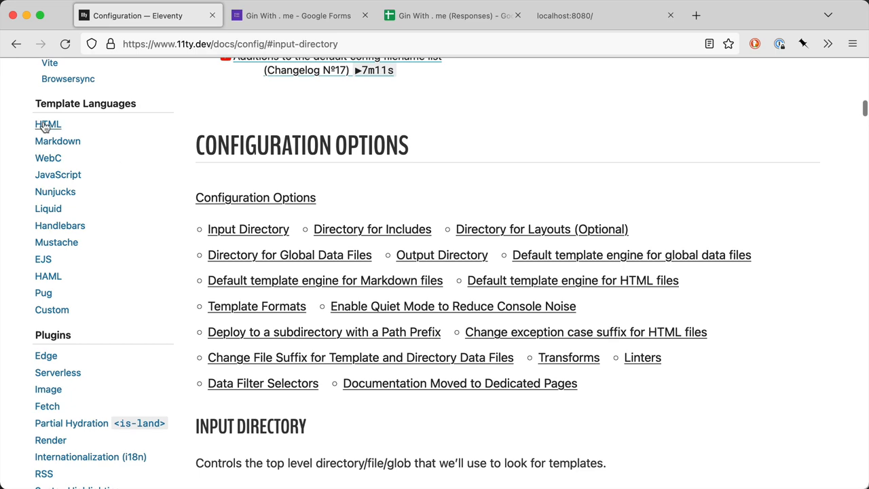
# - Browse the Markdown template language docs down to the markdown-it plugins section
pyautogui.click(57, 140)
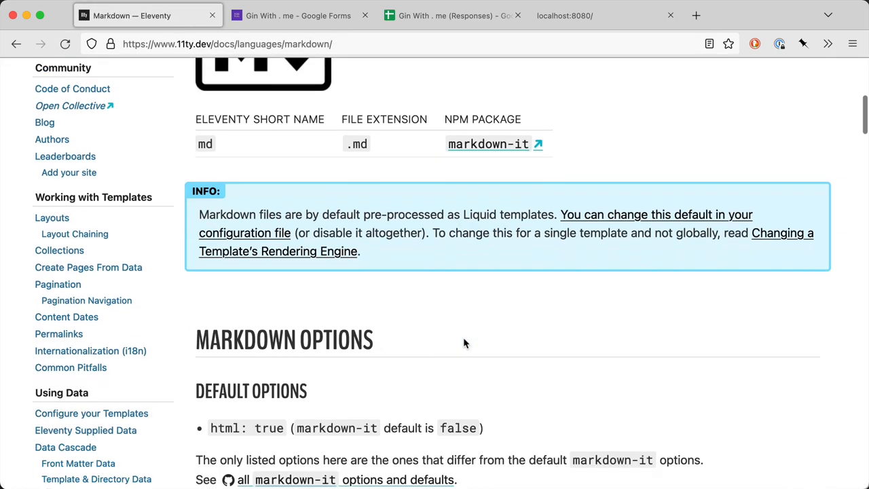
pyautogui.scroll(-3)
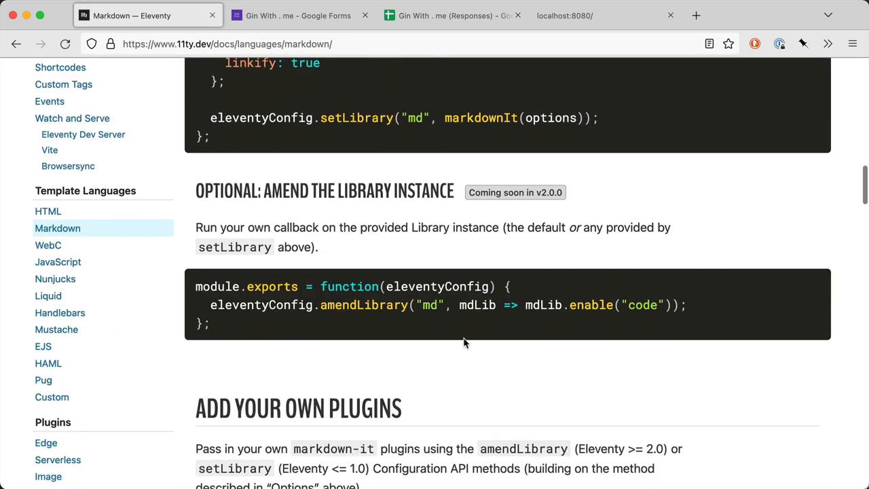
pyautogui.scroll(-3)
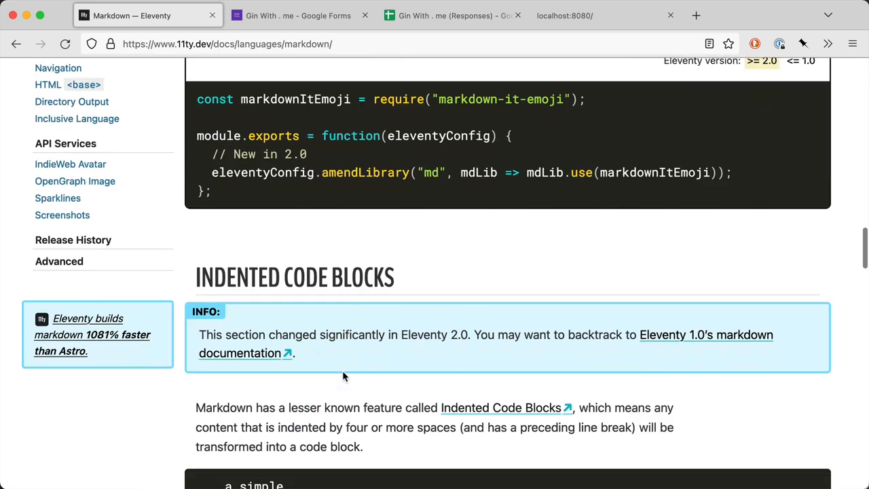
pyautogui.scroll(-3)
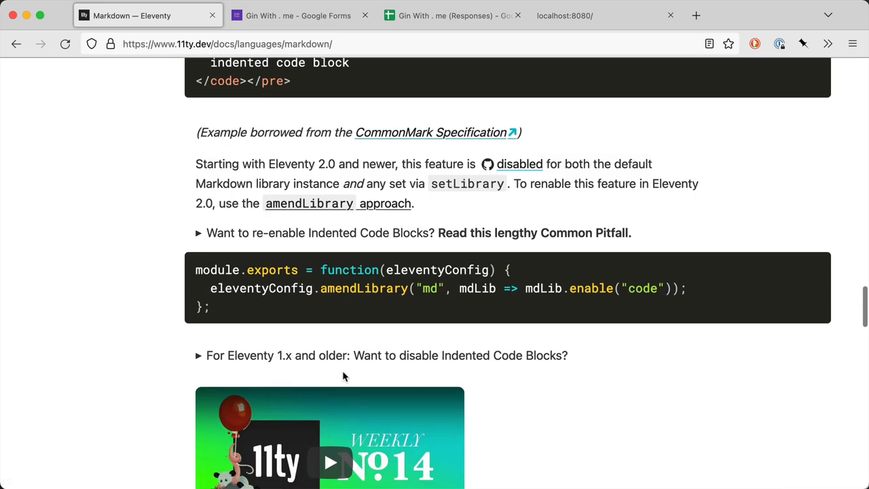
pyautogui.scroll(-3)
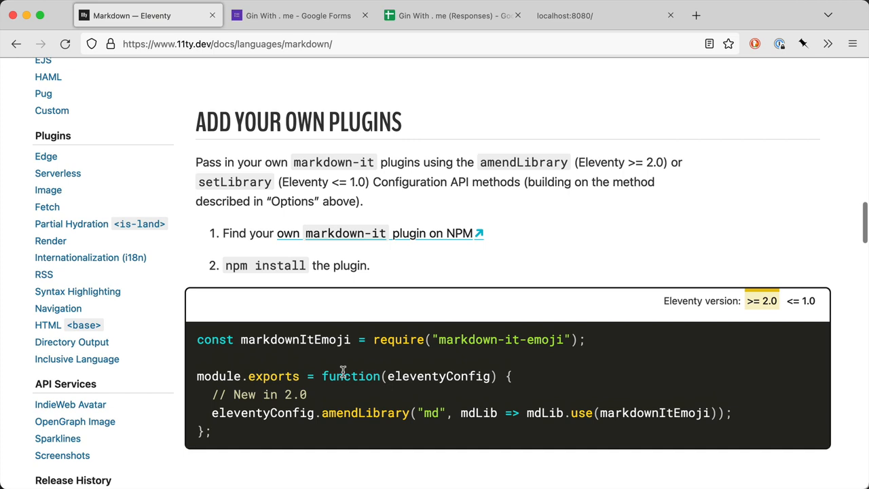
pyautogui.scroll(3)
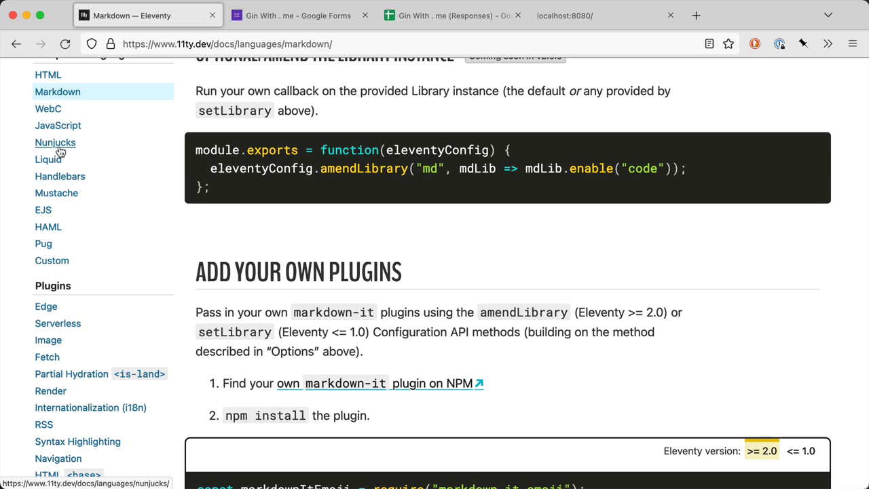
# - Browse the Nunjucks template language docs to the Filters usage and multiple-argument examples
pyautogui.click(55, 143)
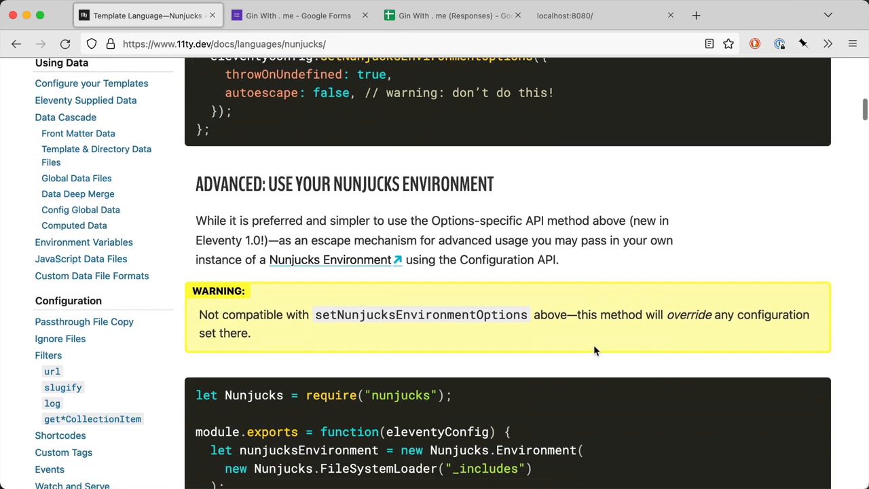
pyautogui.scroll(-3)
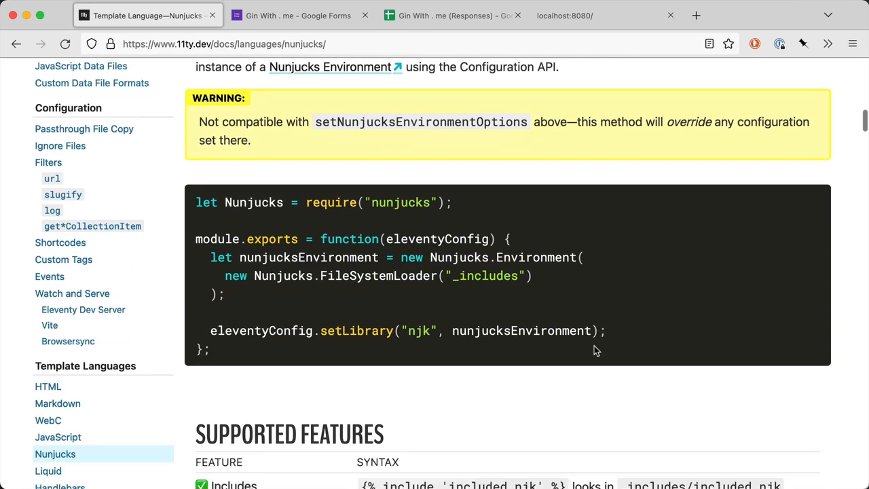
pyautogui.scroll(3)
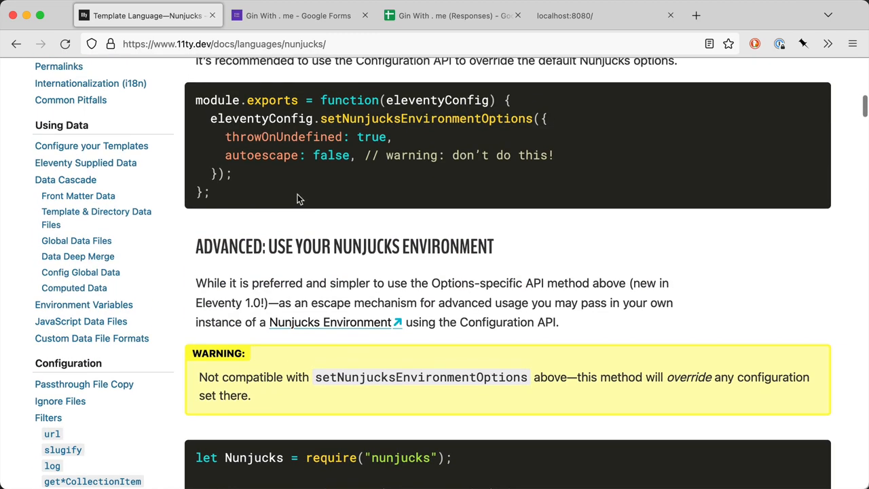
pyautogui.scroll(3)
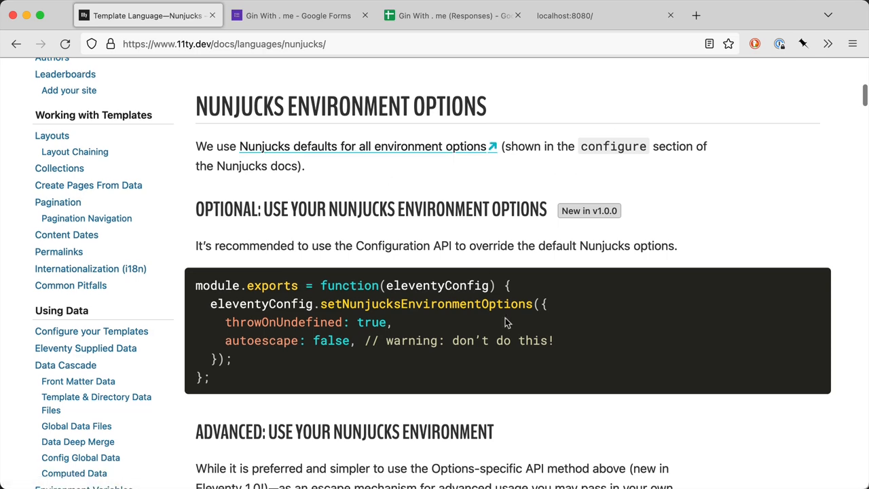
pyautogui.scroll(-3)
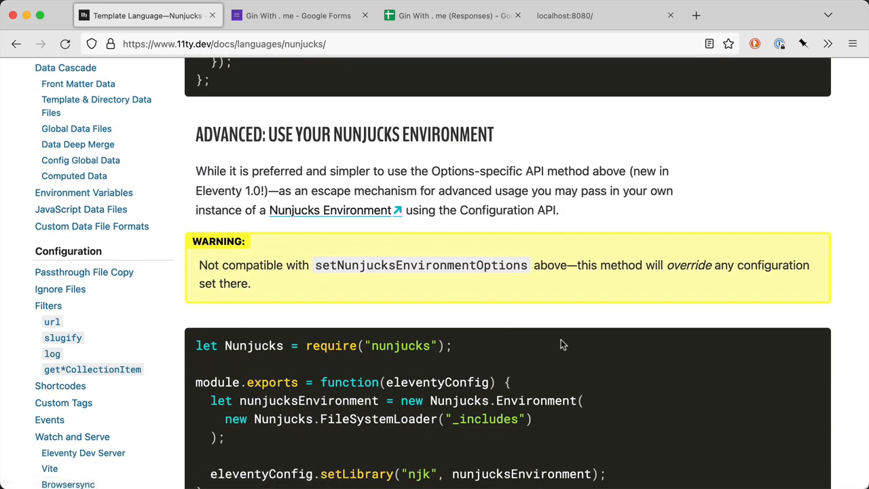
pyautogui.scroll(3)
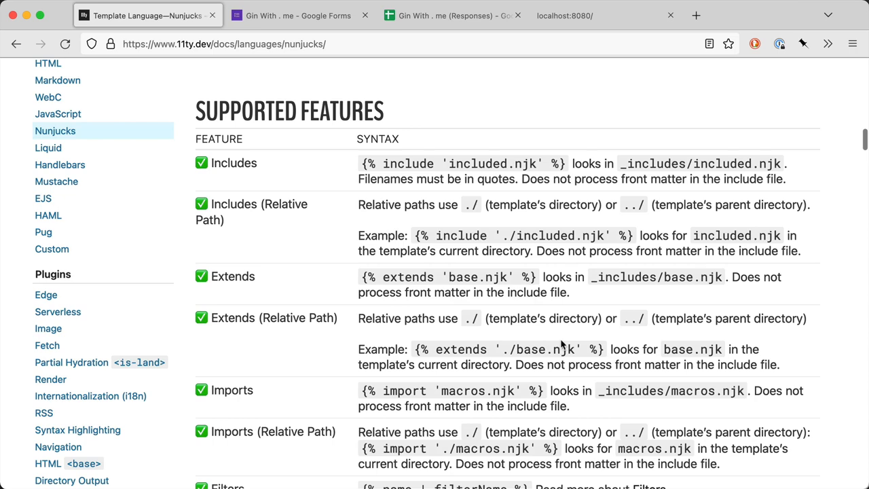
pyautogui.scroll(-3)
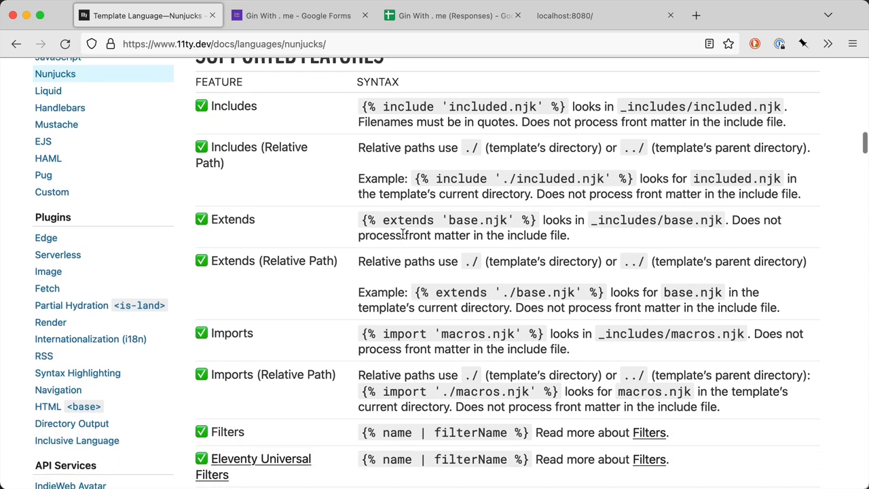
pyautogui.scroll(-3)
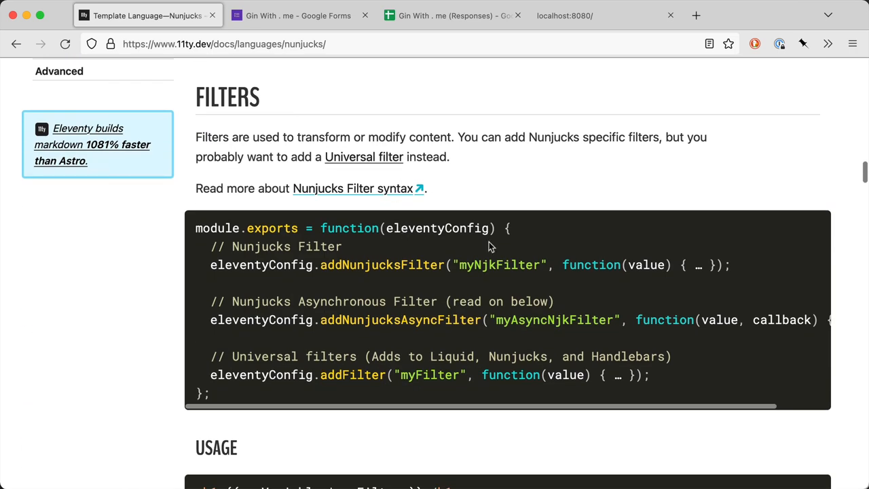
pyautogui.scroll(-3)
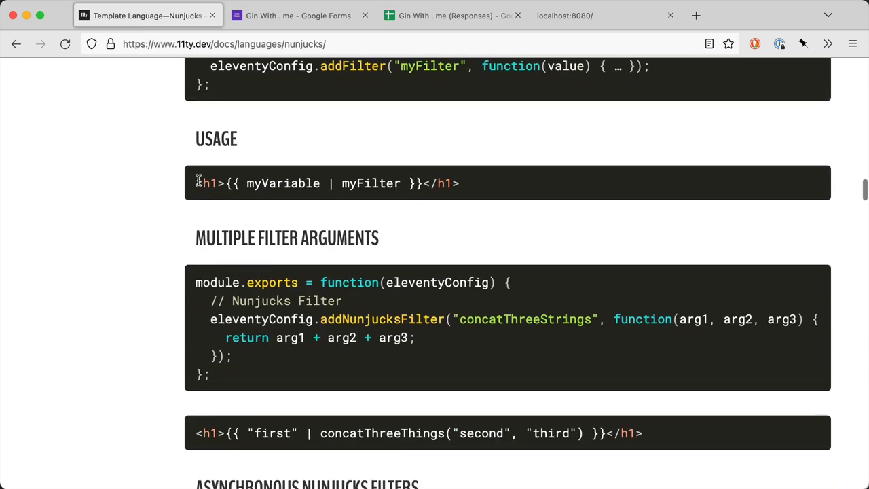
# - Paste the filter usage line into index.njk and turn it into <h1>{{ "Hello world" }}</h1>
pyautogui.tripleClick(326, 183)
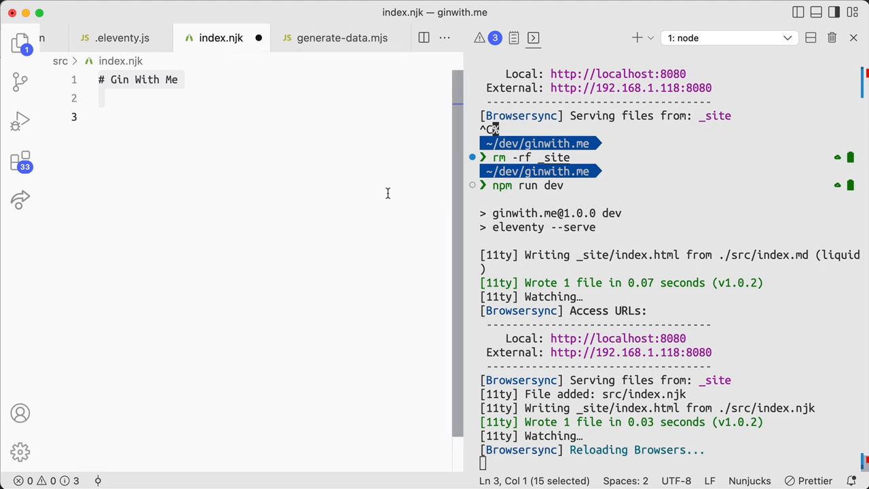
pyautogui.write('<h1>{{ myVariable | myFilter }}</h1>')
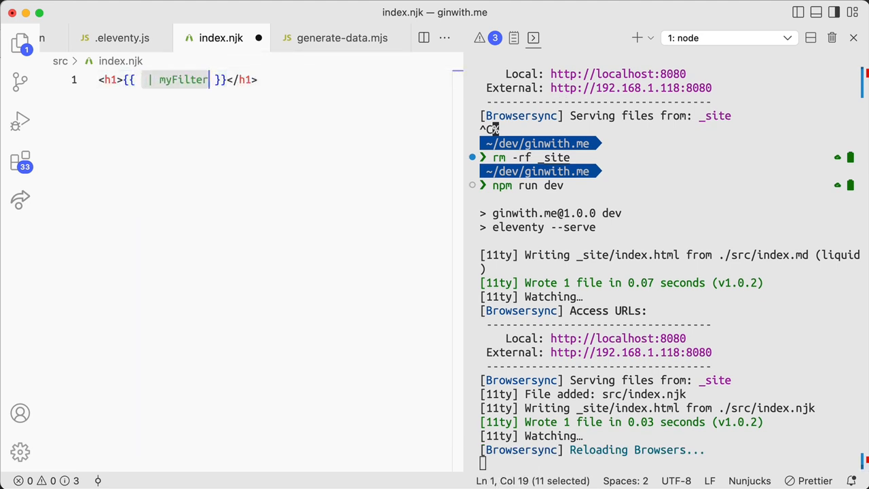
pyautogui.write('"Hell owo"')
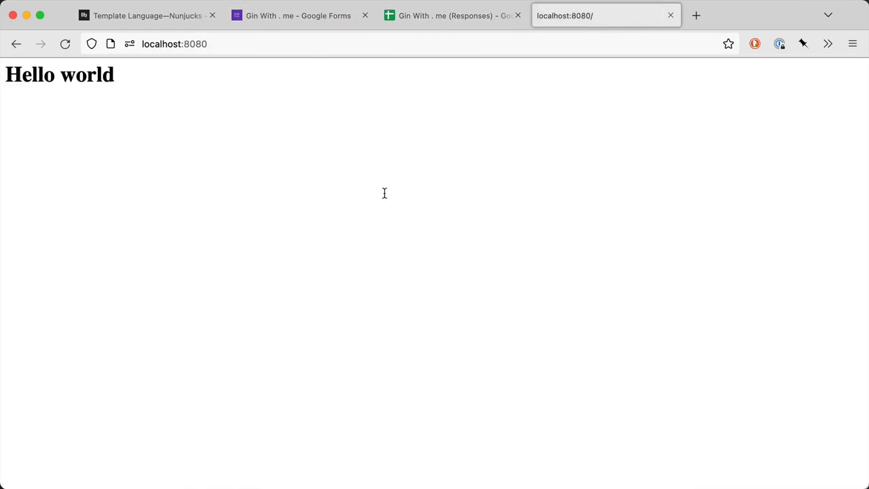
pyautogui.moveTo(426, 190)
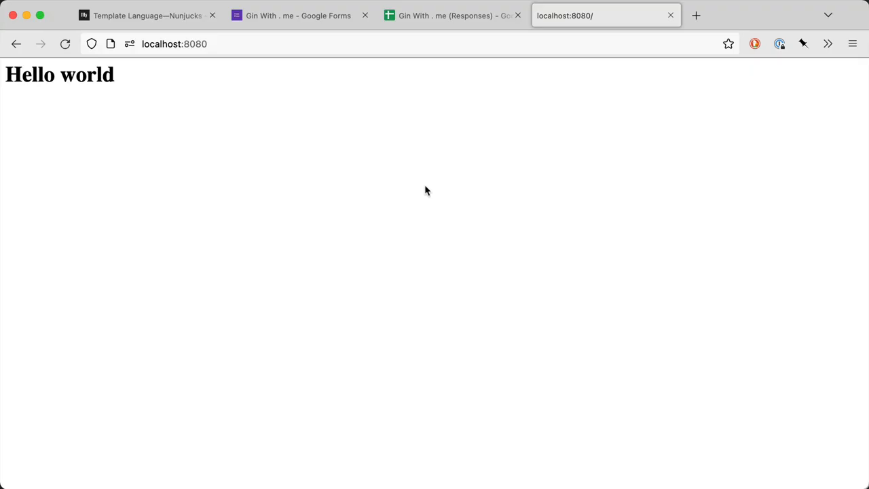
pyautogui.moveTo(518, 142)
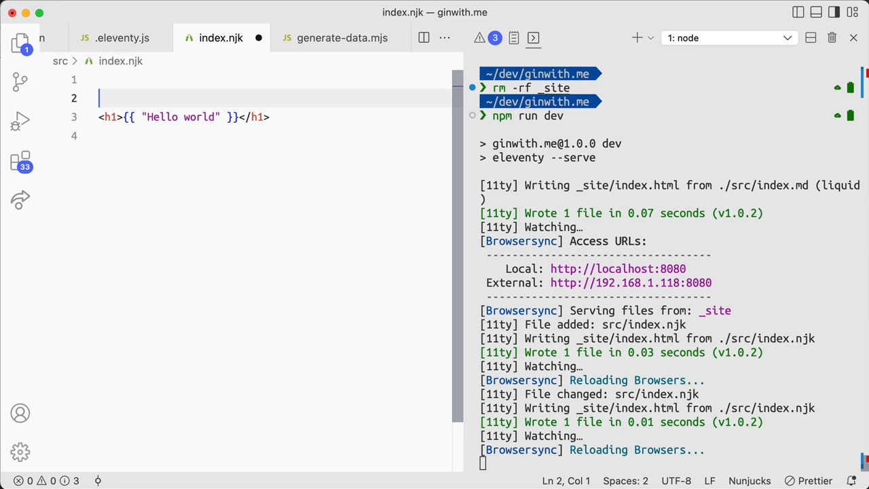
# - Insert the HTML boilerplate snippet at the top and title the page gin with me
pyautogui.click(99, 78)
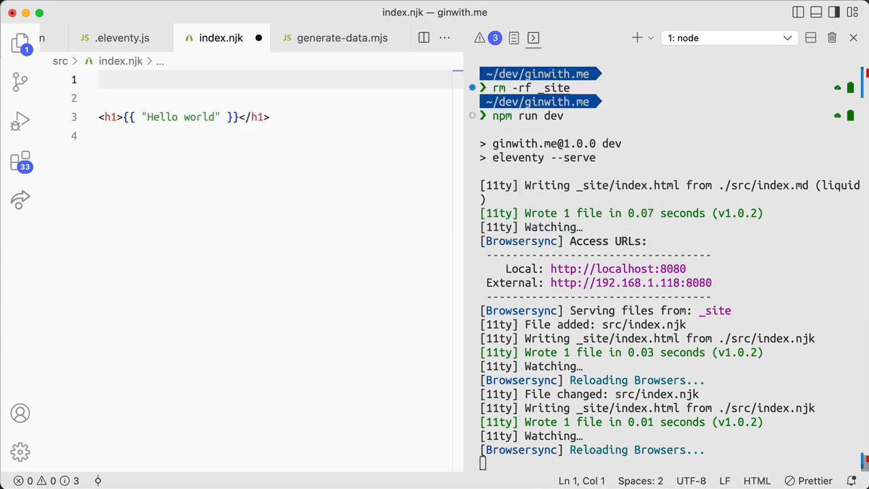
pyautogui.write('page')
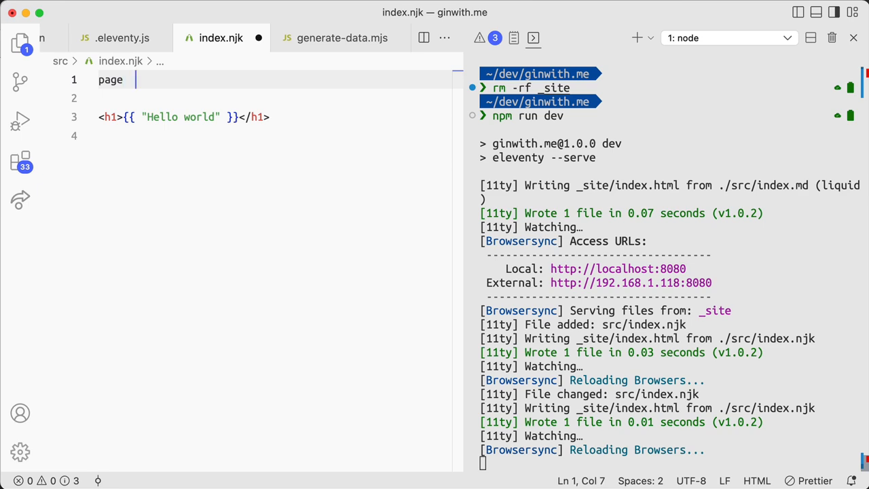
pyautogui.press('Cmd+Shift+P')
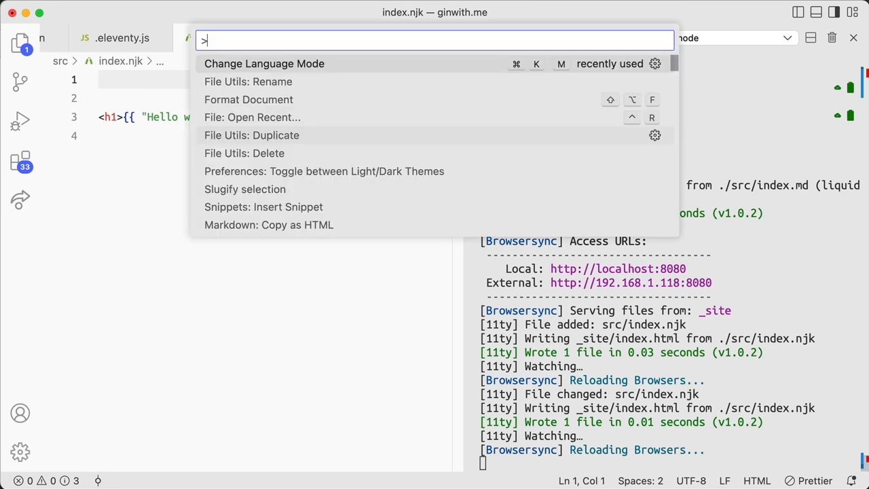
pyautogui.write('page')
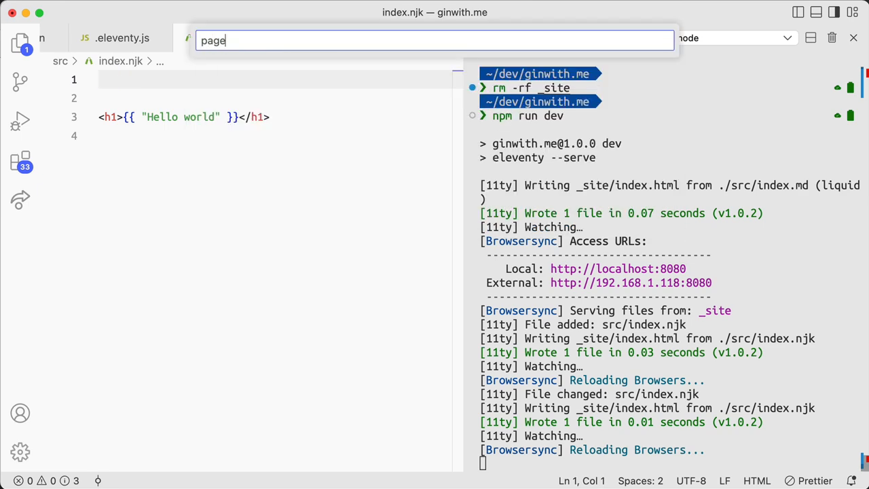
pyautogui.write('html')
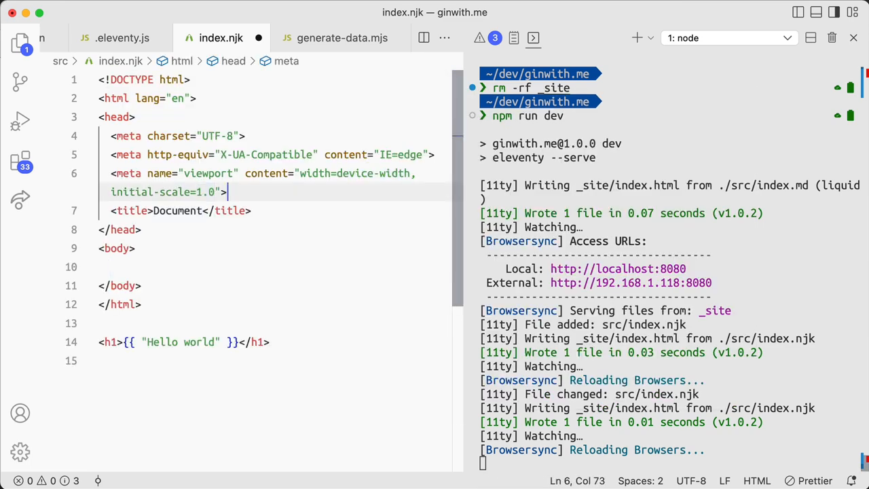
pyautogui.write('gin with')
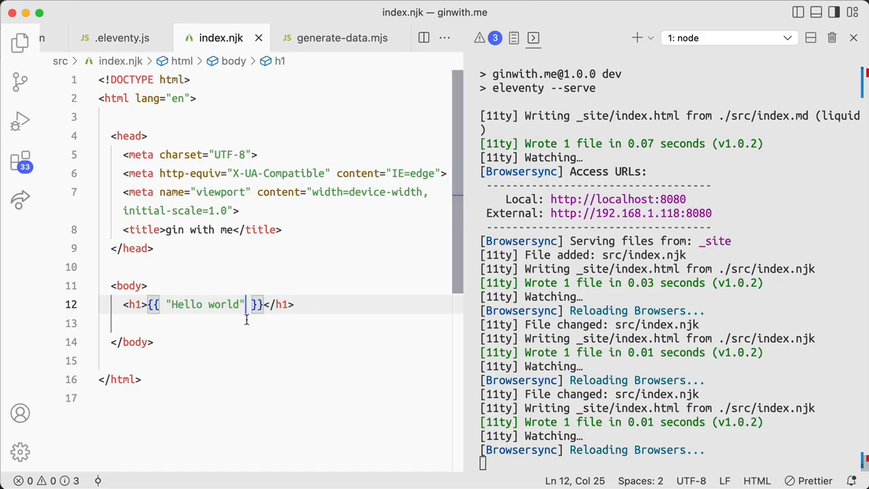
# - Add a <p>Just testing</p> paragraph under the h1 in the body
pyautogui.write('<p')
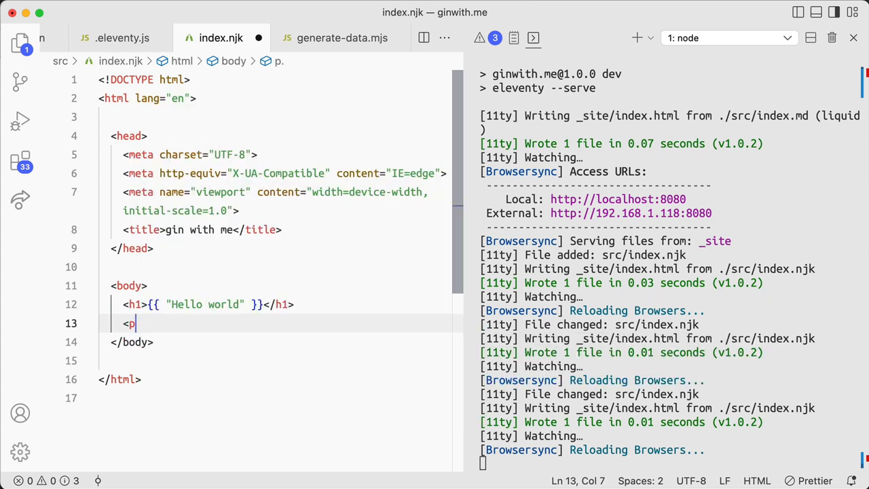
pyautogui.write('>Just testing</p>')
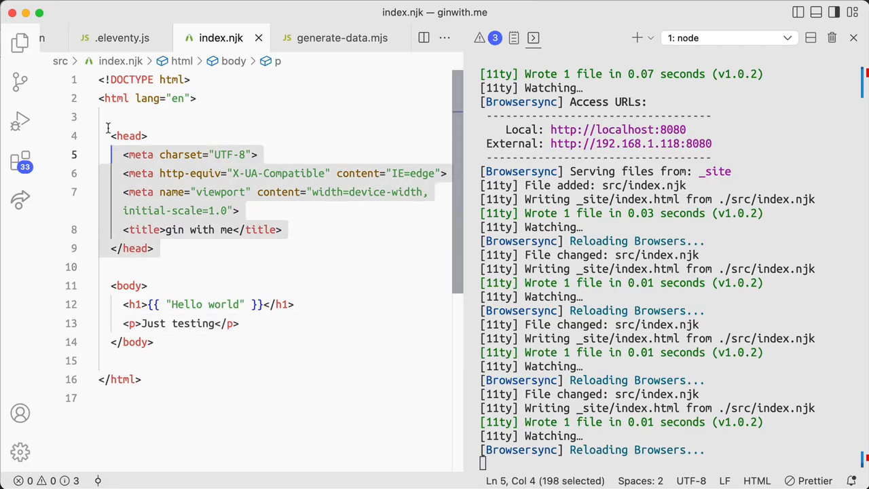
# - Check localhost:8080 shows Hello world and Just testing, then return to the docs tab
pyautogui.click(263, 266)
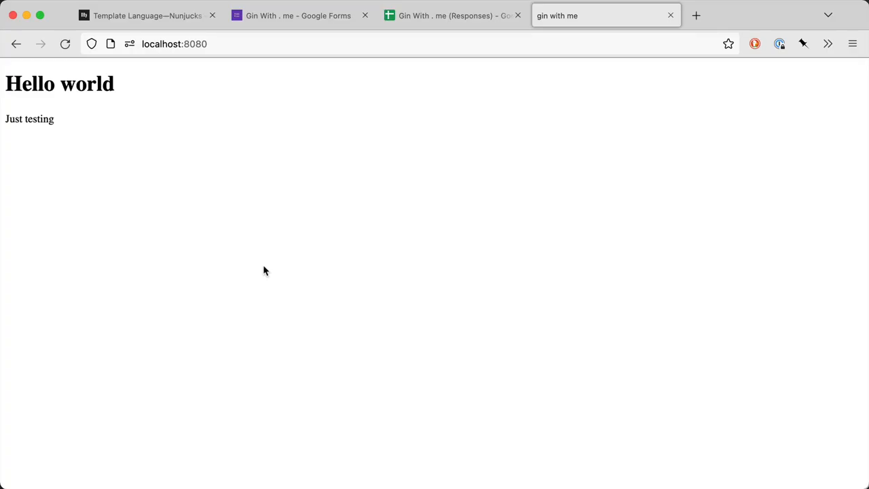
pyautogui.click(146, 15)
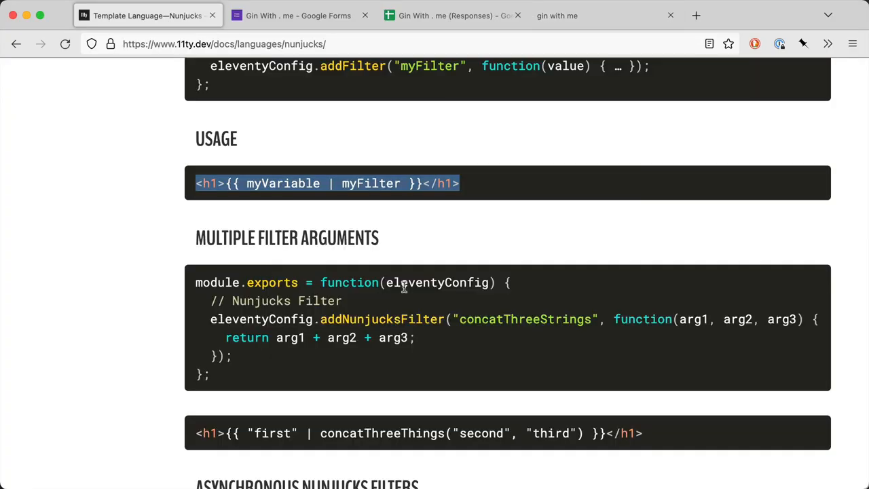
pyautogui.scroll(-3)
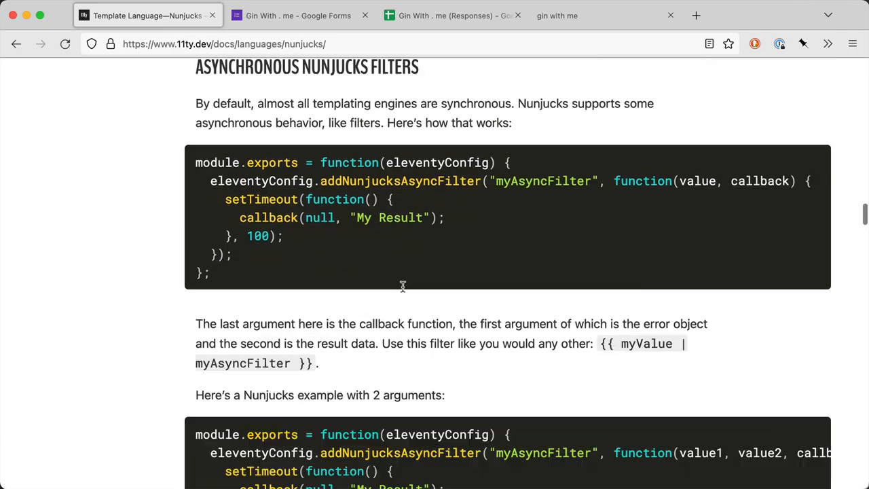
pyautogui.scroll(3)
pyautogui.write('data')
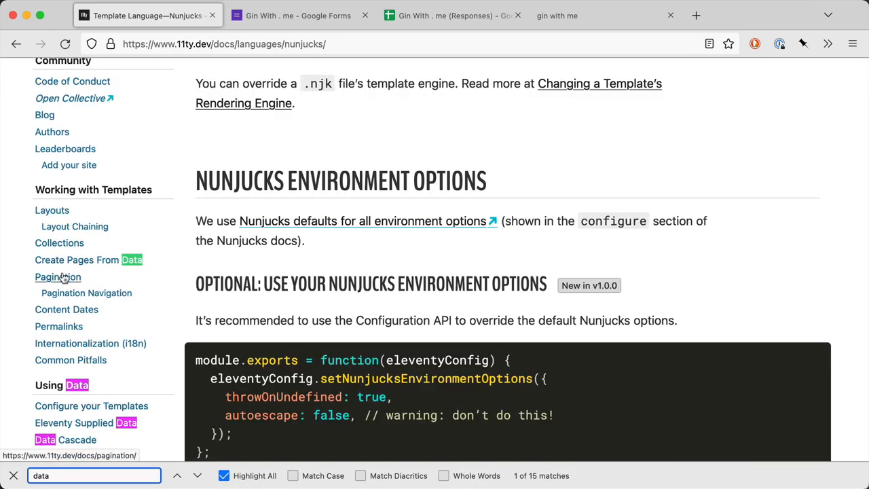
pyautogui.moveTo(61, 394)
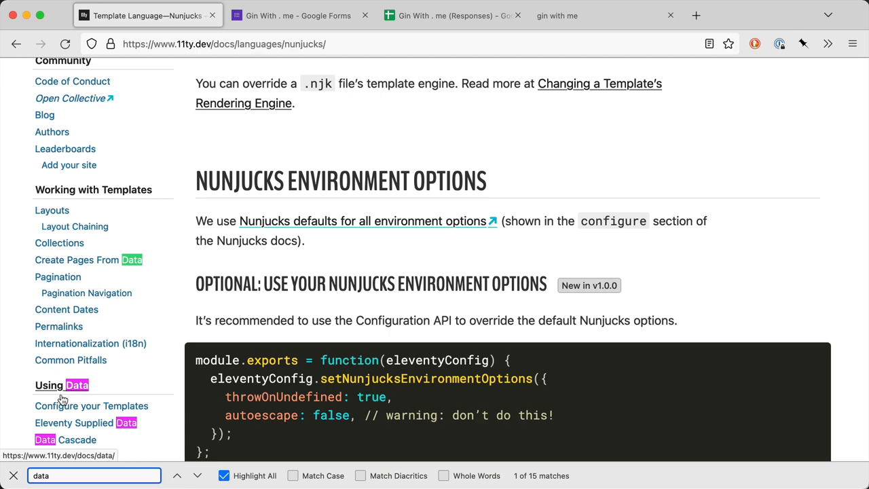
# - Find the pagination front matter example on Eleventy's Create Pages From Data page
pyautogui.click(88, 260)
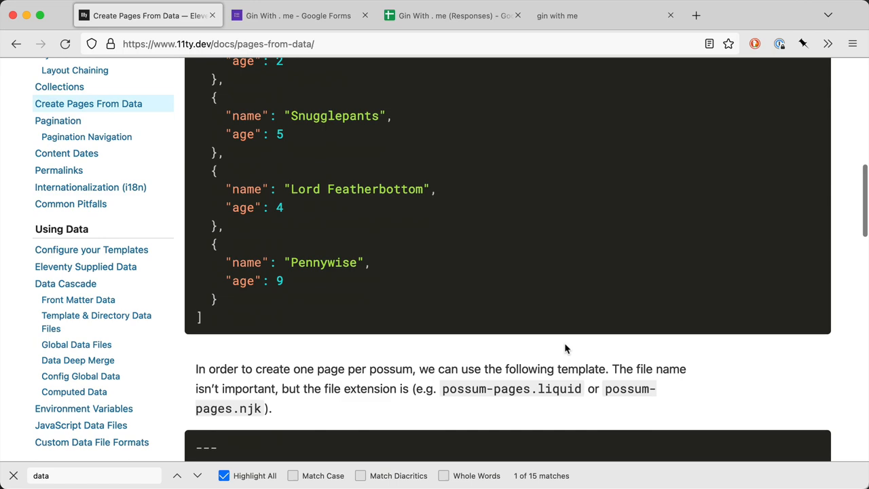
pyautogui.scroll(-3)
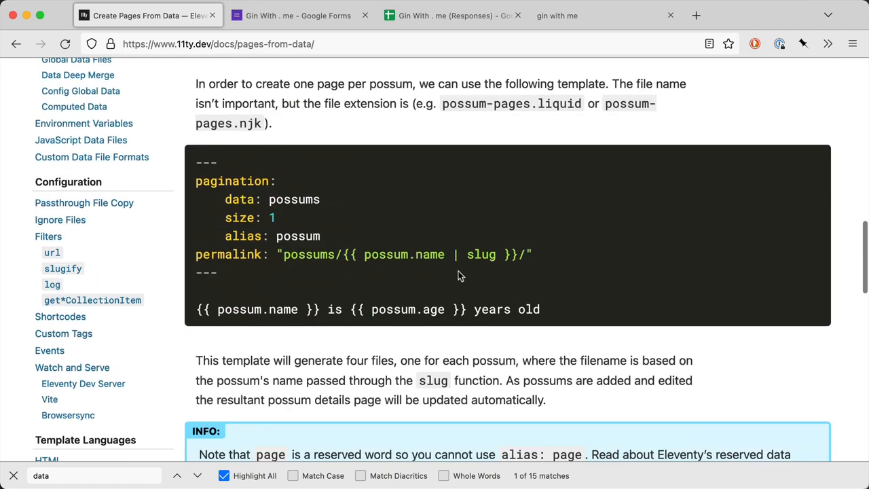
pyautogui.moveTo(196, 162); pyautogui.dragTo(217, 272)
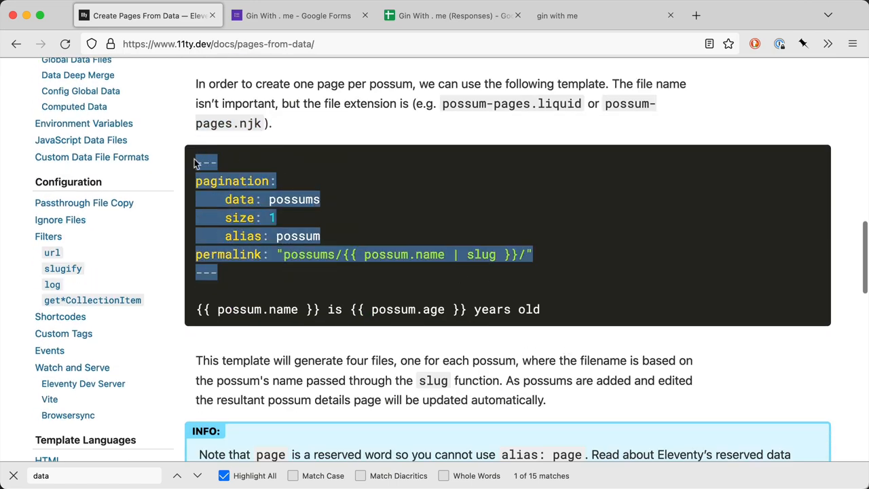
pyautogui.scroll(-3)
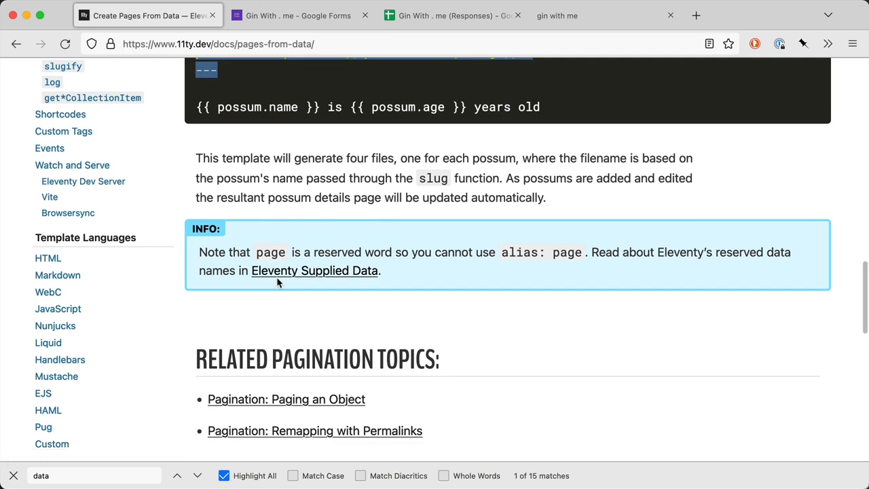
pyautogui.scroll(3)
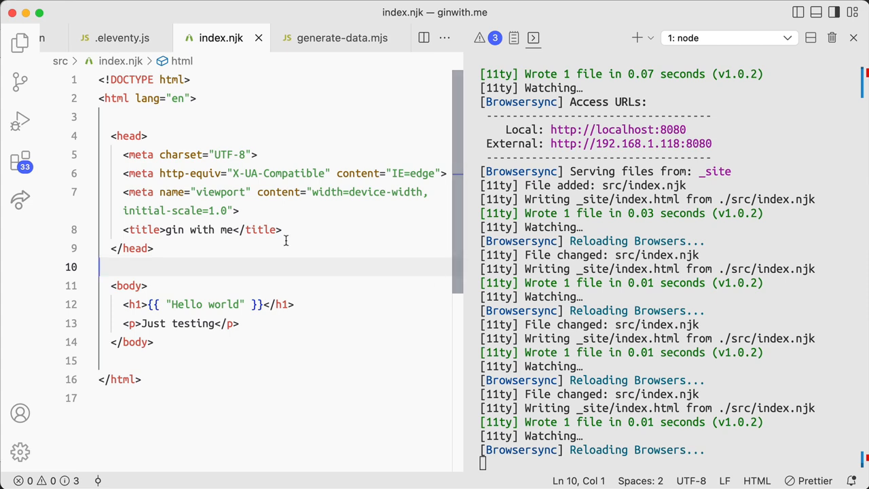
pyautogui.click(19, 42)
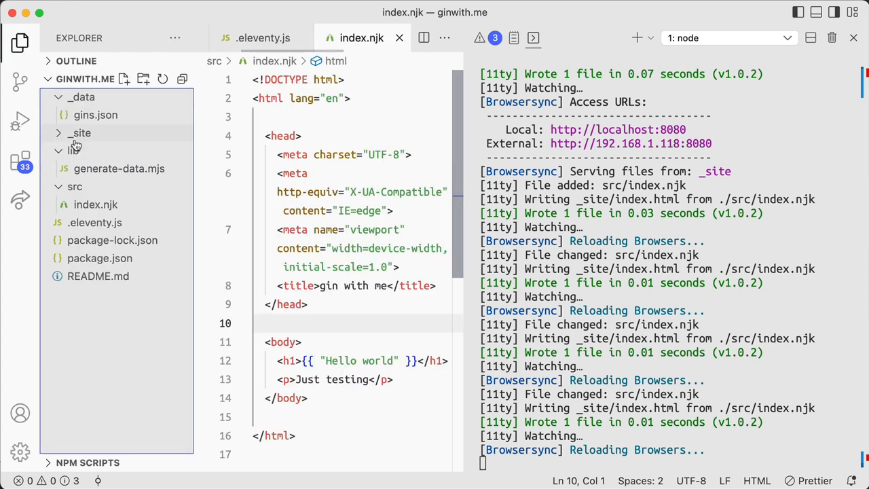
# - Navigate the Eleventy docs sidebar to the Global Data Files page
pyautogui.click(95, 114)
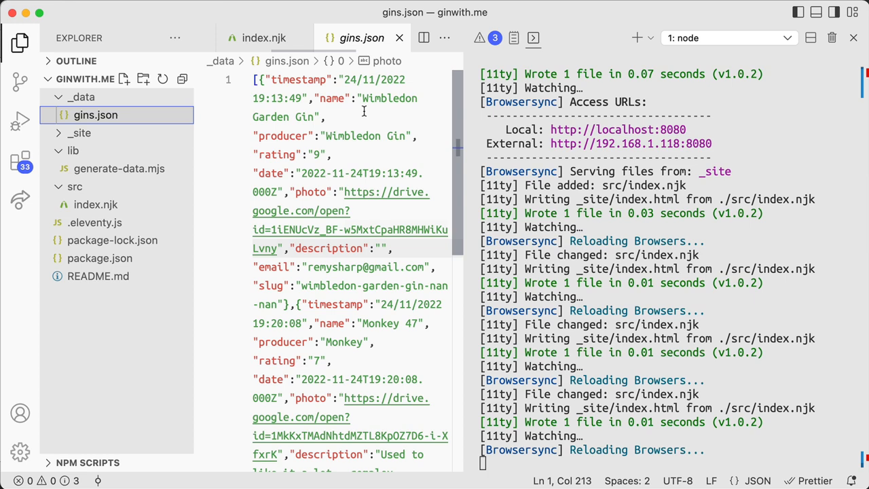
pyautogui.click(263, 38)
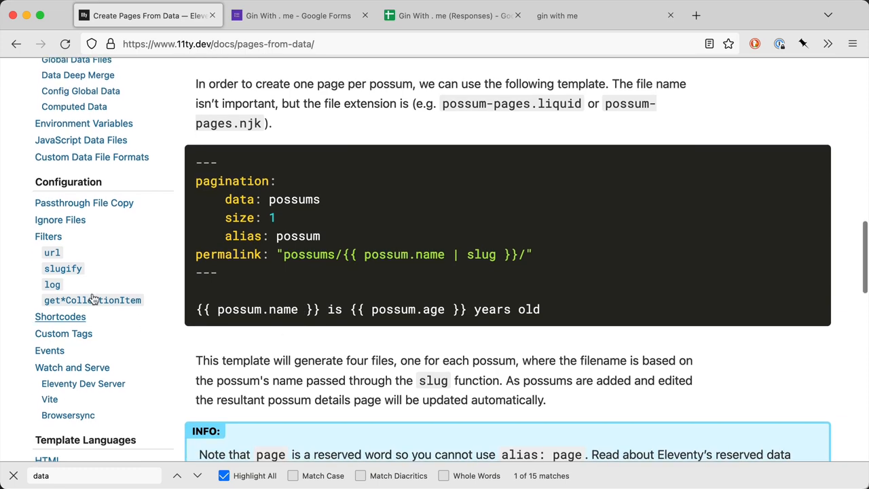
pyautogui.moveTo(92, 300)
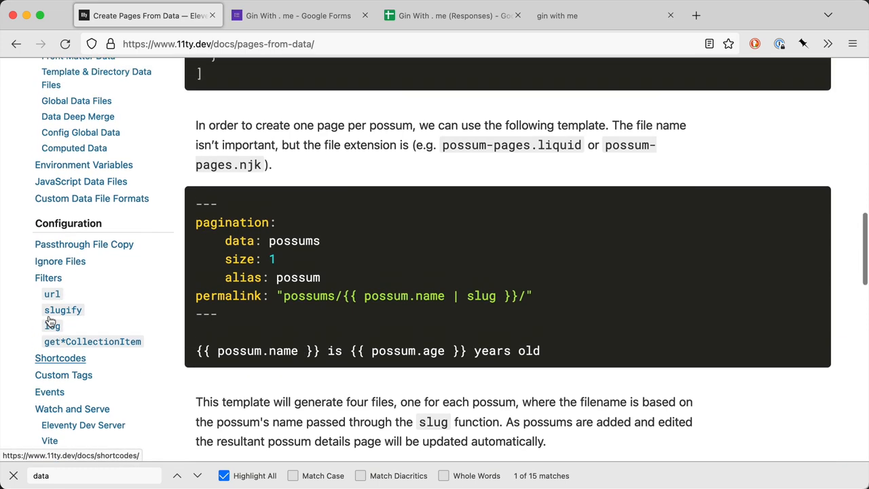
pyautogui.scroll(3)
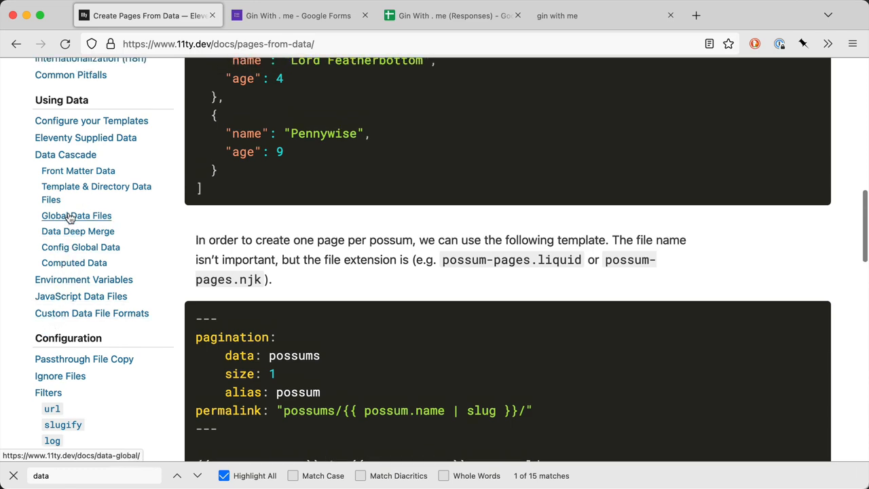
pyautogui.click(76, 214)
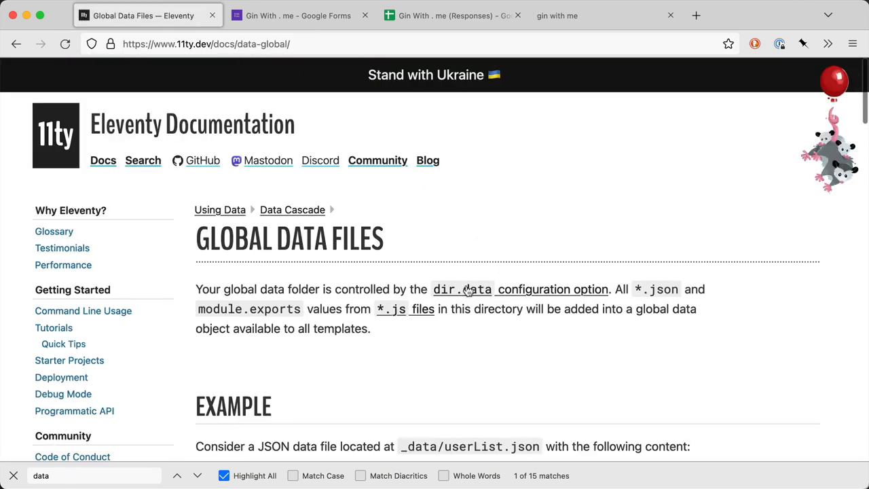
# - Read down the Global Data Files page to the Sources of Data priority list
pyautogui.scroll(-3)
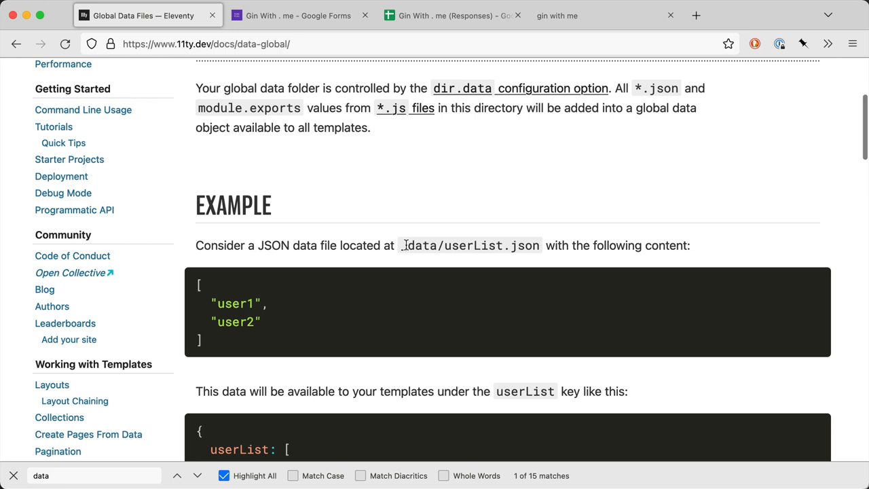
pyautogui.scroll(-3)
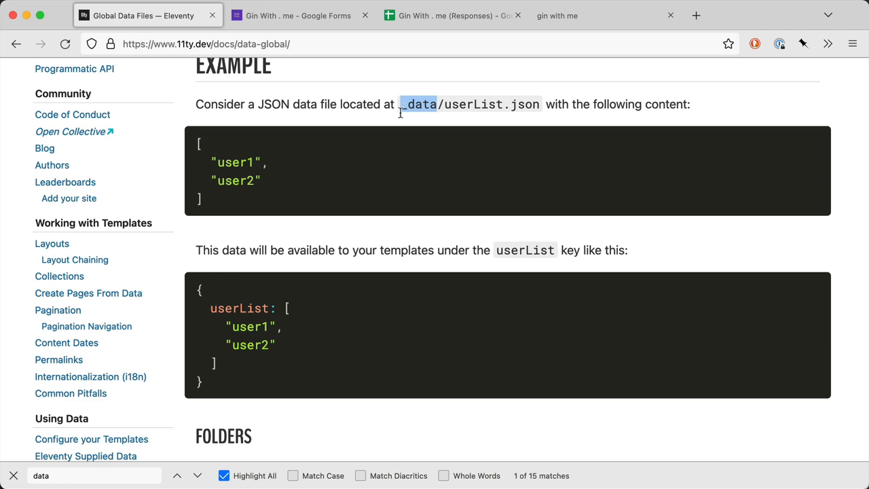
pyautogui.scroll(-3)
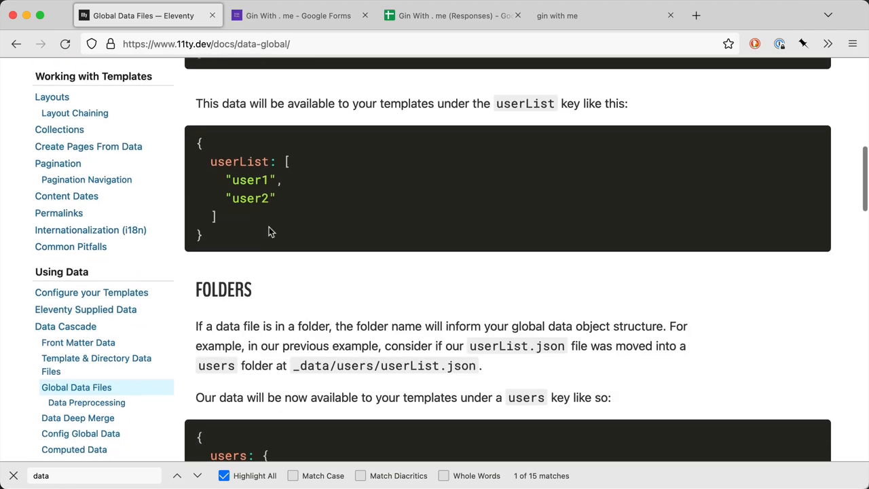
pyautogui.scroll(-3)
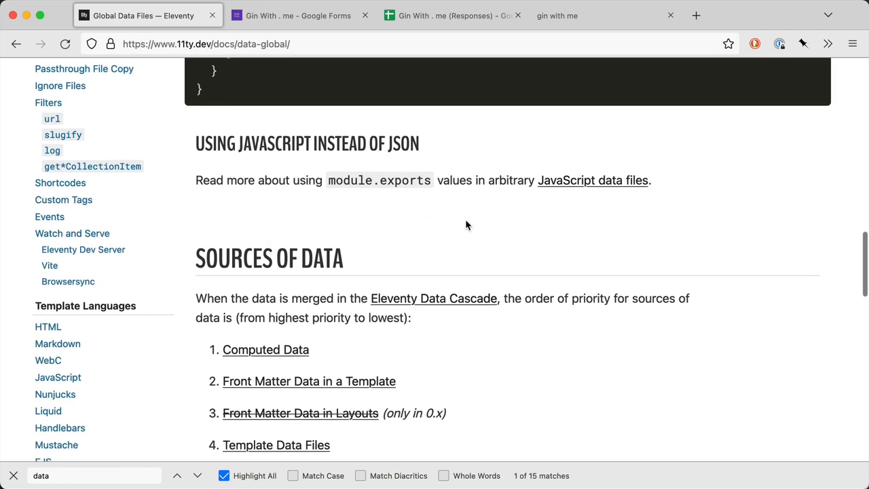
pyautogui.scroll(-3)
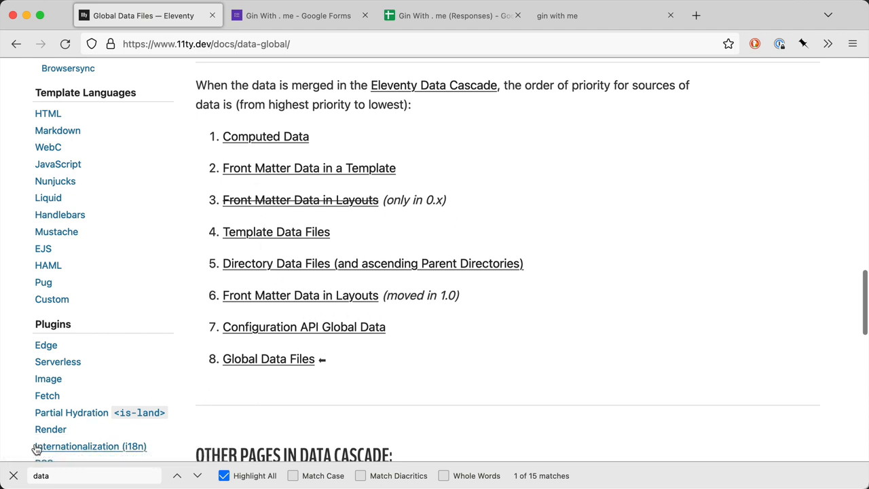
pyautogui.scroll(-3)
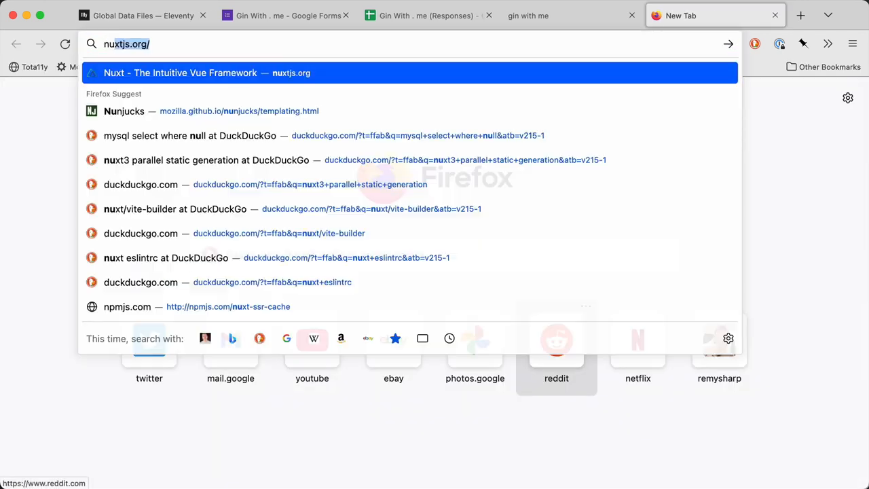
# - Search 'nunjucks js' in a new tab and go to the Nunjucks templating docs
pyautogui.write('nunjucks js')
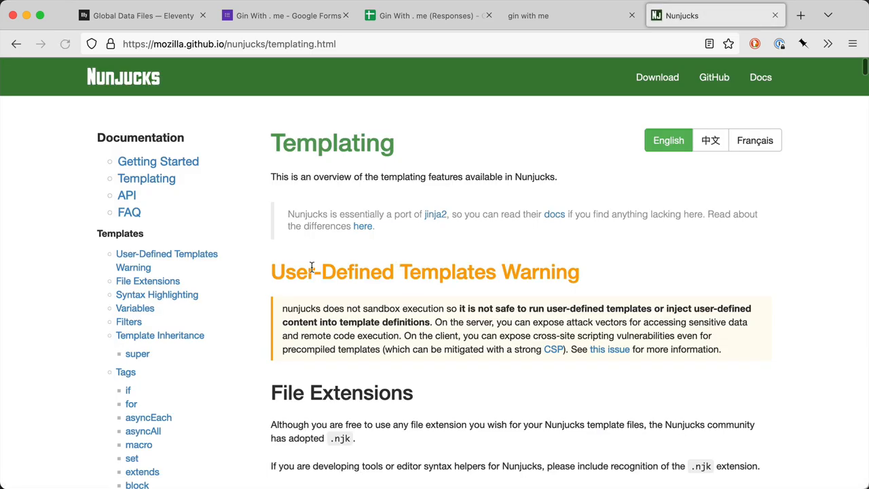
pyautogui.click(131, 403)
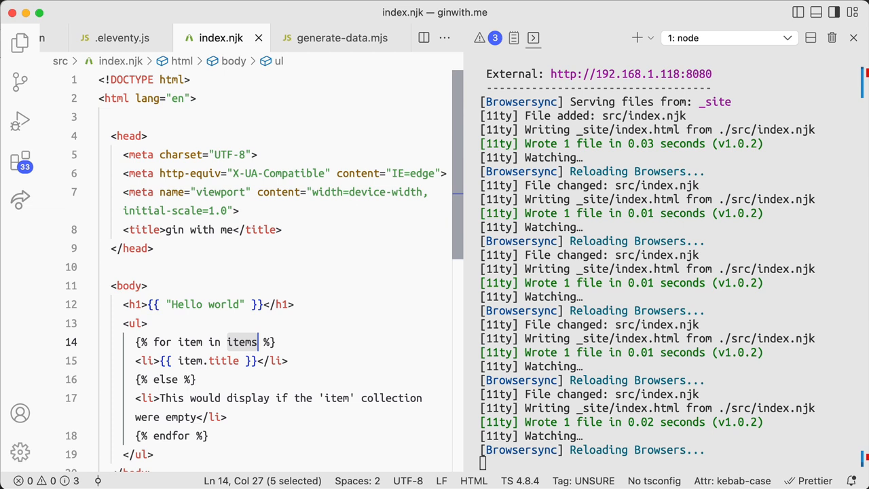
# - Change the index.njk loop to 'for item in gins' and tidy away the split and terminal panes
pyautogui.write('gins')
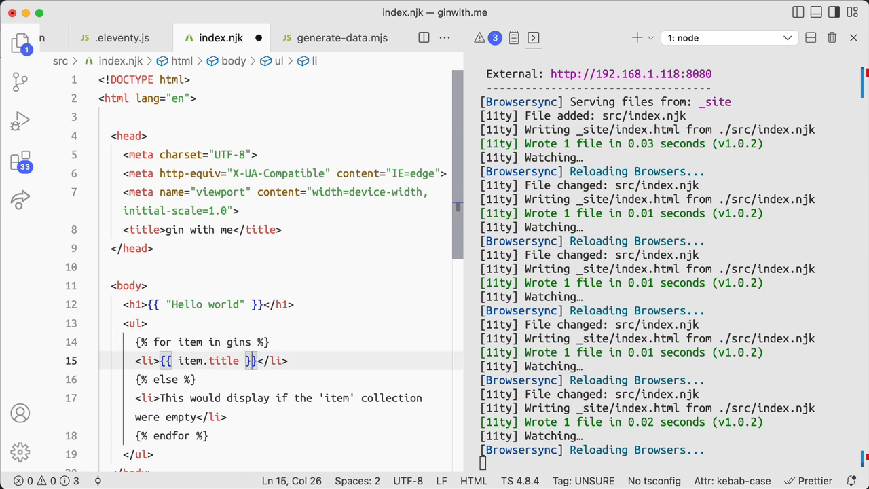
pyautogui.click(570, 15)
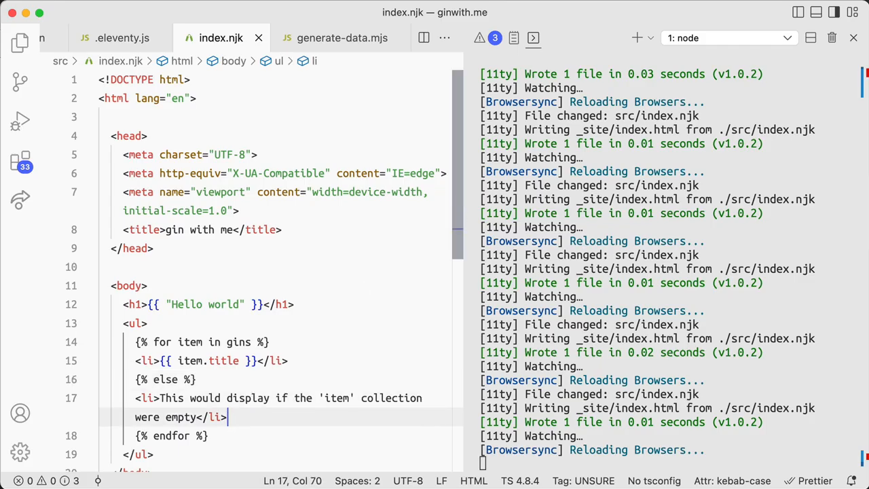
pyautogui.click(203, 342)
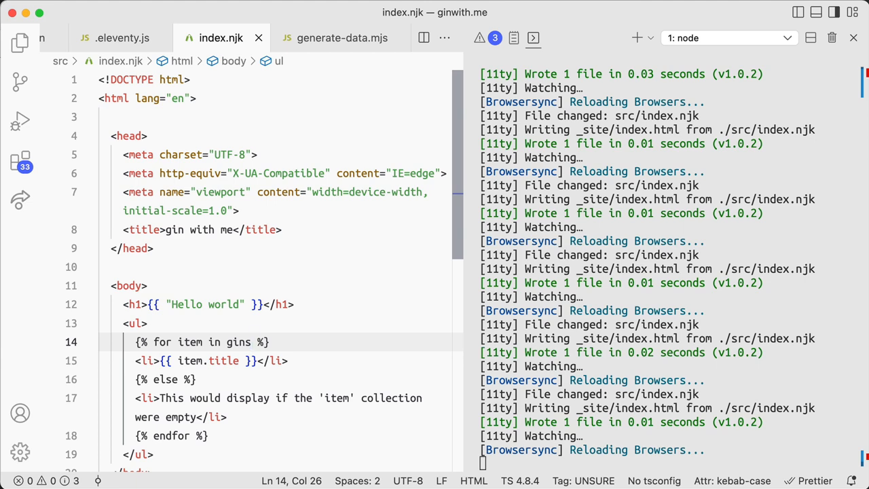
pyautogui.click(342, 38)
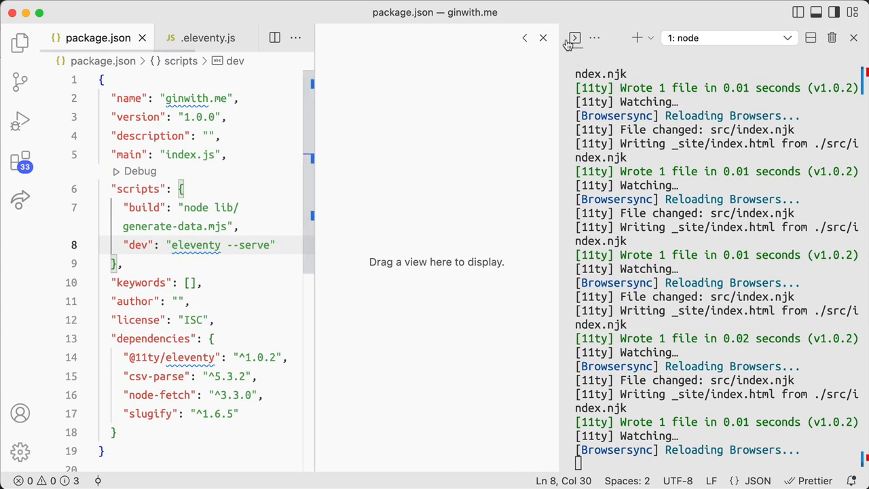
pyautogui.click(543, 38)
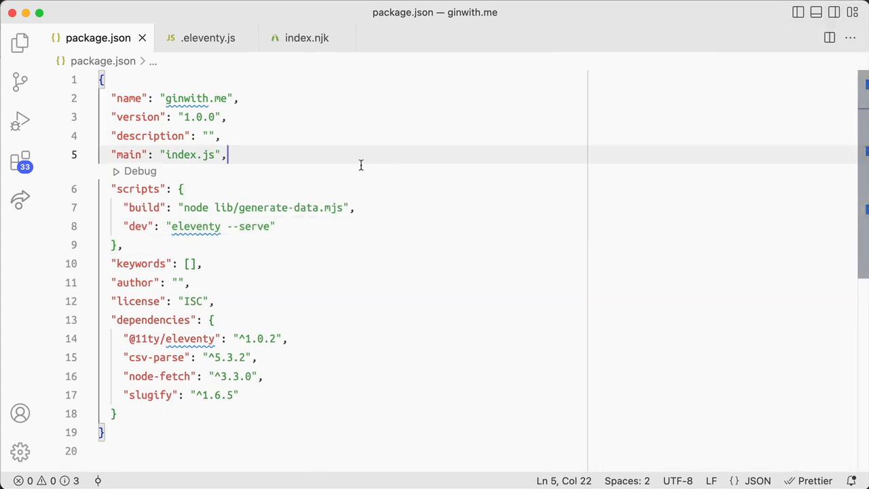
# - Look at gins.json from the Explorer file tree and close it again
pyautogui.click(19, 42)
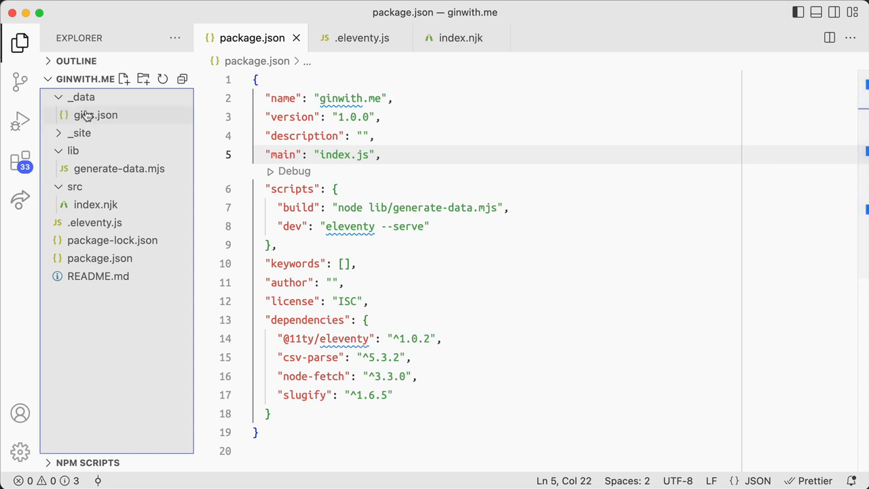
pyautogui.click(95, 114)
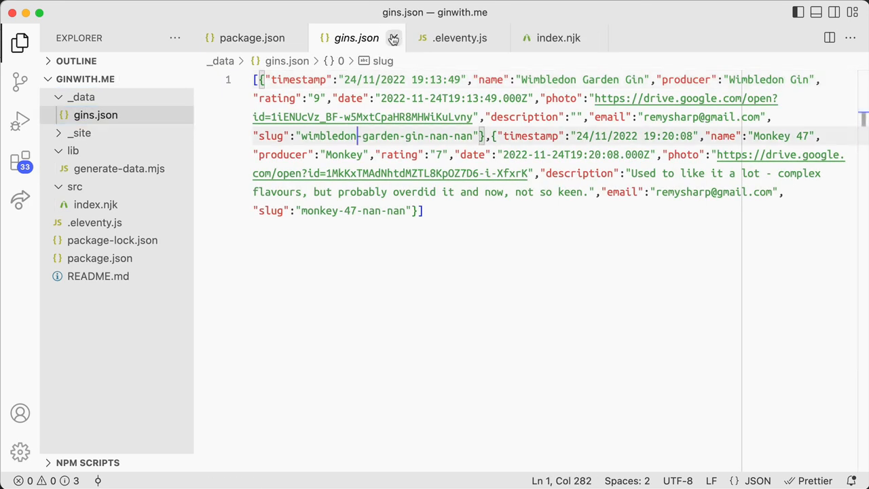
pyautogui.moveTo(394, 38)
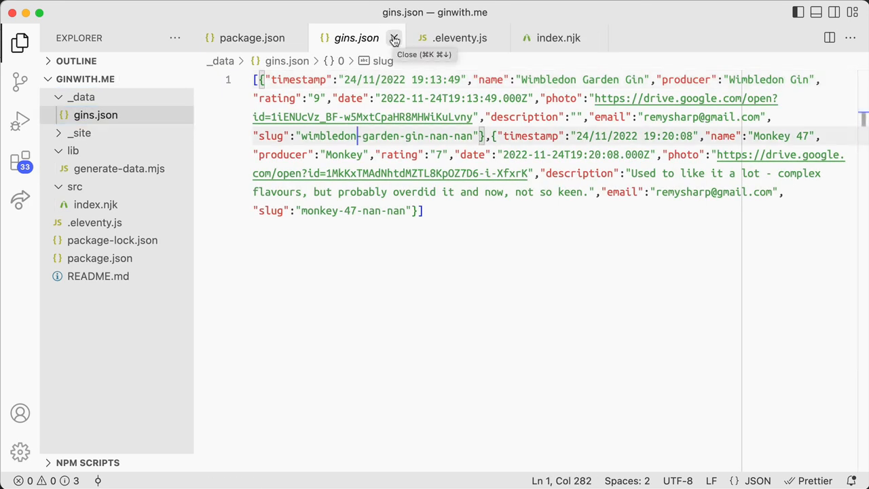
pyautogui.click(393, 38)
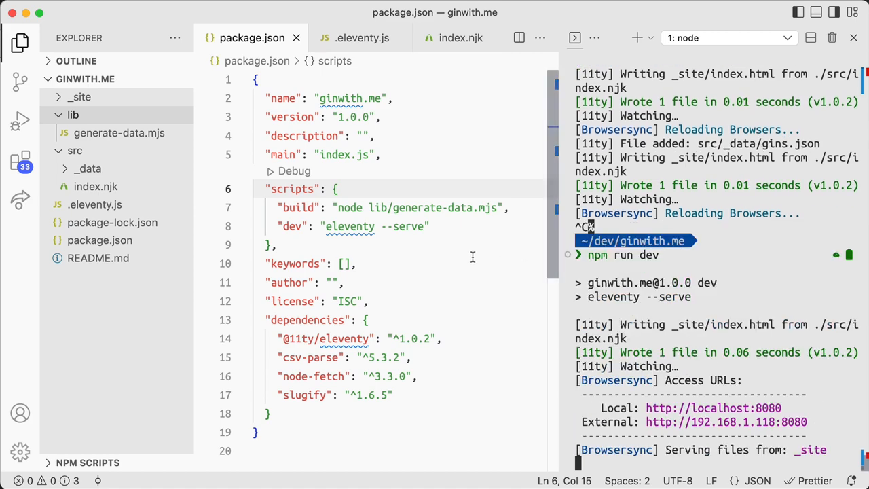
# - Move _data with gins.json into src and restart the Eleventy dev server
pyautogui.click(456, 38)
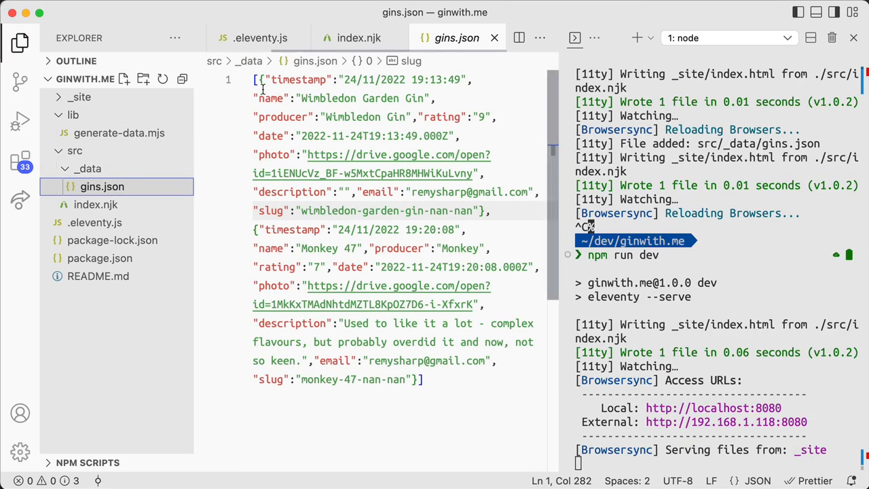
pyautogui.click(358, 38)
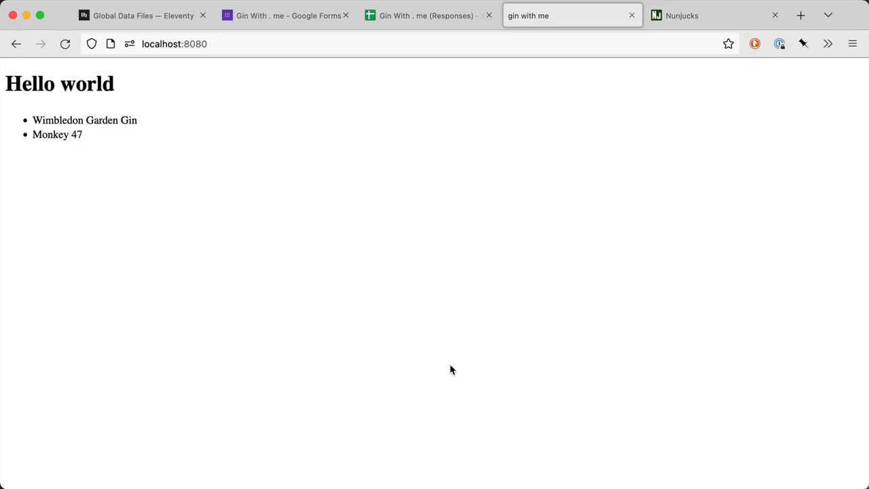
# - View the rendered gin list, then start typing aldi in a new tab's address bar
pyautogui.click(801, 15)
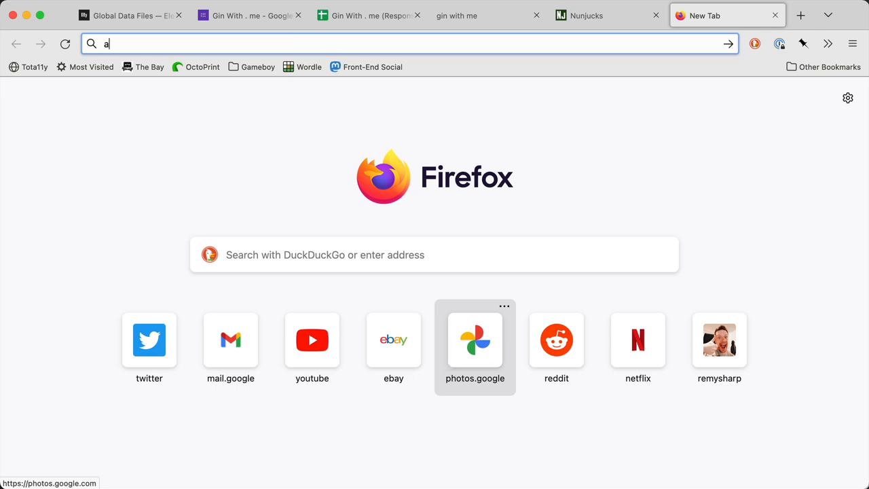
pyautogui.write('ldi')
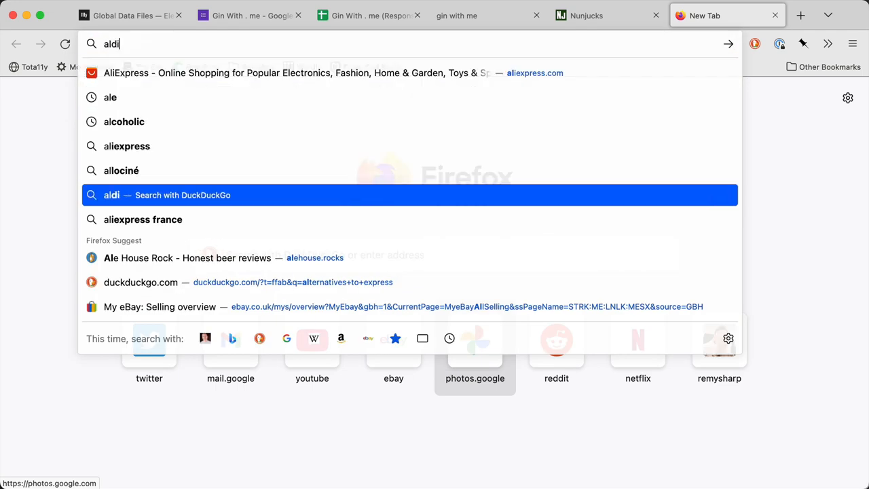
pyautogui.click(187, 258)
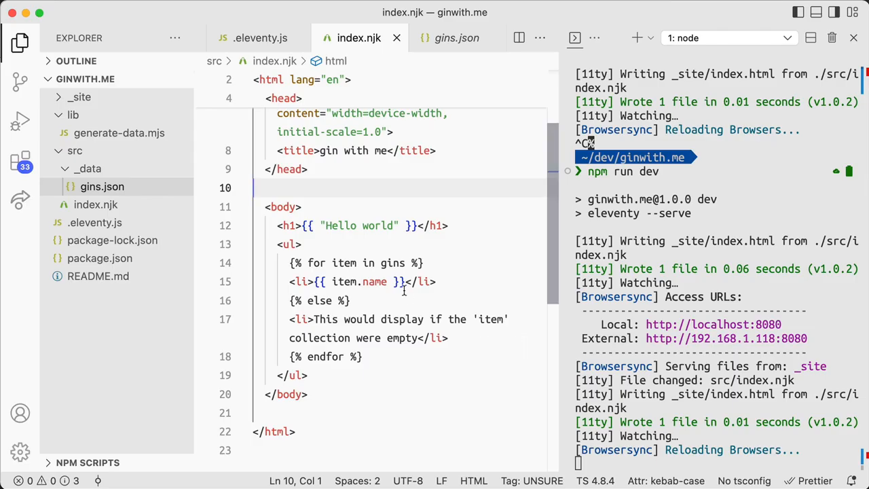
# - Show ' // {{ item.producer }}' after each gin's name in the list item, dropping the else branch
pyautogui.click(351, 300)
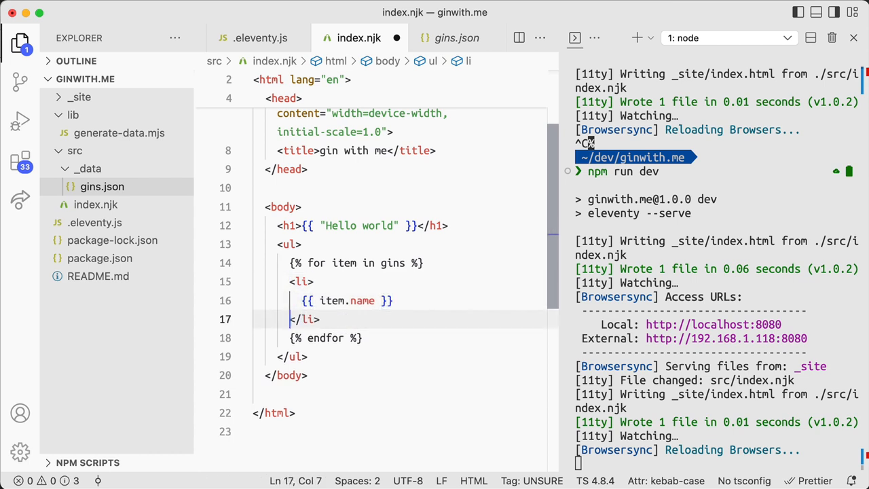
pyautogui.write('// ${')
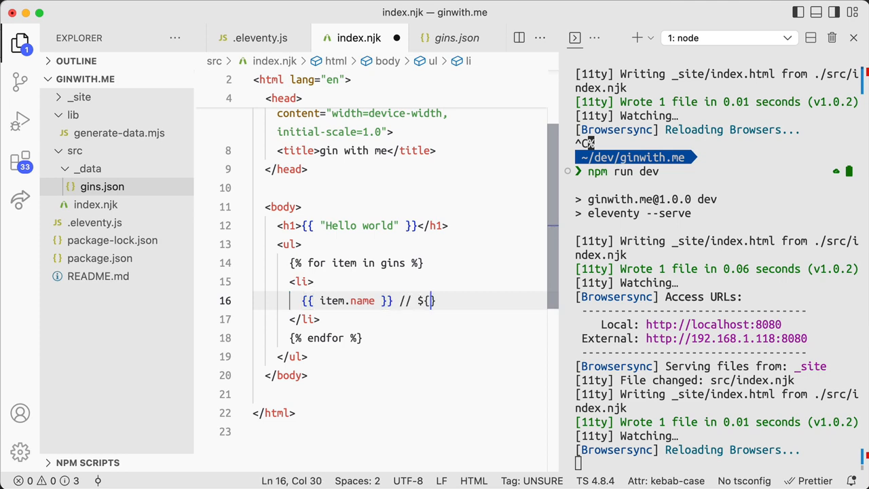
pyautogui.write('{{ item.produce')
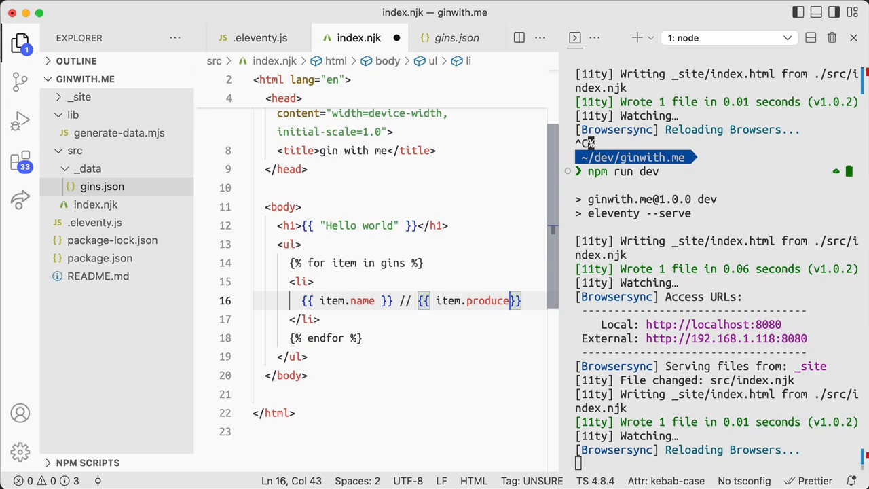
pyautogui.click(456, 38)
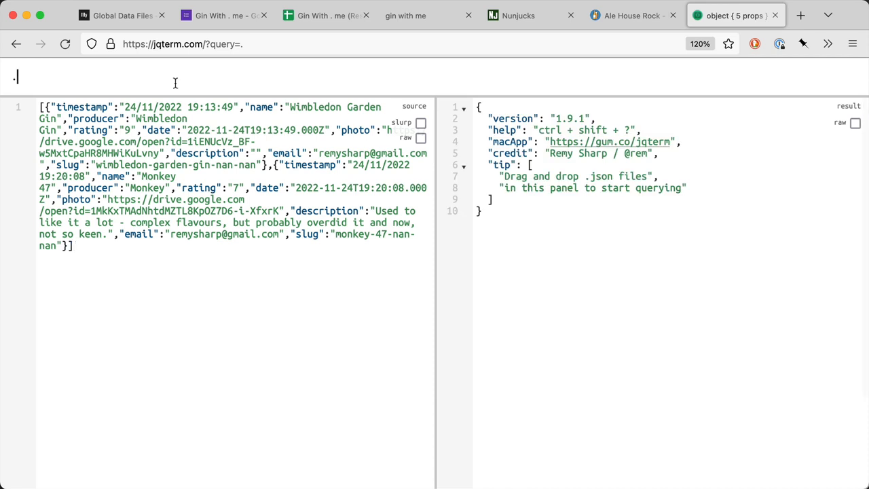
# - Query `first | keys` in jqterm to list the first gin's field names
pyautogui.write('first | ley')
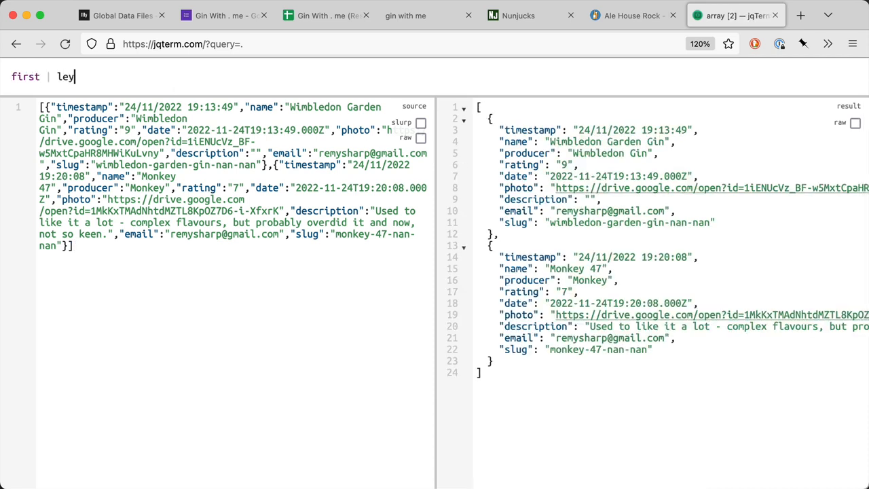
pyautogui.write('keys')
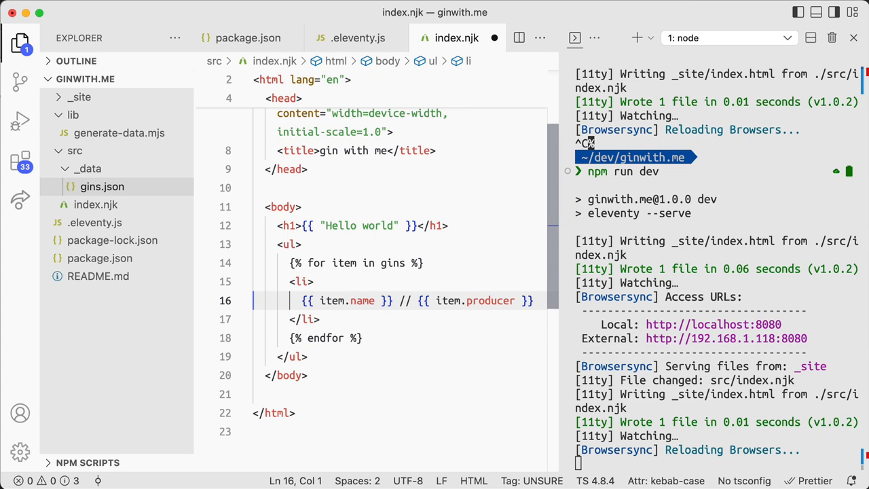
# - Add paragraphs outputting {{ item.description }} and {{ item.rating }} for each gin in index.njk
pyautogui.write('<p></p>')
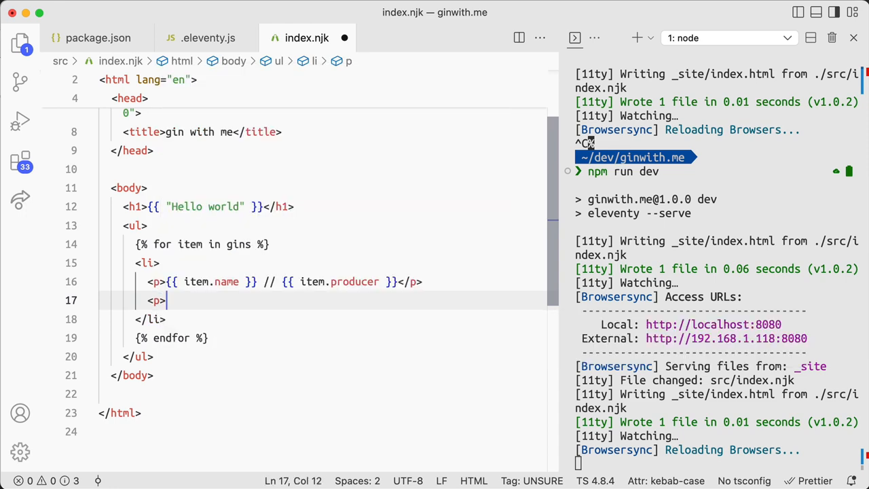
pyautogui.write('{{ </p>')
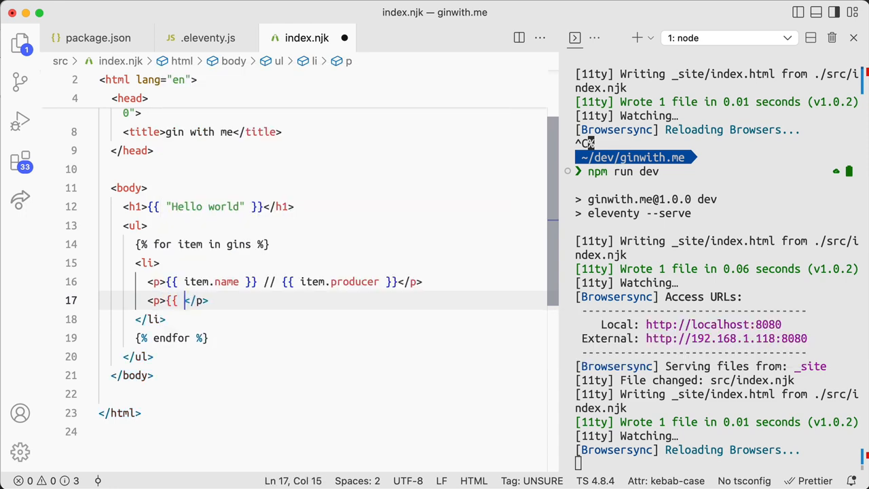
pyautogui.write('item.description')
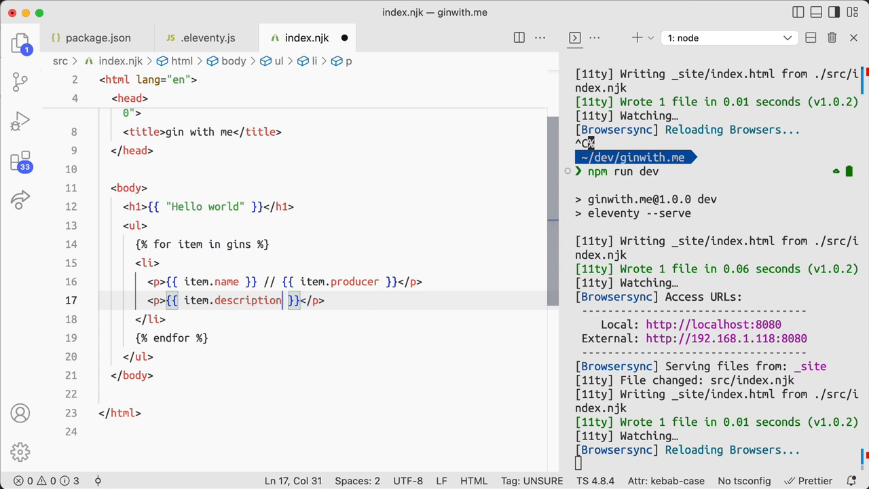
pyautogui.doubleClick(232, 300)
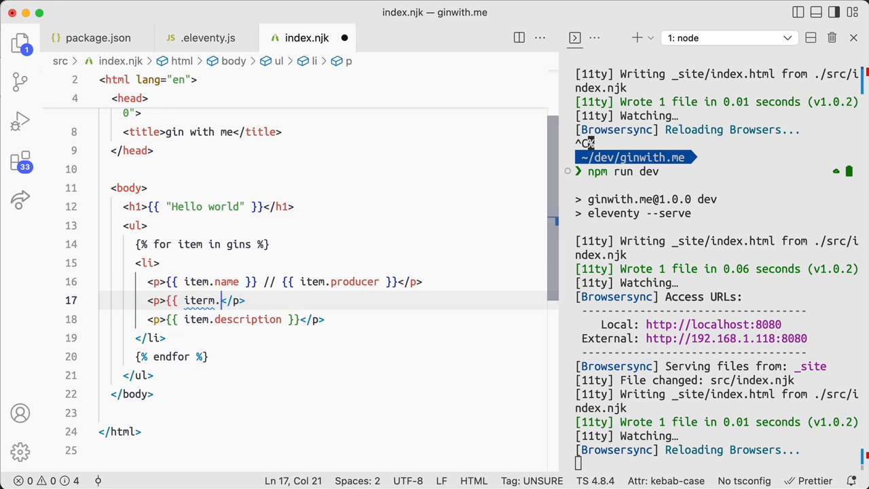
pyautogui.write('rating')
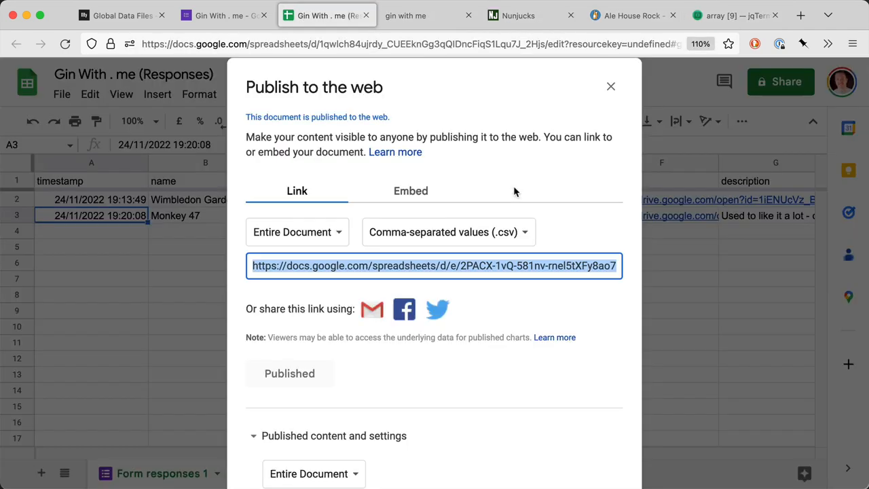
# - Wrap the rating in <span class="my-rating"> out of /10, then search the web for microdata
pyautogui.click(224, 15)
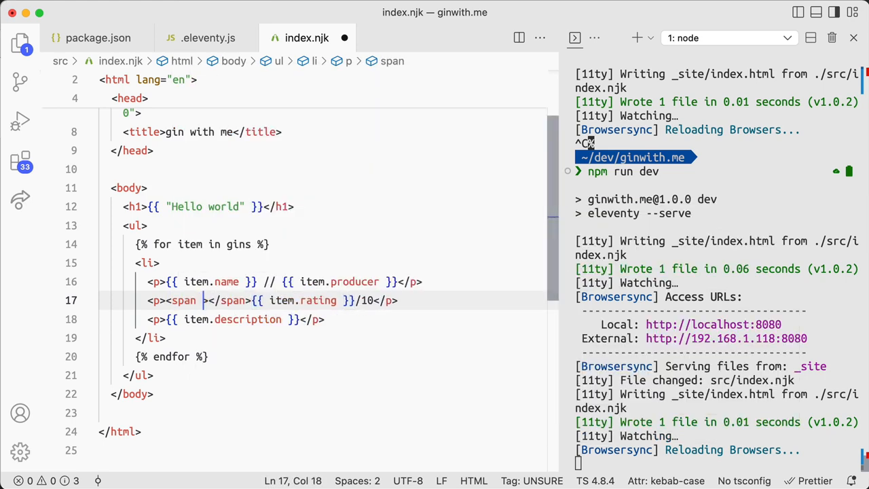
pyautogui.write('class="n"')
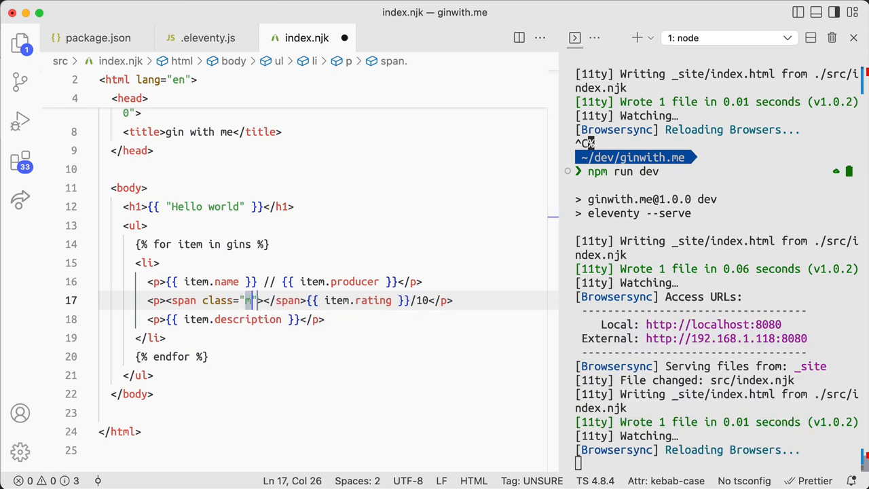
pyautogui.write('y-rating')
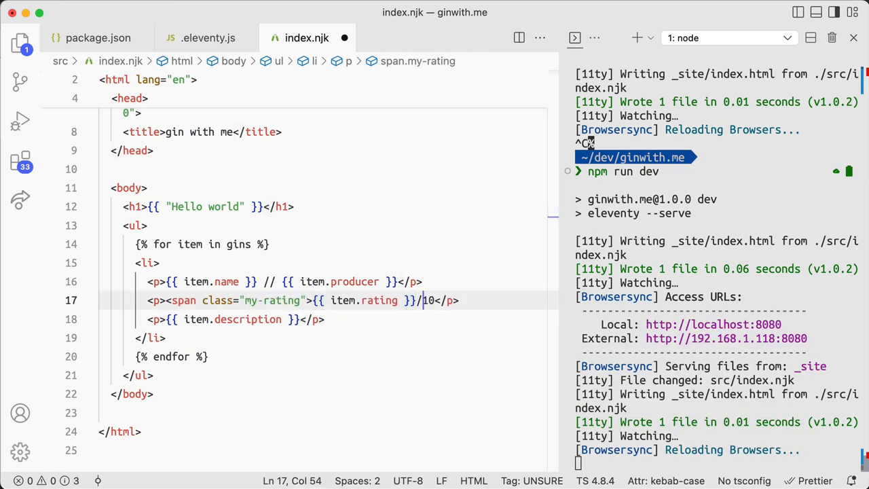
pyautogui.write('c')
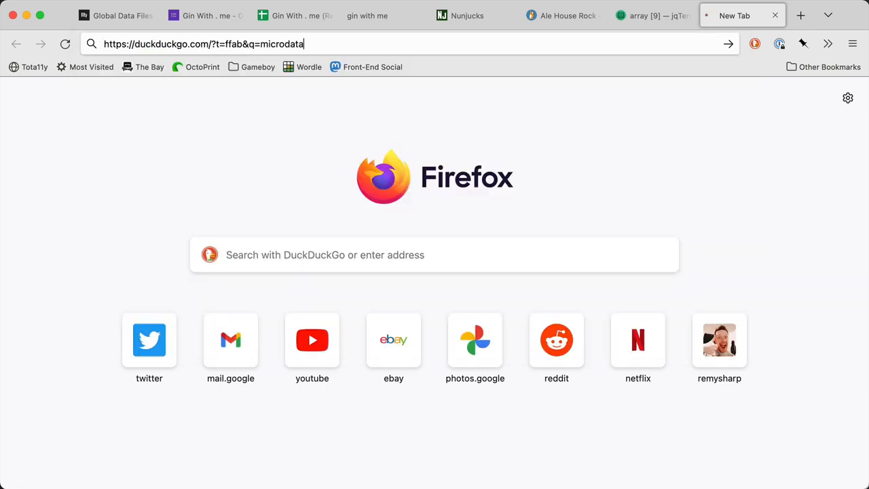
pyautogui.press('Return')
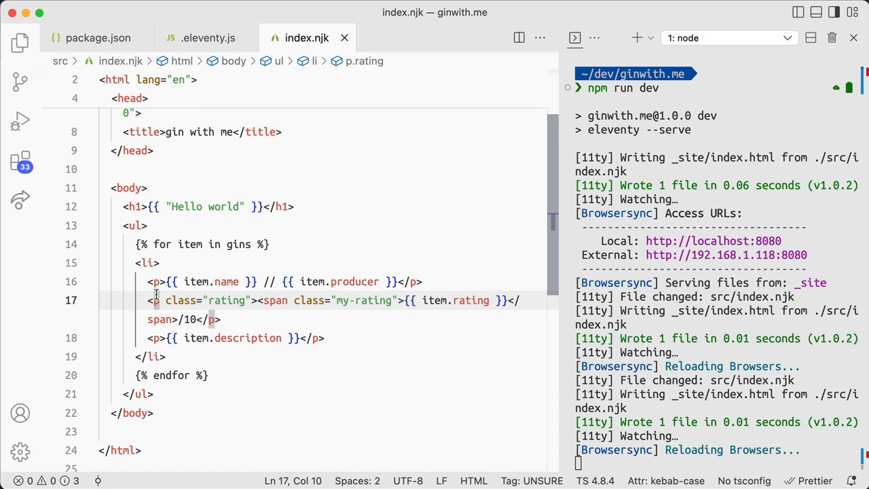
# - Add <p>{{ item.date | format("") }}</p> below the description, then switch to the Ale House Rock site
pyautogui.click(421, 281)
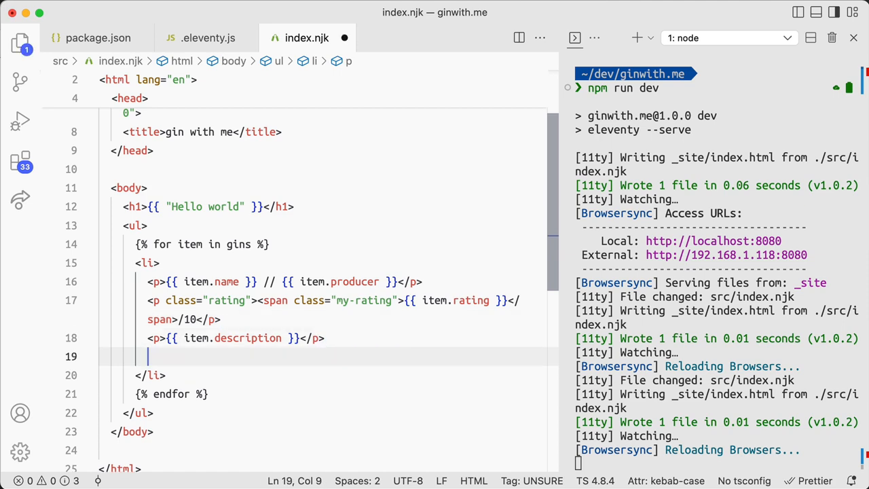
pyautogui.write('<p></p>')
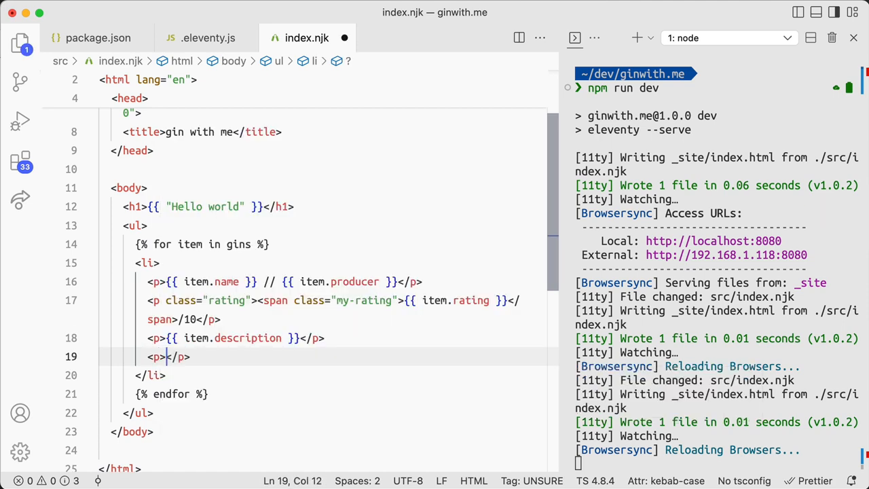
pyautogui.write('{{ item.date |')
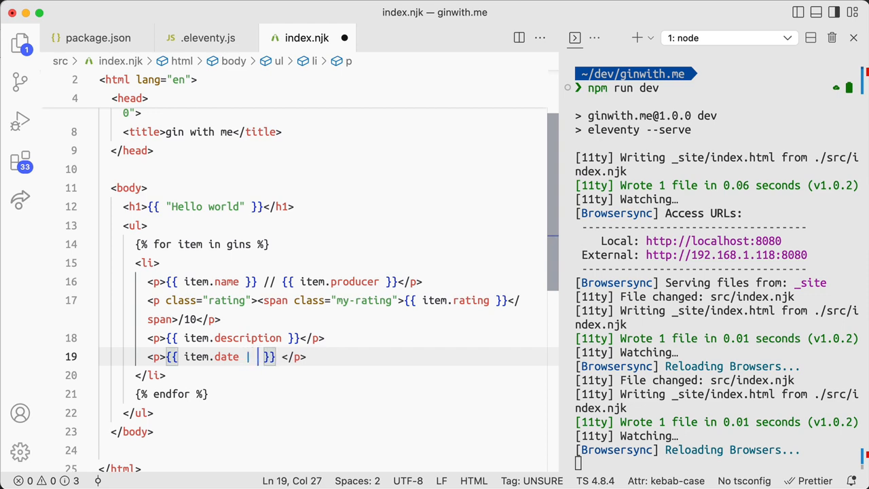
pyautogui.write('format()')
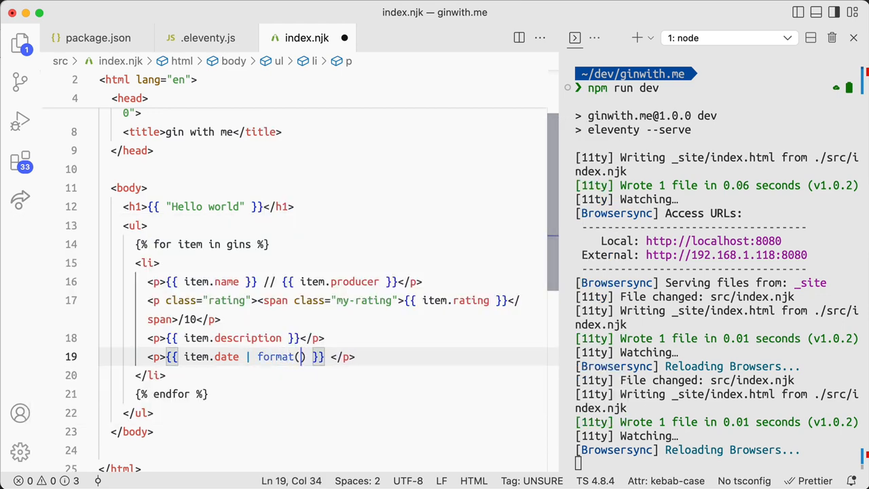
pyautogui.write('""')
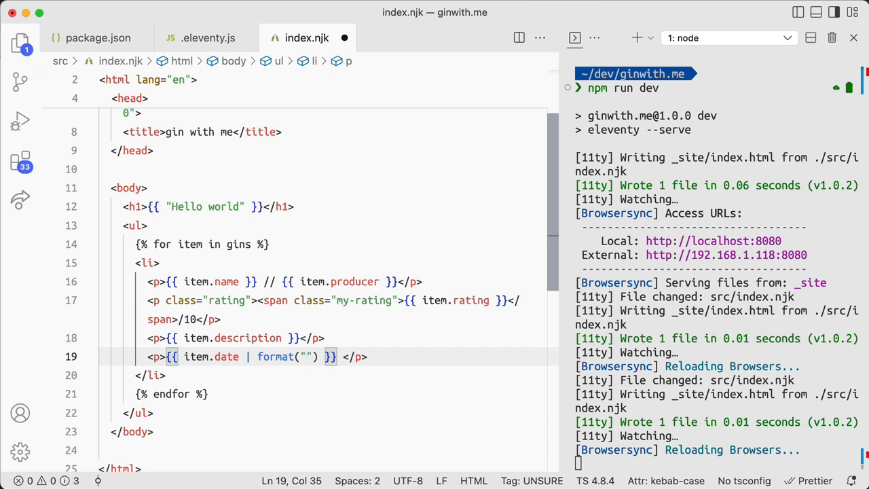
pyautogui.click(562, 15)
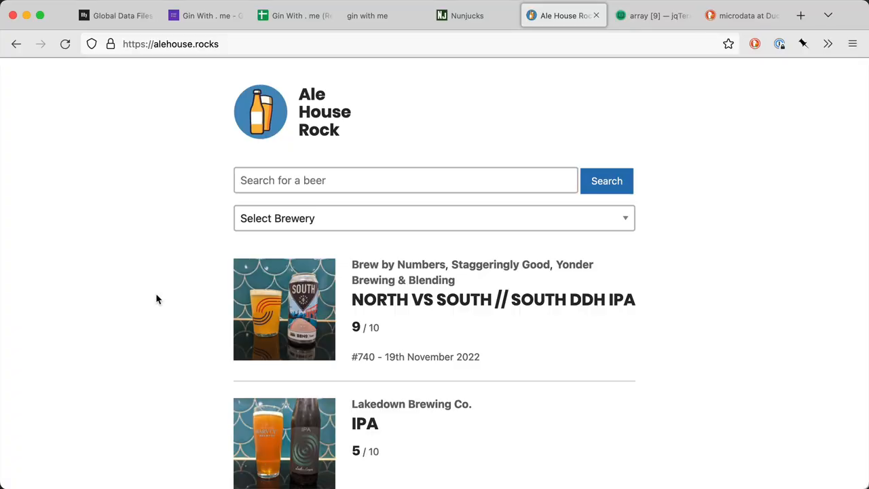
# - Browse the date-fns home page down to its format date examples
pyautogui.click(801, 14)
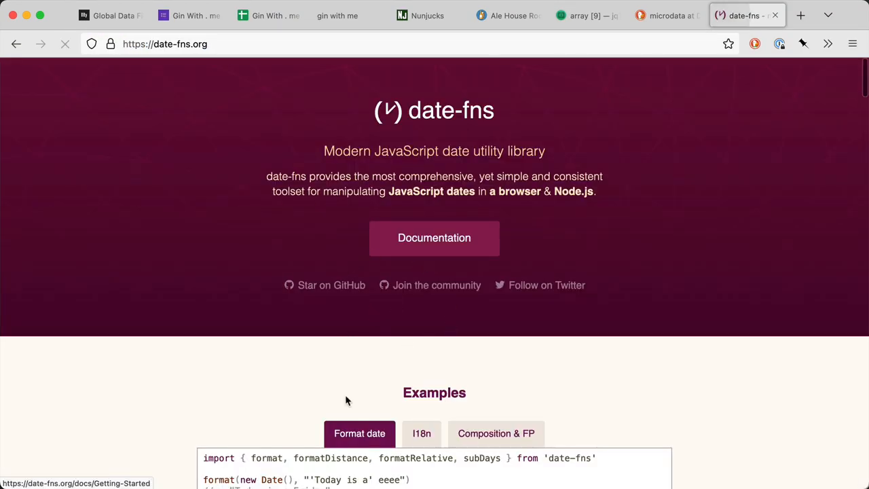
pyautogui.scroll(-3)
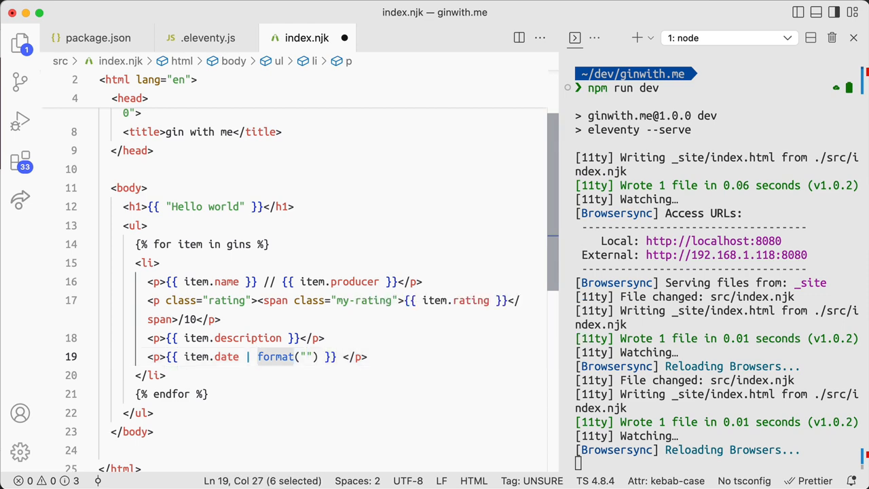
# - Pipe item.date through an ago filter instead of format, check localhost:8080, then go to the Eleventy docs
pyautogui.write('ago(')
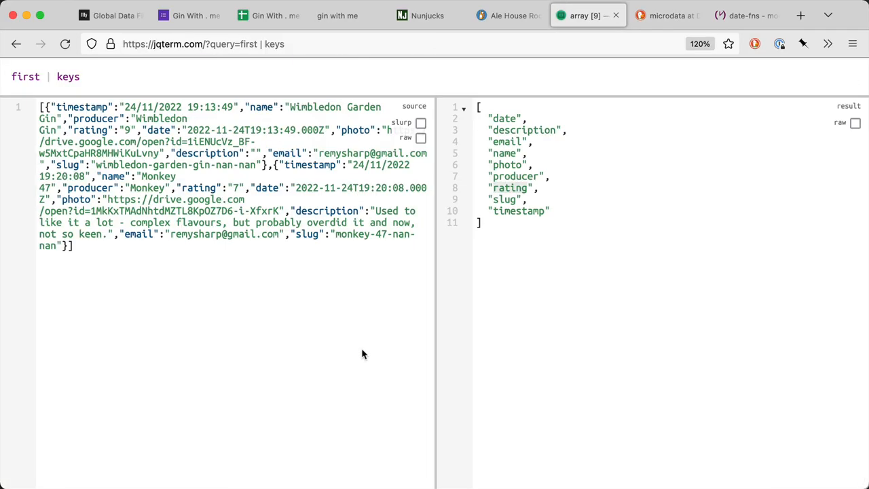
pyautogui.click(336, 15)
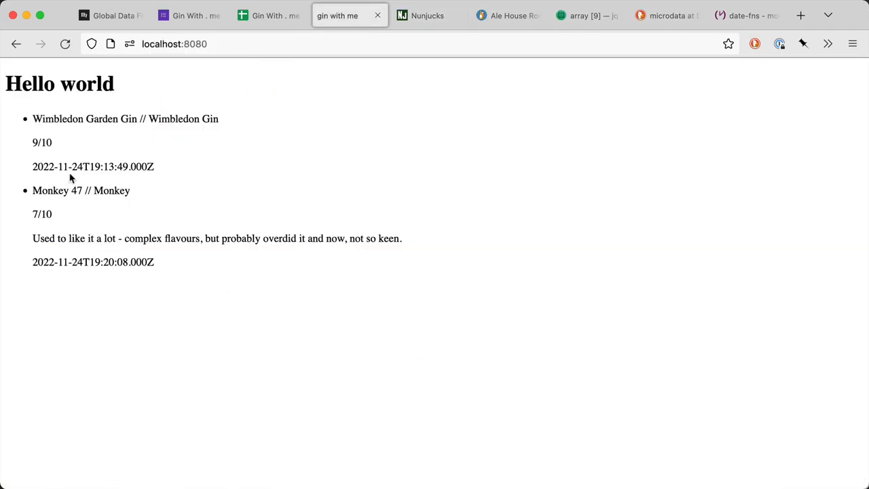
pyautogui.moveTo(38, 196)
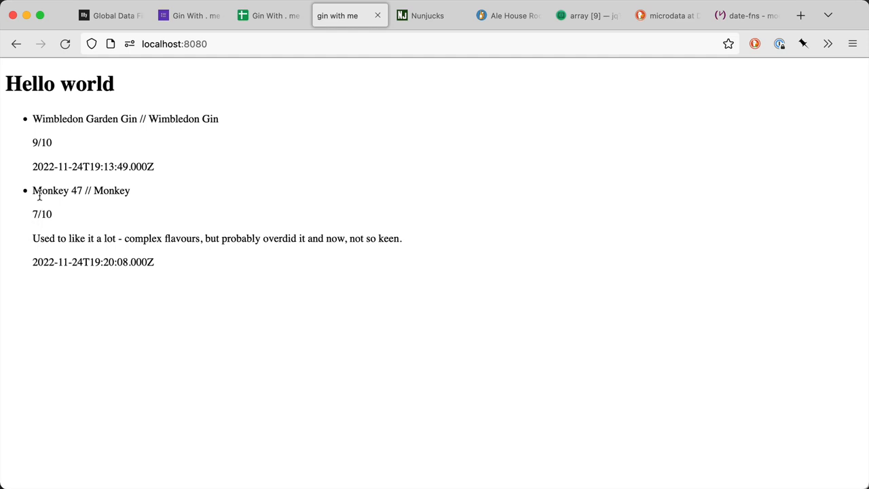
pyautogui.moveTo(274, 180)
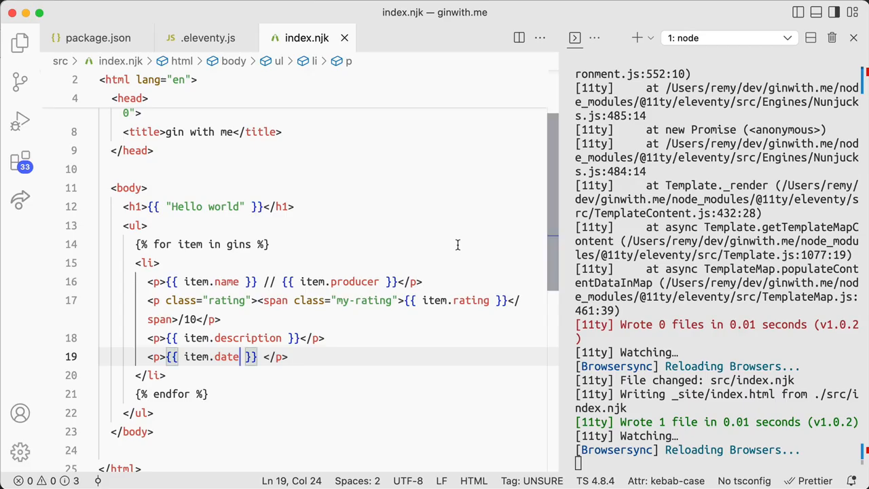
pyautogui.write('|')
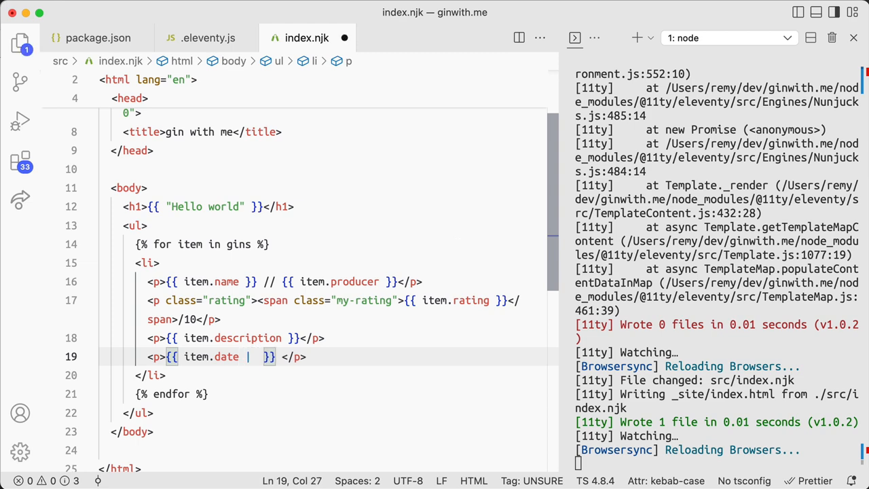
pyautogui.write('ago')
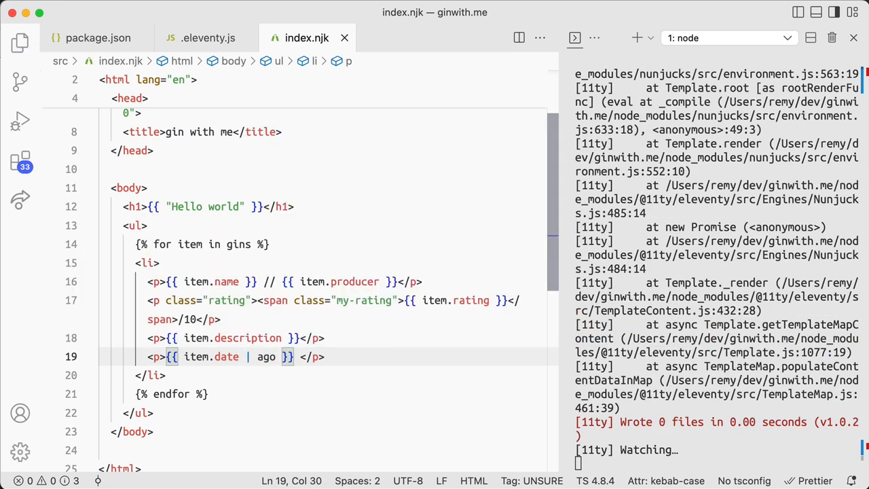
pyautogui.click(208, 38)
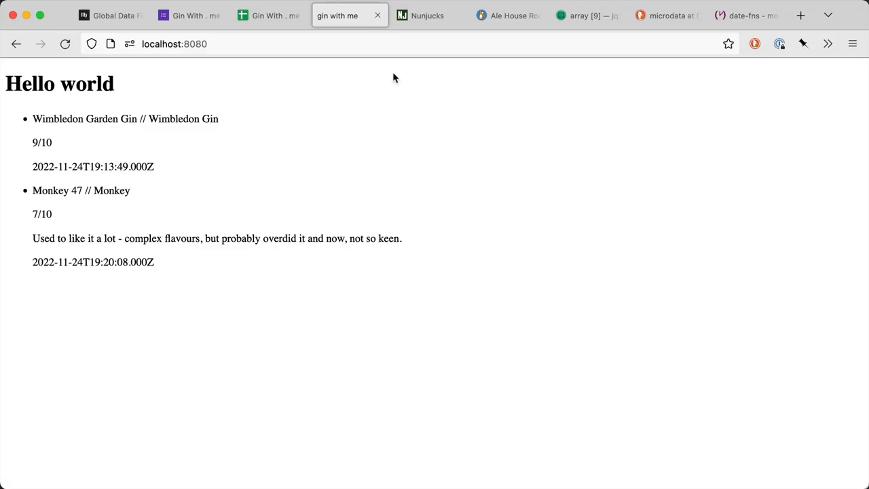
pyautogui.click(111, 15)
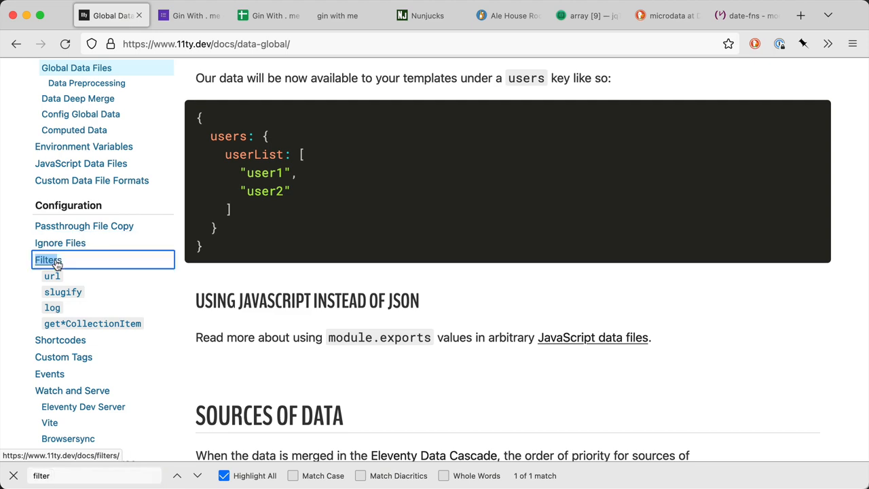
# - Read the Eleventy Filters page on adding custom template filters
pyautogui.click(46, 261)
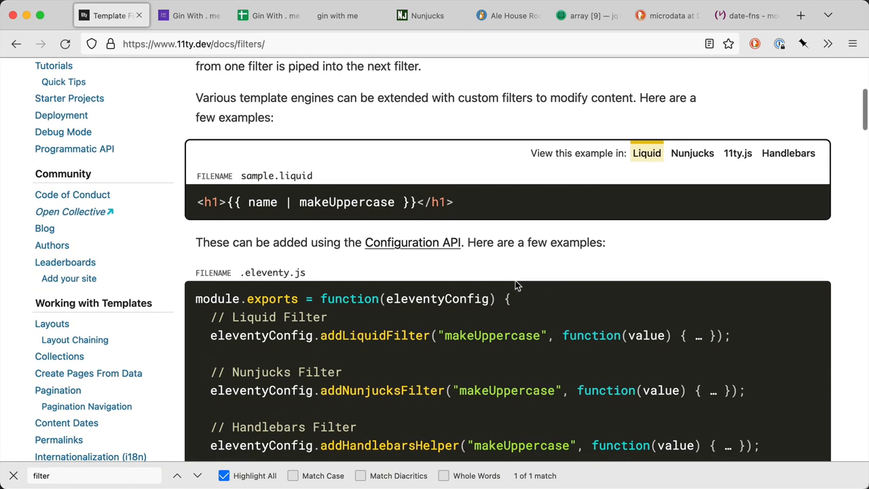
pyautogui.scroll(-3)
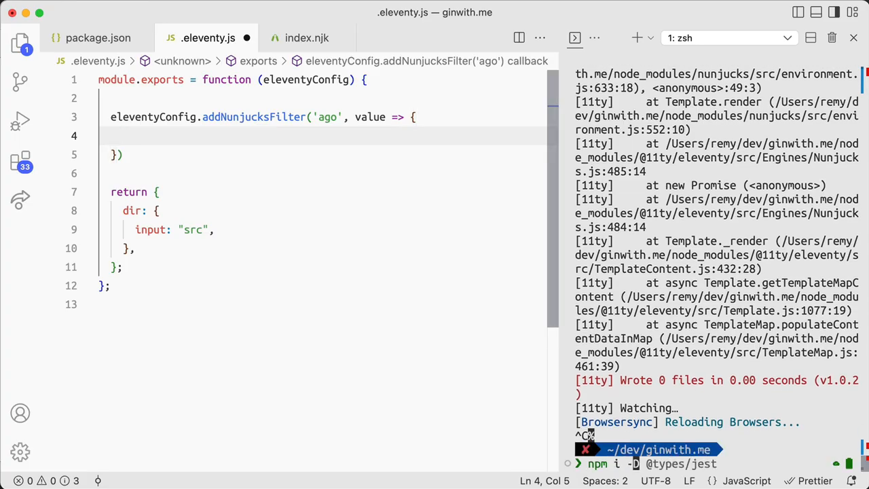
# - Install date-fns with npm i and return to the ago filter in .eleventy.js
pyautogui.write('date-')
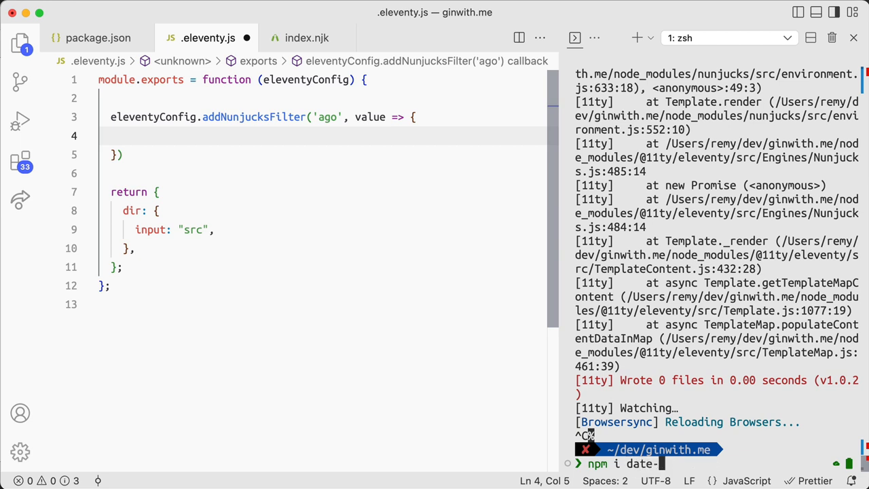
pyautogui.write('f')
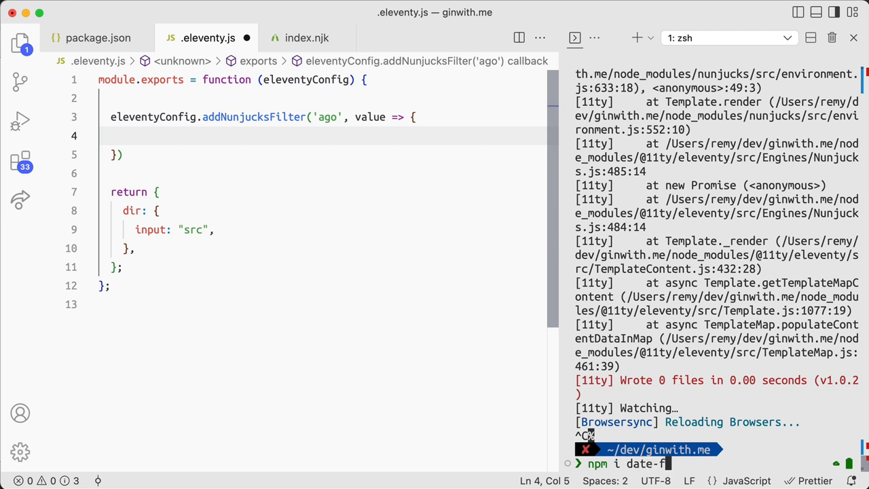
pyautogui.click(111, 15)
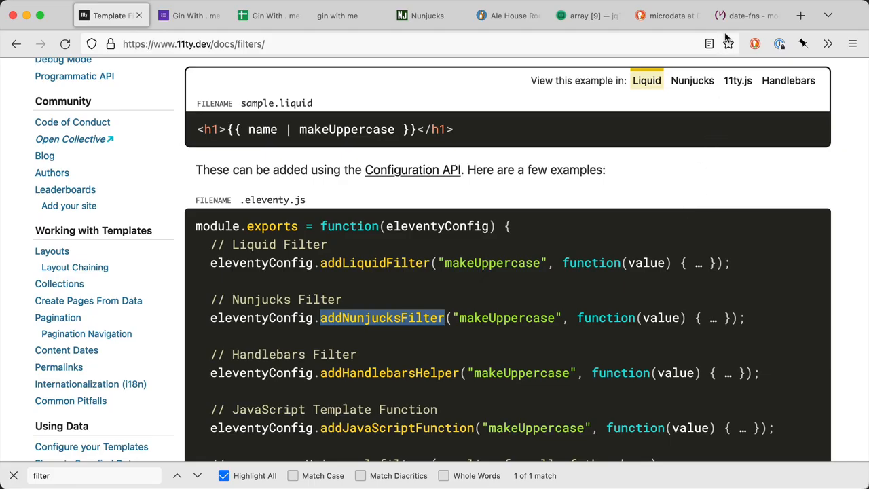
pyautogui.click(747, 15)
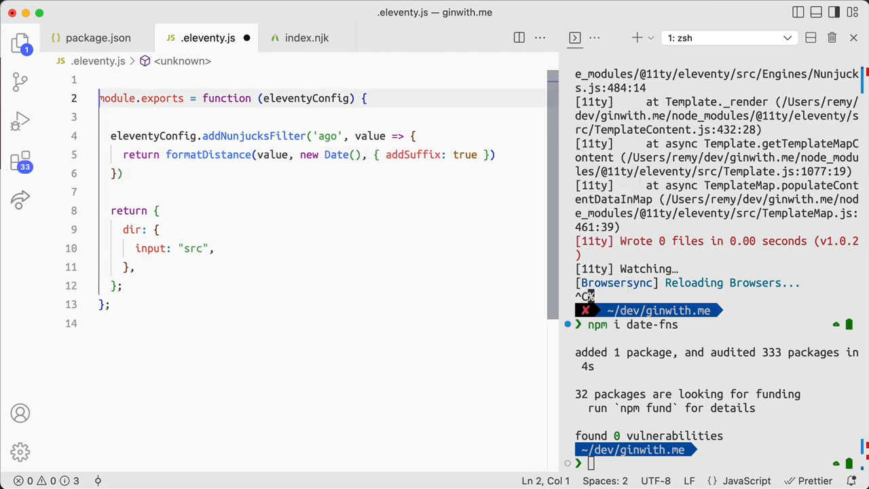
# - Require date-fns/formatDistance for the ago filter, run npm run dev, and look up the formatDistance example
pyautogui.write('import')
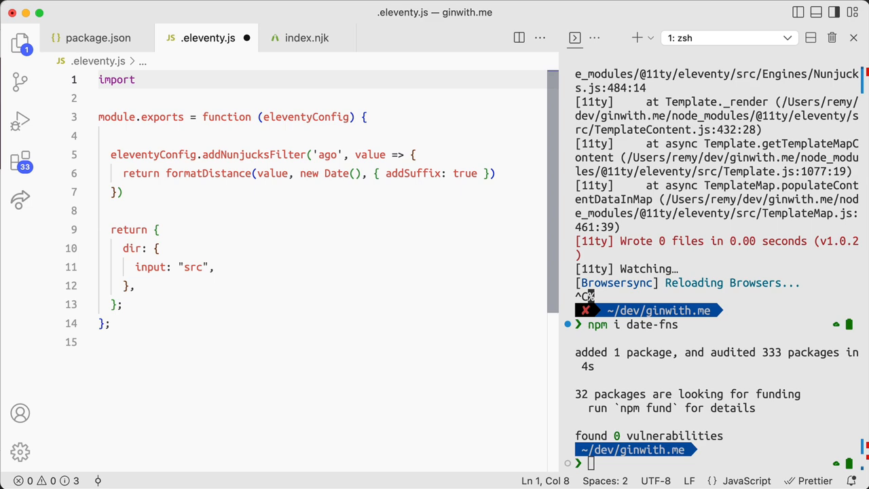
pyautogui.write('const formatDistance')
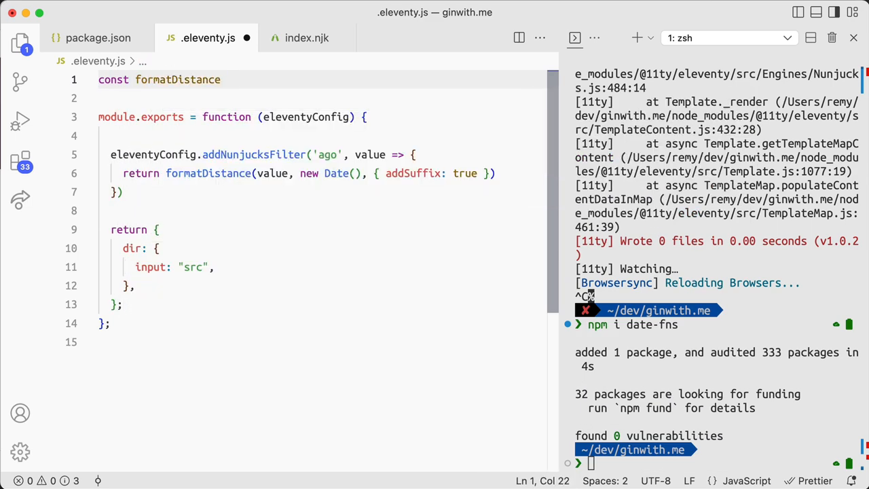
pyautogui.write('= require(\'date-fns/formatDistance");')
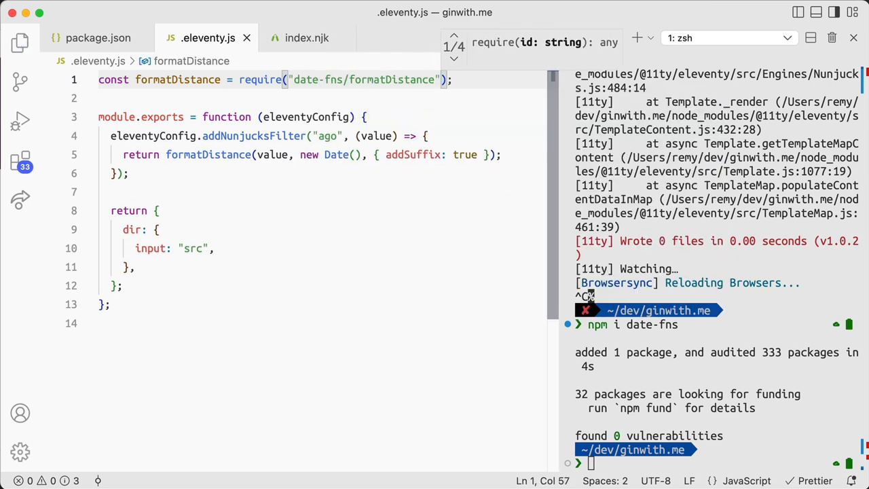
pyautogui.write('npm run dev')
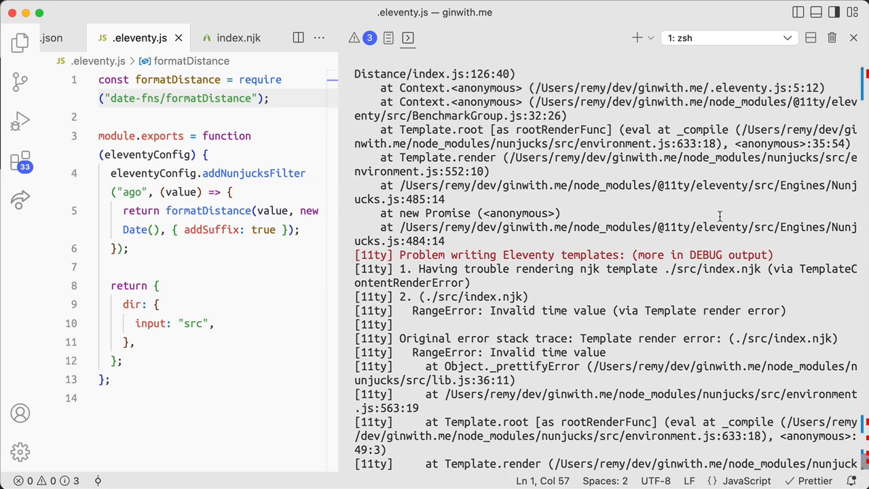
pyautogui.click(255, 211)
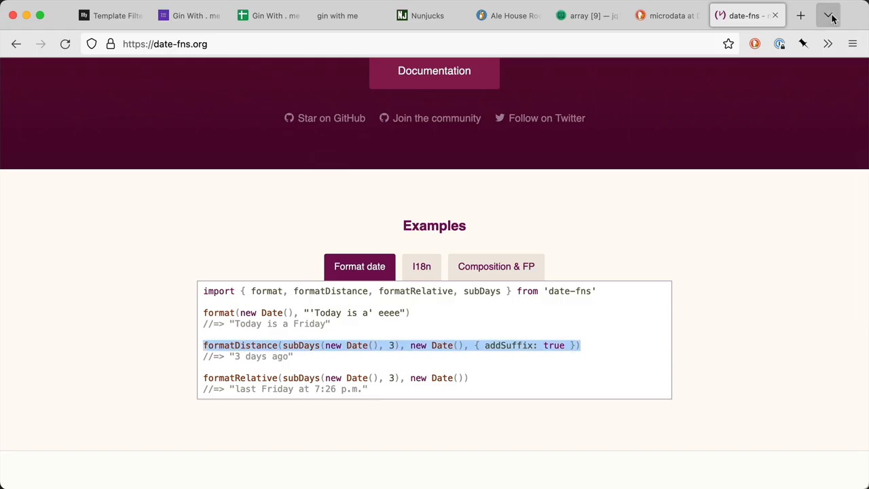
# - Check the local gin list shows 'about 20 hours ago', then read Eleventy's Pagination documentation
pyautogui.click(631, 15)
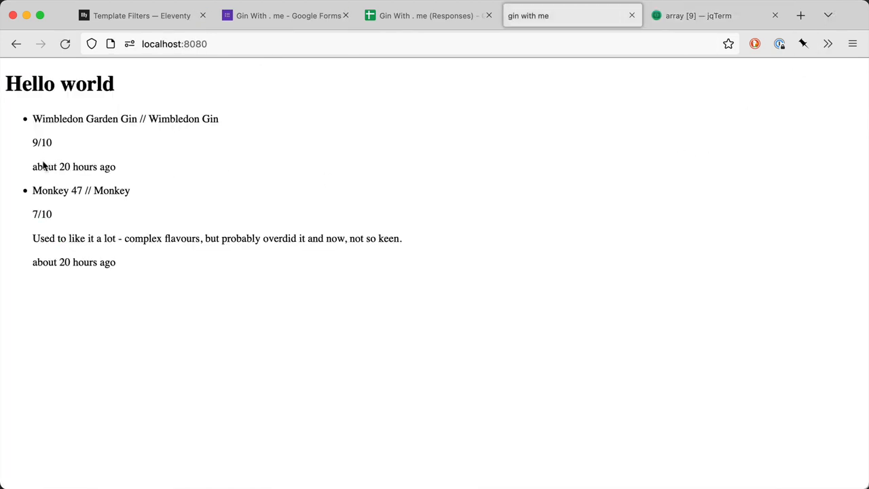
pyautogui.moveTo(224, 171)
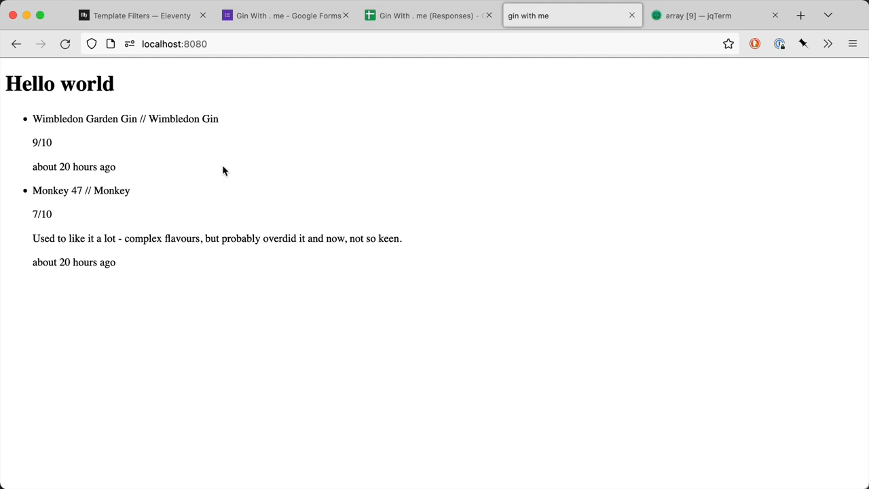
pyautogui.moveTo(107, 144)
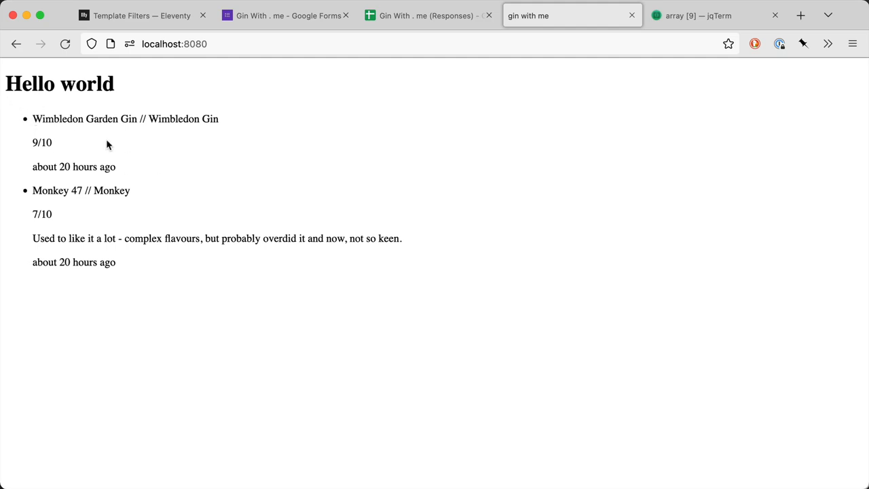
pyautogui.click(136, 15)
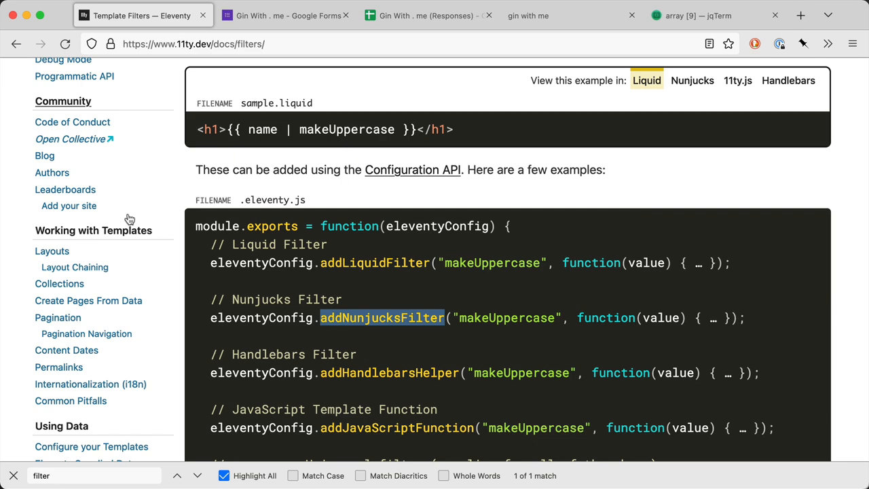
pyautogui.moveTo(57, 317)
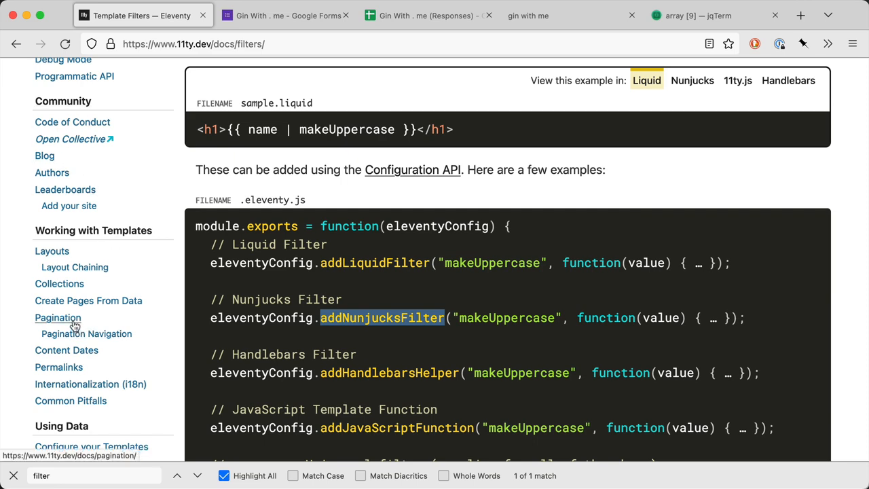
pyautogui.click(57, 317)
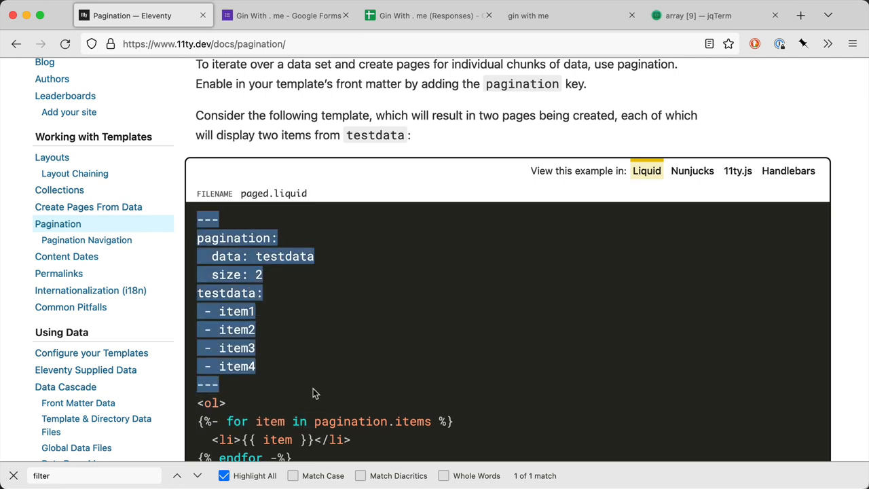
pyautogui.scroll(-3)
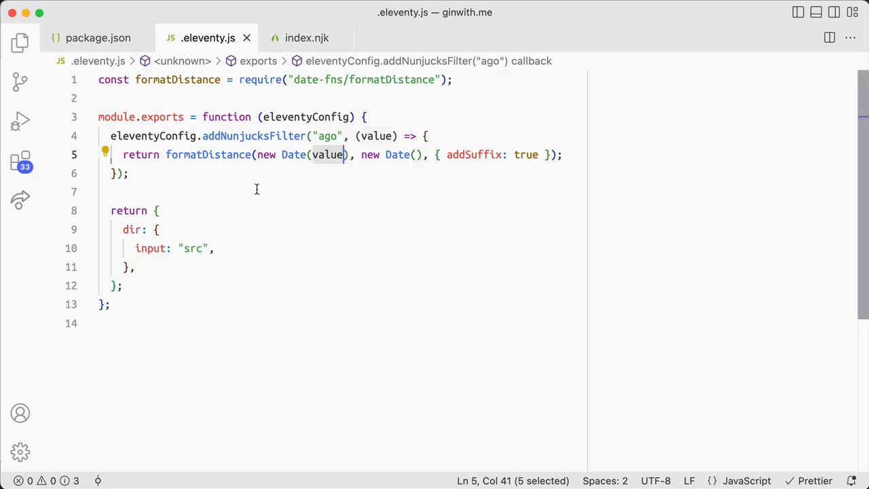
# - Create src/_single.njk with front matter paginating data: gins, size: 1, and start an <h1>
pyautogui.click(19, 42)
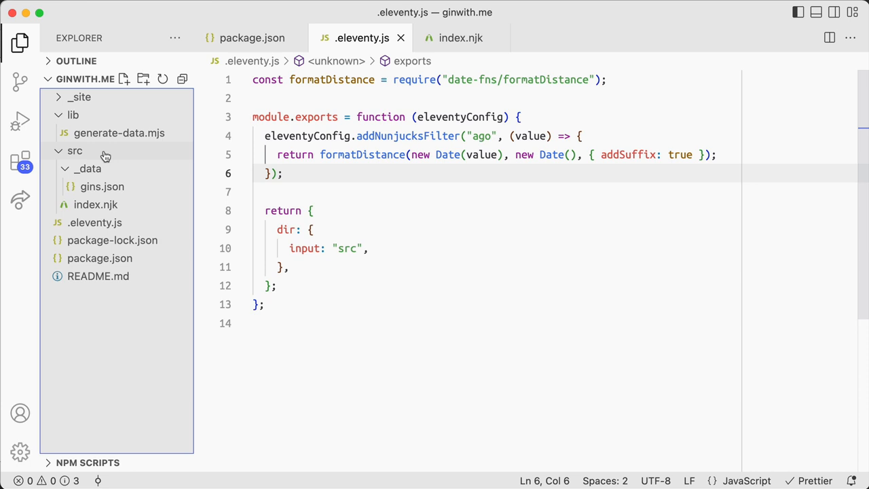
pyautogui.click(74, 149)
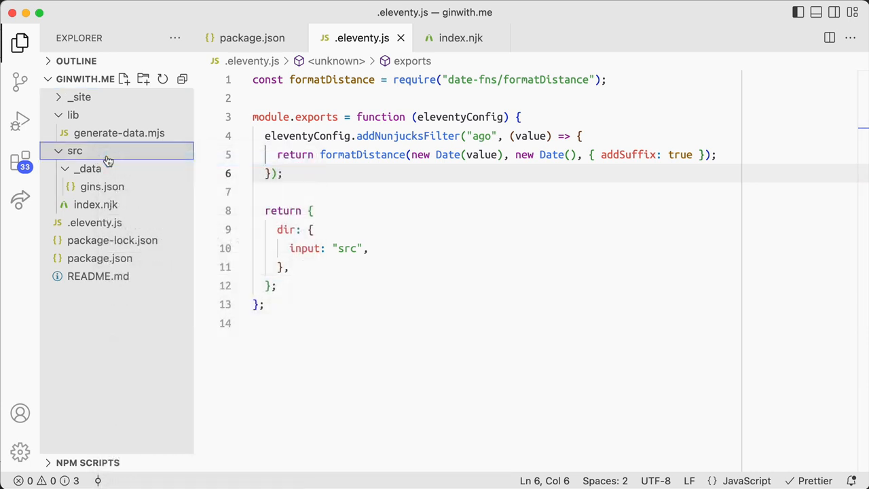
pyautogui.write('_single.njk')
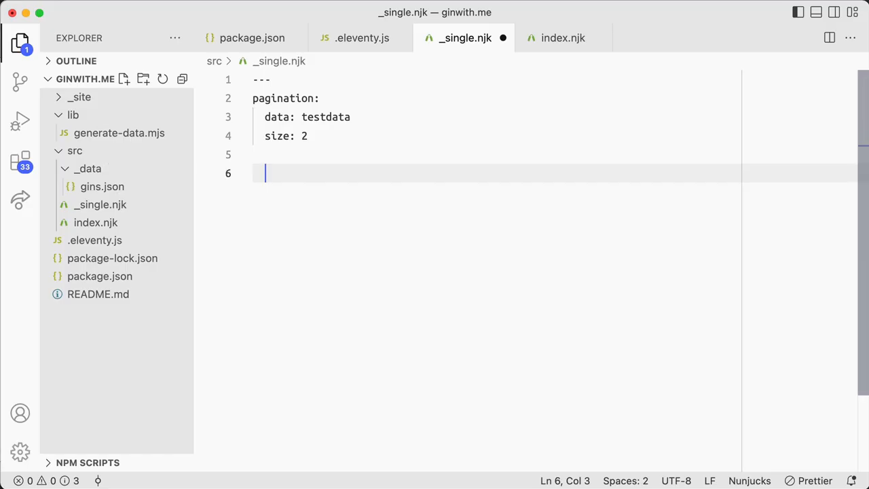
pyautogui.write('---')
pyautogui.click(497, 135)
pyautogui.write('1')
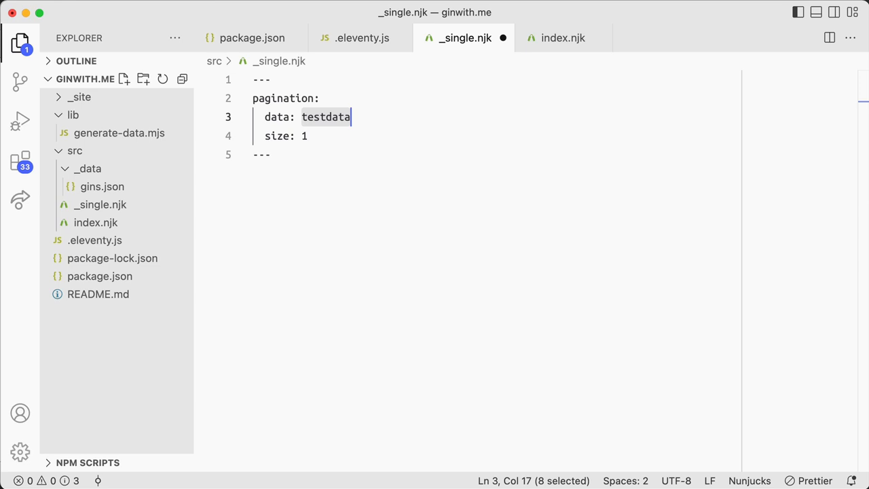
pyautogui.write('gins')
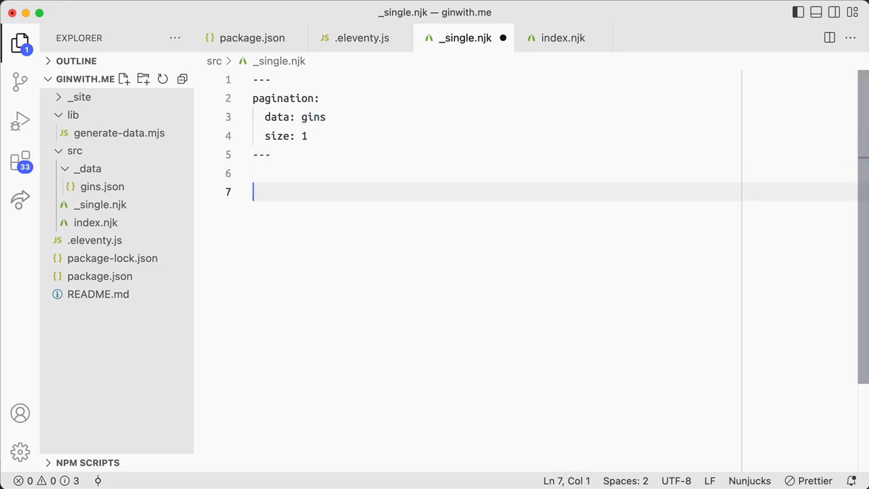
pyautogui.write('<h1>')
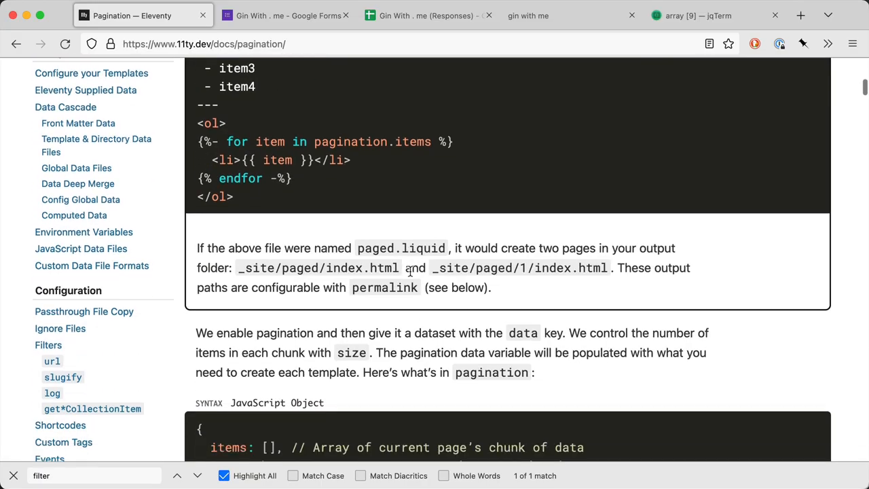
pyautogui.scroll(-3)
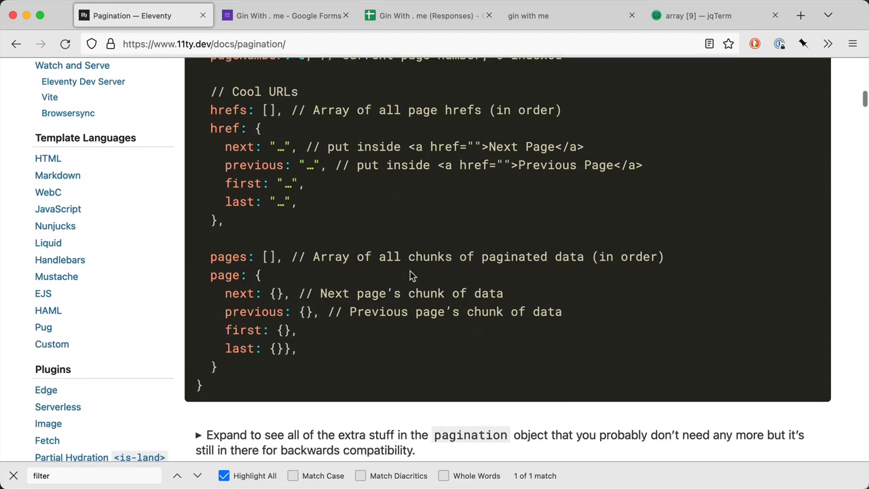
pyautogui.scroll(-3)
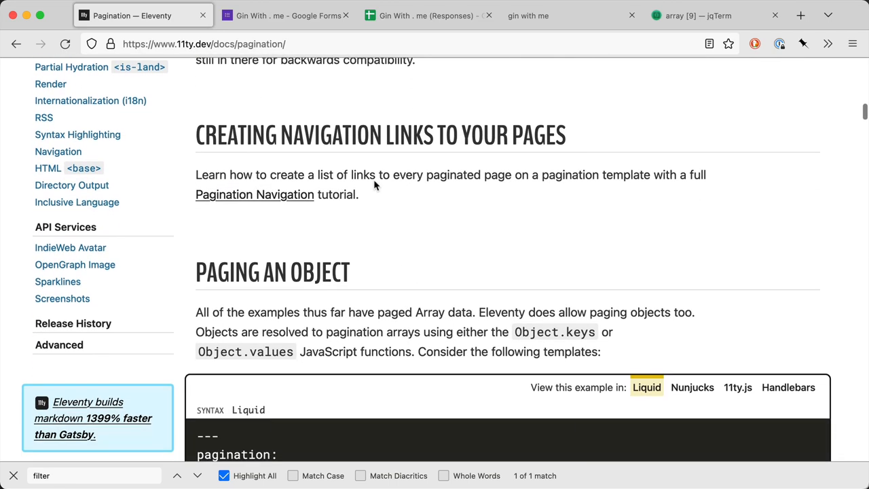
pyautogui.scroll(-3)
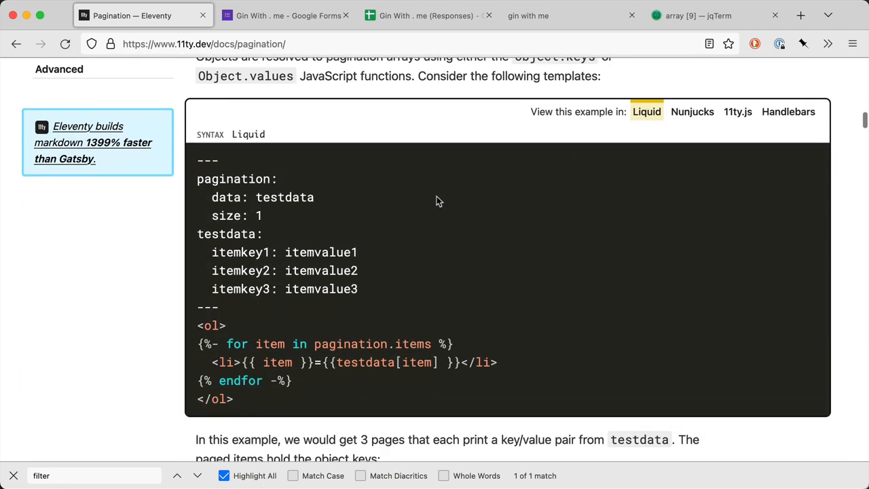
pyautogui.scroll(3)
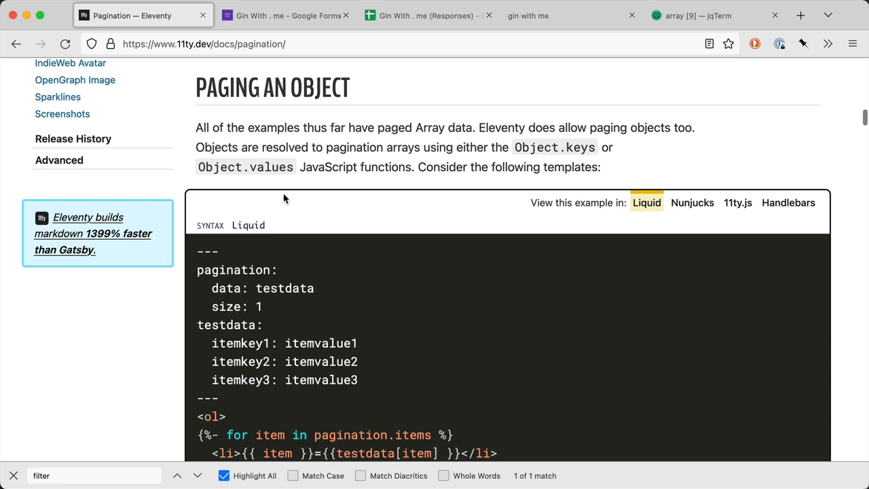
pyautogui.scroll(-3)
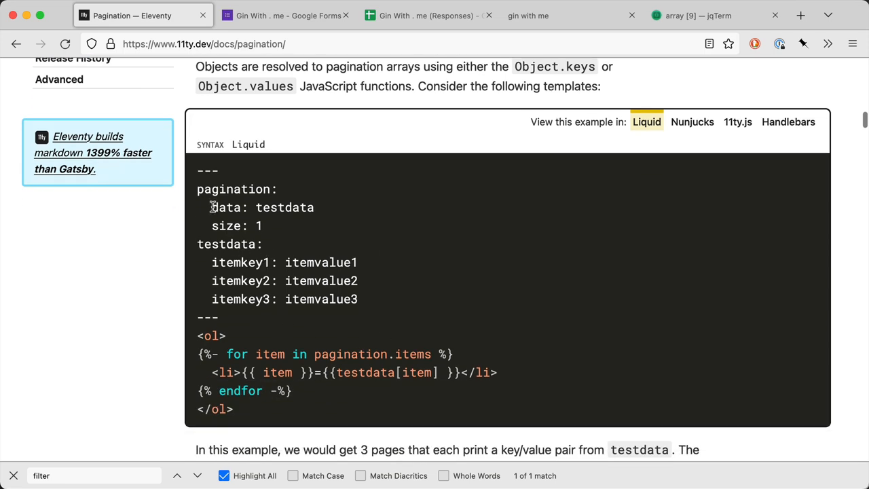
pyautogui.scroll(-3)
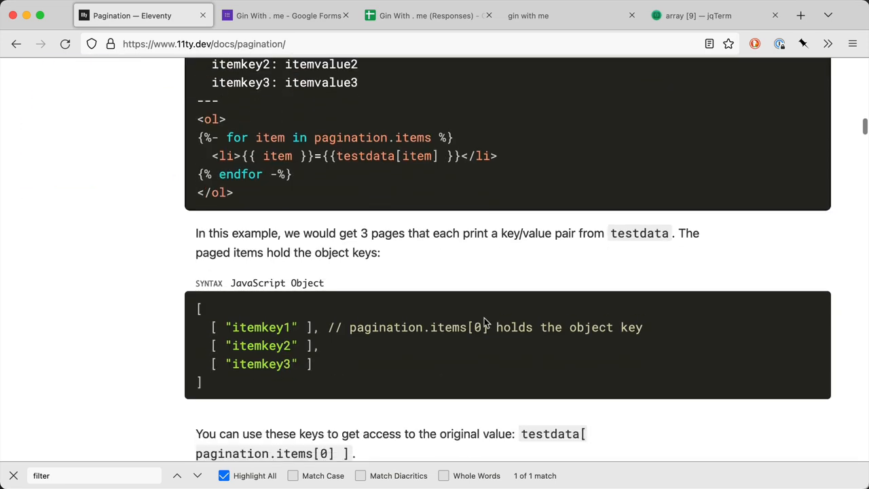
pyautogui.scroll(-3)
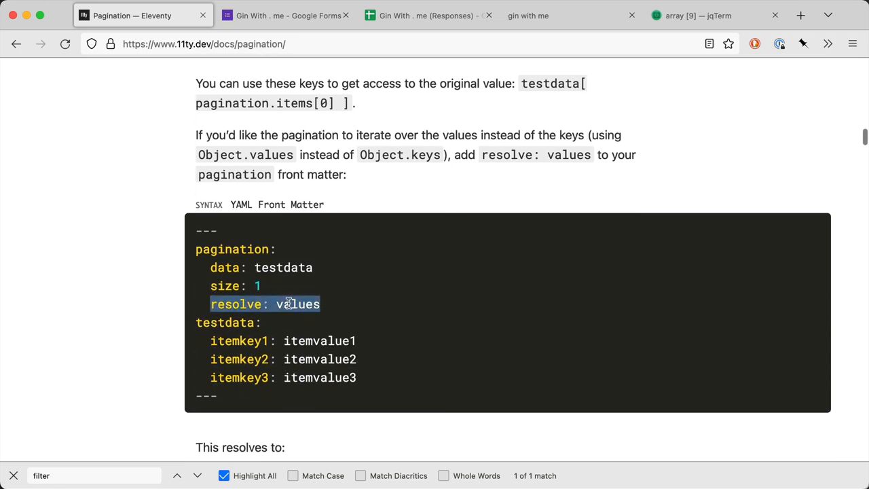
pyautogui.scroll(-3)
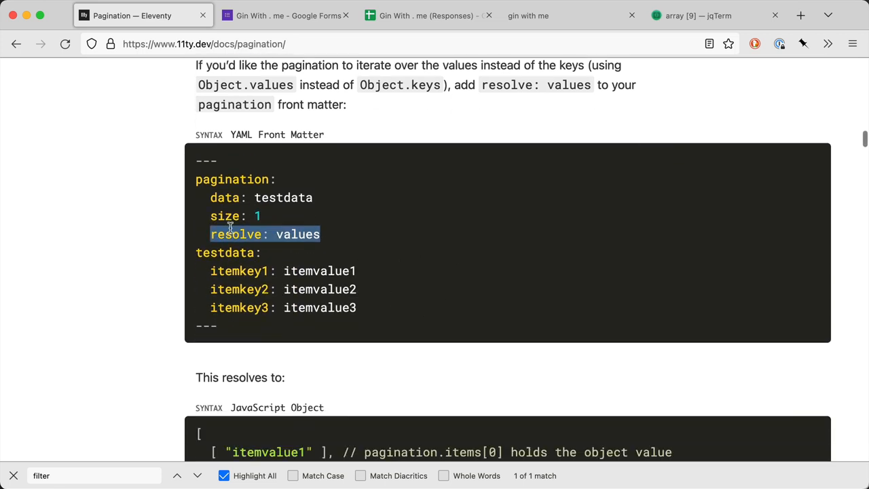
pyautogui.scroll(-3)
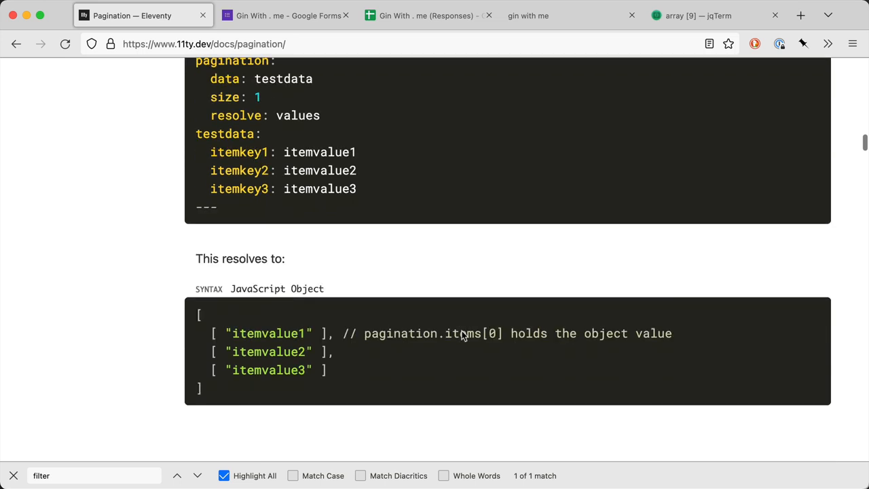
pyautogui.scroll(-3)
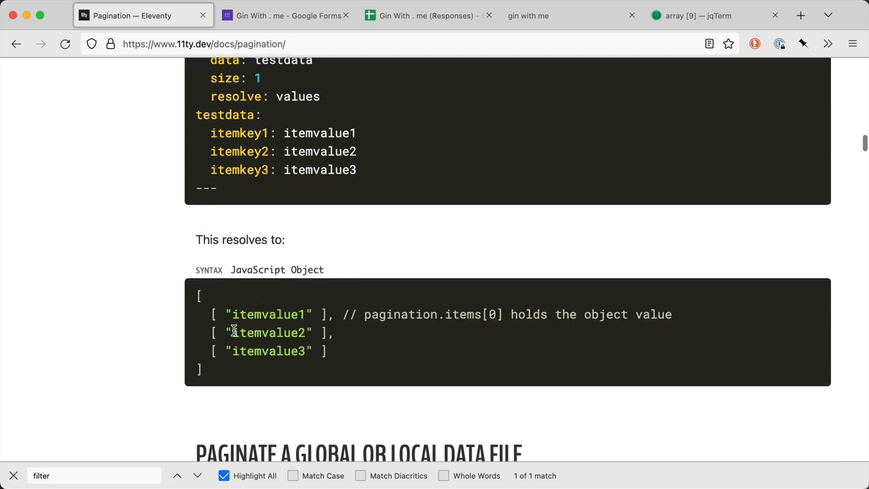
pyautogui.moveTo(467, 345)
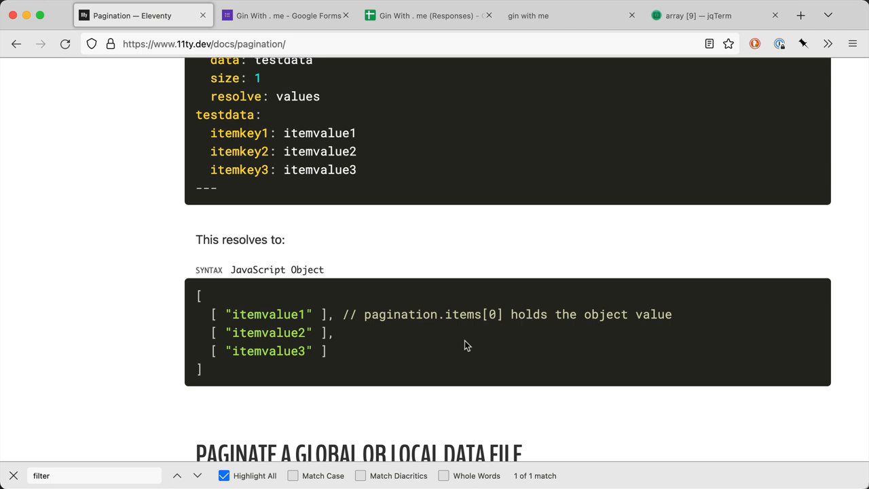
pyautogui.scroll(3)
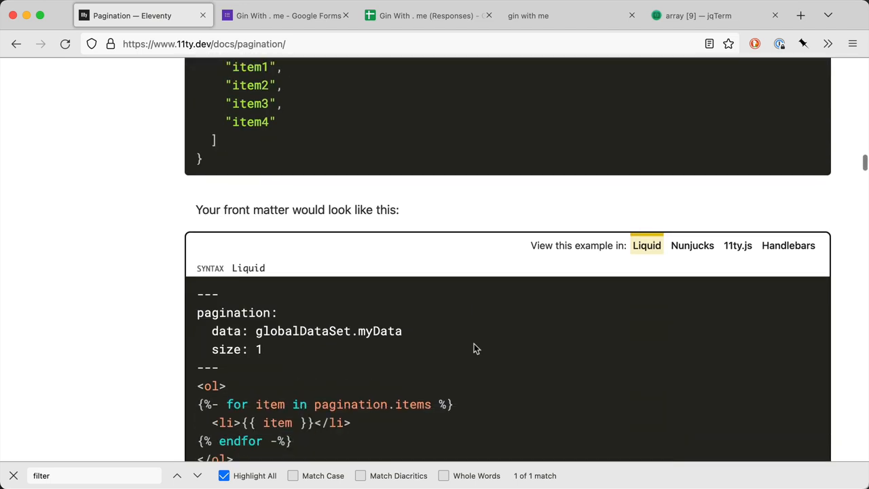
pyautogui.scroll(-3)
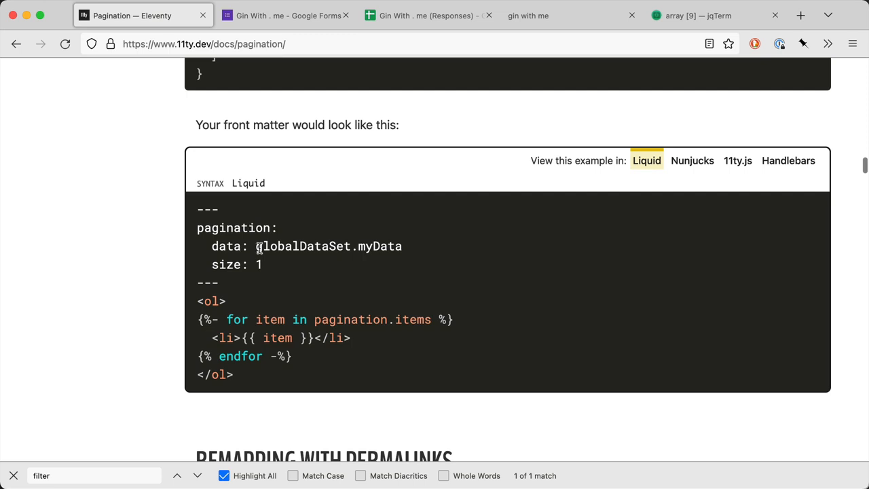
pyautogui.moveTo(361, 320)
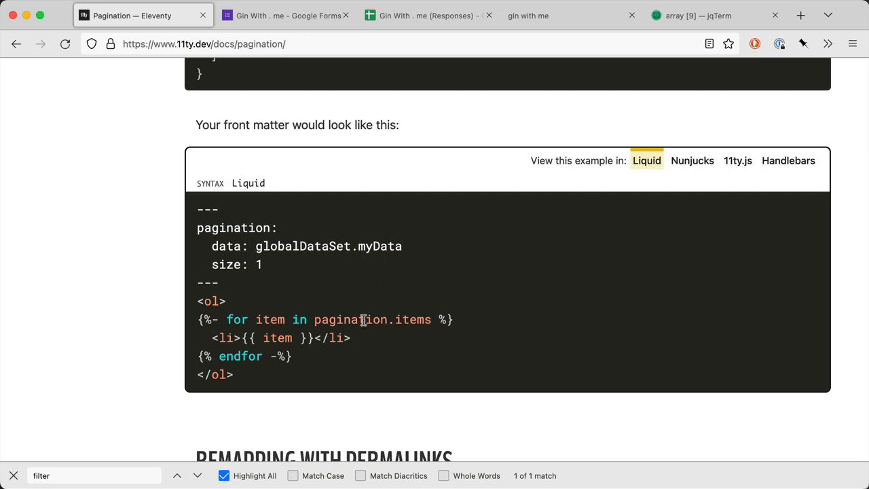
pyautogui.scroll(-3)
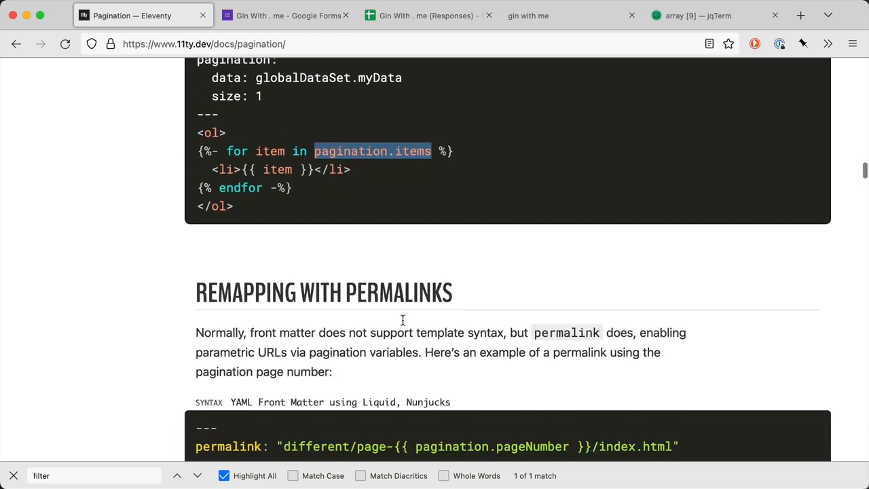
pyautogui.scroll(-3)
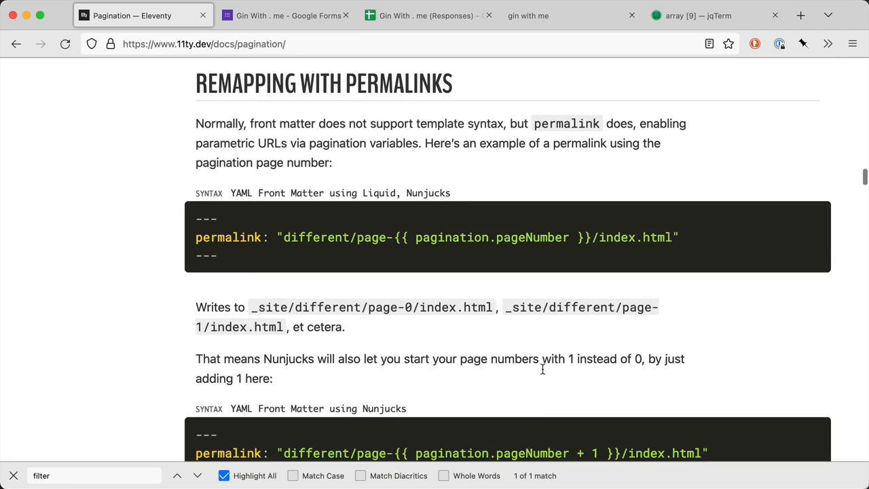
pyautogui.scroll(-3)
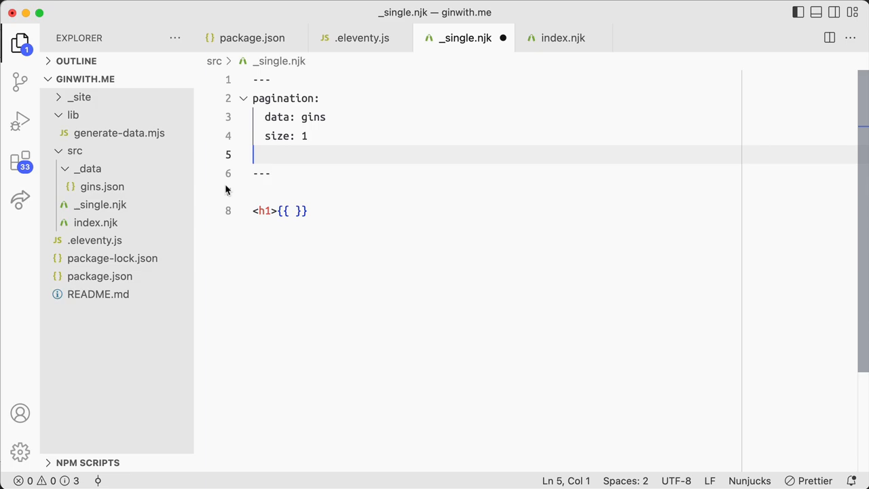
# - Review the alias and permalink examples in Eleventy's pagination docs
pyautogui.click(132, 15)
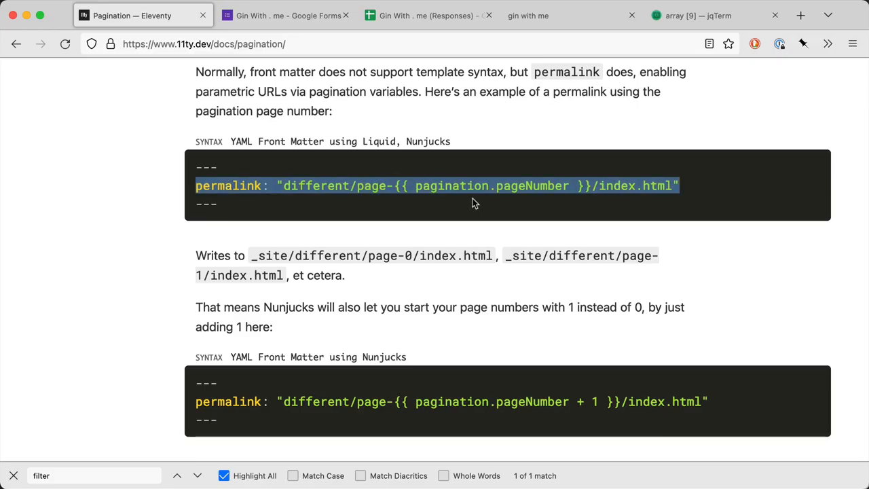
pyautogui.scroll(-3)
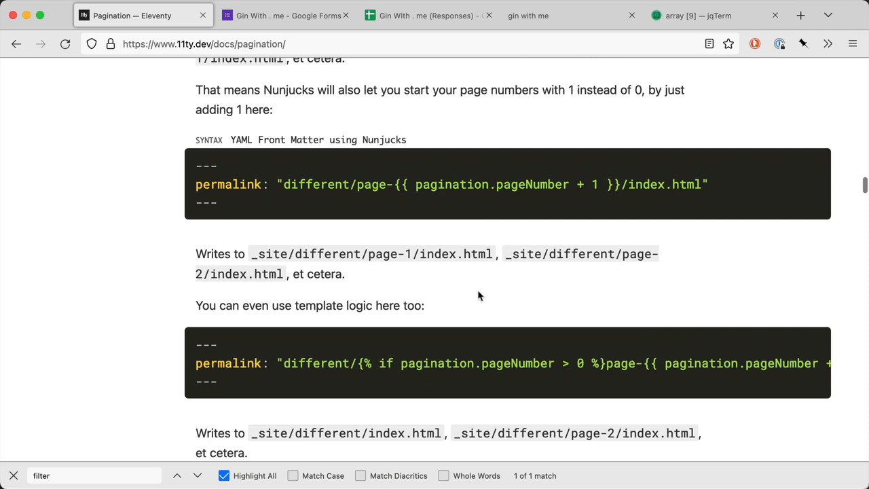
pyautogui.scroll(-3)
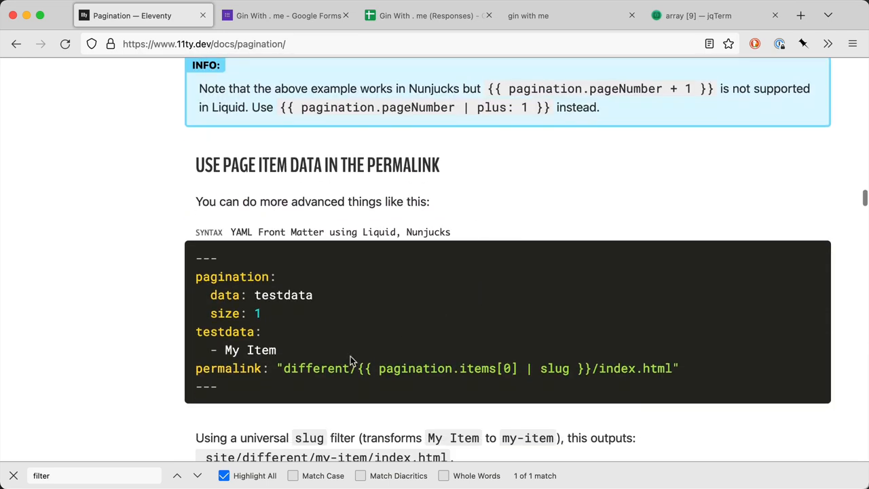
pyautogui.scroll(-3)
pyautogui.write('alias')
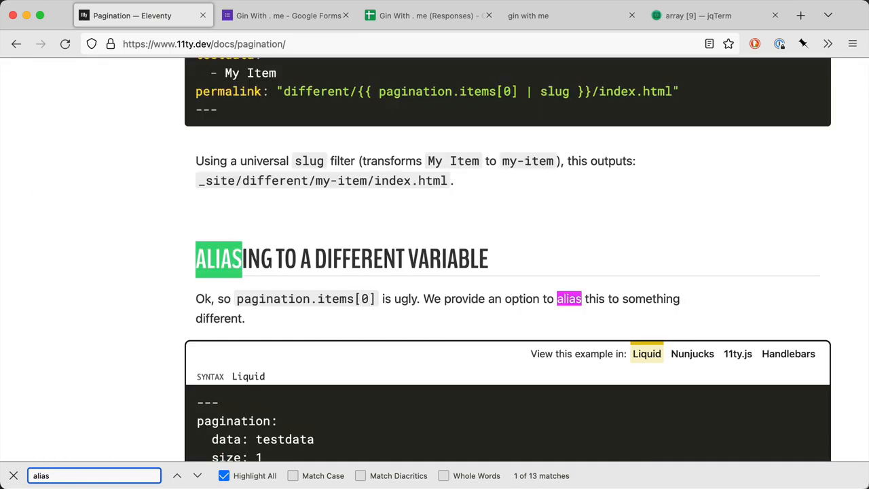
pyautogui.scroll(-3)
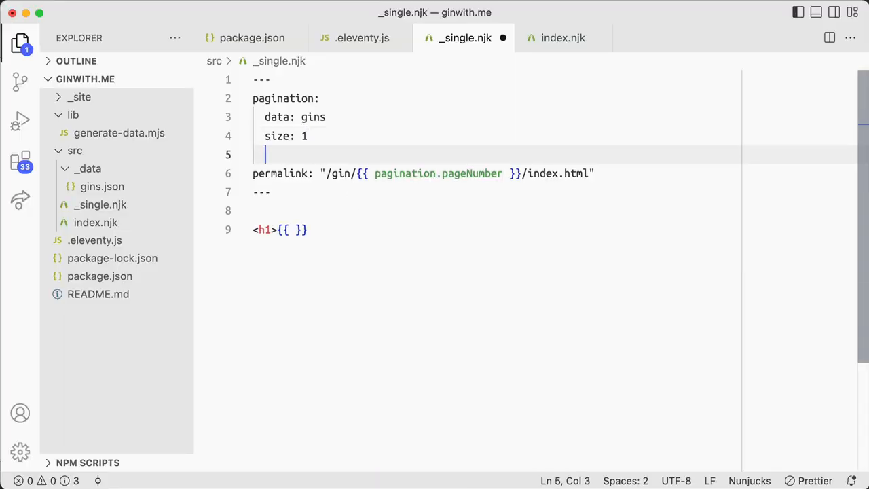
# - Add alias: item and a /gin/{{ item.slug }}/index.html permalink to _single.njk, closing the h1
pyautogui.write('alias: item')
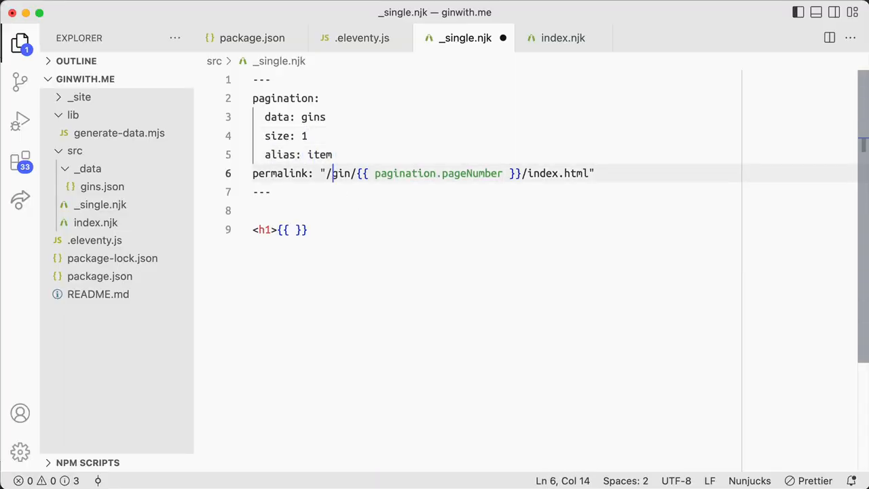
pyautogui.write('item.pageNumber')
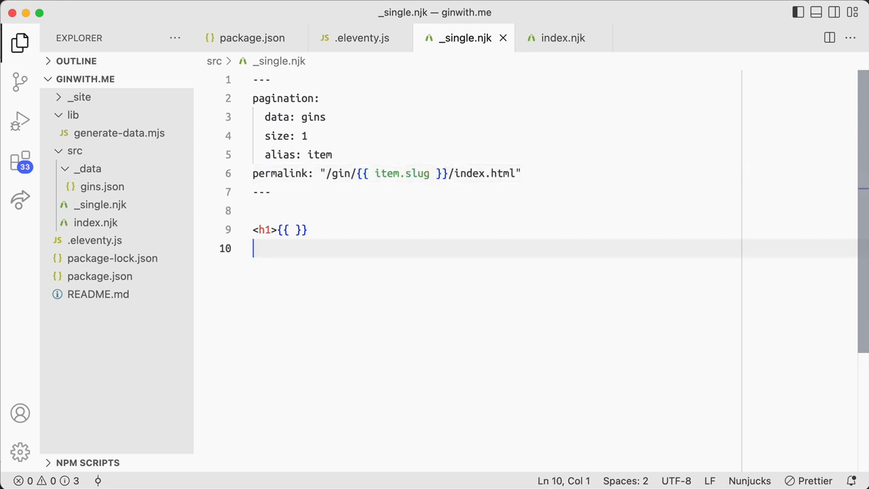
pyautogui.write('</h1>')
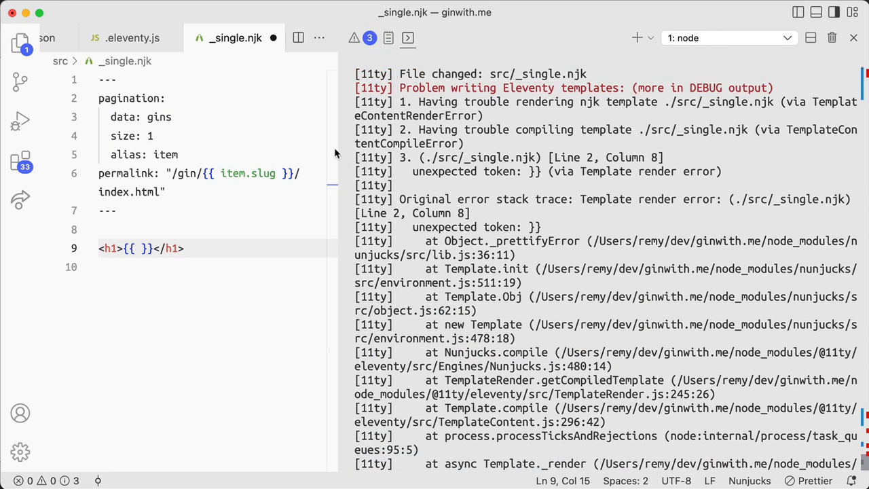
# - Fill the empty h1 expression in _single.njk with {{ item.name }} to fix the unexpected-token error
pyautogui.click(298, 38)
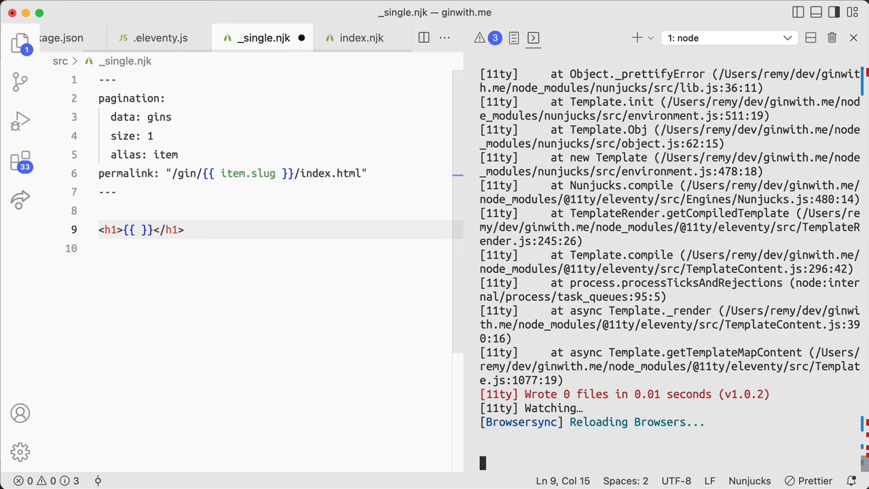
pyautogui.scroll(-3)
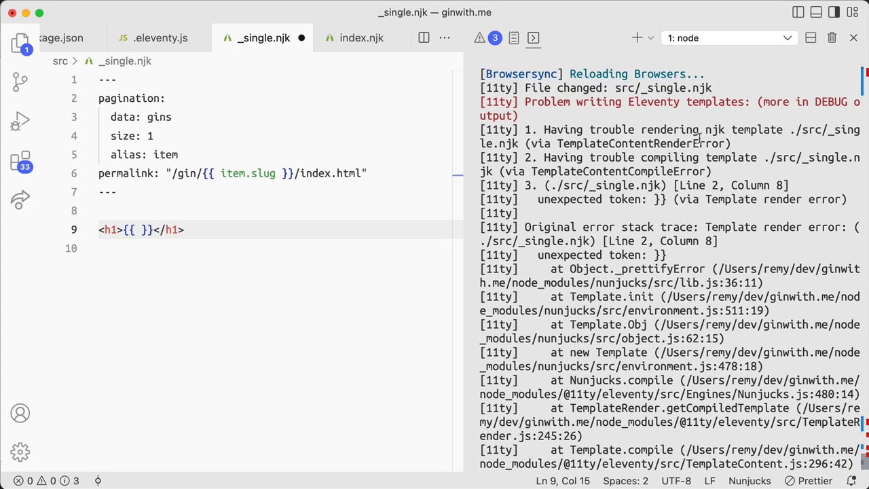
pyautogui.moveTo(740, 131)
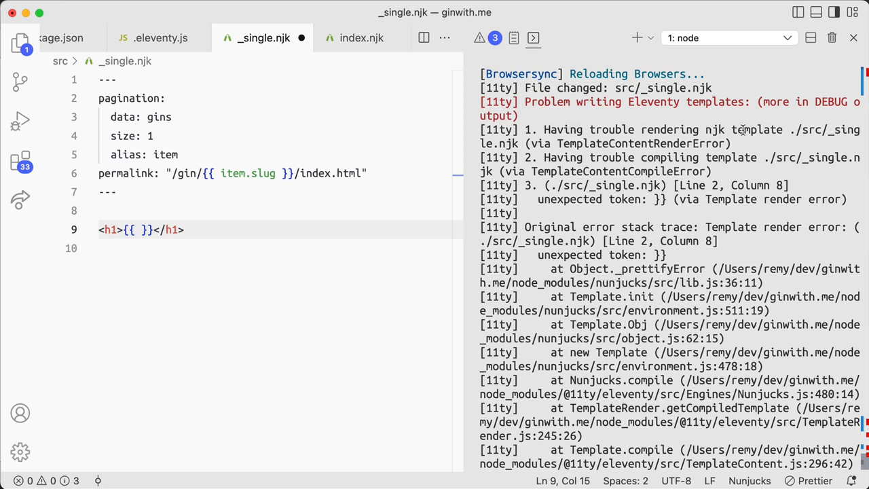
pyautogui.moveTo(730, 178)
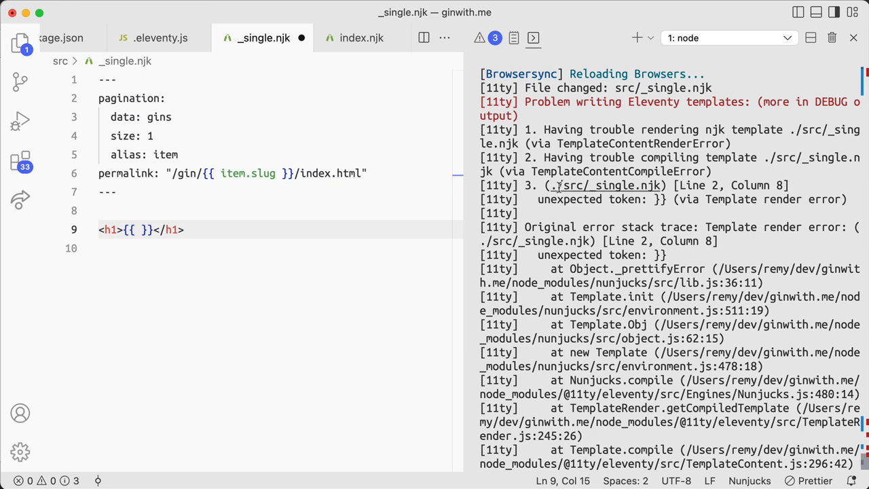
pyautogui.click(138, 229)
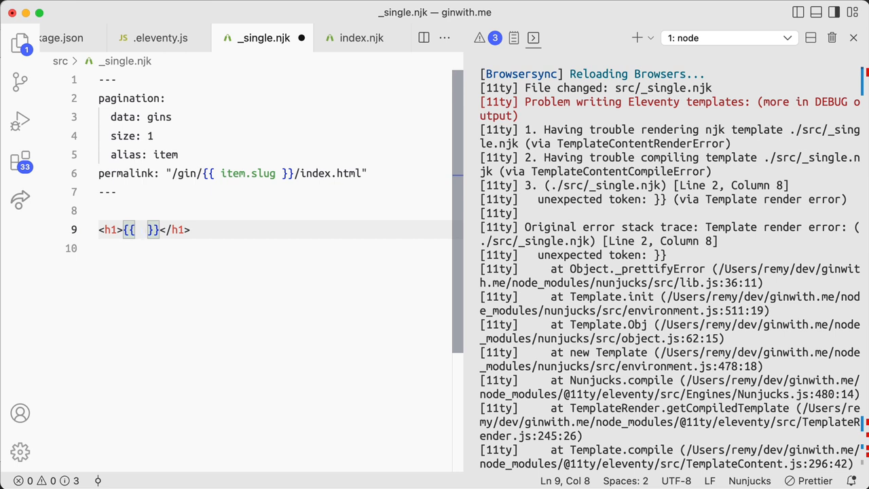
pyautogui.write('item.')
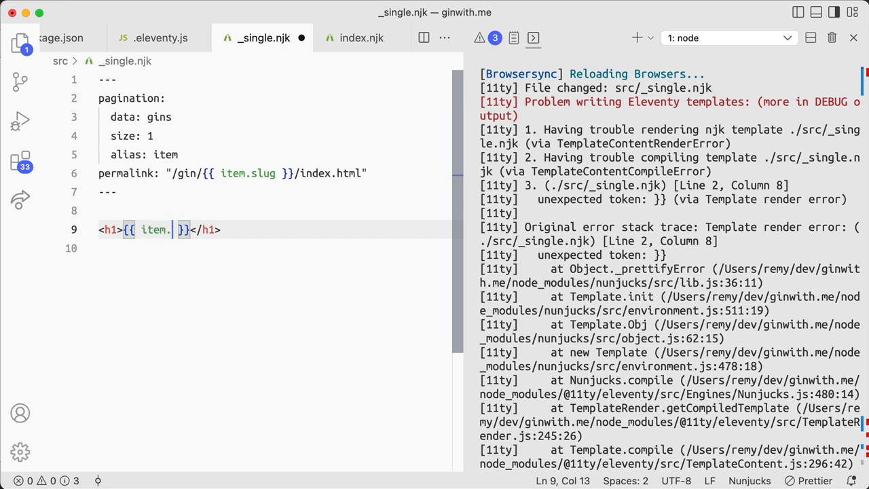
pyautogui.write('tit')
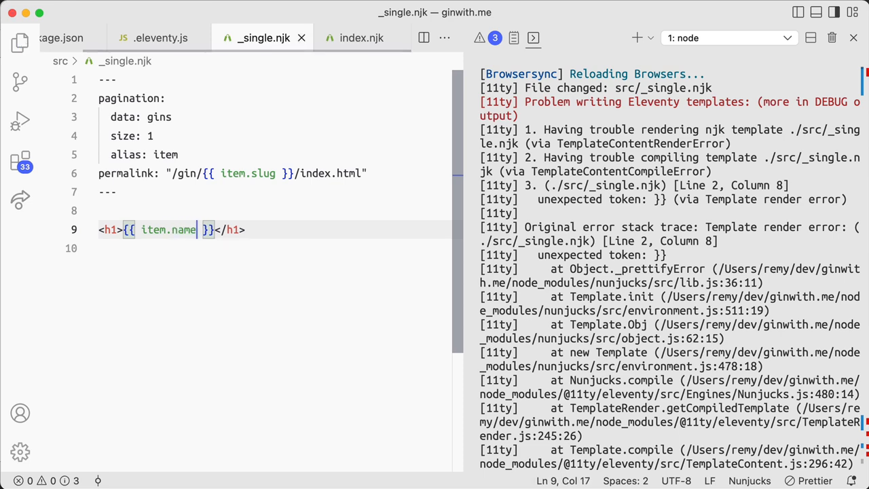
# - Inspect the generated _site/gin per-gin folders in the Explorer, then return to the permalink line
pyautogui.click(19, 42)
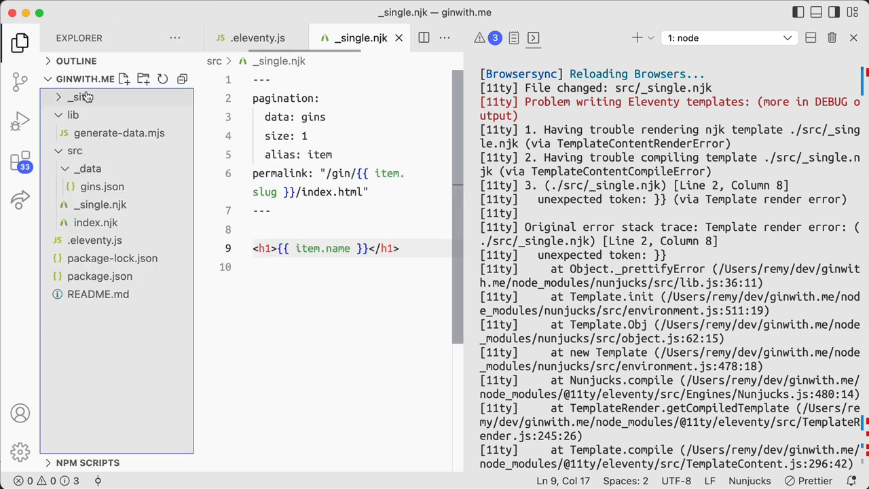
pyautogui.click(80, 97)
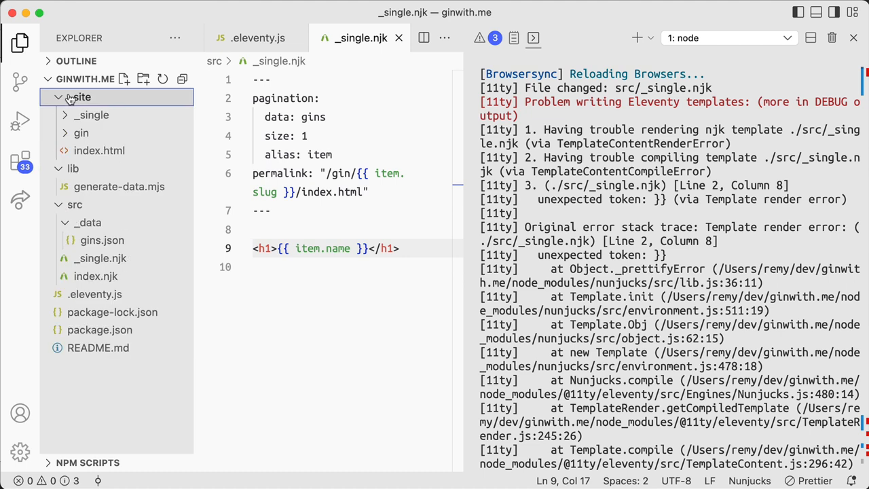
pyautogui.click(81, 151)
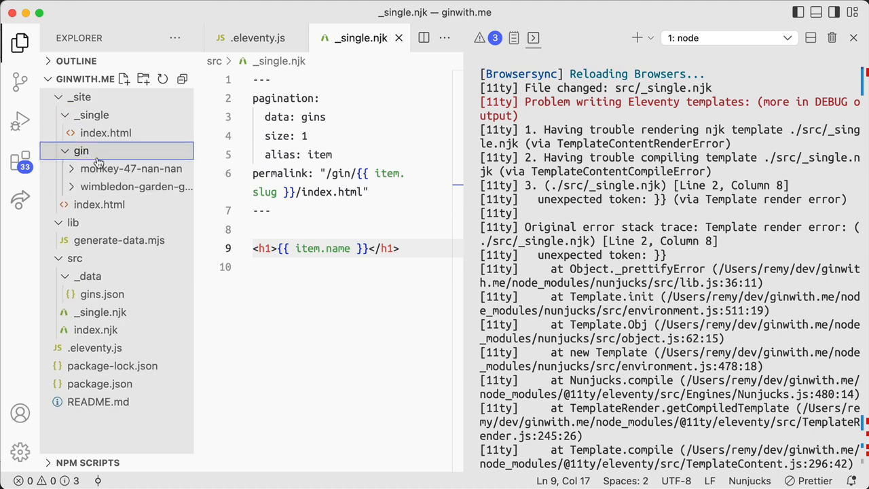
pyautogui.click(131, 169)
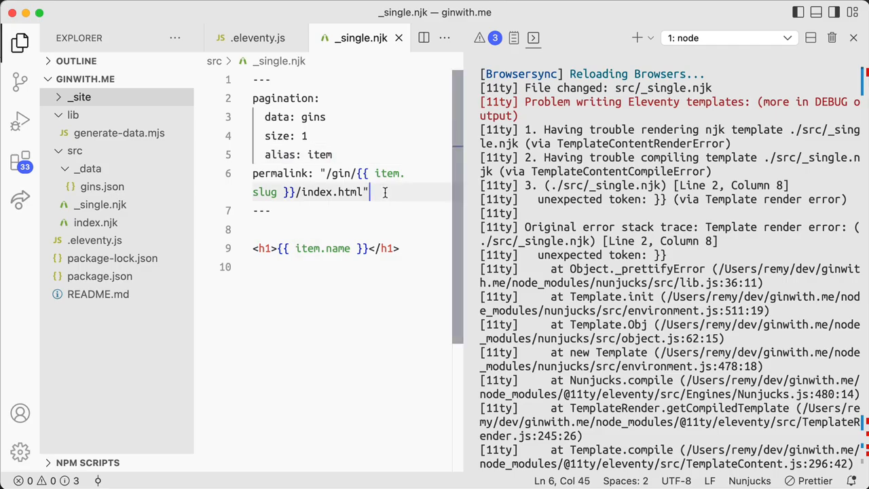
pyautogui.click(361, 38)
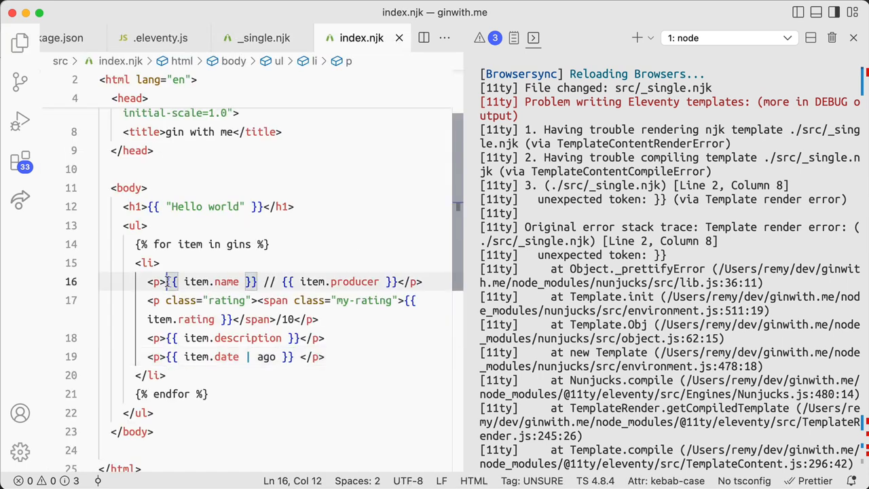
# - Wrap the gin name and producer in an <a href="/gin/{{ …"> link, fixing the mistyped href
pyautogui.write('<a hgre')
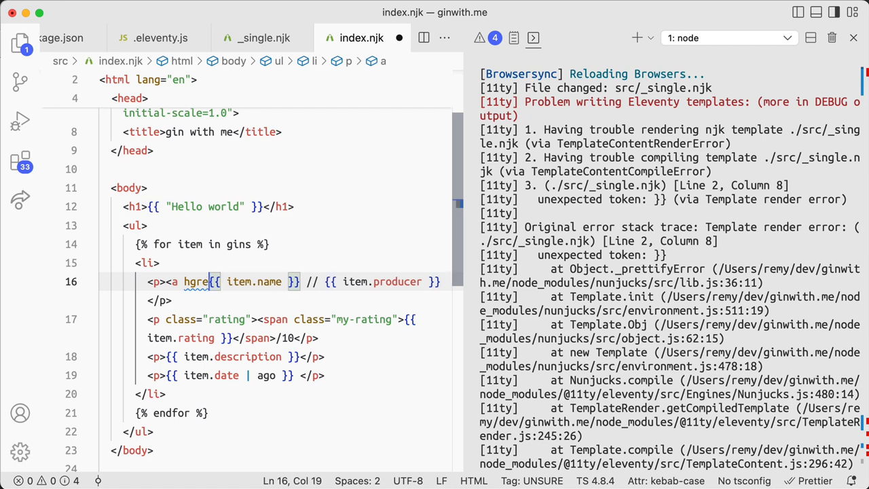
pyautogui.write('=')
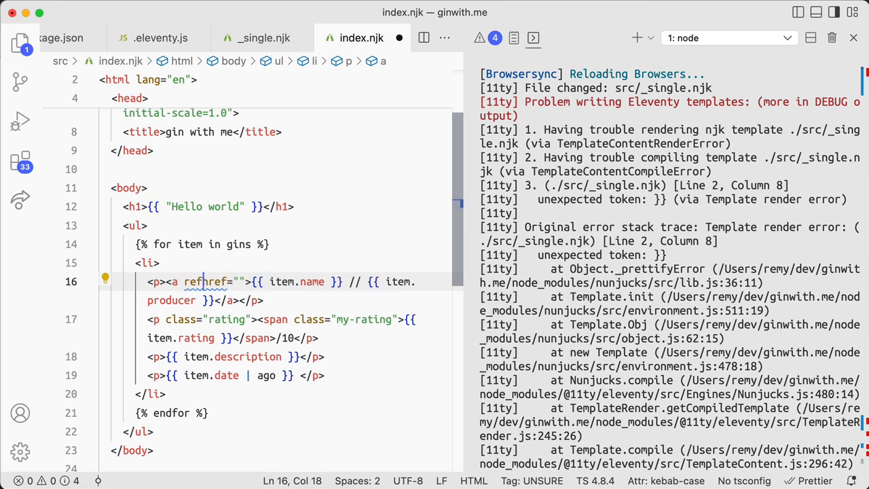
pyautogui.press('Backspace')
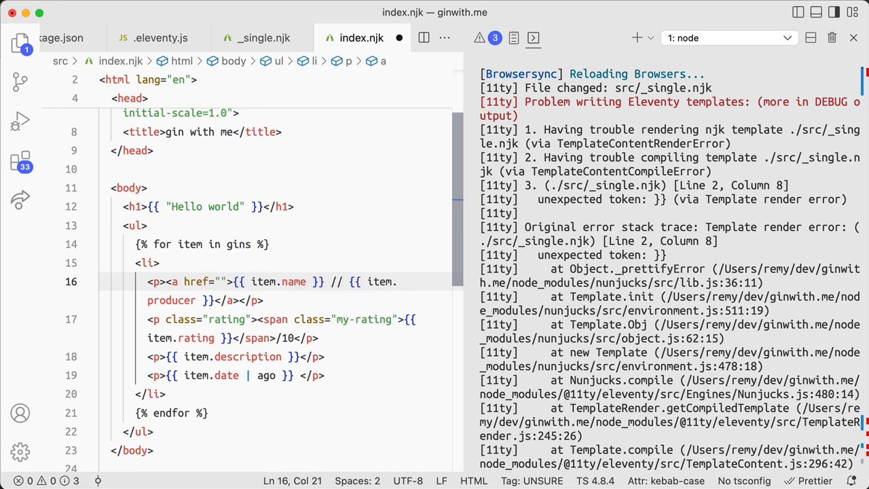
pyautogui.write('/gin/{{')
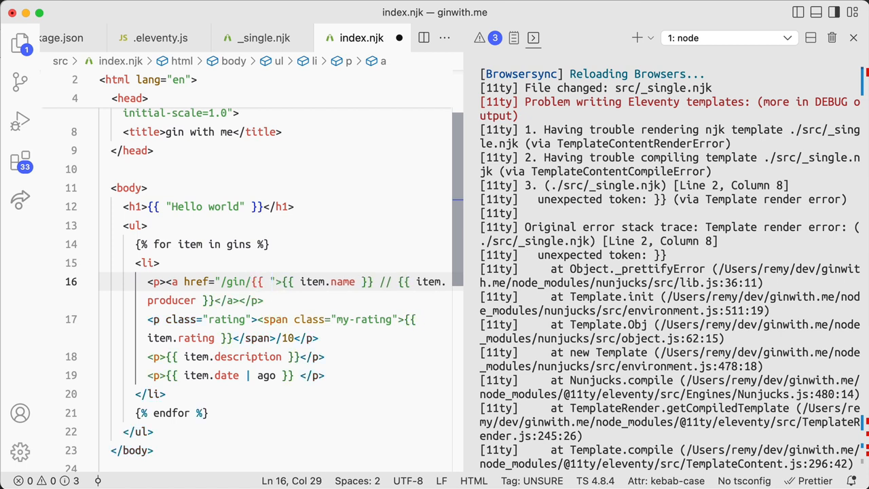
pyautogui.write('$')
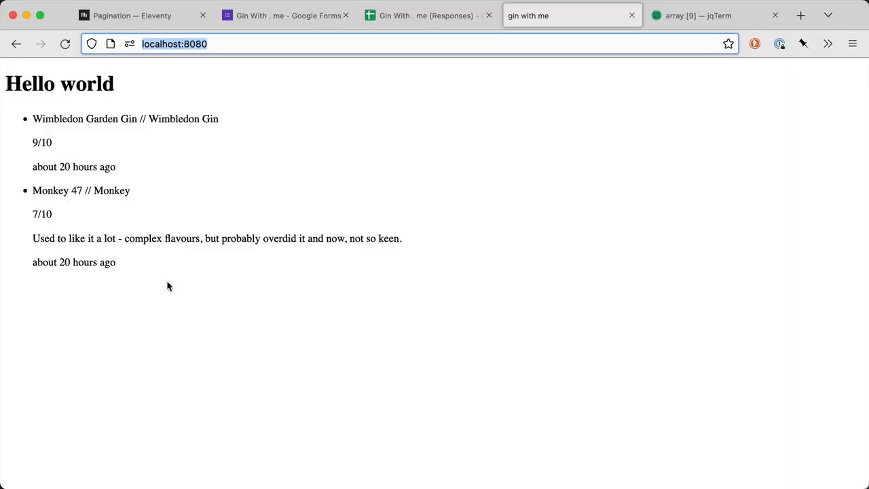
# - Review the pagination docs, then view localhost:8080/gin/wimbledon-garden-gin-nan-nan/
pyautogui.click(131, 15)
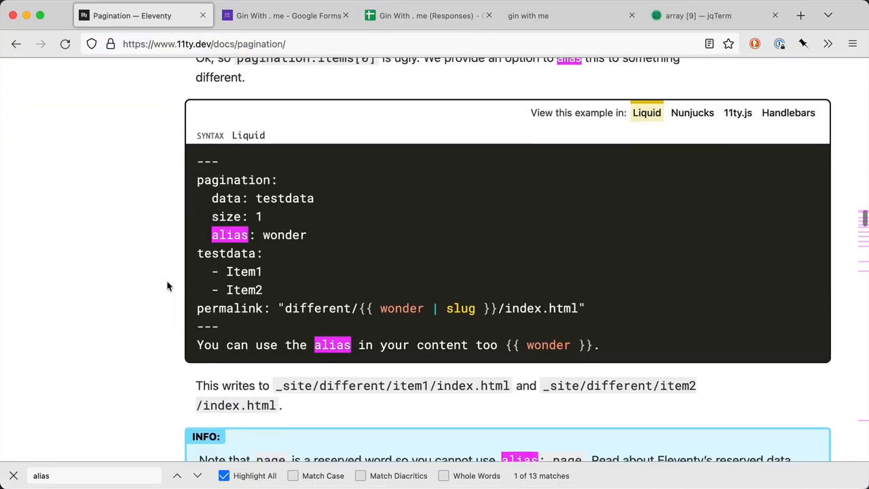
pyautogui.scroll(-3)
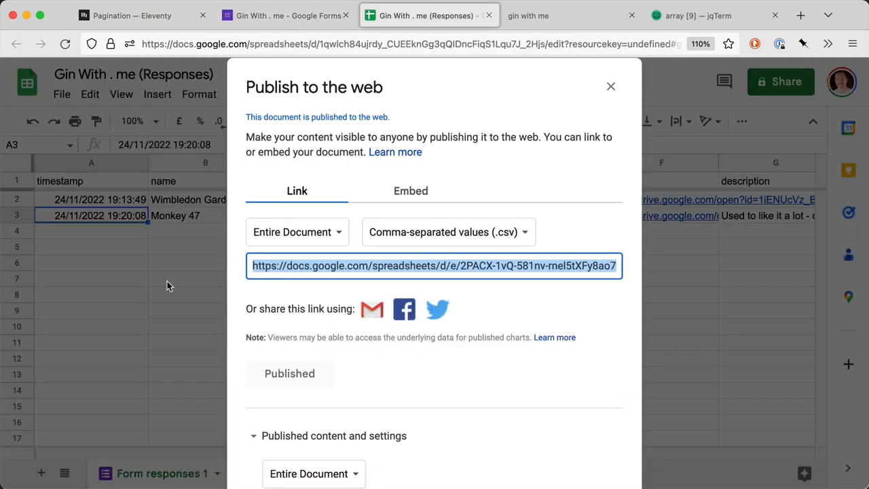
pyautogui.click(568, 15)
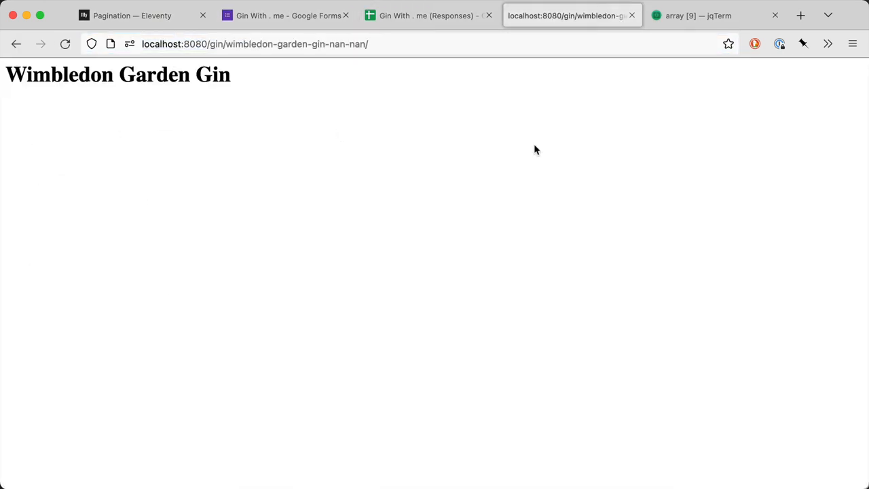
pyautogui.moveTo(304, 89)
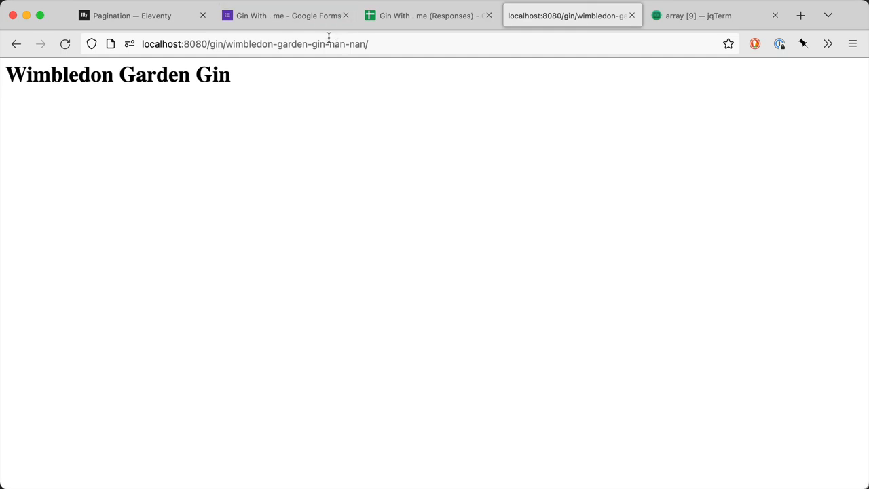
pyautogui.moveTo(61, 148)
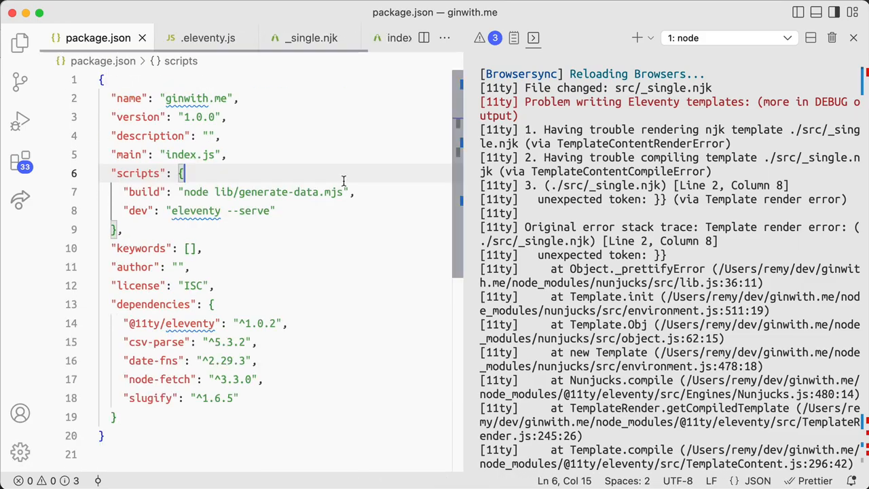
# - Look through gins.json, .eleventy.js and _single.njk, set href to /gin/{{ item.slug }}, then check the browser
pyautogui.click(201, 38)
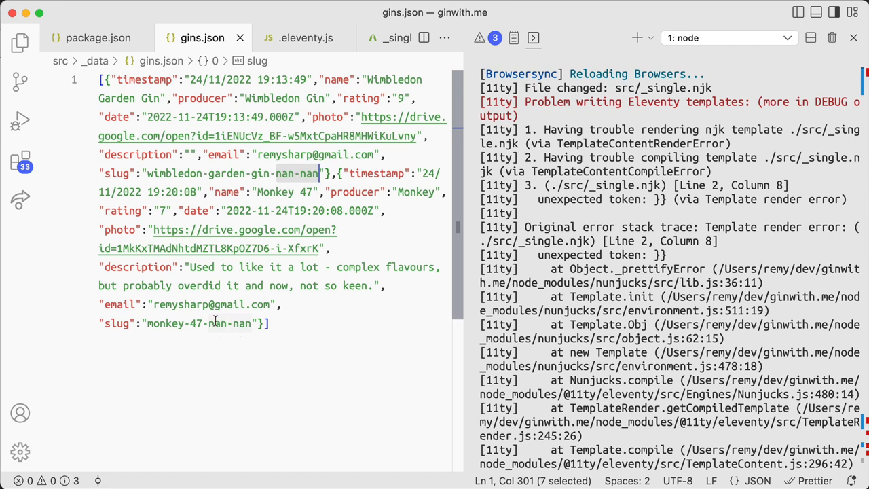
pyautogui.click(98, 38)
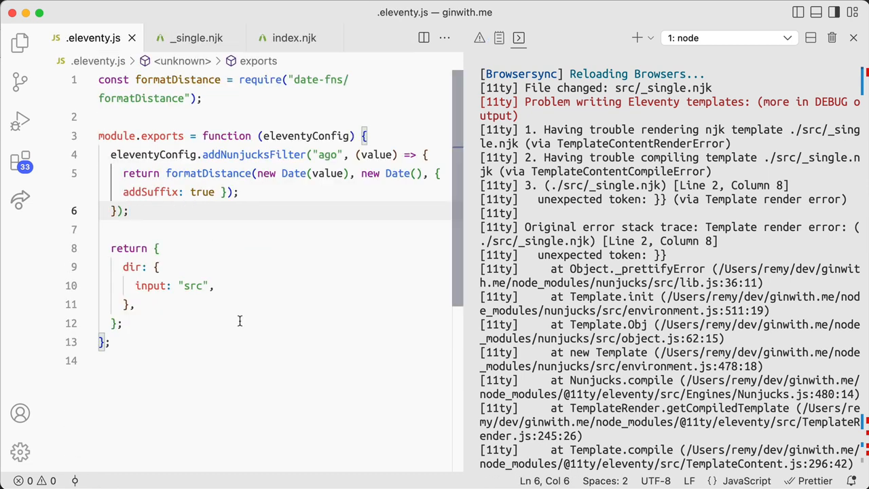
pyautogui.click(195, 38)
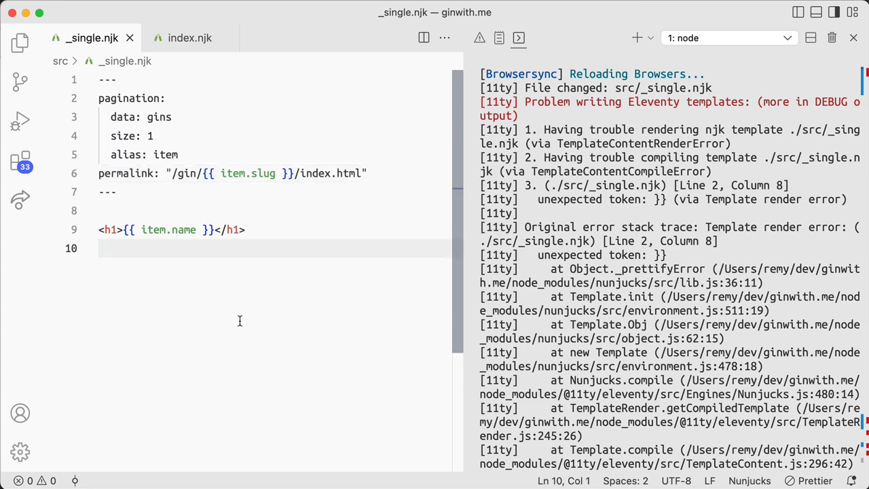
pyautogui.click(190, 38)
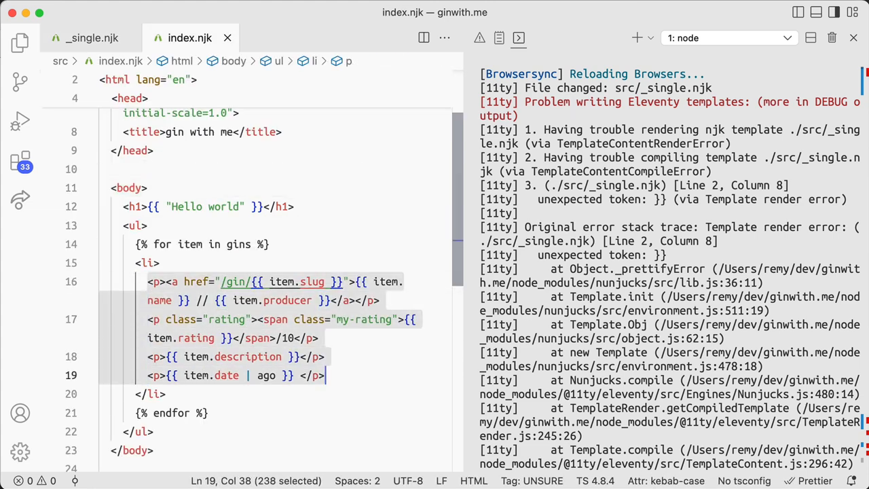
pyautogui.click(92, 38)
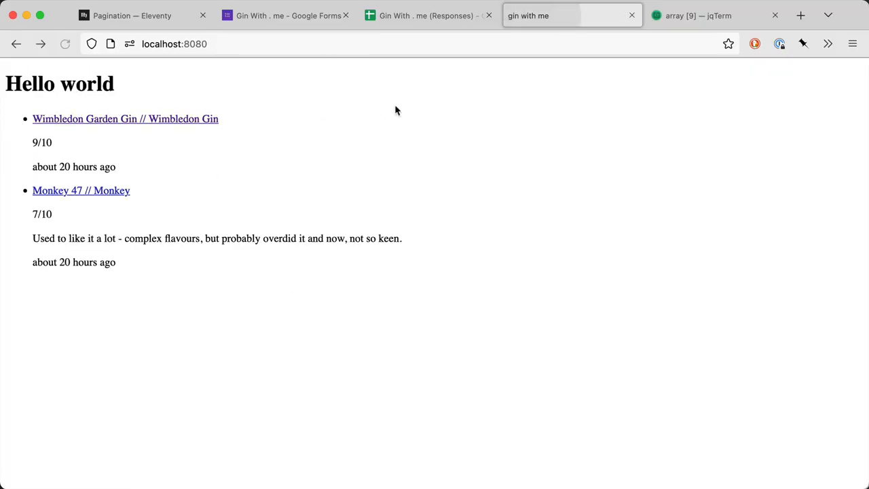
# - Review the linked gin list on the localhost:8080 index page
pyautogui.click(82, 190)
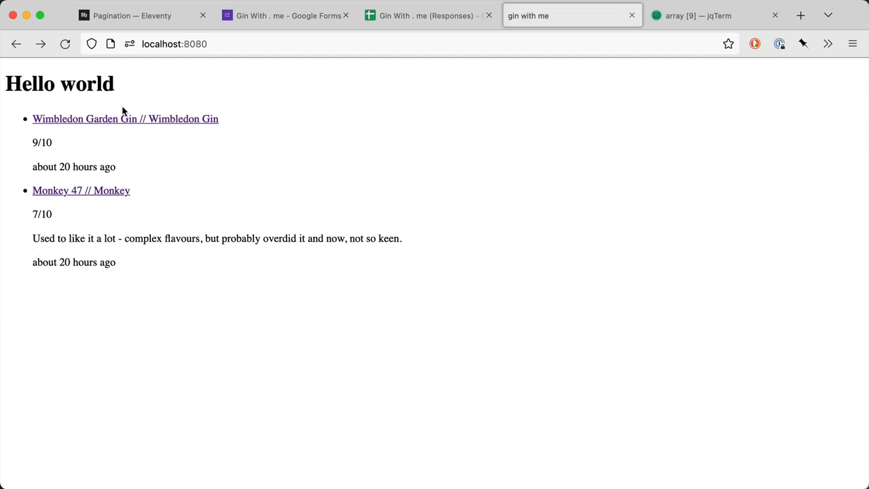
pyautogui.moveTo(33, 140)
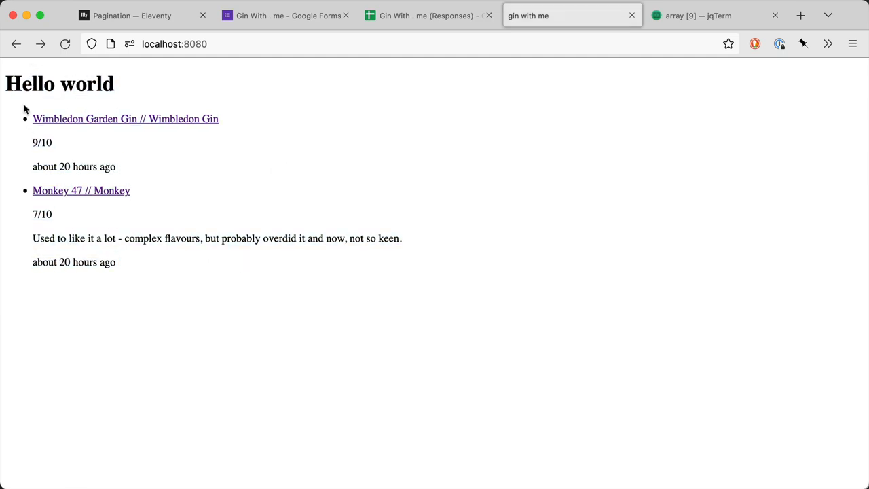
pyautogui.moveTo(217, 296)
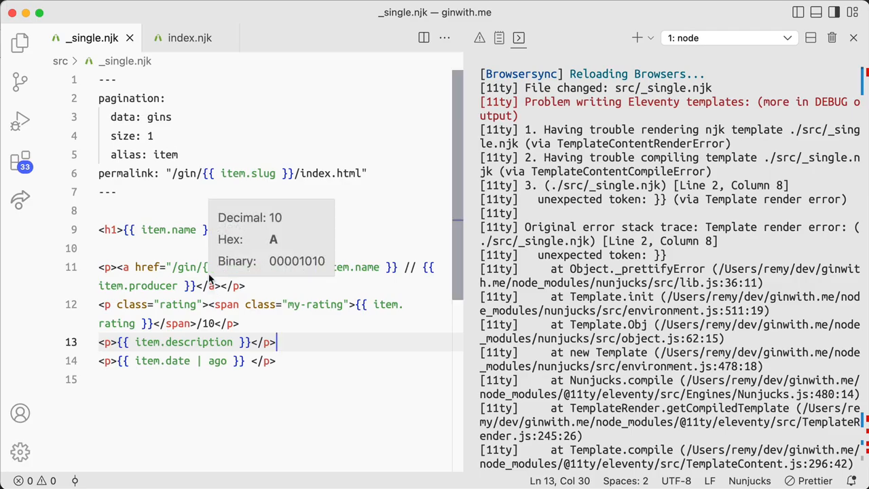
# - Replace the h1's {{ "Hello world" }} expression with the plain text Gin with me
pyautogui.click(190, 38)
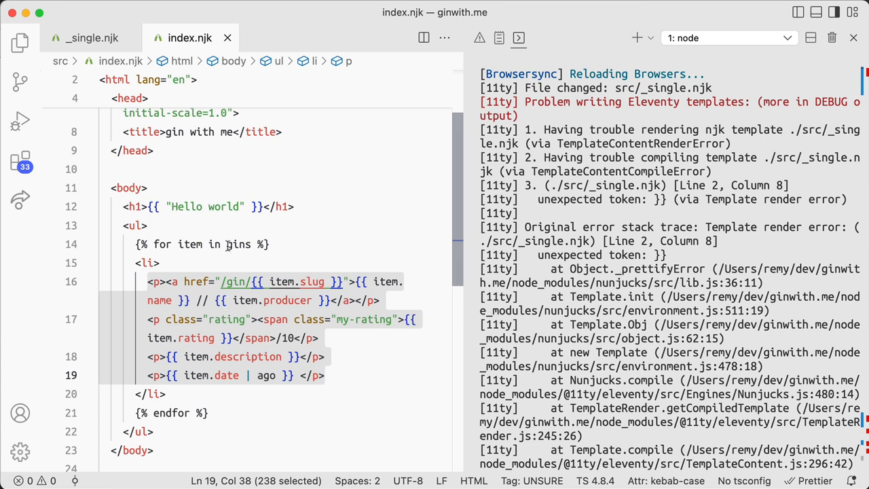
pyautogui.click(278, 207)
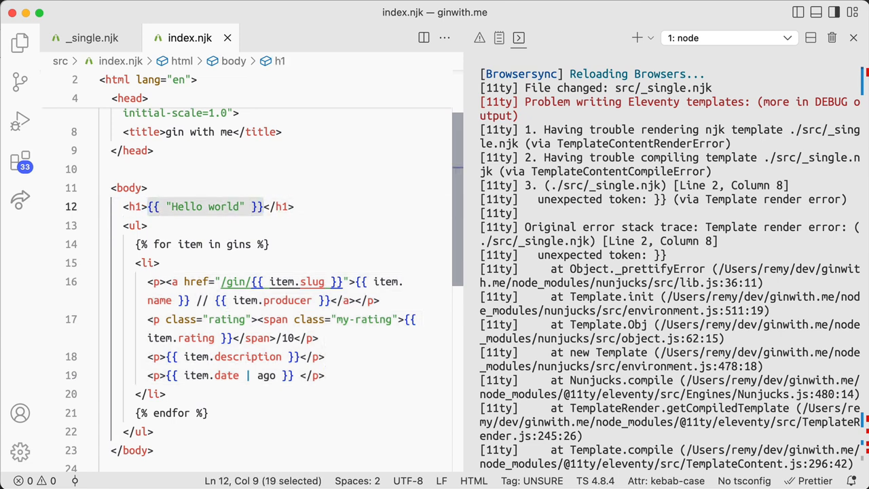
pyautogui.write('Gin with me</h1>')
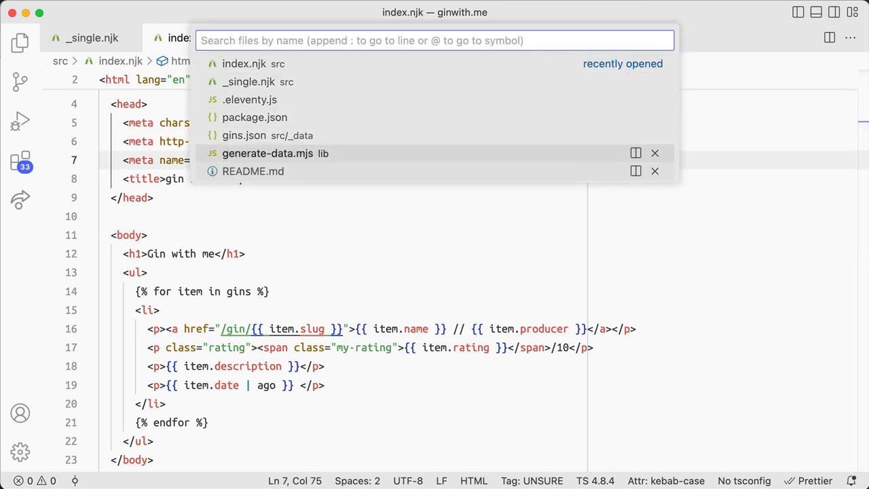
# - In generate-data.mjs, build each gin's slug from its date field
pyautogui.click(267, 152)
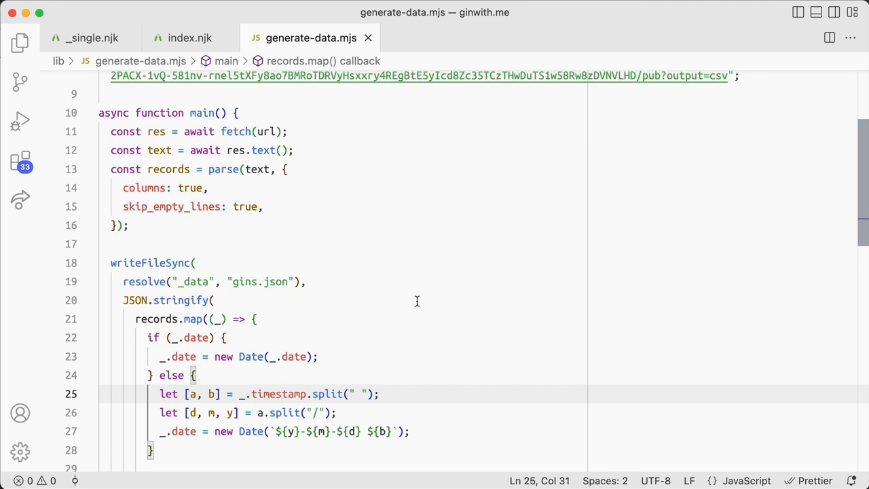
pyautogui.scroll(-3)
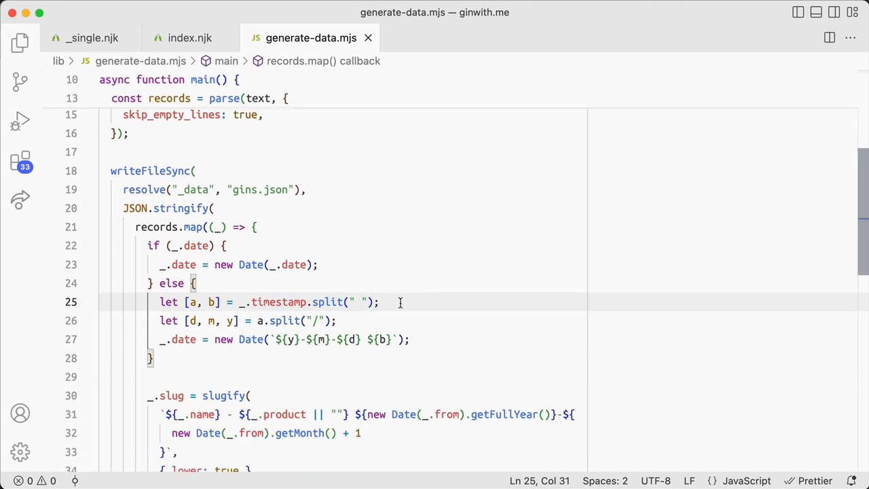
pyautogui.scroll(-3)
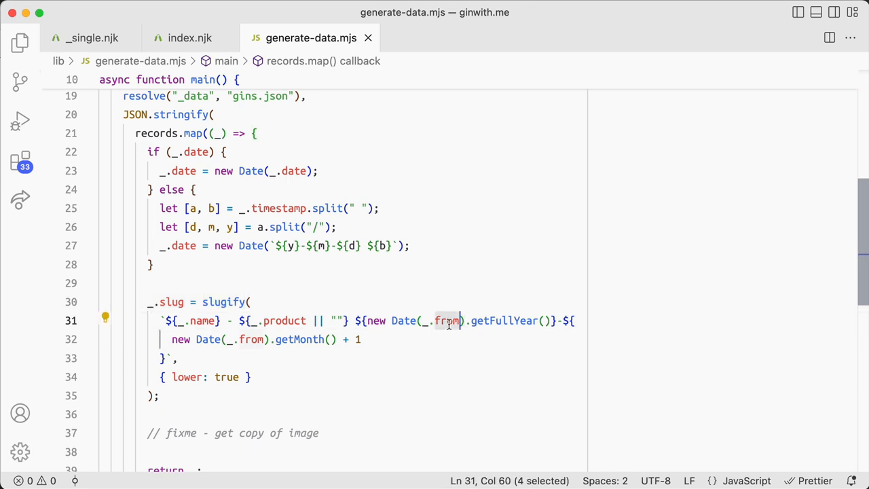
pyautogui.write('date')
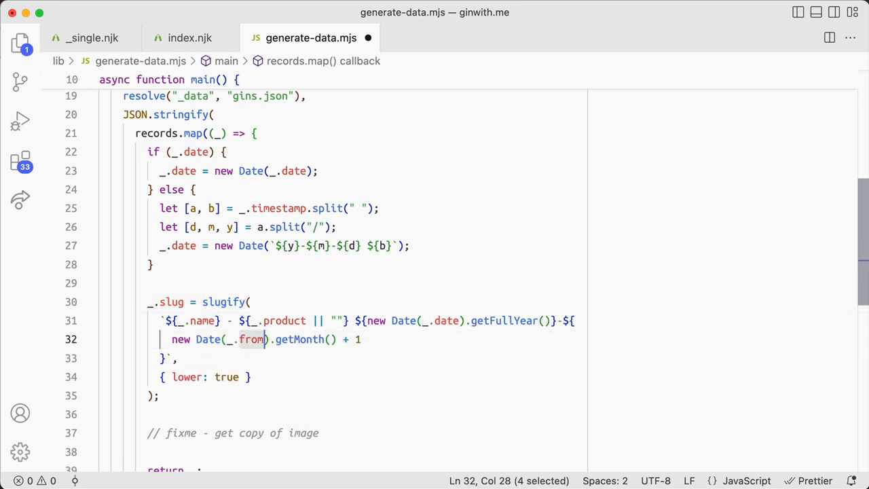
pyautogui.write('date')
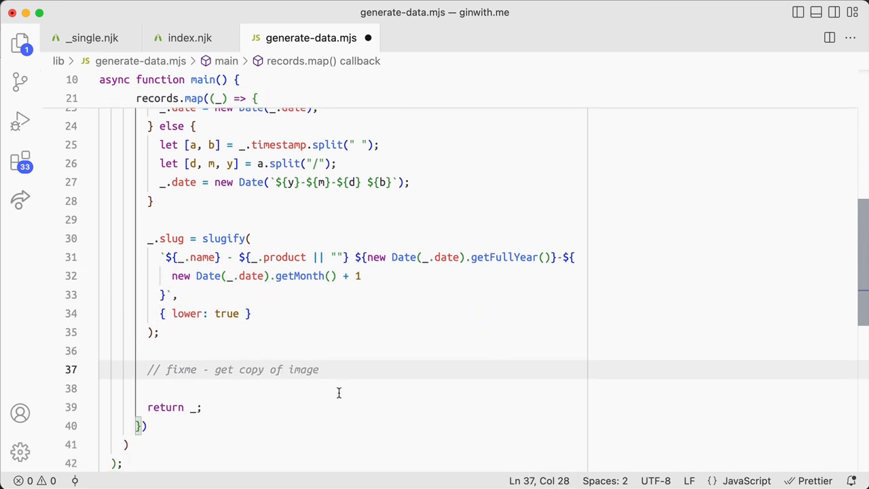
pyautogui.scroll(3)
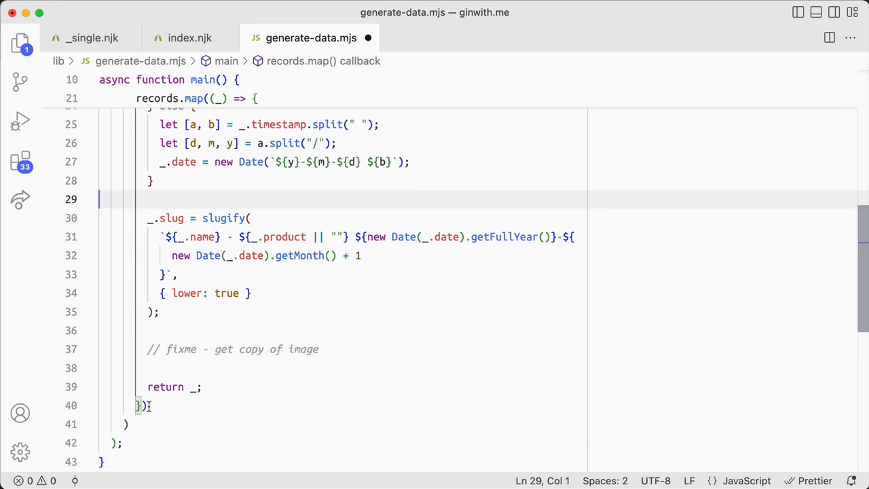
# - Chain a .sort((a, b) => …) comparator onto the generated gin records
pyautogui.write('.sort()')
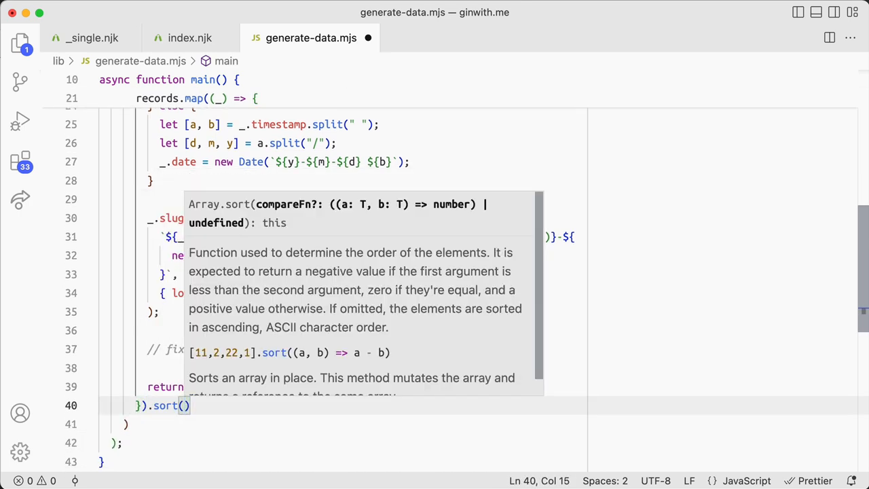
pyautogui.write('(a, b')
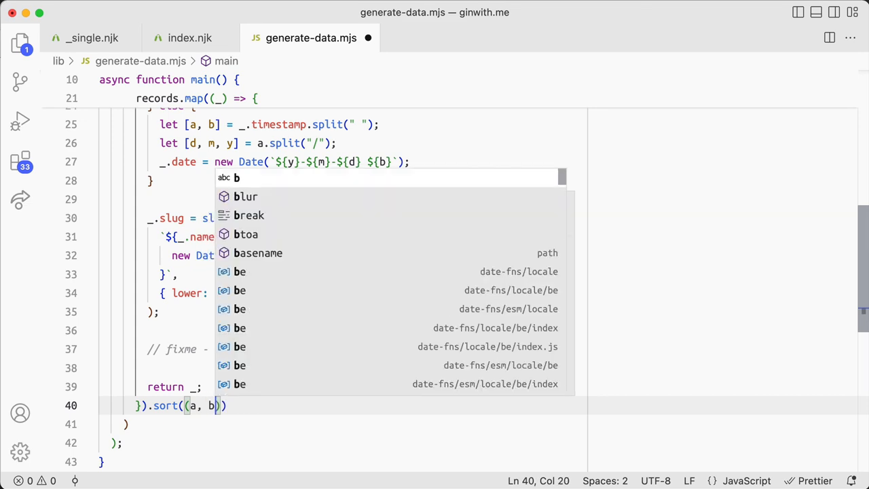
pyautogui.write(') => {')
pyautogui.write('return')
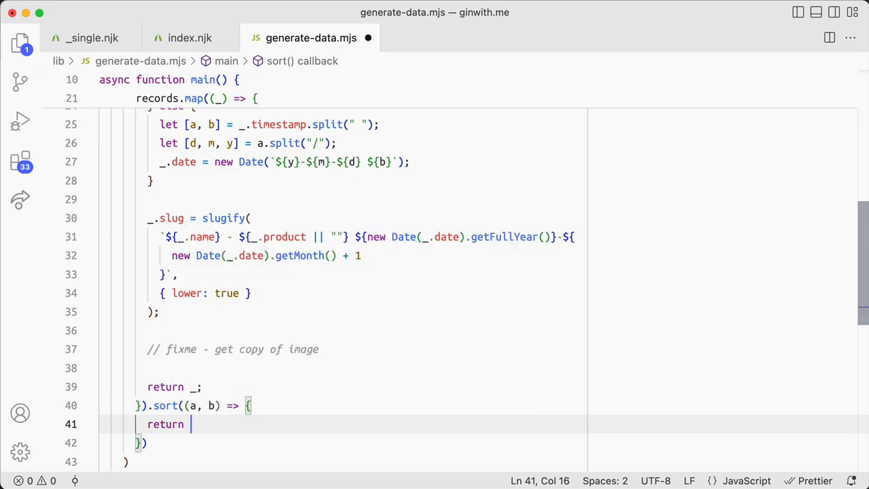
pyautogui.write('a.fr')
pyautogui.write('npm run b')
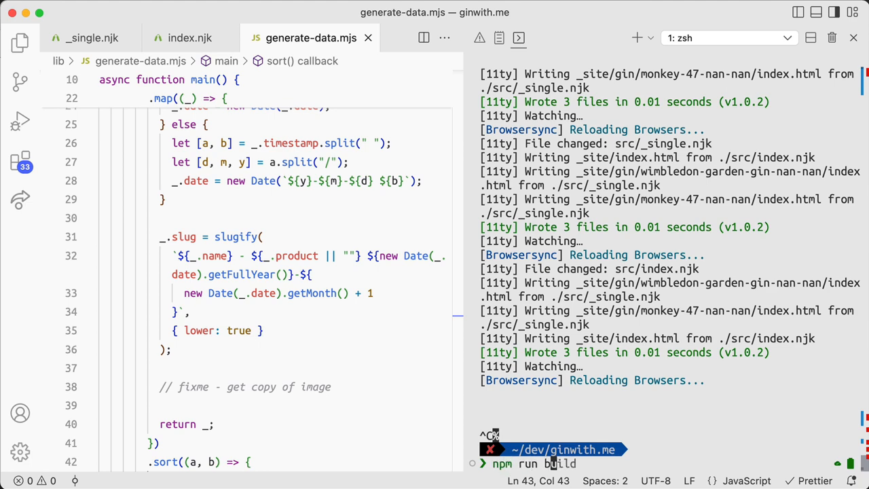
# - Run npm run build, fix the ENOENT by resolving src/_data, and start Quick Open for gins.json
pyautogui.press('Return')
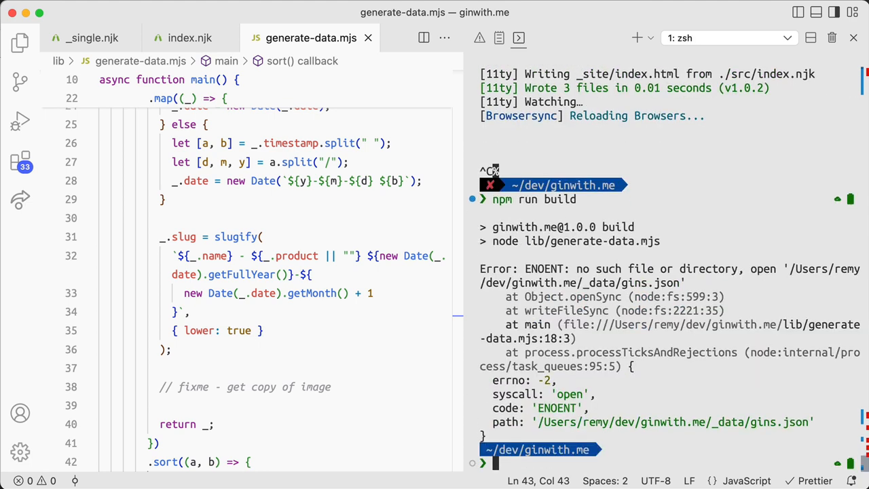
pyautogui.scroll(3)
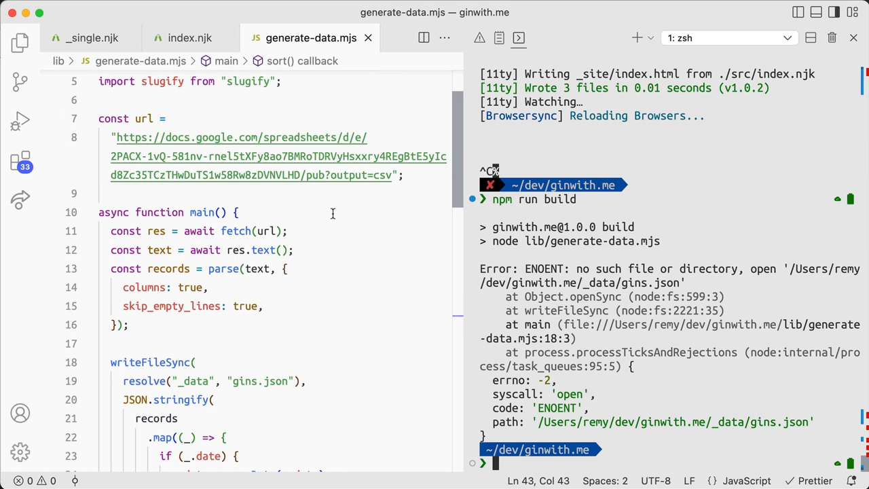
pyautogui.scroll(-3)
pyautogui.write('src/')
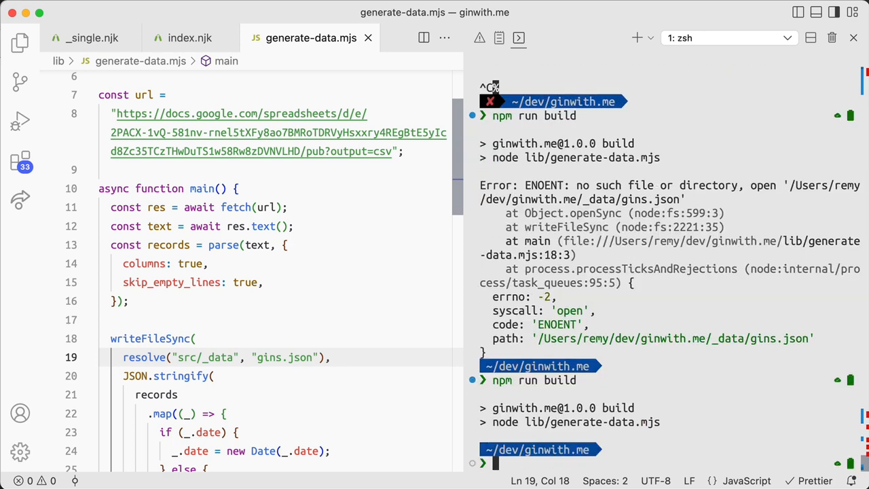
pyautogui.write('jso')
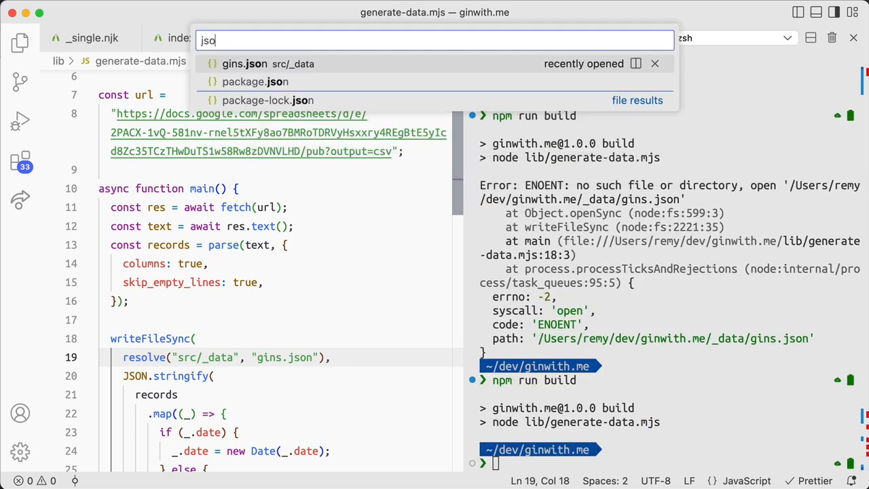
# - Check the record timestamps in gins.json and edit the sort callback to compare a.date and b.date
pyautogui.click(244, 63)
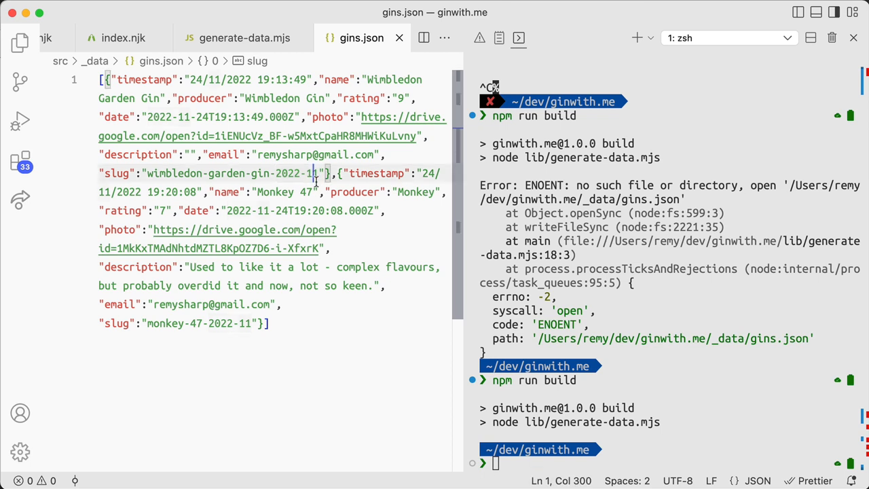
pyautogui.moveTo(174, 103)
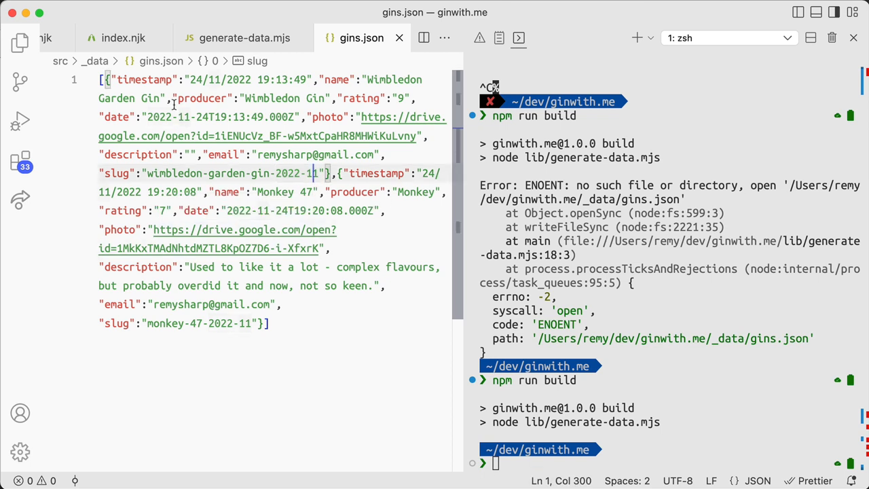
pyautogui.click(122, 79)
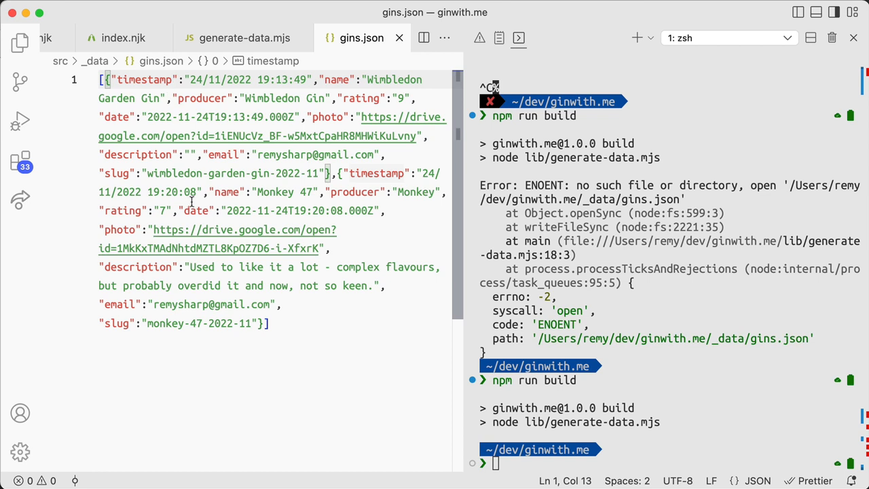
pyautogui.moveTo(250, 81)
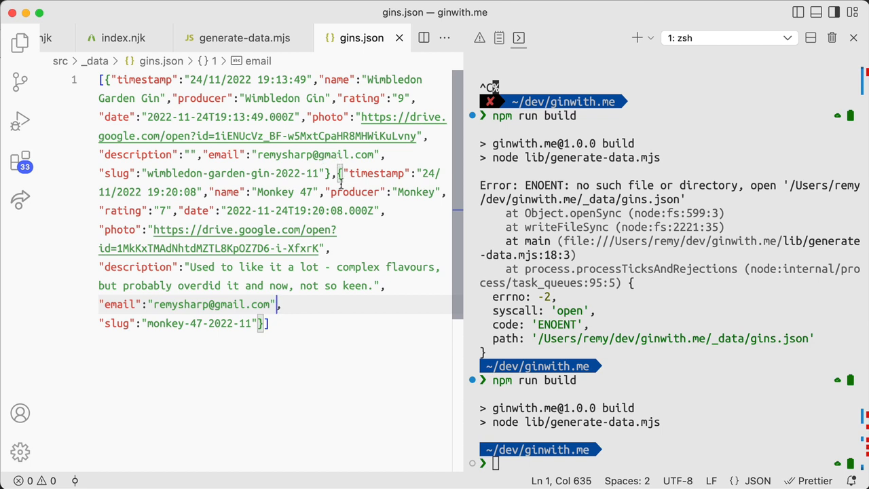
pyautogui.moveTo(374, 181)
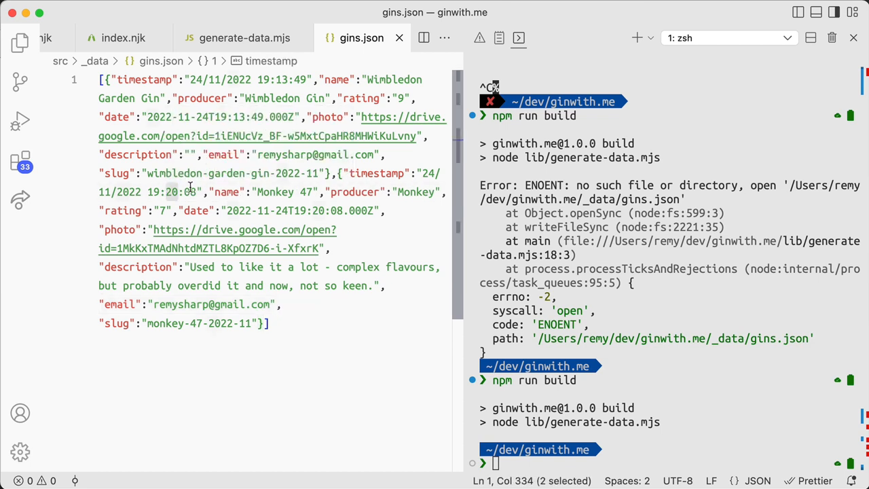
pyautogui.click(244, 38)
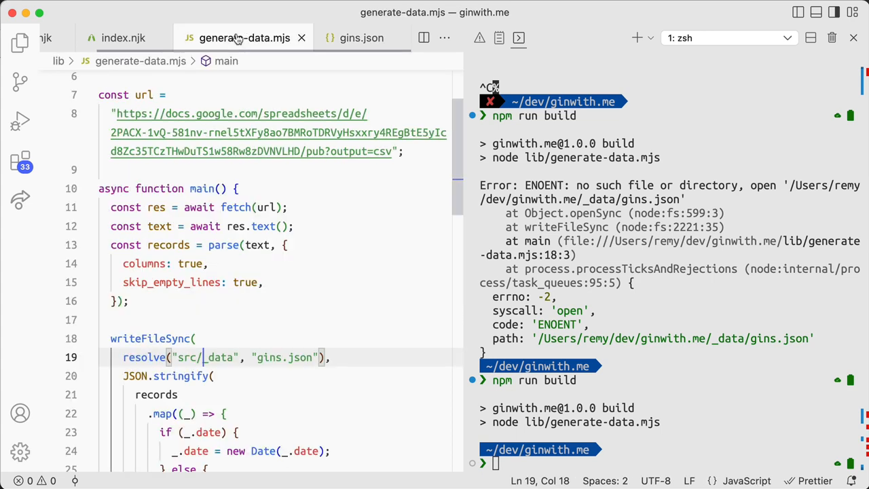
pyautogui.scroll(-3)
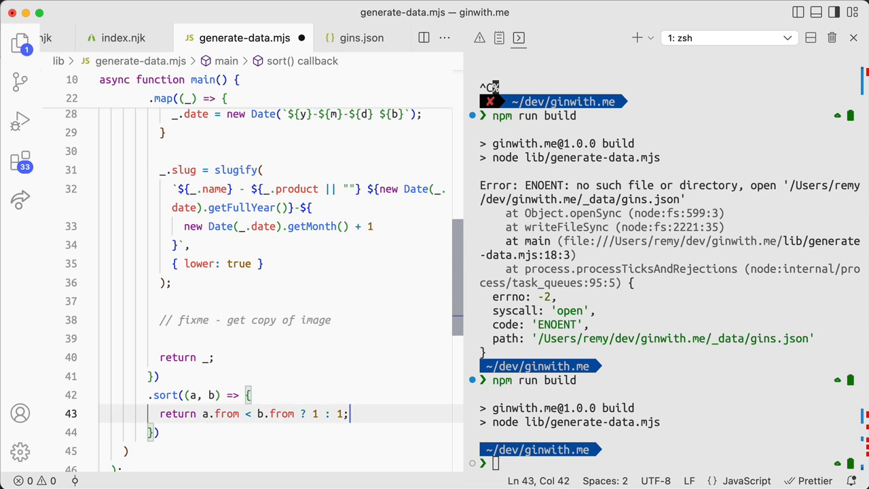
pyautogui.write('-')
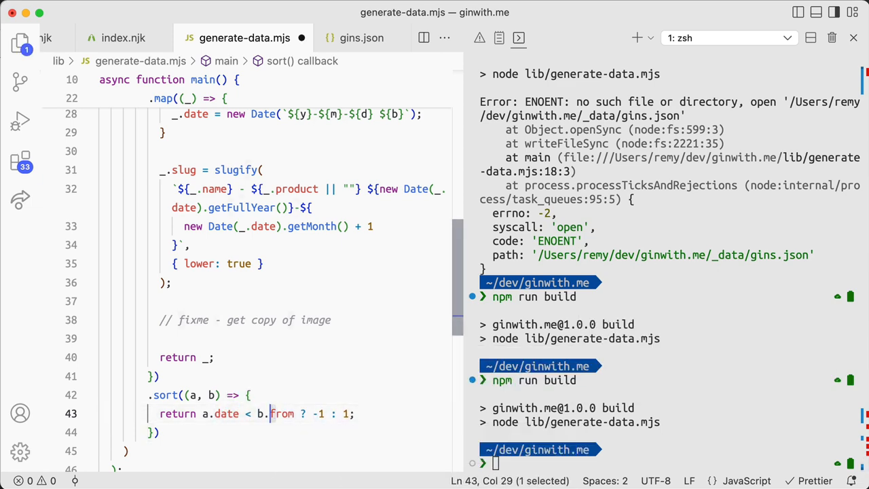
pyautogui.write('date')
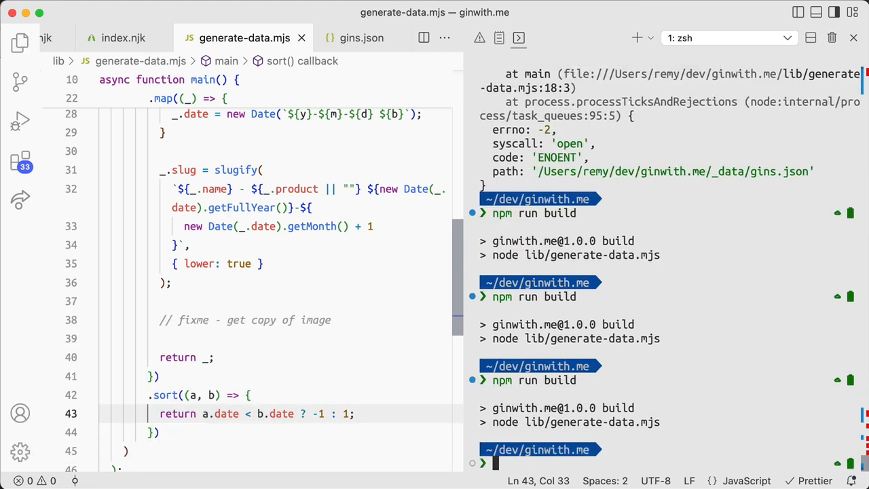
# - Rebuild the data, reverse the sort to a.date < b.date ? 1 : -1, and verify Monkey 47 comes first
pyautogui.click(361, 38)
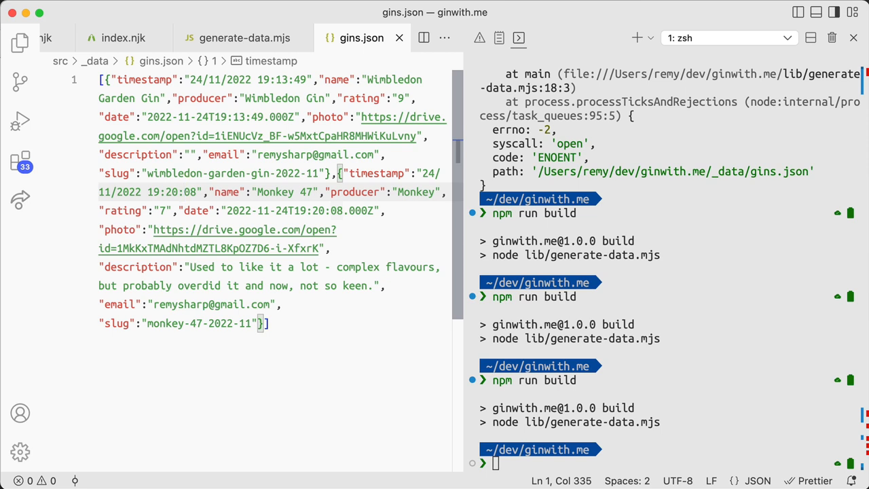
pyautogui.click(184, 174)
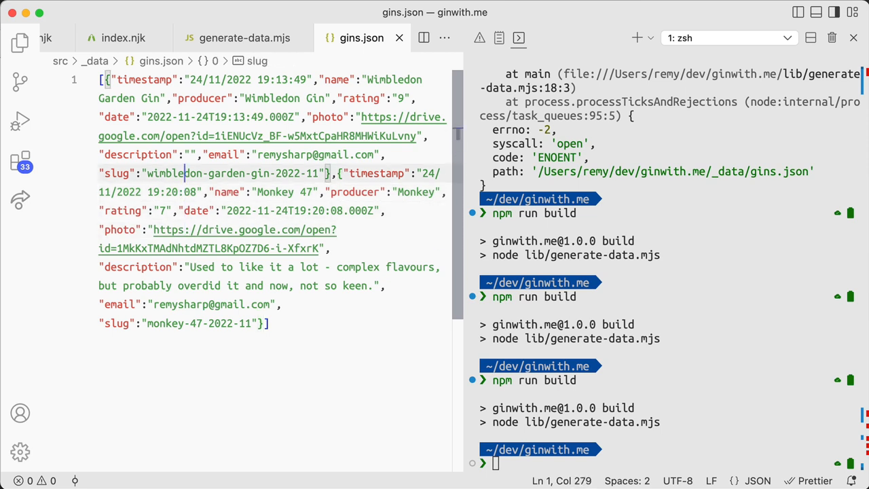
pyautogui.click(244, 38)
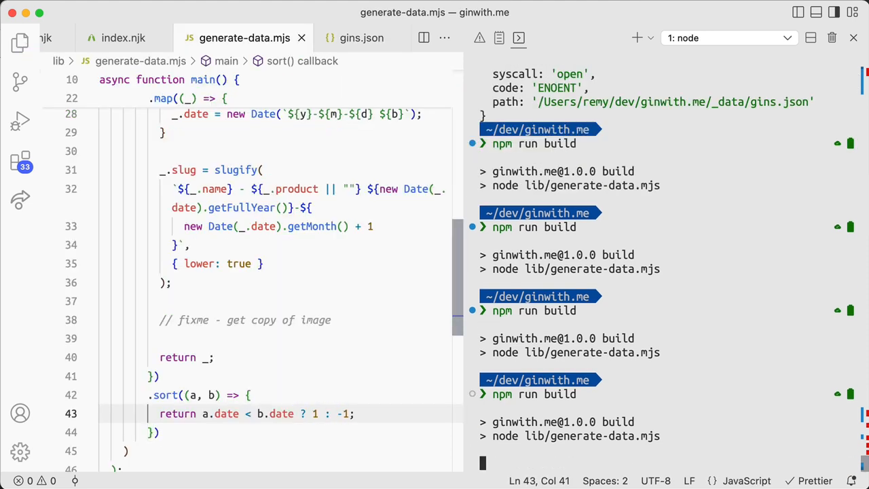
pyautogui.click(361, 38)
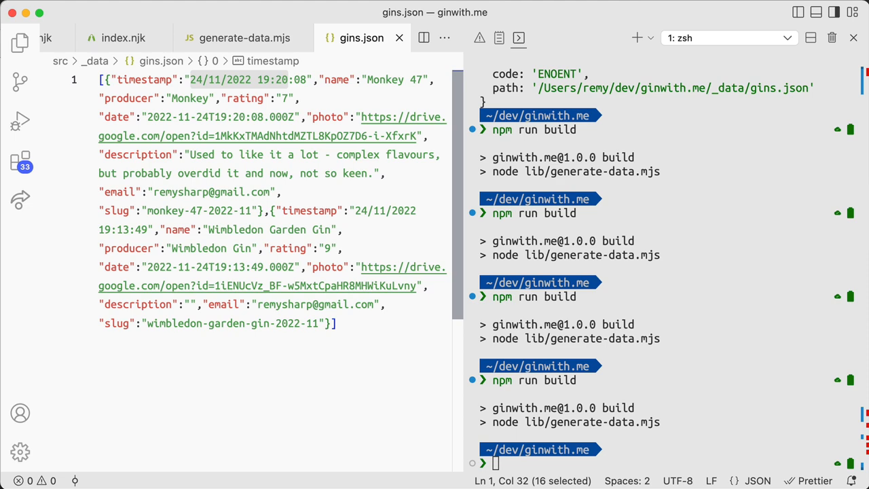
pyautogui.moveTo(149, 216)
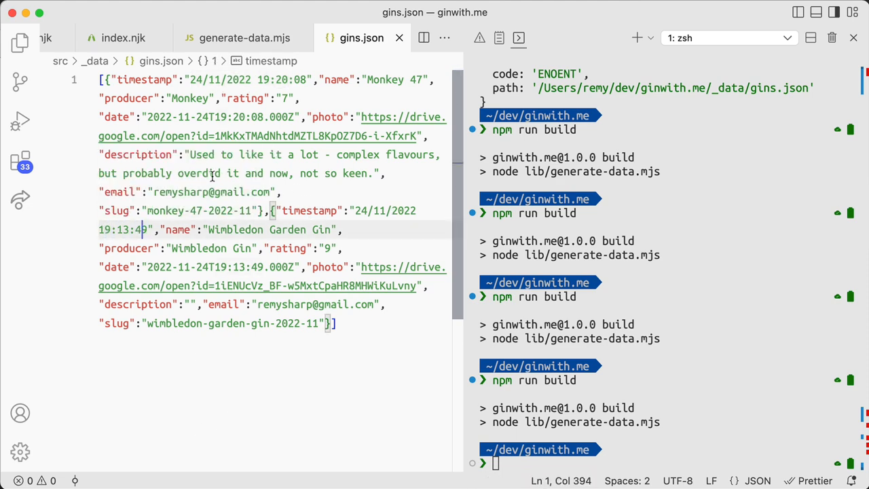
pyautogui.click(243, 38)
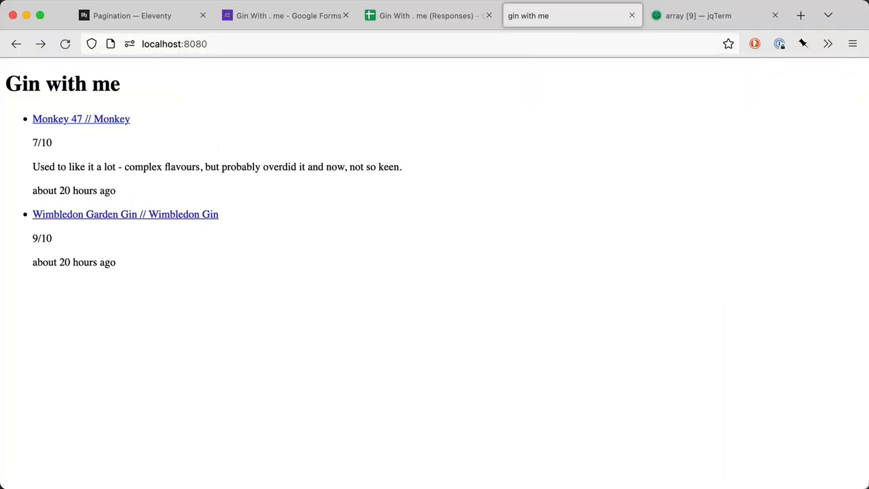
pyautogui.moveTo(68, 120)
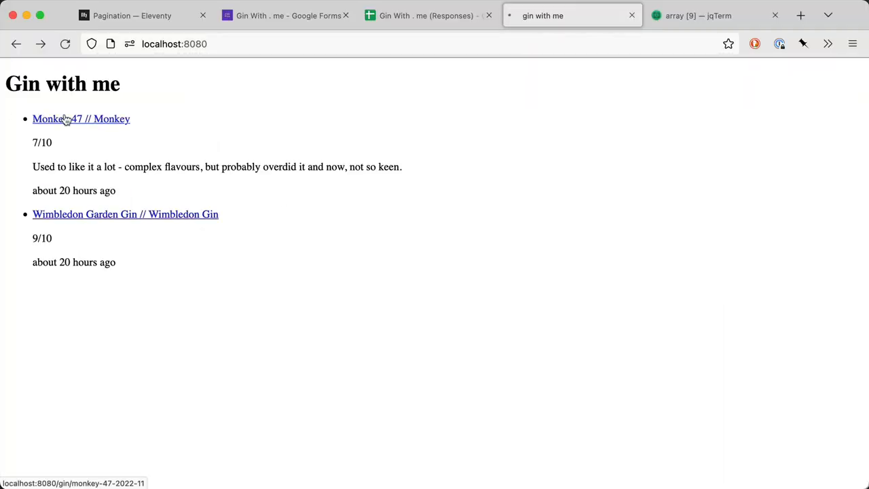
pyautogui.moveTo(95, 209)
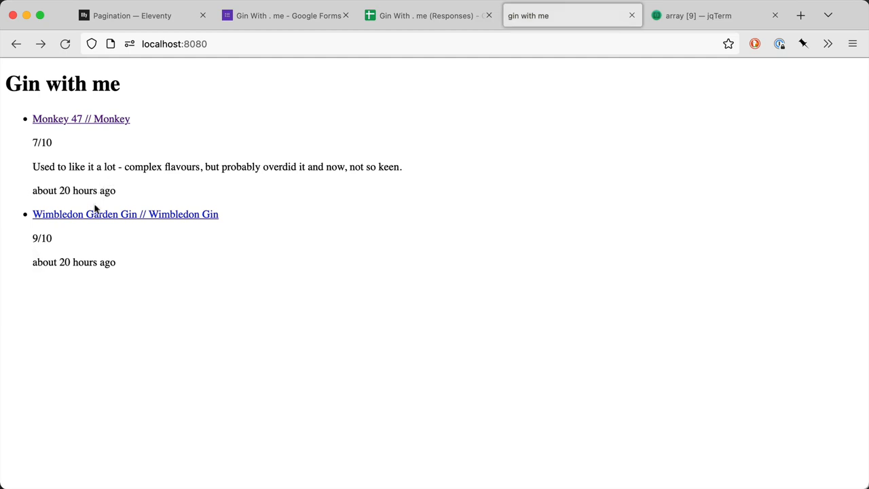
pyautogui.moveTo(283, 212)
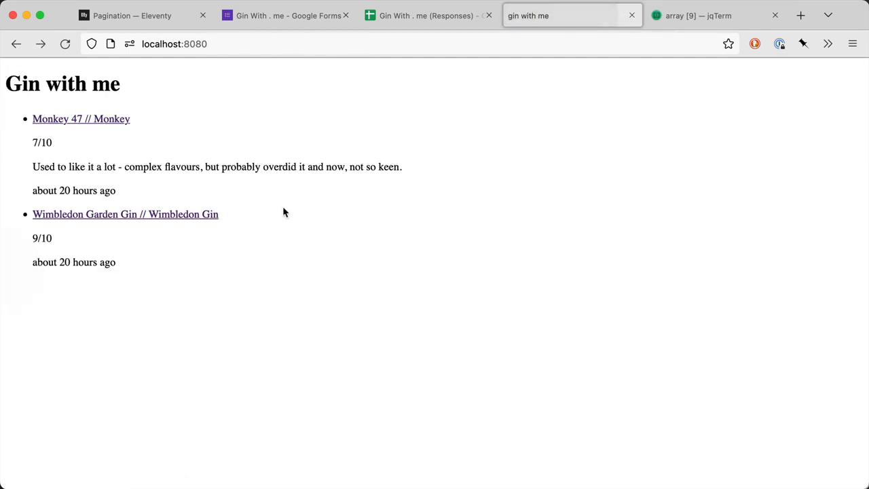
pyautogui.moveTo(427, 237)
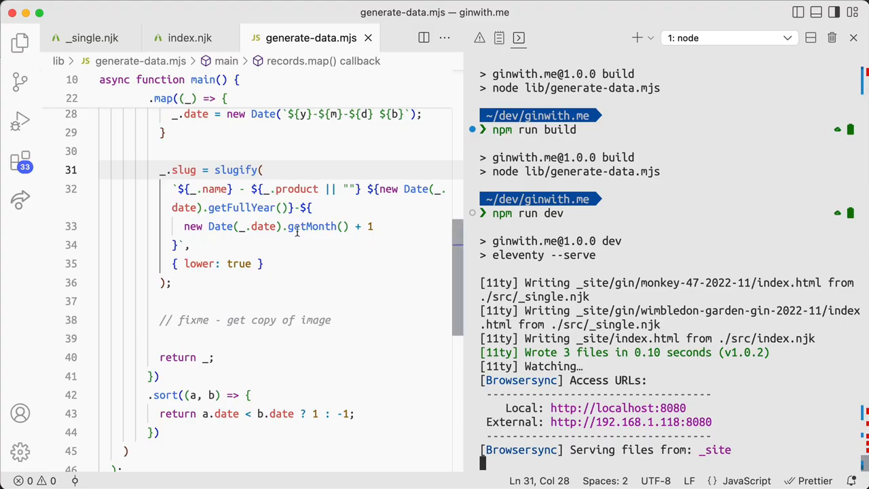
# - Return to index.njk and review its head section for editing
pyautogui.click(190, 38)
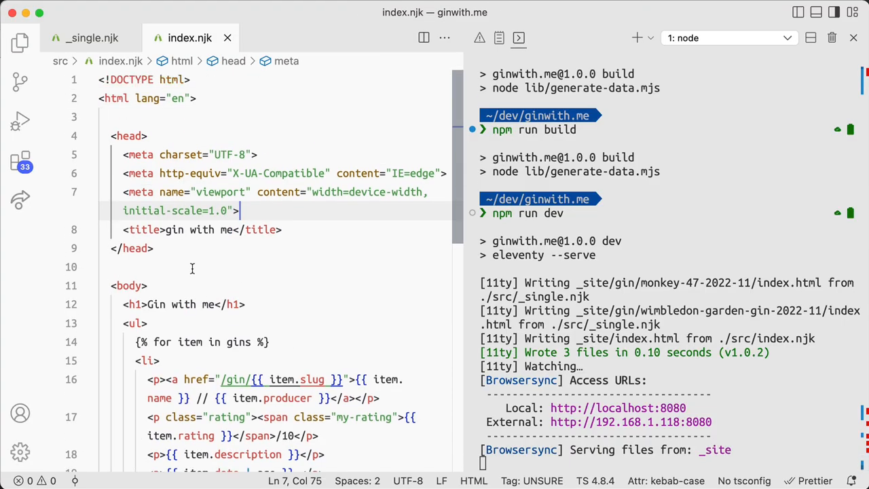
pyautogui.click(155, 247)
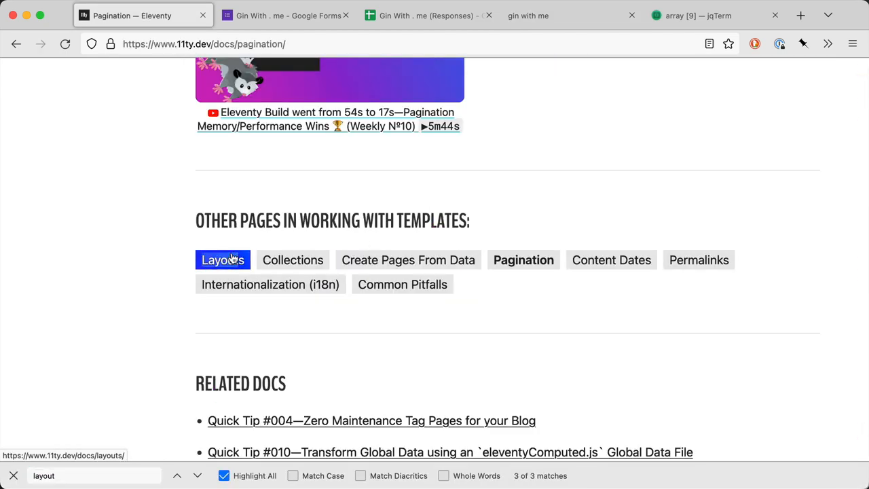
# - Read through the Eleventy Layouts docs page, then switch to the GitHub tab listing ffconf/src
pyautogui.click(223, 260)
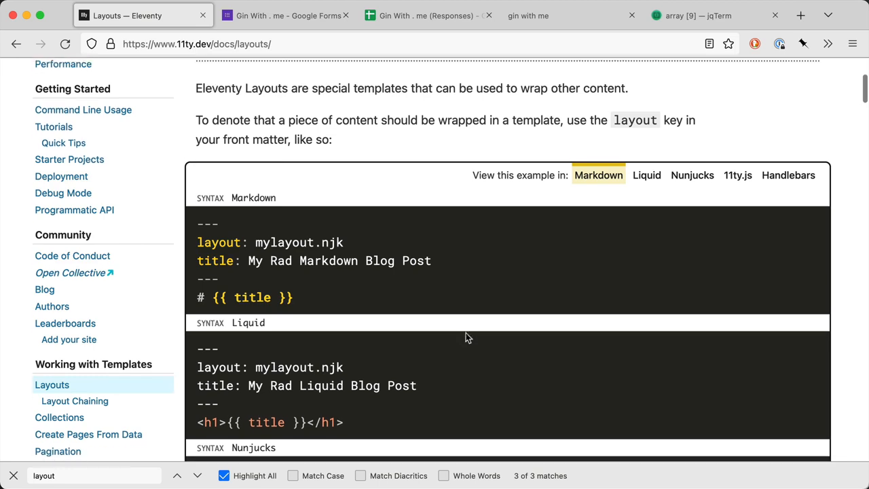
pyautogui.scroll(-3)
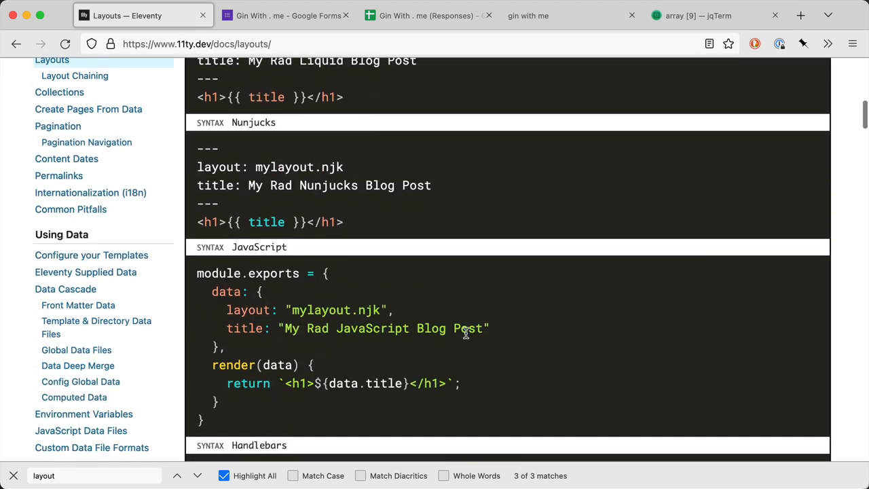
pyautogui.scroll(-3)
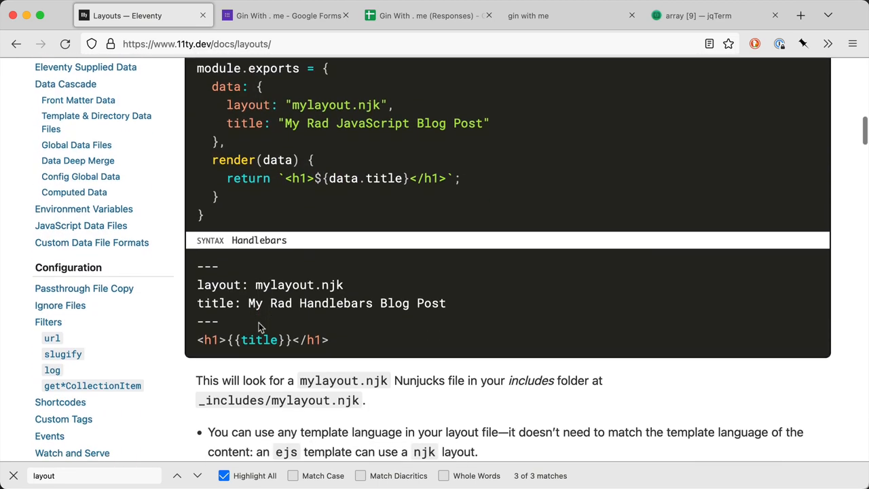
pyautogui.scroll(-3)
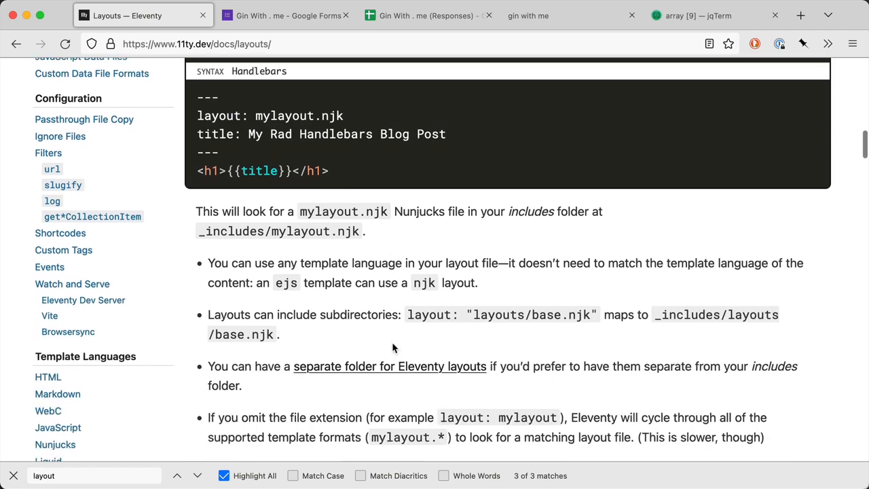
pyautogui.scroll(-3)
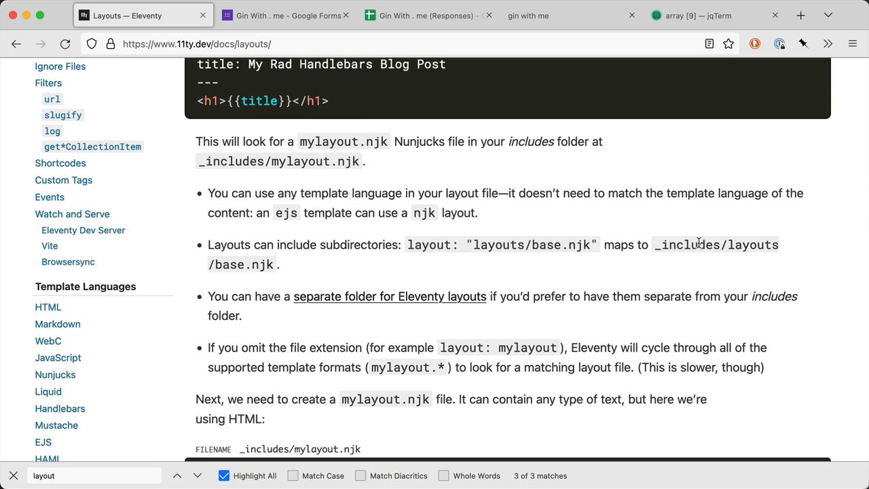
pyautogui.scroll(3)
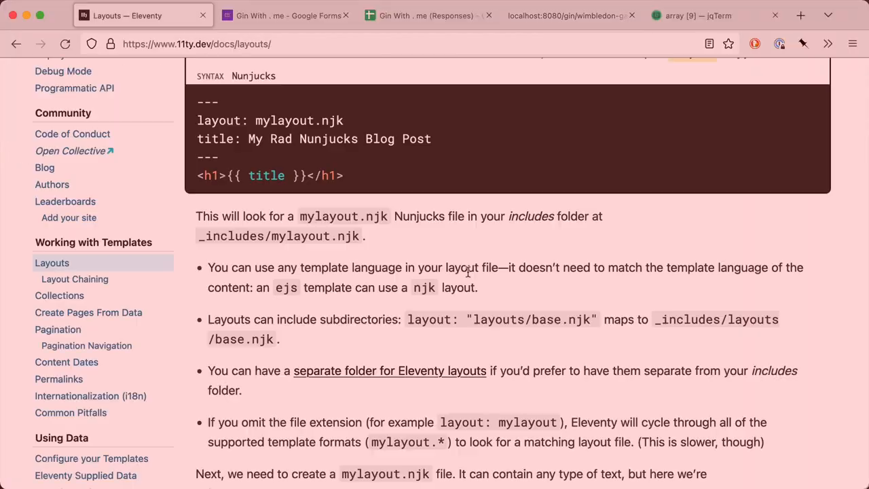
pyautogui.scroll(3)
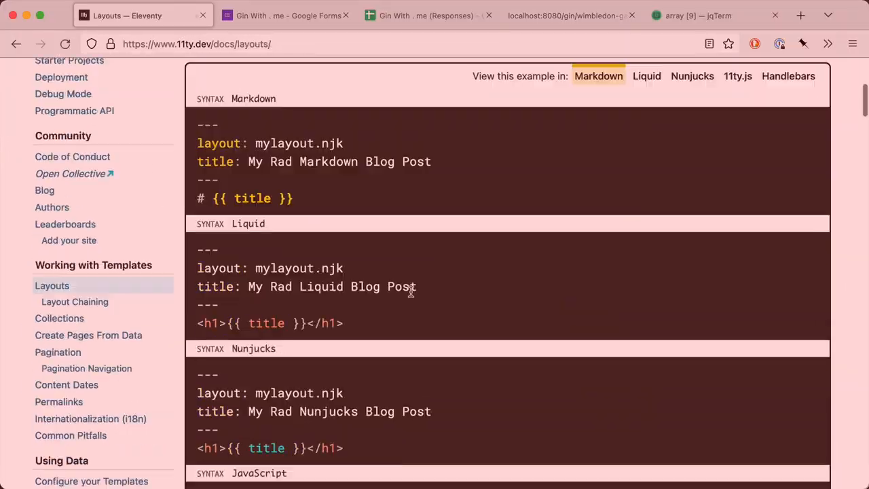
pyautogui.click(95, 254)
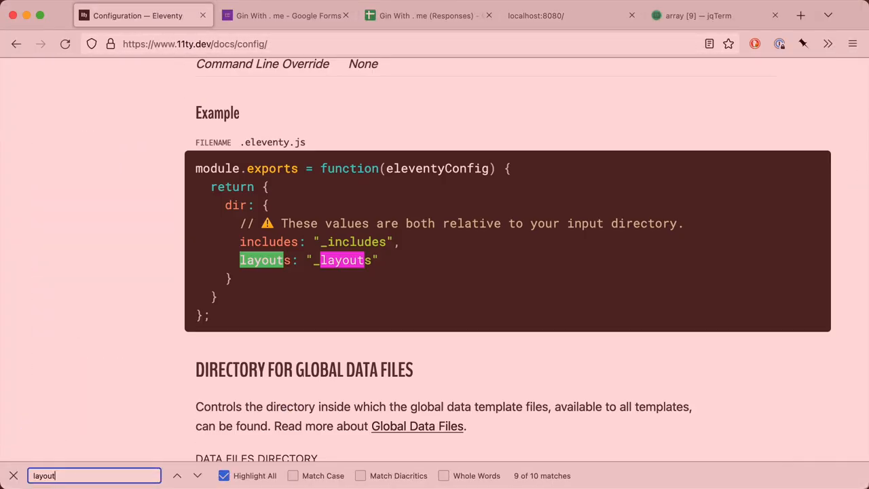
pyautogui.scroll(3)
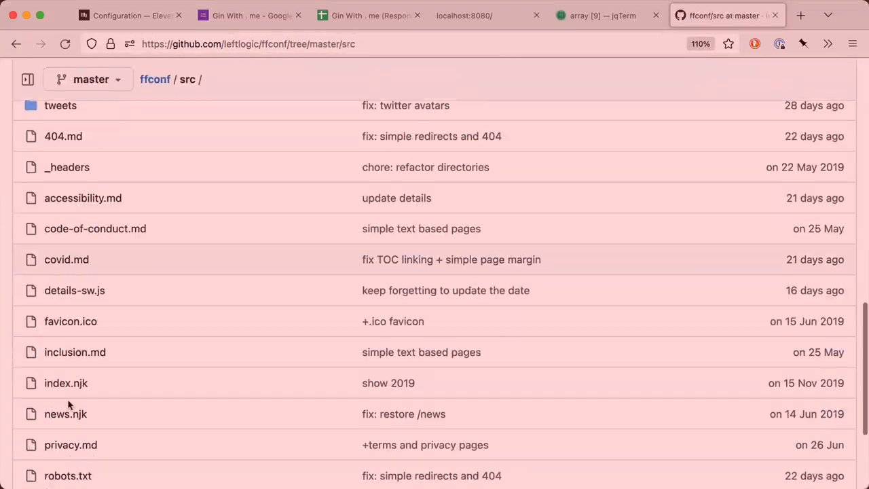
# - Scroll Eleventy issue #380 toward its top-rated comment, then switch to the local Gin with me tab
pyautogui.scroll(3)
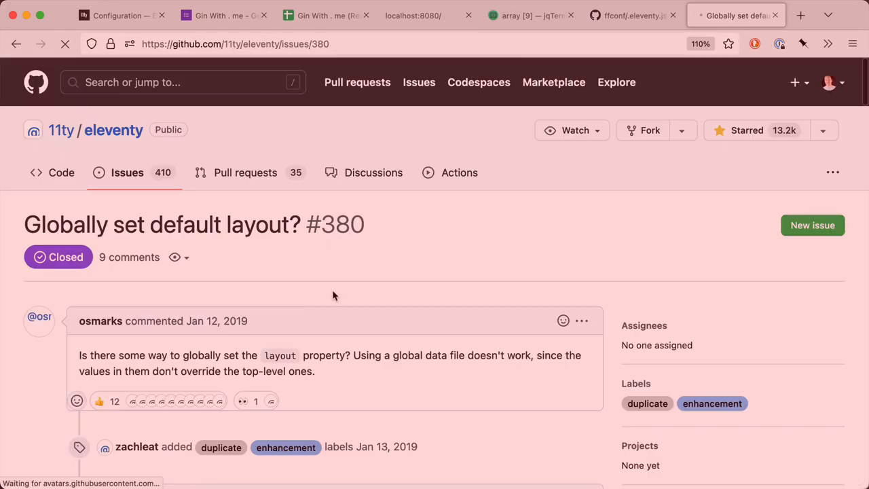
pyautogui.scroll(-3)
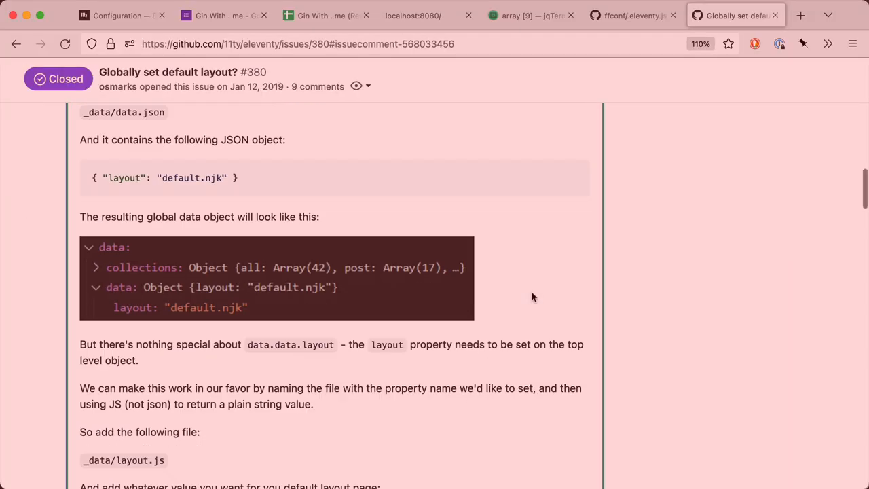
pyautogui.click(428, 15)
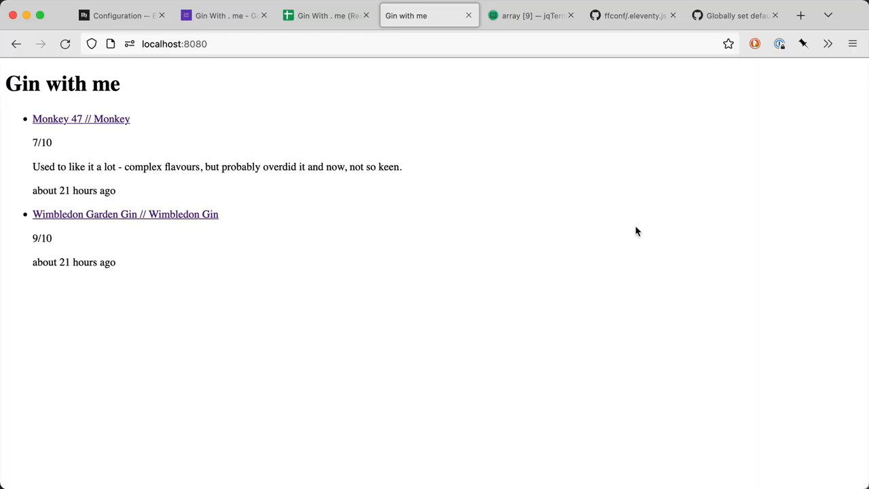
pyautogui.moveTo(412, 24)
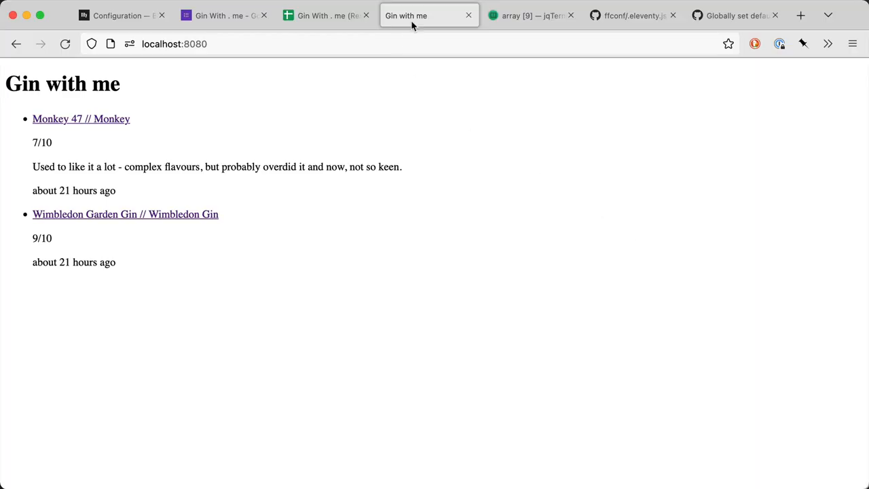
pyautogui.moveTo(415, 16)
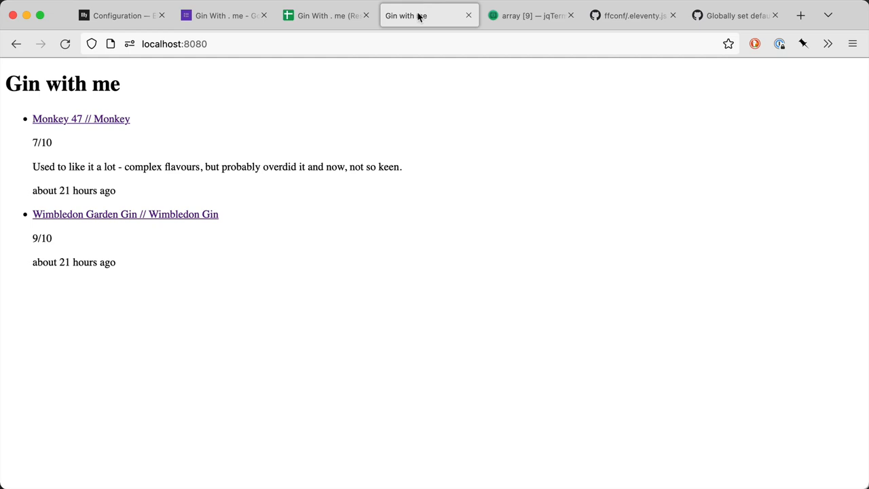
pyautogui.moveTo(412, 241)
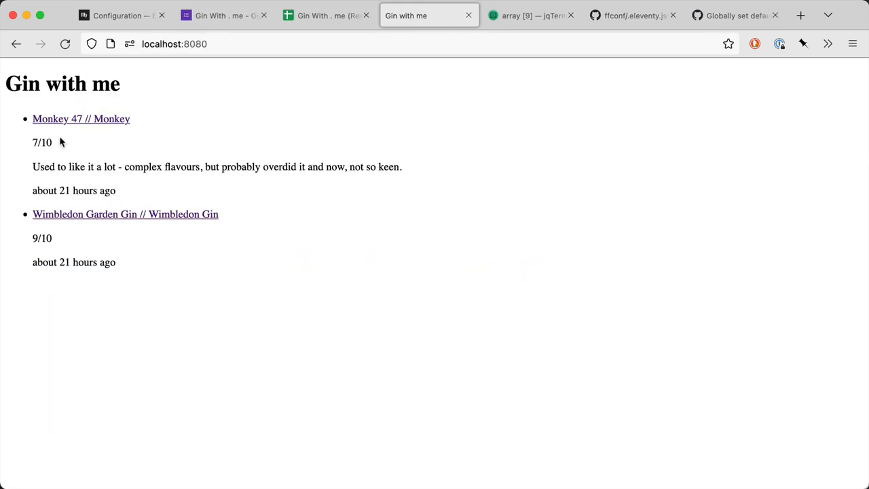
# - Open the 'Monkey 47 // Monkey' gin page from the index, then return to the issue #380 tab
pyautogui.click(82, 120)
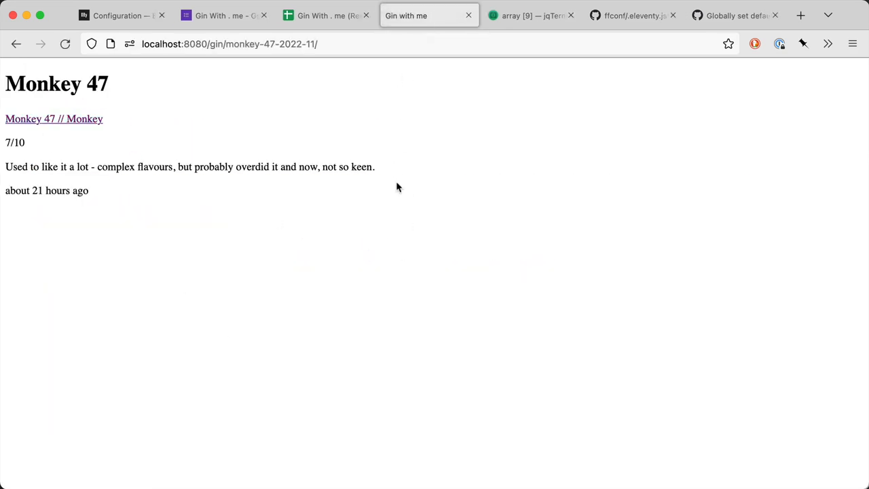
pyautogui.click(736, 15)
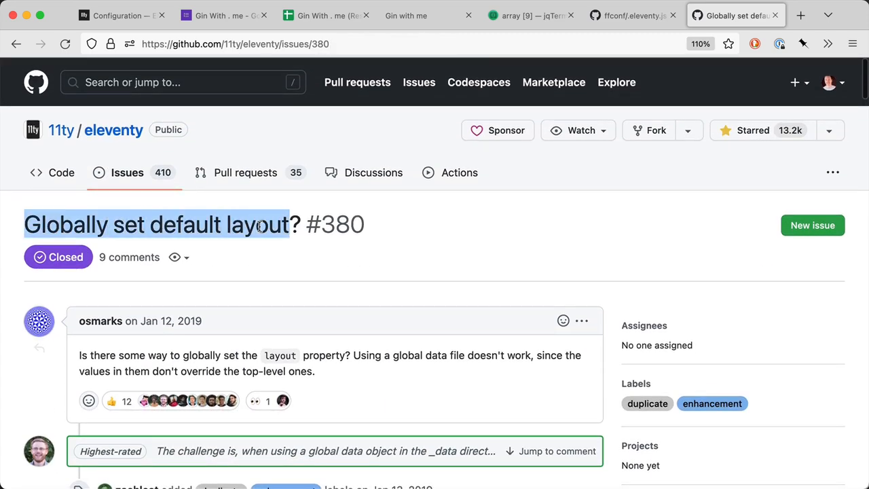
# - Jump to KyleMit's answer and read the _data/layout.js example exporting "default.njk"
pyautogui.scroll(-3)
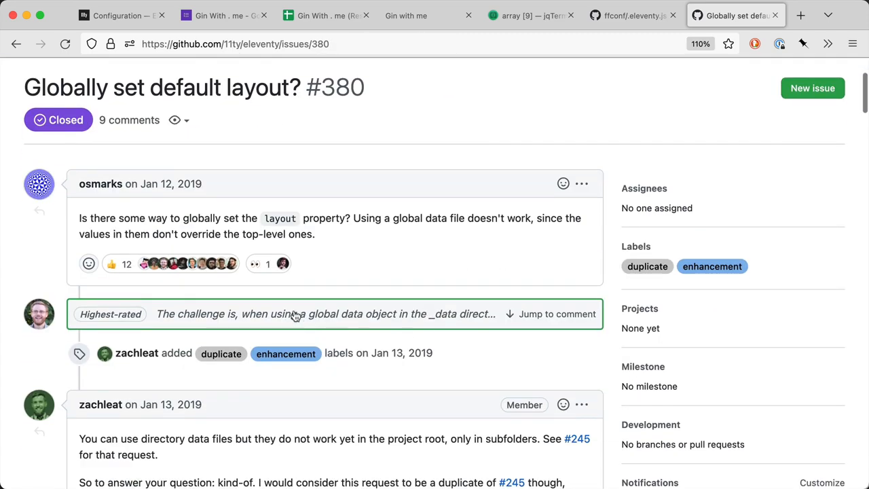
pyautogui.click(556, 314)
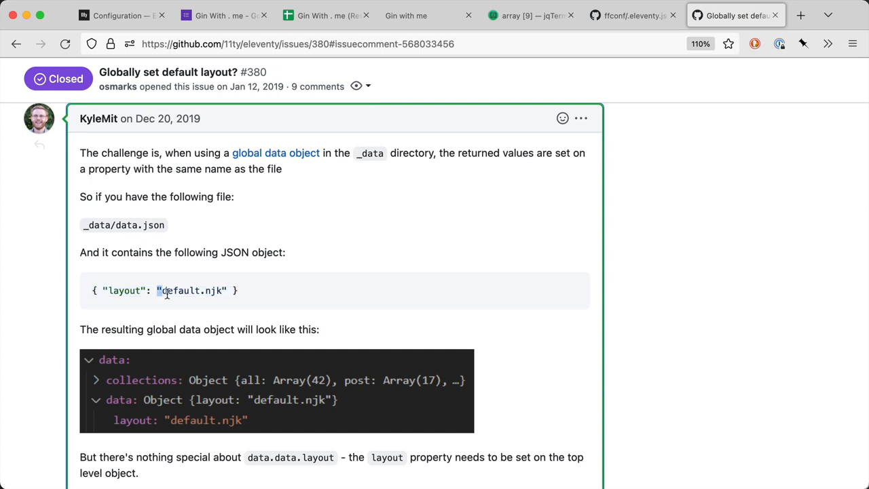
pyautogui.doubleClick(139, 225)
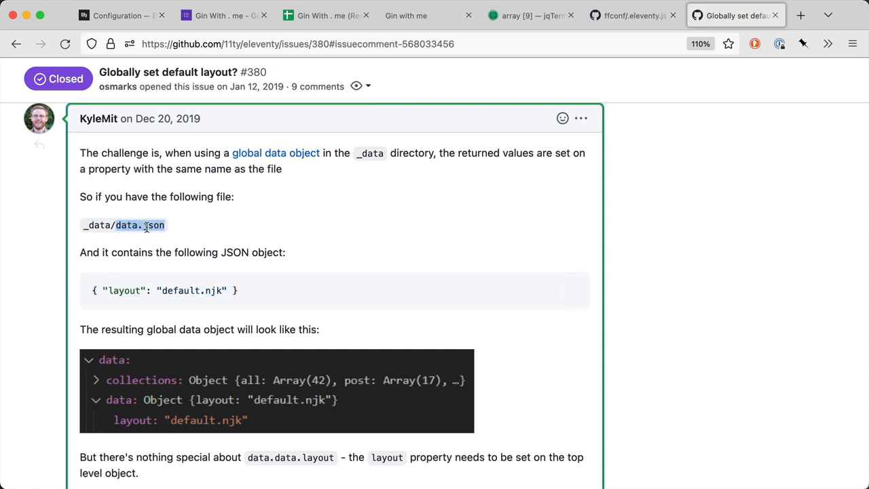
pyautogui.scroll(-3)
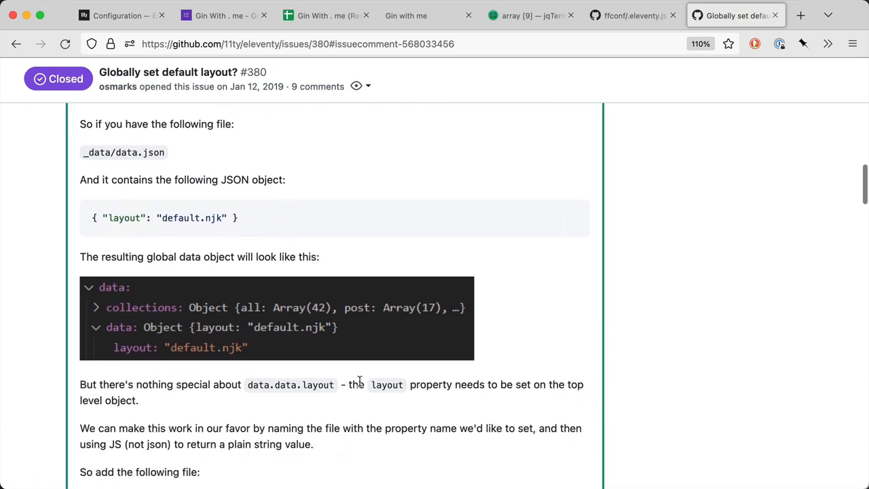
pyautogui.scroll(-3)
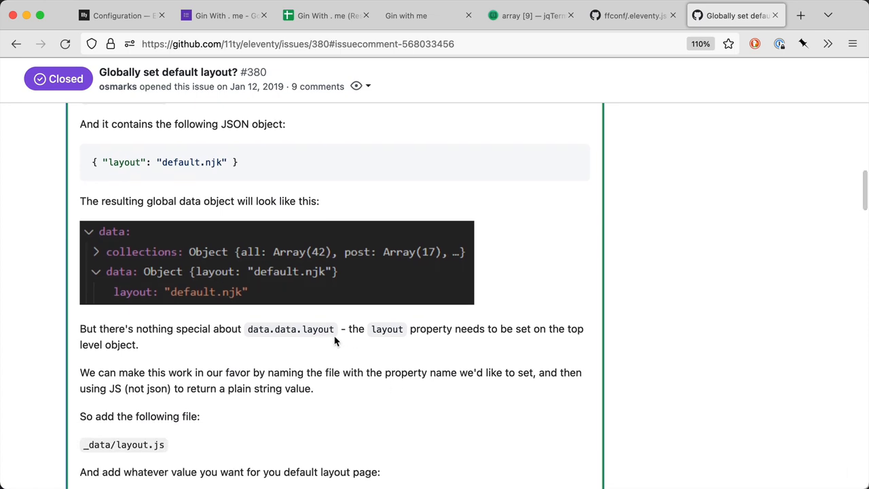
pyautogui.scroll(-3)
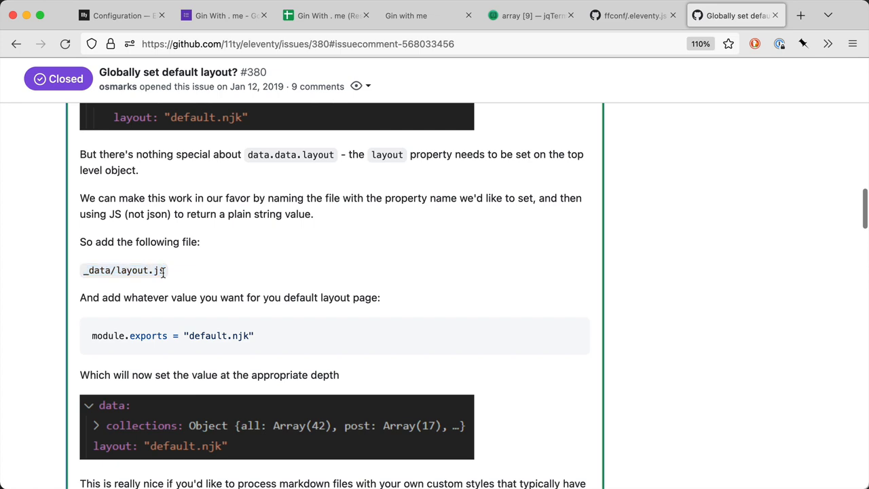
pyautogui.moveTo(138, 356)
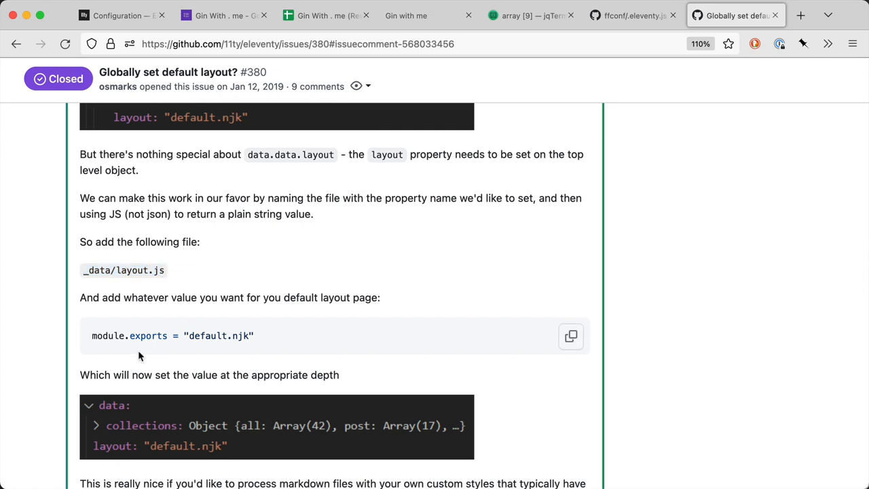
pyautogui.moveTo(265, 340)
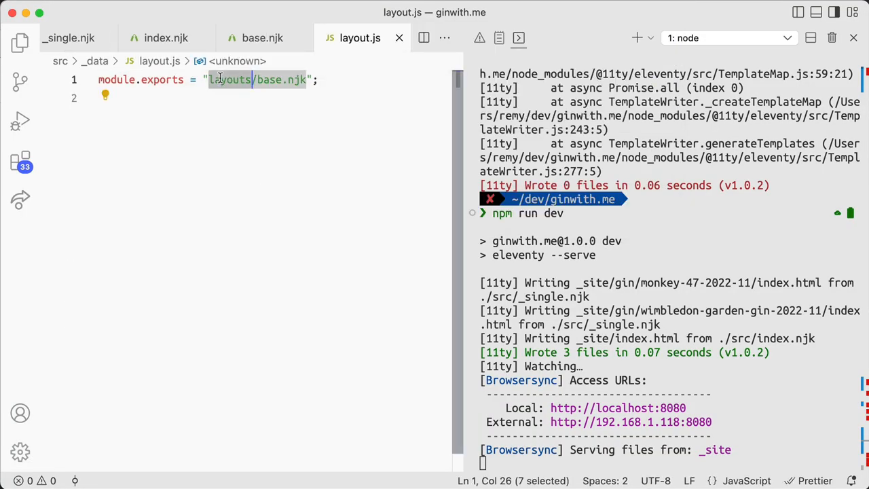
# - Review base.njk, index.njk and _single.njk in the Explorer before editing base.njk's title front matter
pyautogui.click(19, 42)
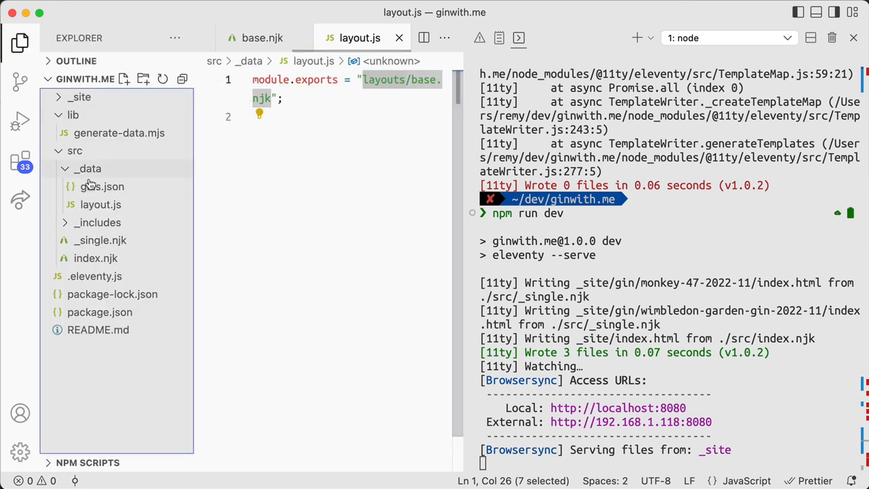
pyautogui.click(98, 223)
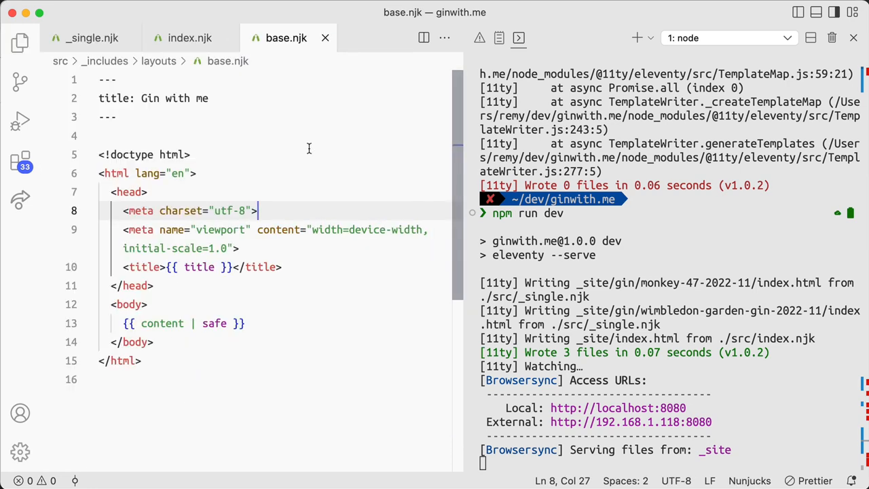
pyautogui.click(190, 38)
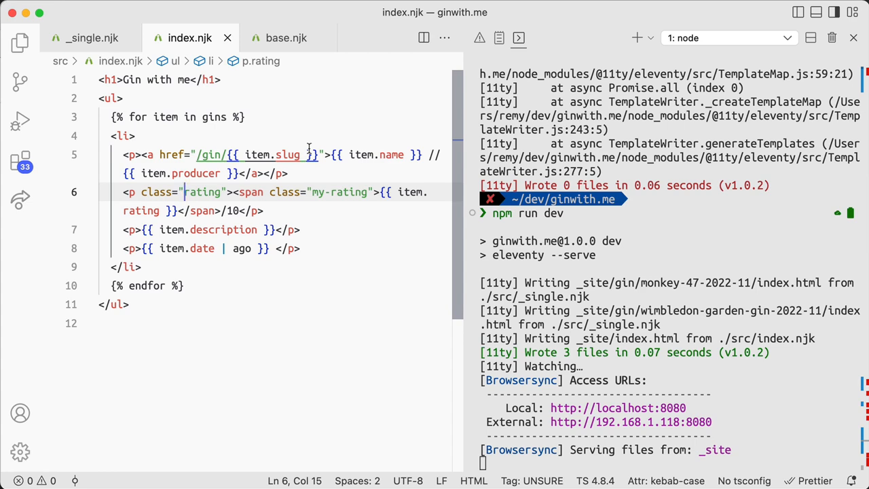
pyautogui.click(92, 38)
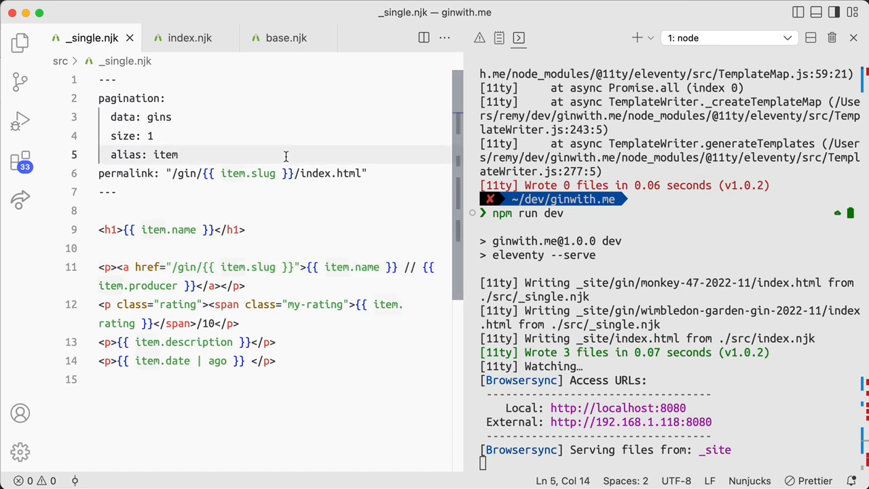
pyautogui.click(285, 38)
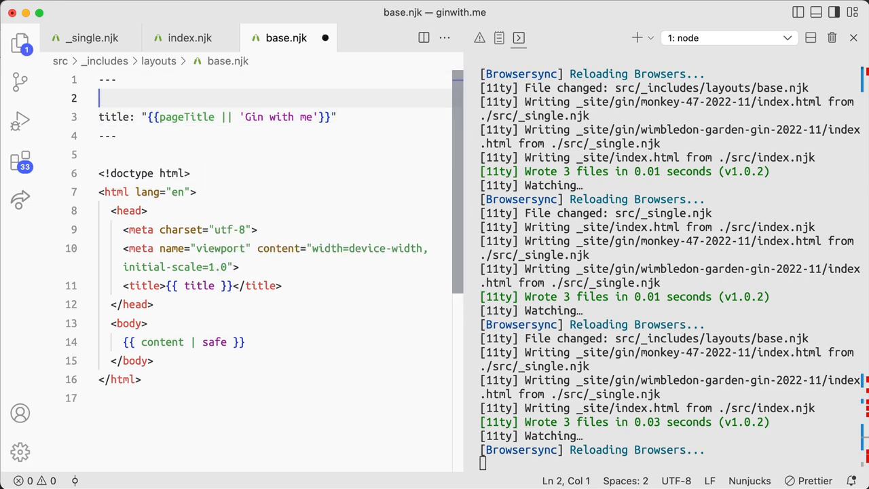
# - Read the 'Using a template string' part of Eleventy's Computed Data docs on eleventyComputed
pyautogui.click(131, 15)
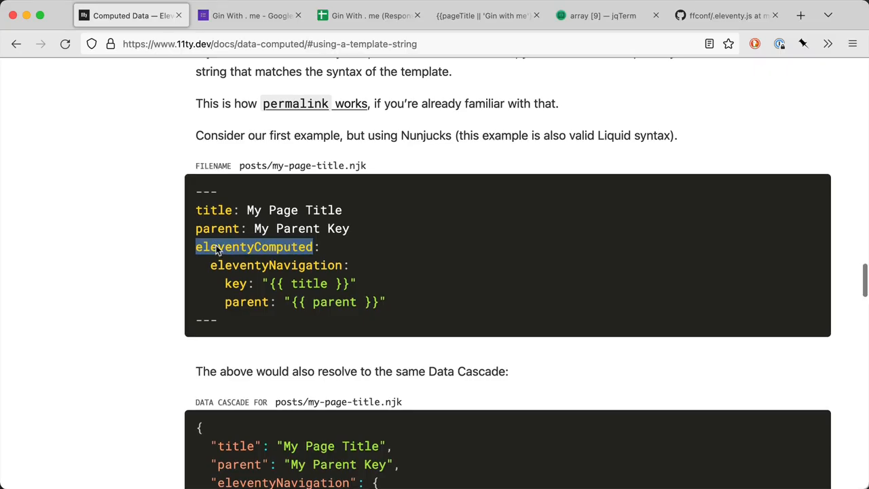
pyautogui.scroll(3)
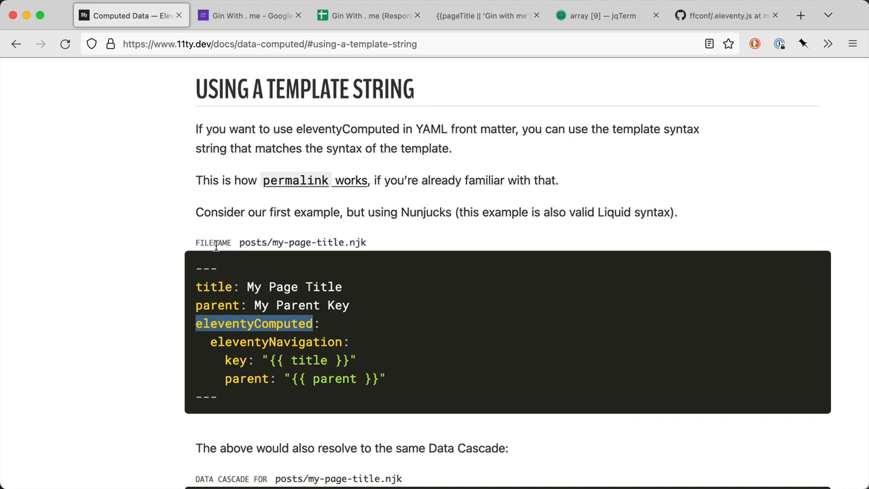
pyautogui.scroll(-3)
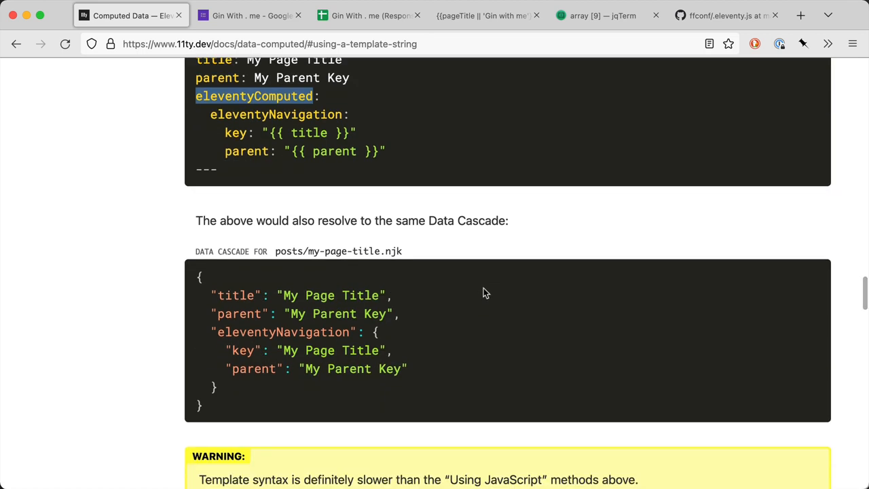
pyautogui.scroll(-3)
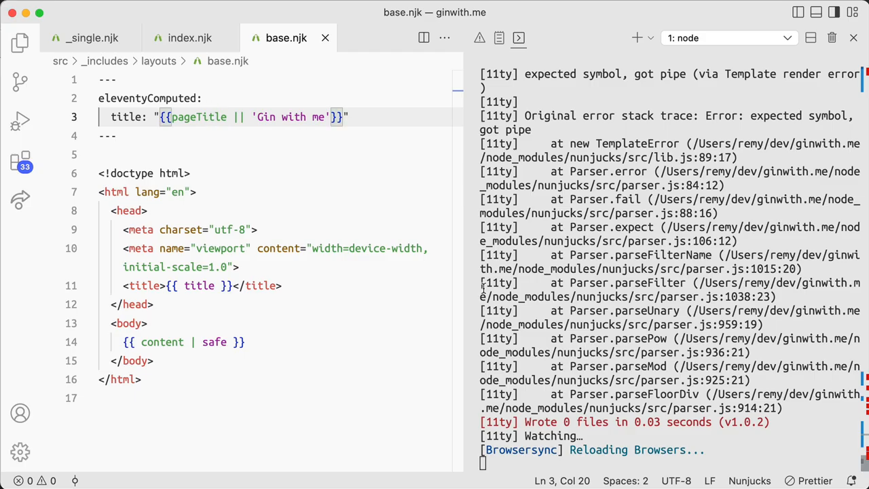
# - Remove the plain pageTitle line from _single.njk, change base.njk's fallback to 'or', and restart npm run dev
pyautogui.click(487, 15)
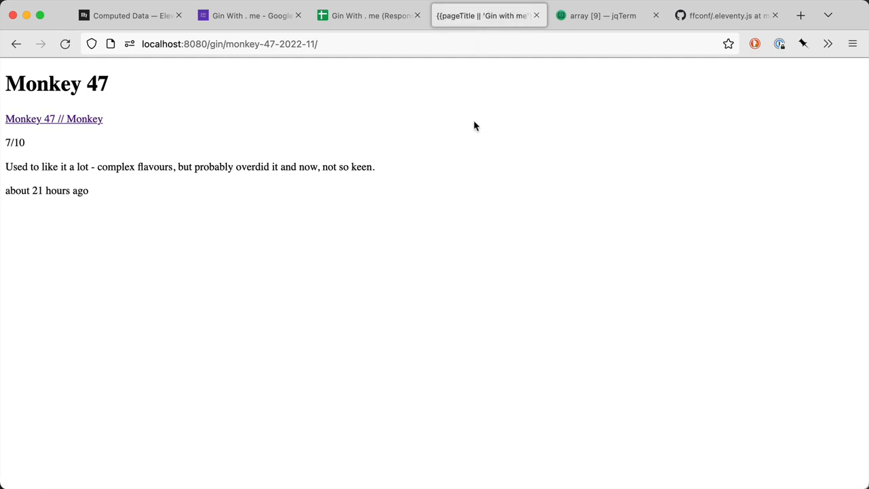
pyautogui.click(16, 43)
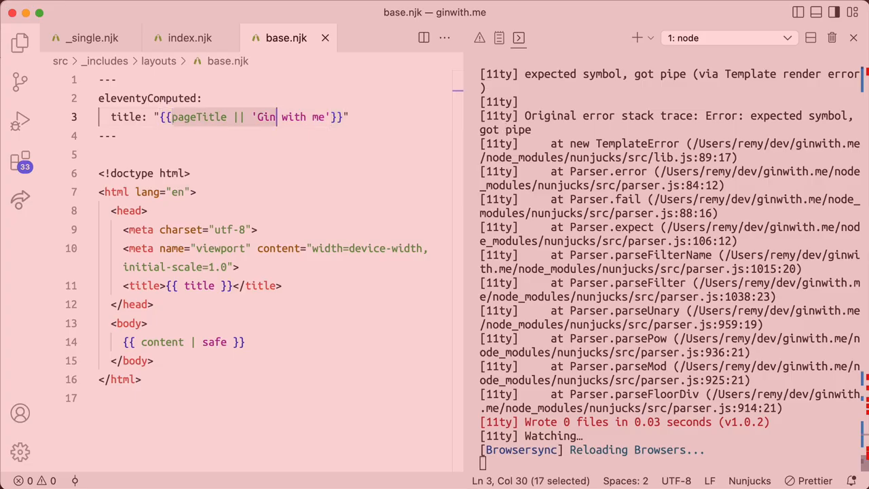
pyautogui.click(92, 38)
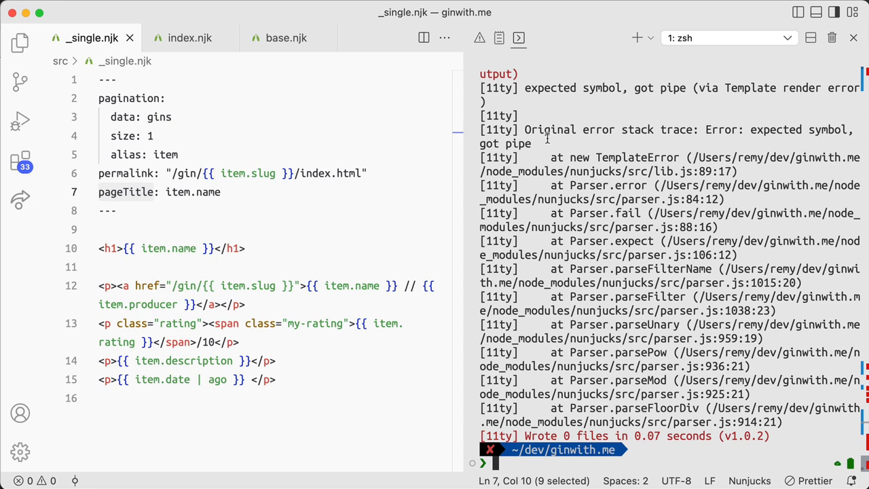
pyautogui.moveTo(648, 198)
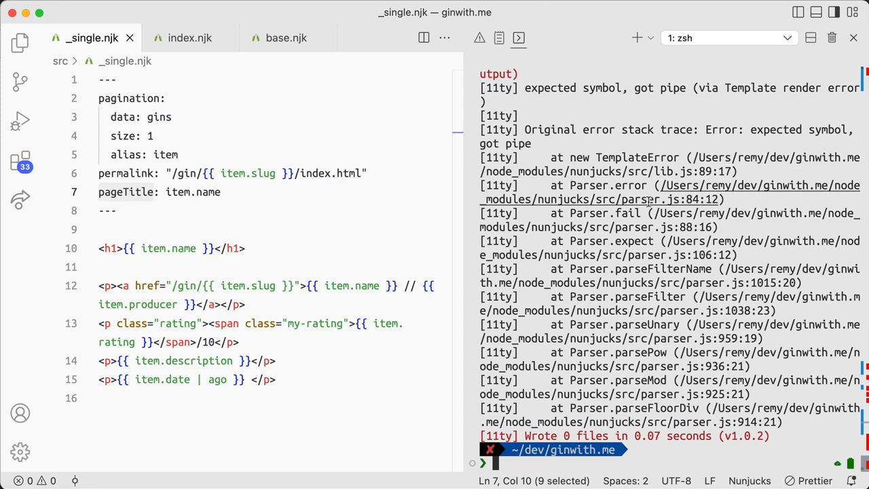
pyautogui.click(225, 192)
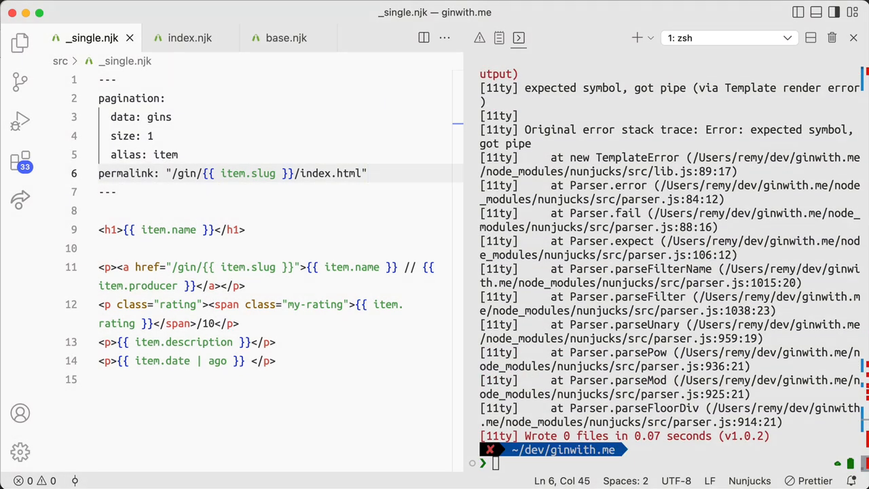
pyautogui.click(190, 38)
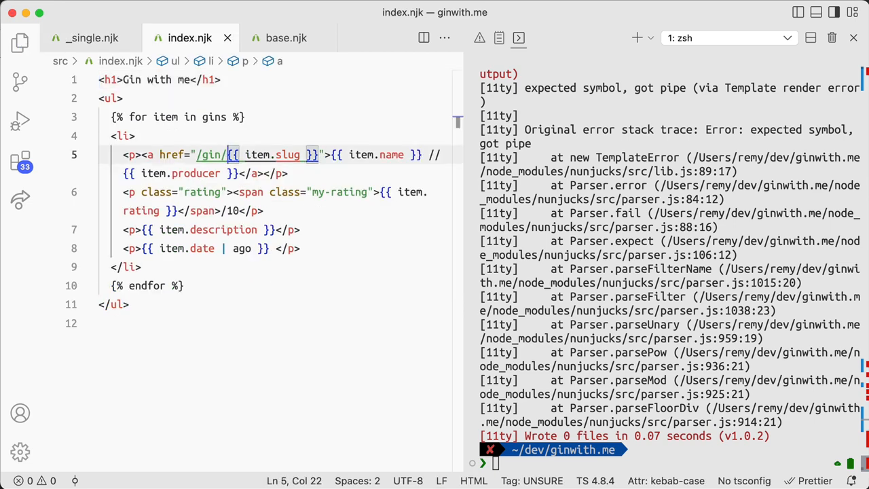
pyautogui.click(285, 38)
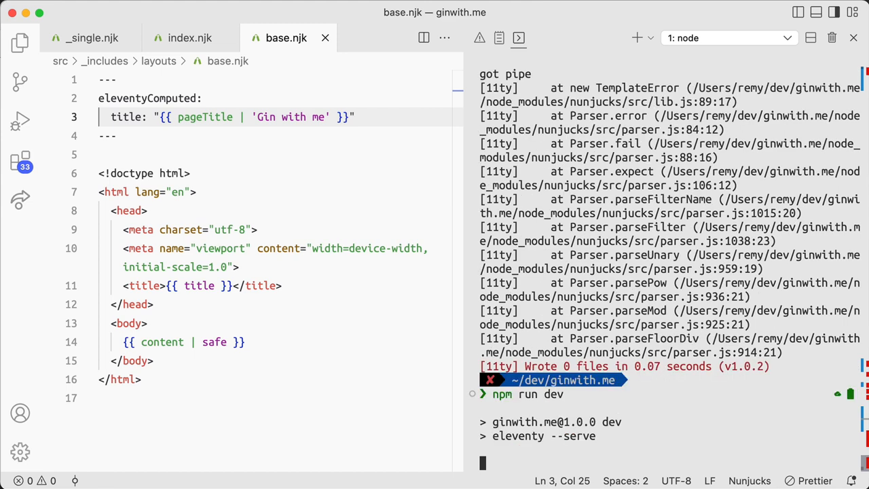
pyautogui.write('or')
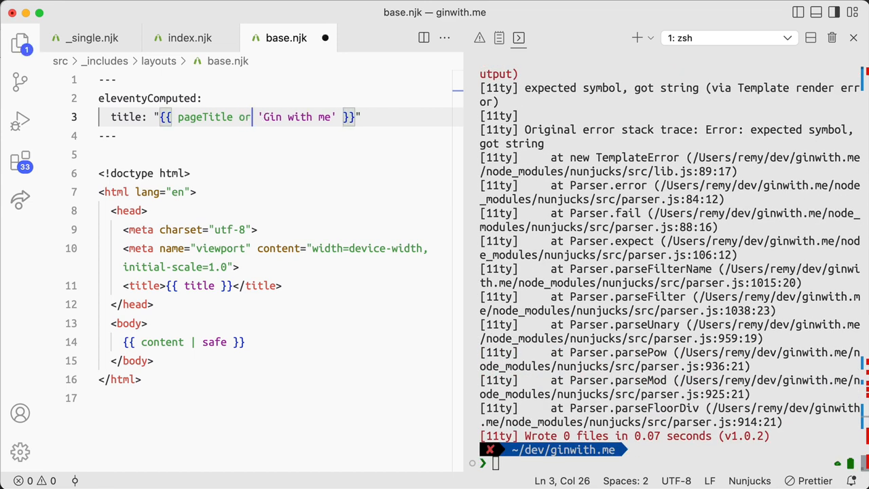
pyautogui.write('npm run dev')
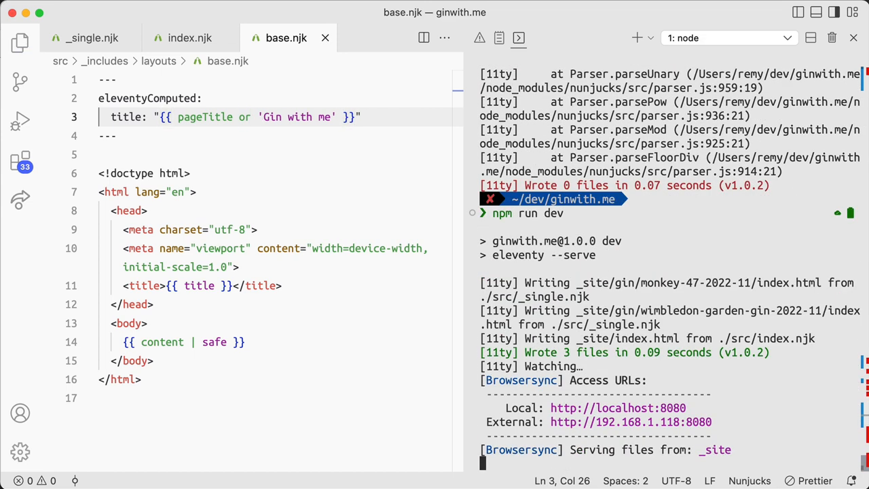
# - In _single.njk compute pageTitle under eleventyComputed as "{{ item.name }} | {{ title }}"
pyautogui.click(190, 38)
pyautogui.write('pageTitle: "{{ item.name }}"')
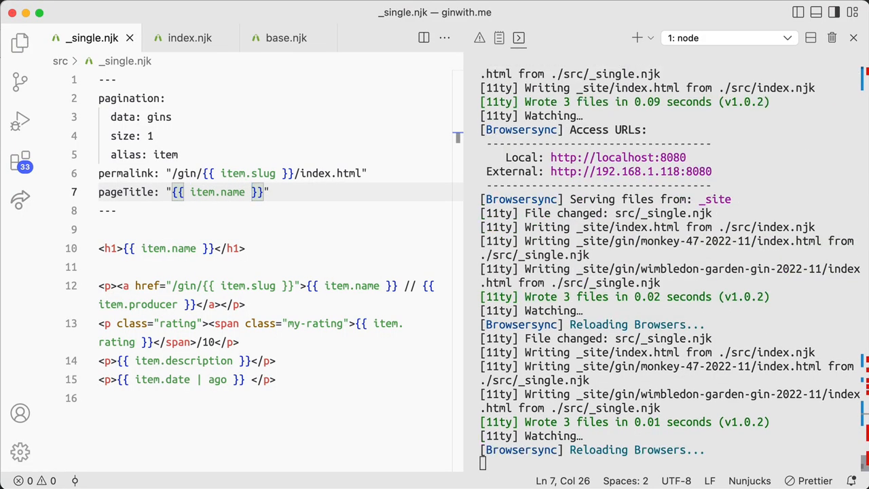
pyautogui.click(190, 38)
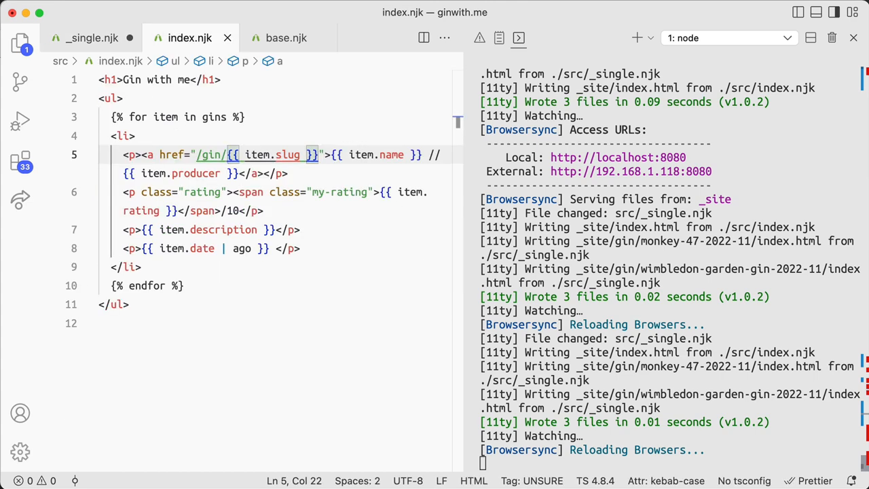
pyautogui.click(92, 38)
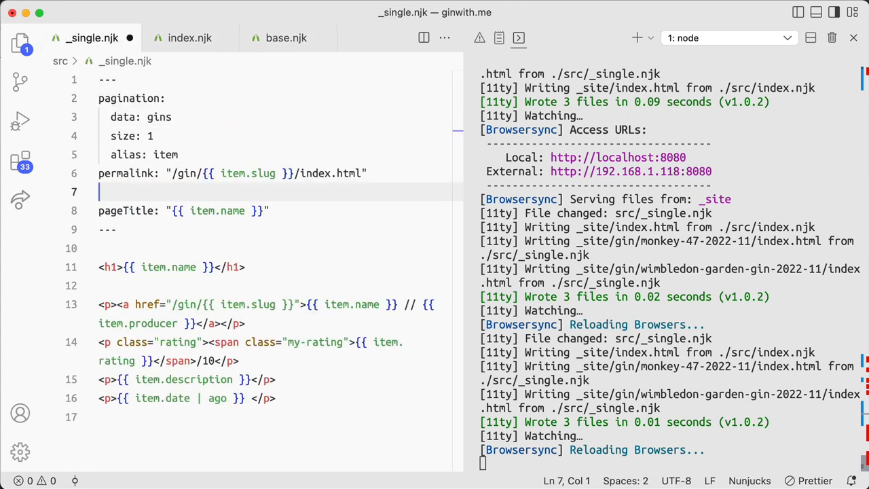
pyautogui.write('eleventyComputed:')
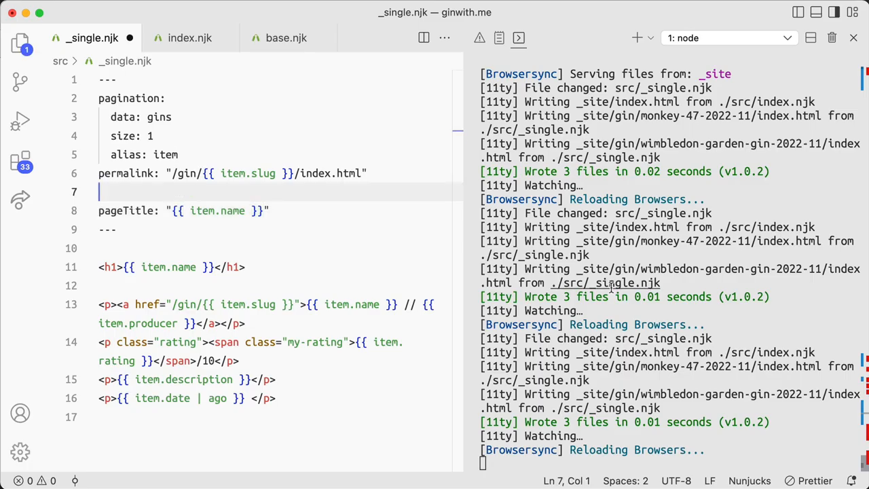
pyautogui.click(488, 15)
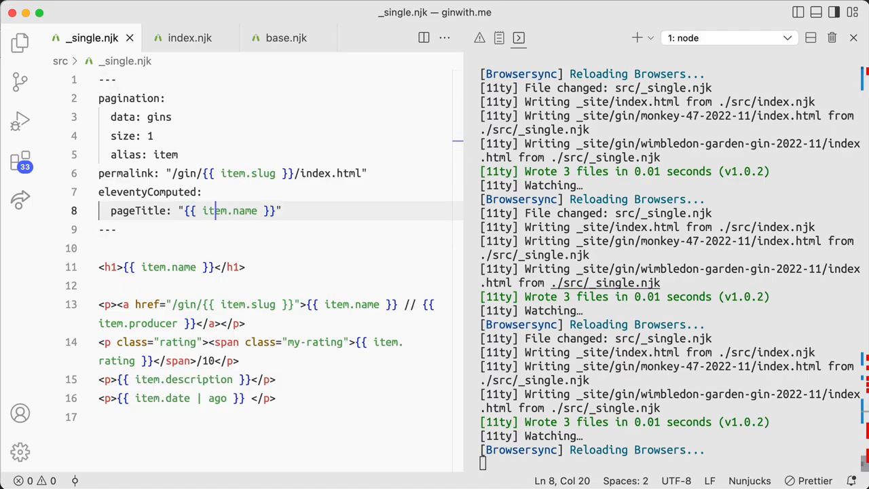
pyautogui.write('|')
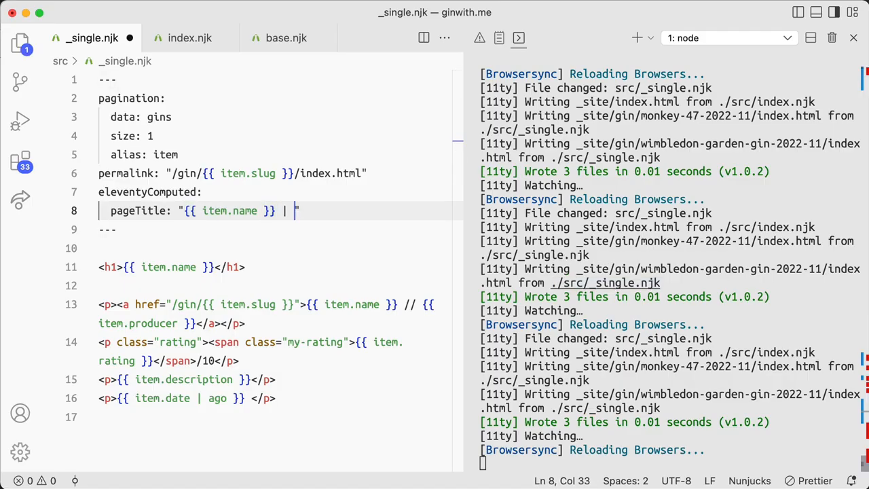
pyautogui.write('{{ title')
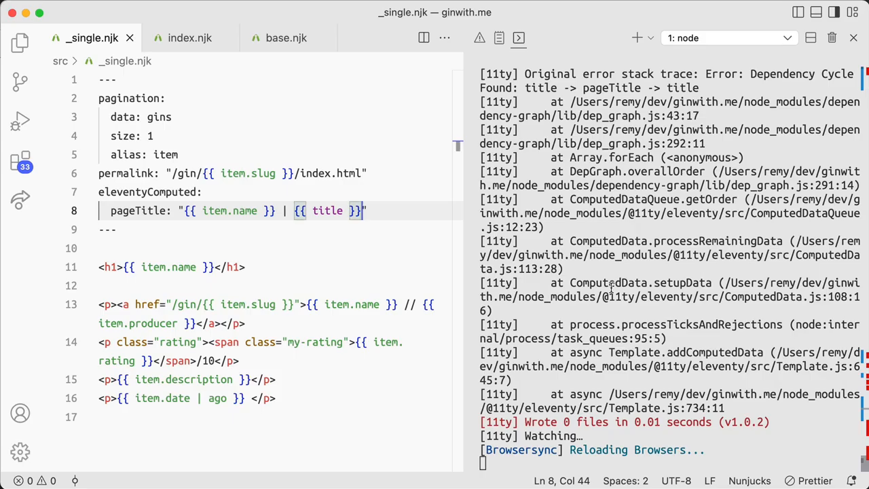
pyautogui.click(722, 15)
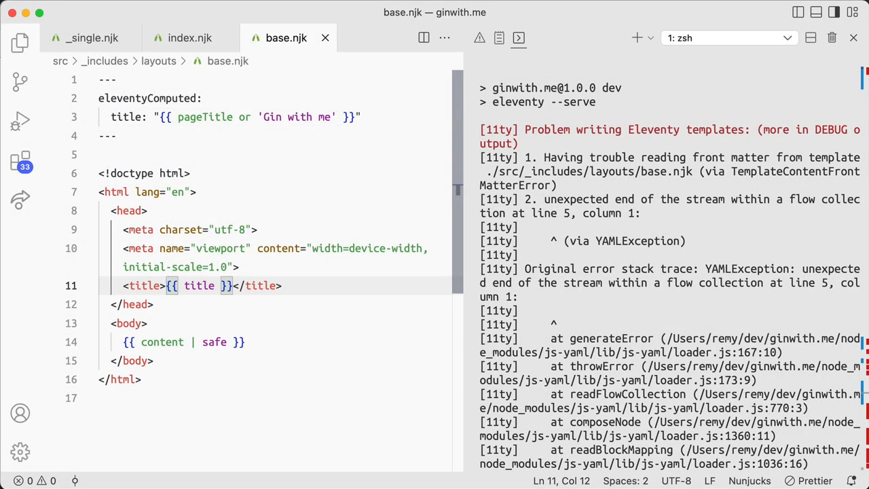
# - Rewrite base.njk's <title> as {% if pageTitle %}{{ pageTitle }} | {{ title }}{% else %}{{ title }}{% endif %} with title 'Gin with me'
pyautogui.press('Enter')
pyautogui.write('{% if ')
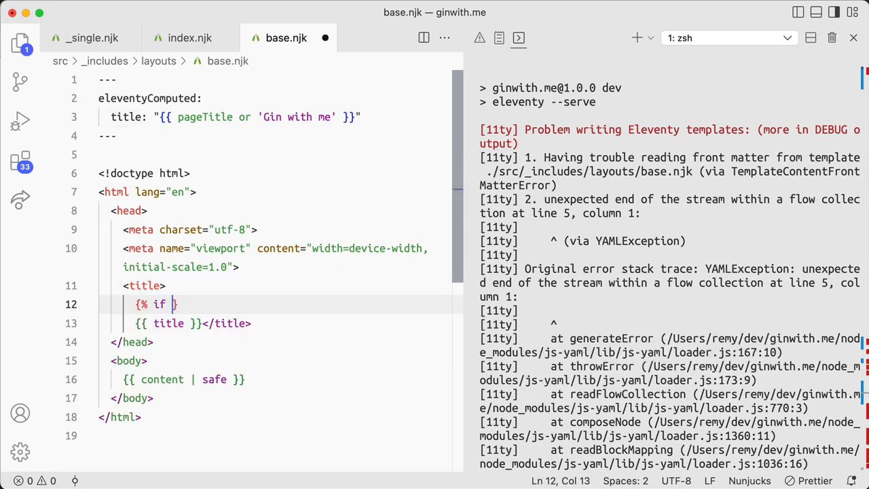
pyautogui.write('pageTitle')
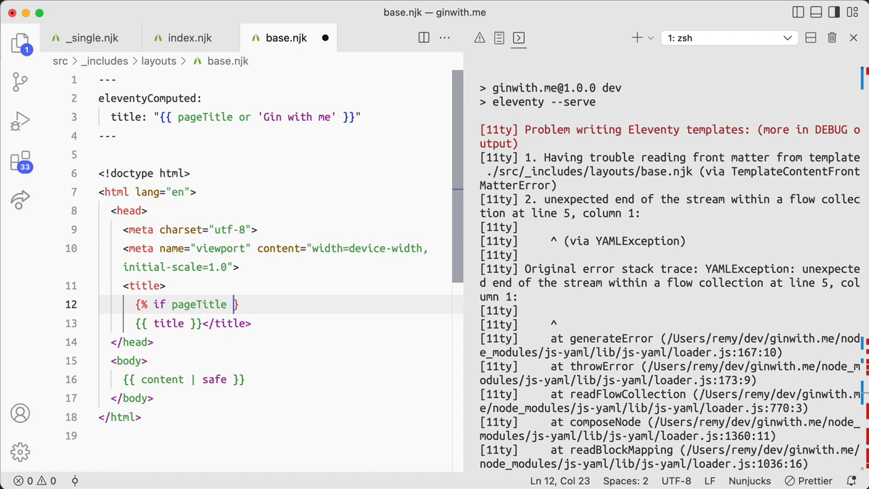
pyautogui.press('enter')
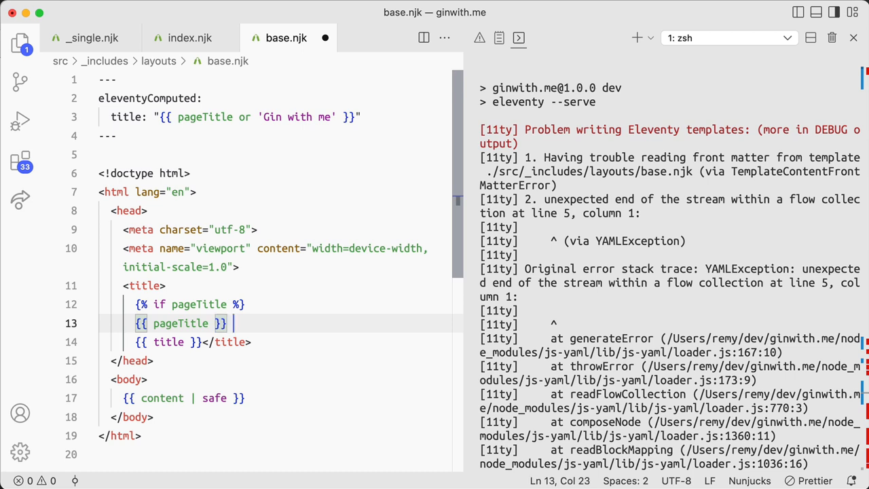
pyautogui.write('| {{ }}')
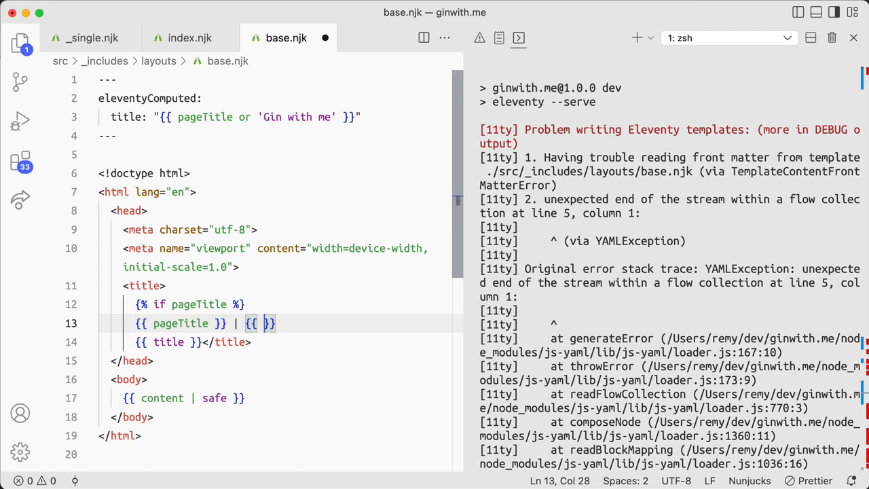
pyautogui.press('Enter')
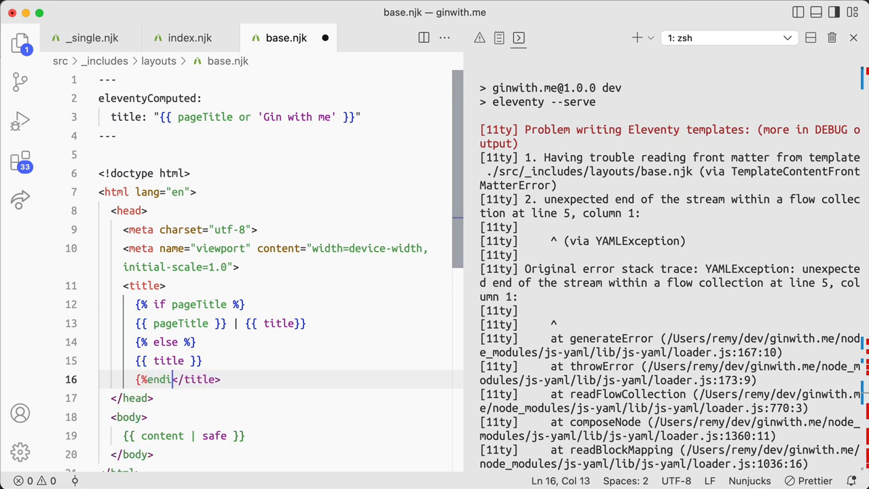
pyautogui.write('f%}')
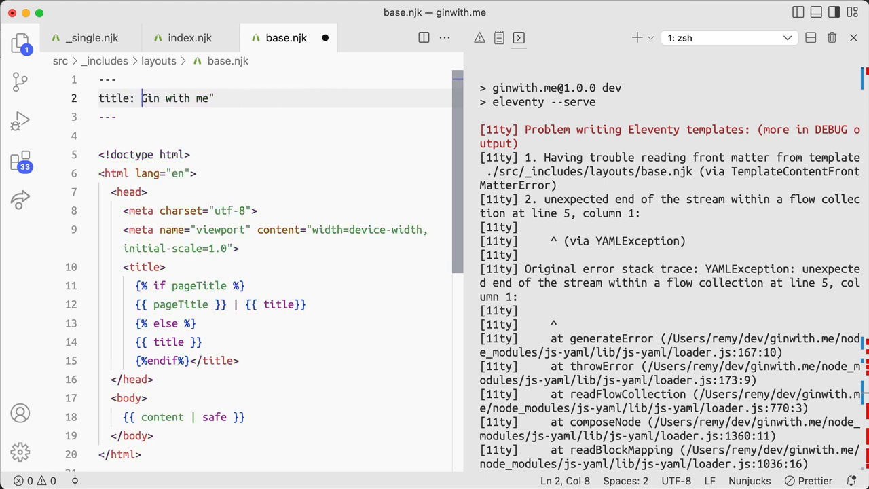
pyautogui.write('G')
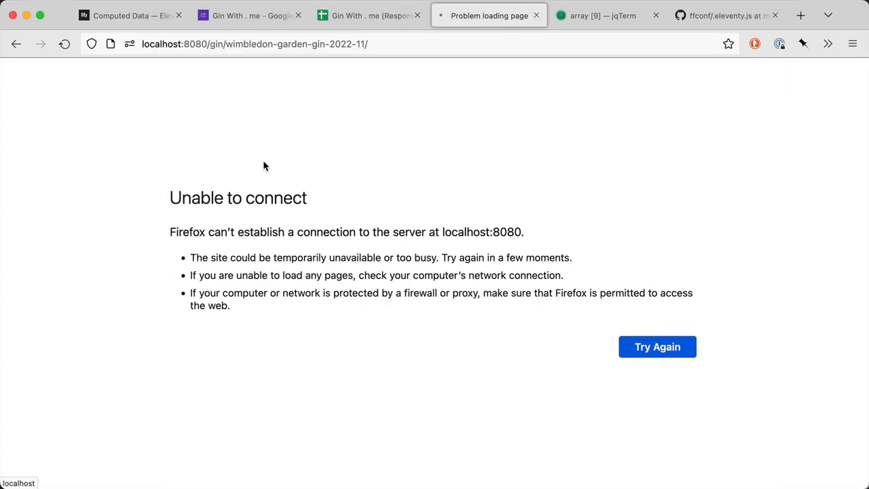
# - Reload the local site, go back to the Gin with me index, and open the Wimbledon Garden Gin page
pyautogui.click(655, 346)
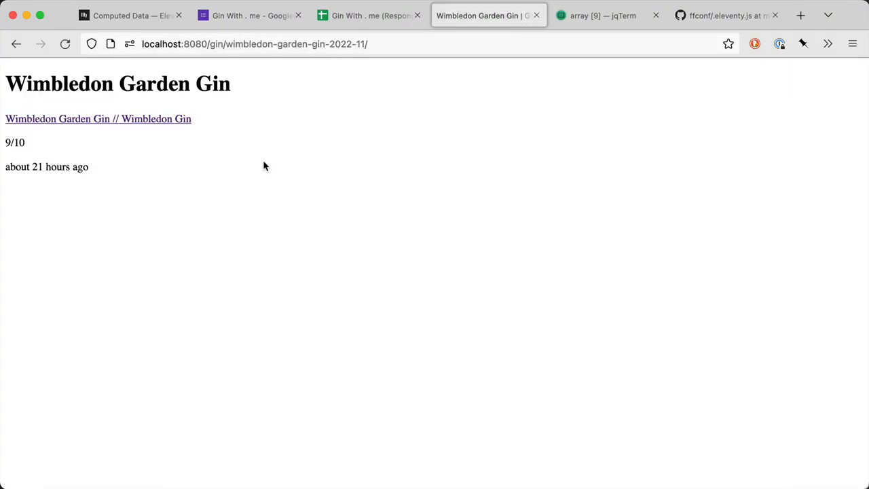
pyautogui.click(255, 43)
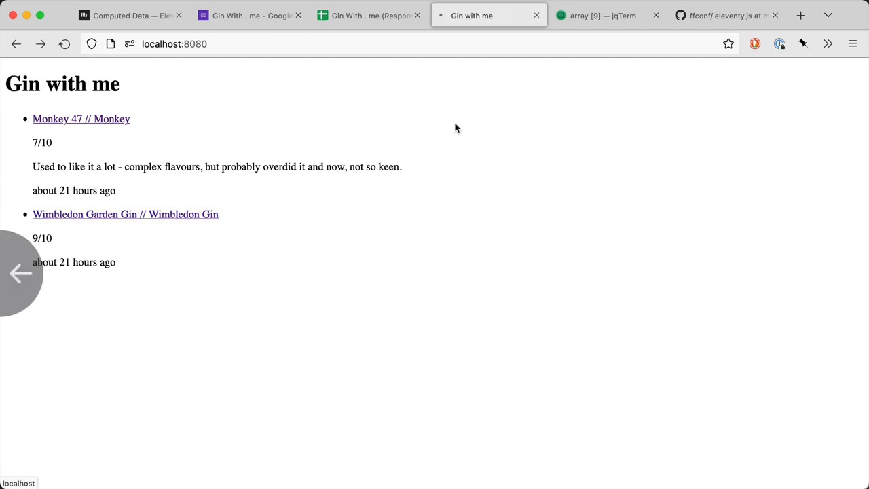
pyautogui.click(125, 214)
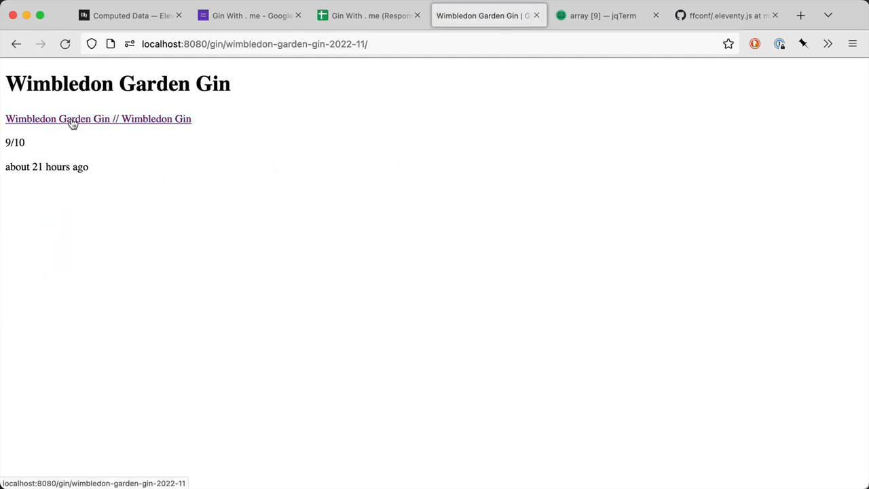
pyautogui.click(16, 44)
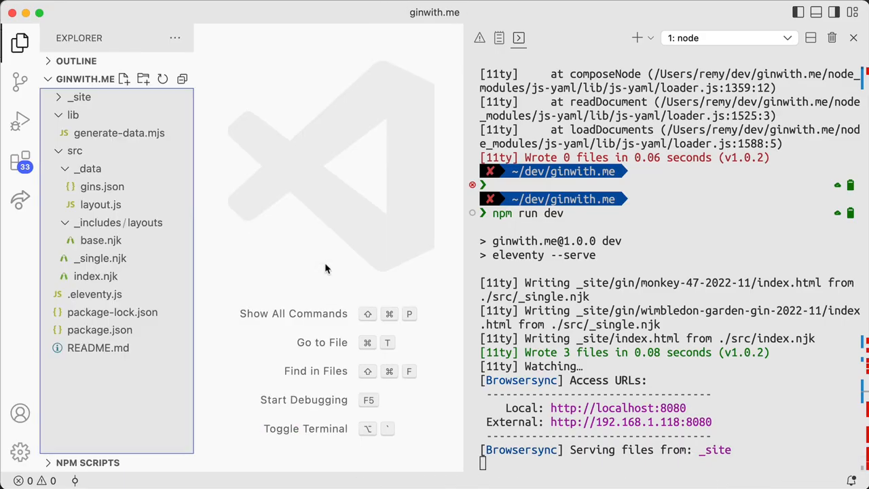
pyautogui.moveTo(87, 168)
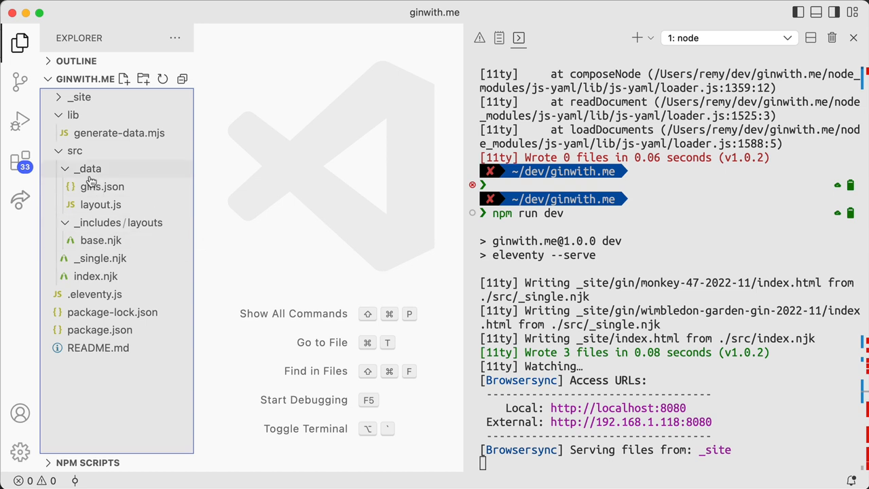
pyautogui.moveTo(100, 239)
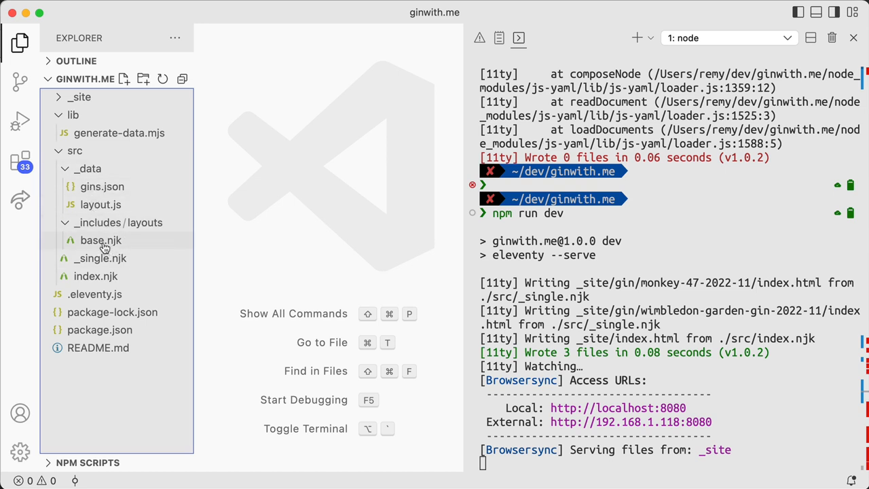
# - Open .eleventy.js from the Explorer and look at the addNunjucksFilter("ago") definition
pyautogui.click(100, 257)
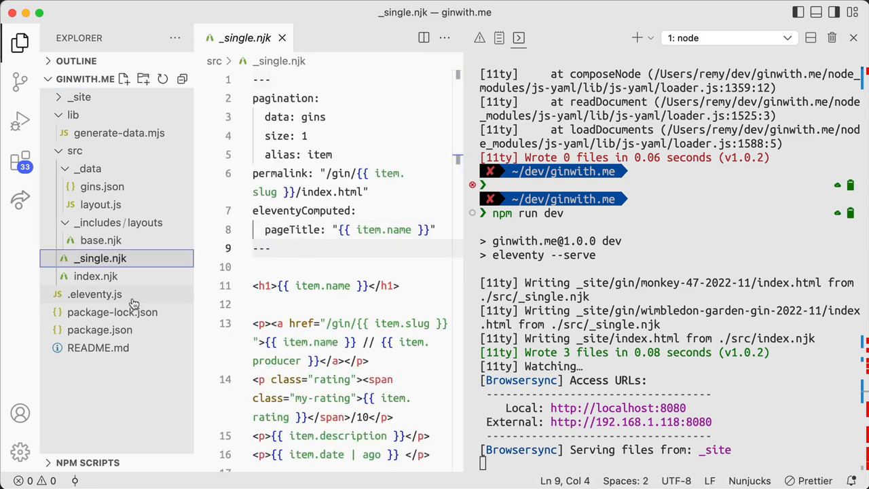
pyautogui.click(95, 294)
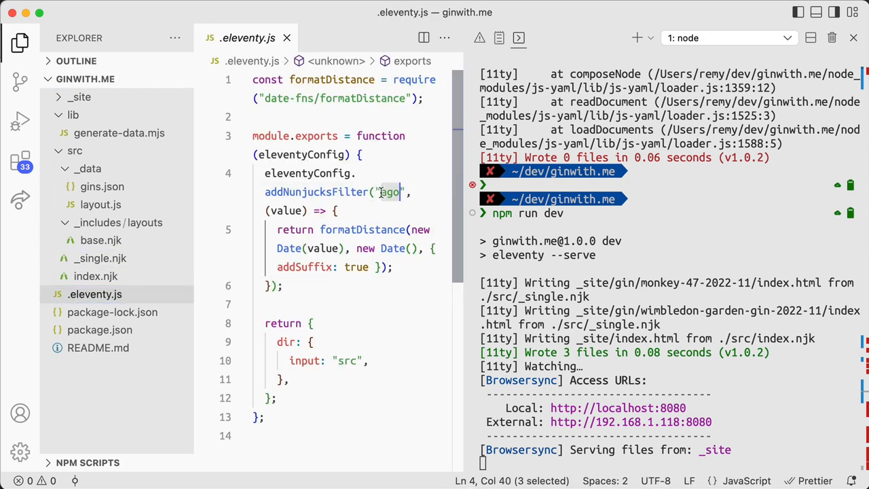
pyautogui.click(342, 247)
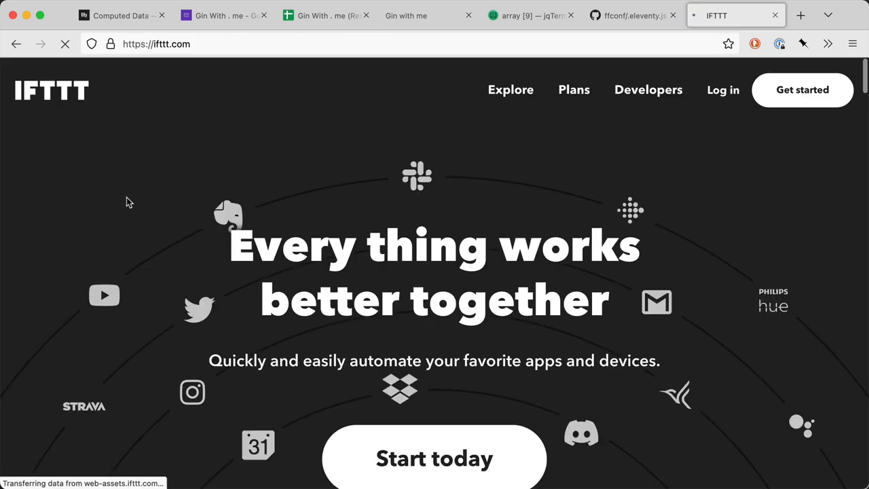
# - Log in to IFTTT, search Explore for 'sheets' and choose the Google Sheets service tile
pyautogui.click(723, 90)
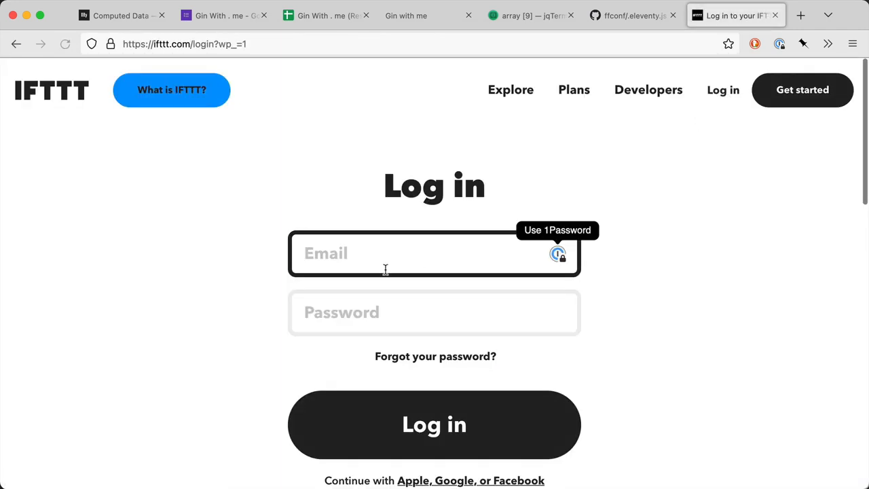
pyautogui.click(557, 254)
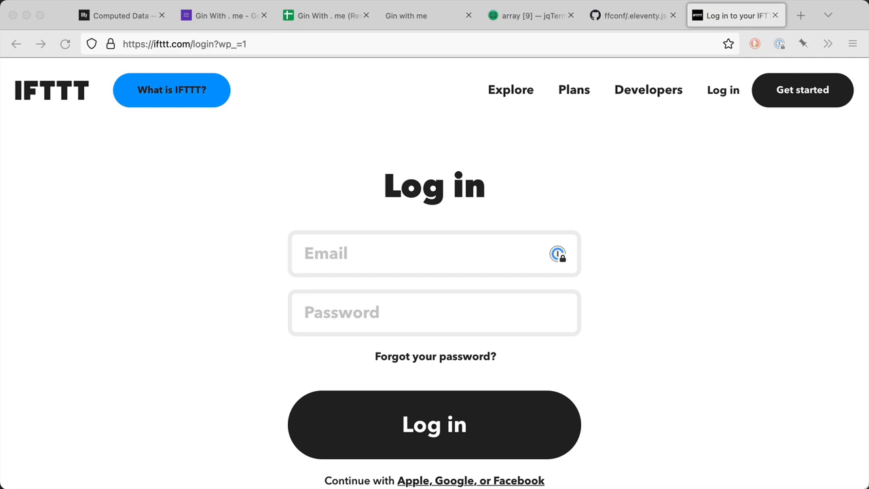
pyautogui.click(510, 90)
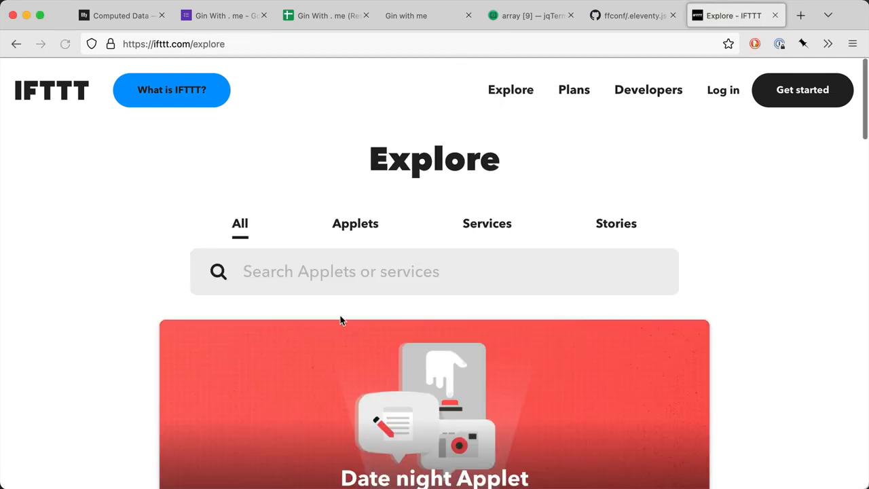
pyautogui.write('sp')
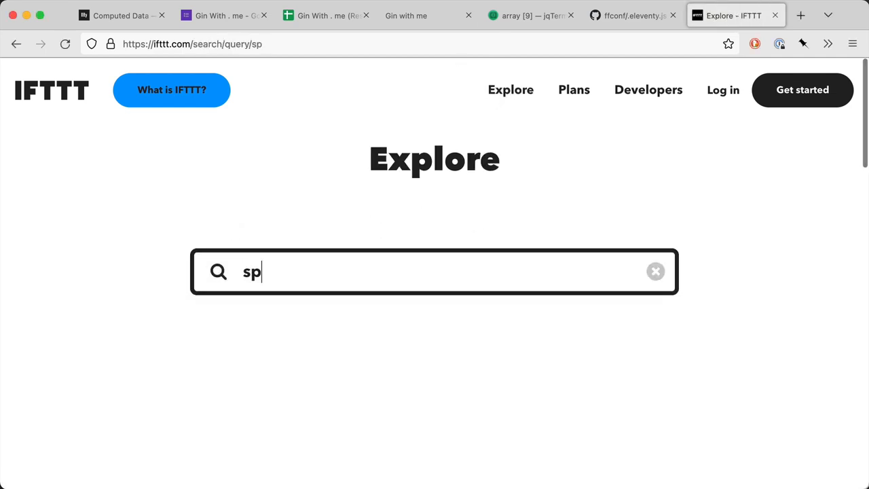
pyautogui.write('sheets')
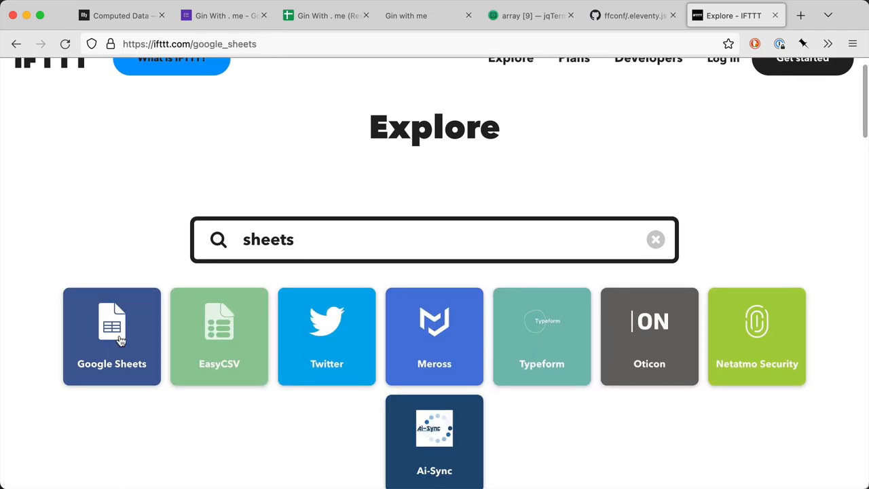
pyautogui.click(111, 337)
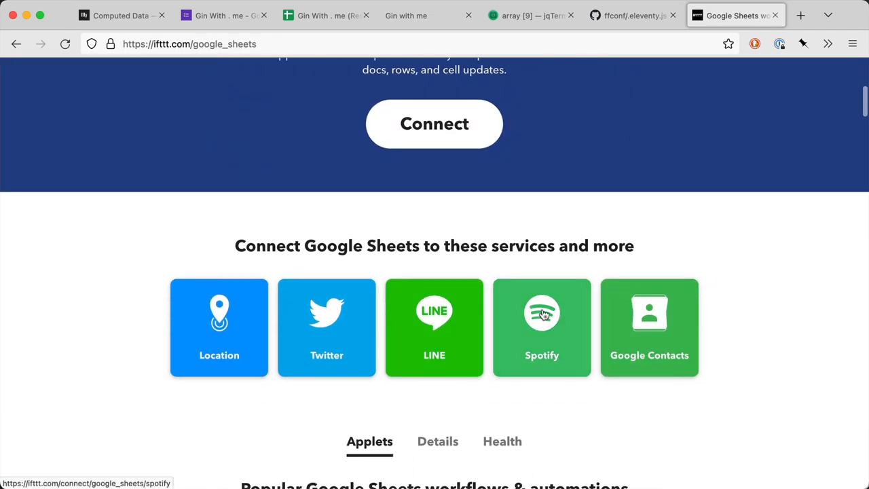
# - Scroll through the Google Sheets service page to its Details and triggers list
pyautogui.scroll(-3)
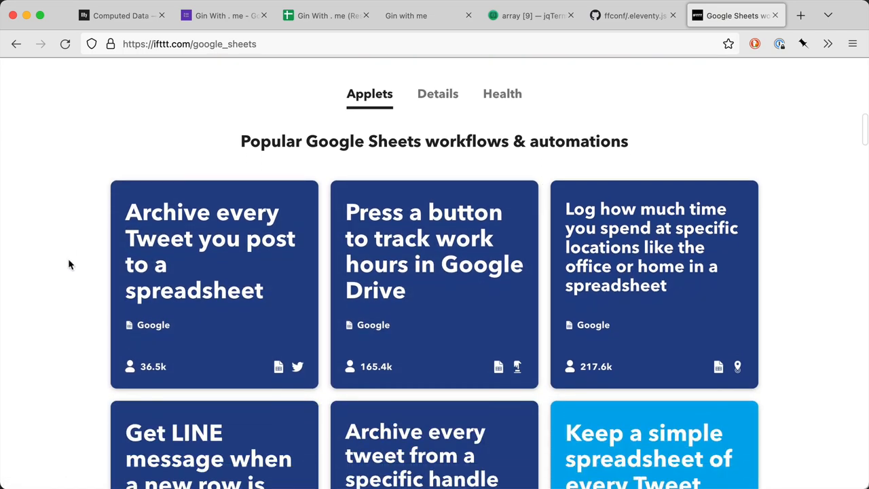
pyautogui.scroll(-3)
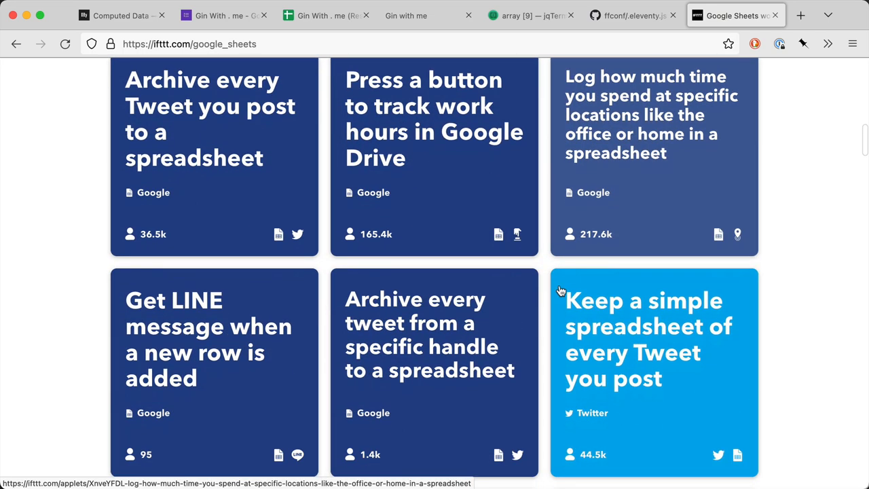
pyautogui.scroll(-3)
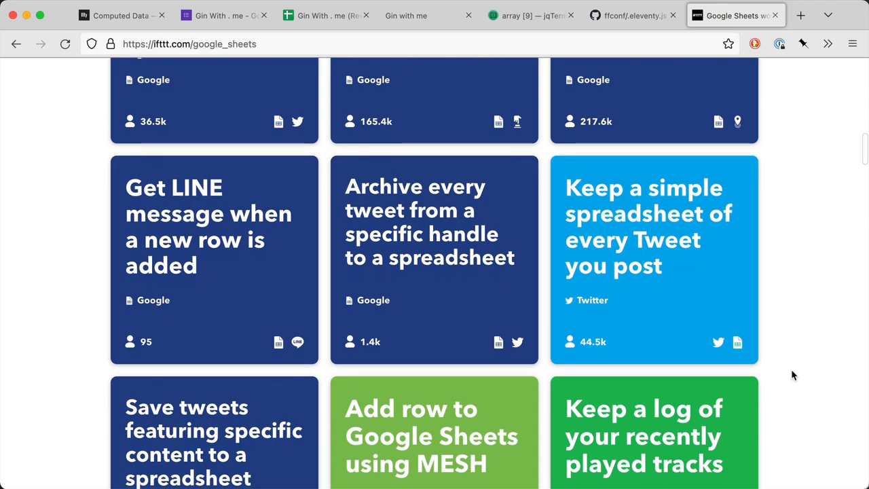
pyautogui.scroll(3)
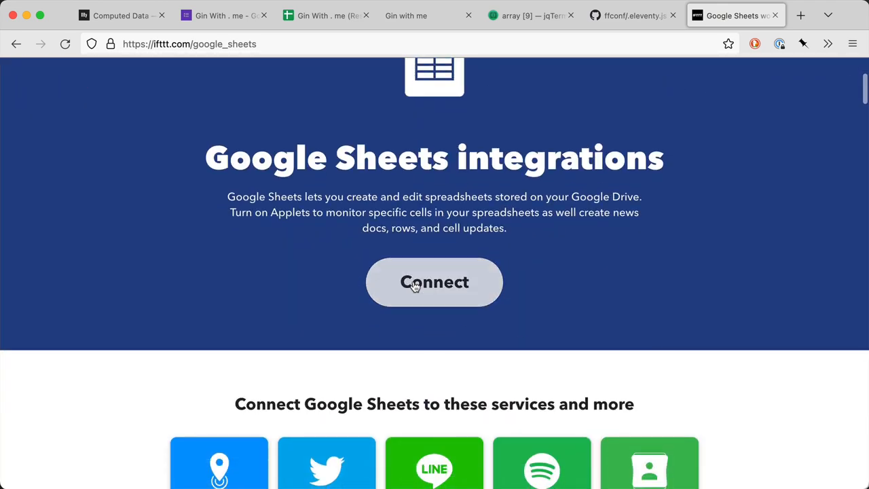
pyautogui.scroll(-3)
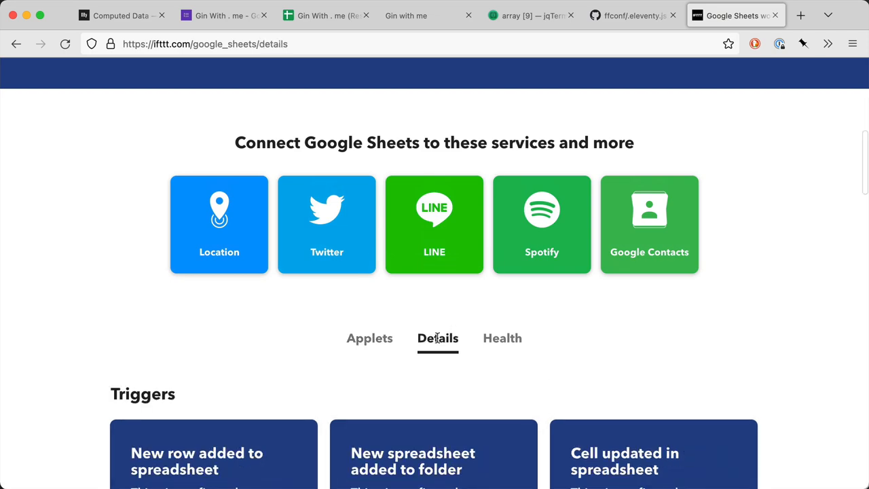
pyautogui.scroll(-3)
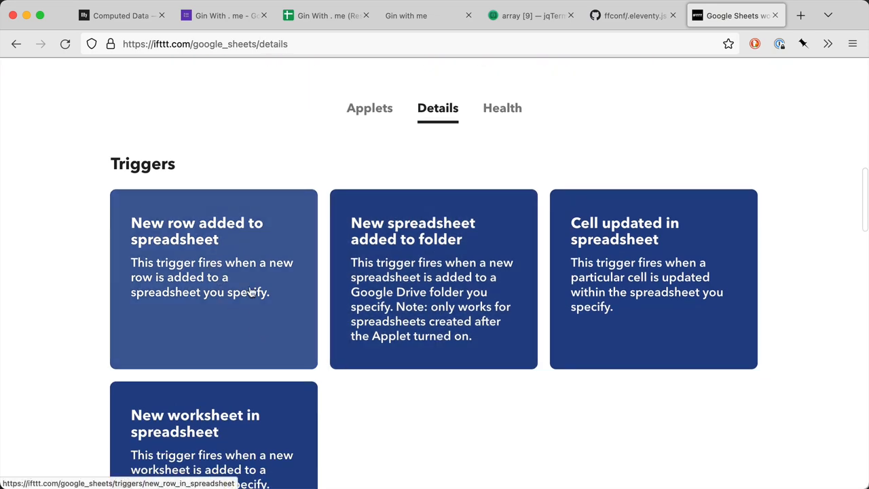
pyautogui.moveTo(190, 296)
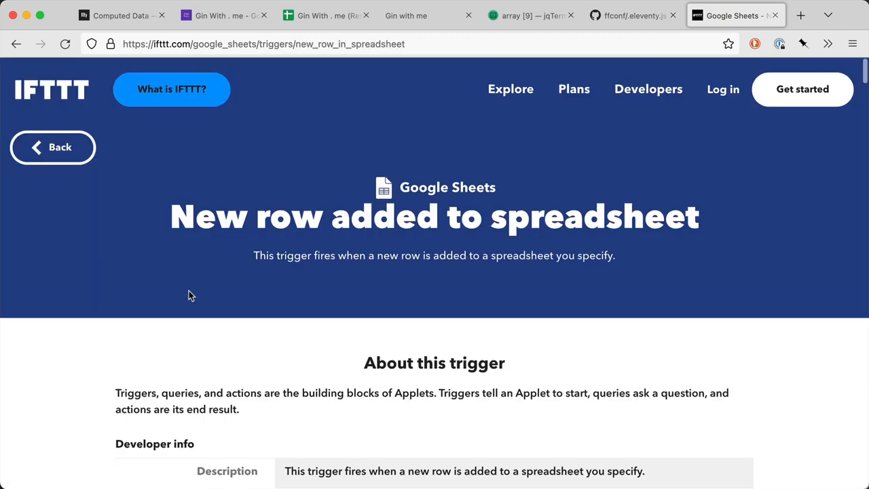
# - Review the 'New row added to spreadsheet' trigger's fields and ingredients
pyautogui.scroll(-3)
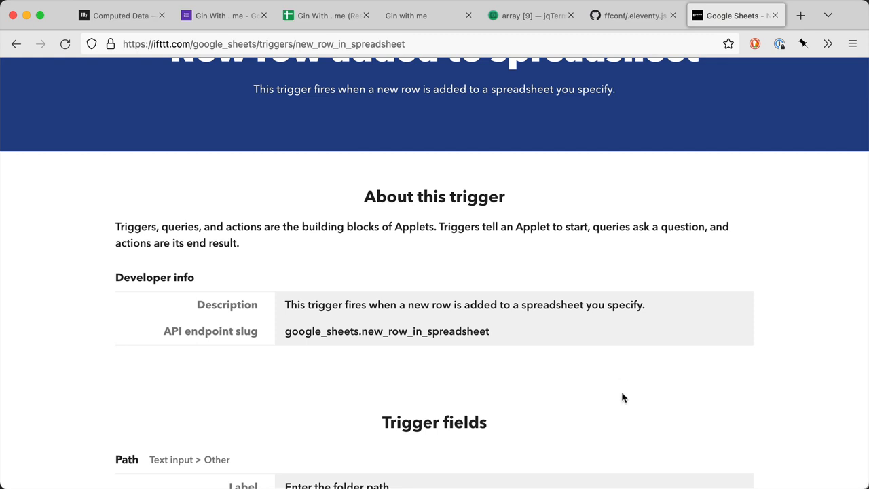
pyautogui.scroll(-3)
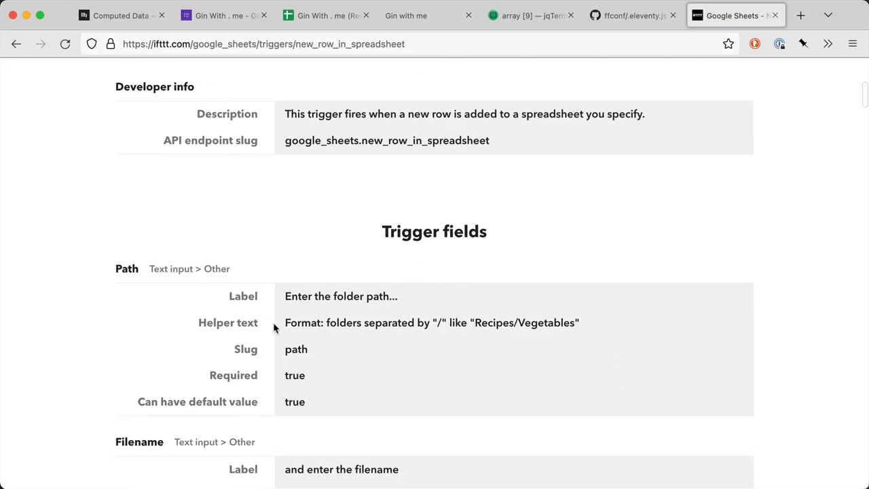
pyautogui.moveTo(610, 331)
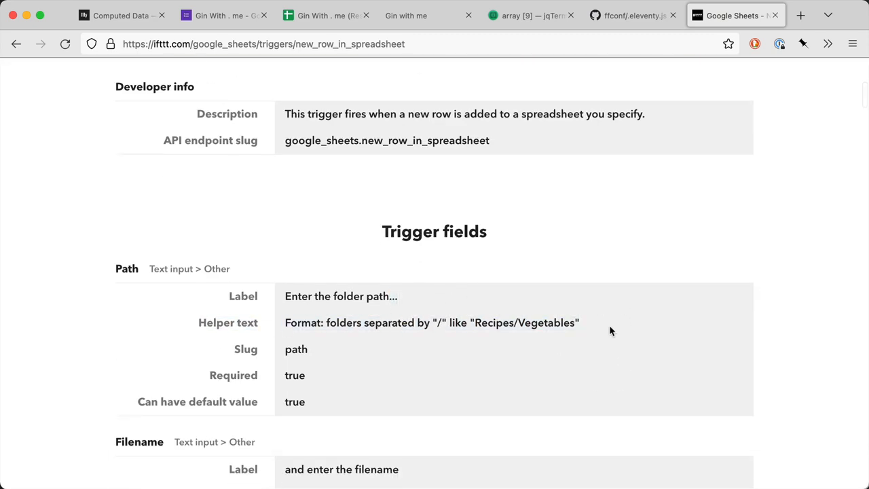
pyautogui.scroll(-3)
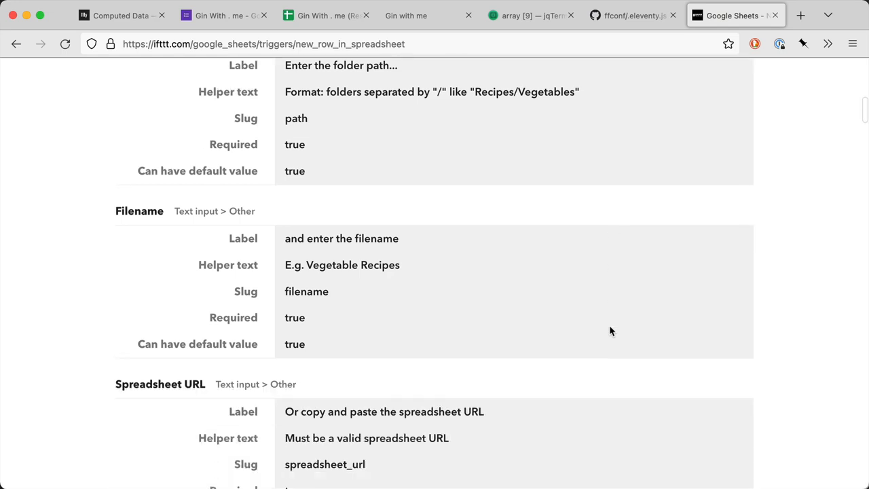
pyautogui.scroll(-3)
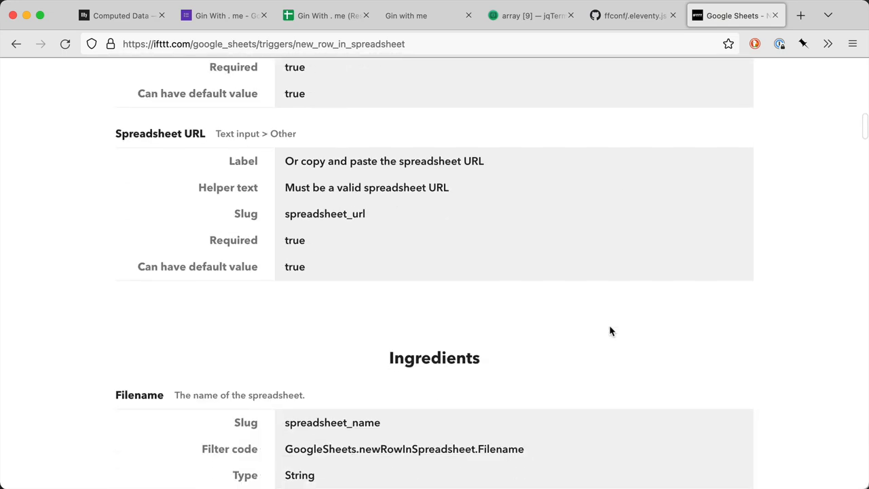
pyautogui.scroll(3)
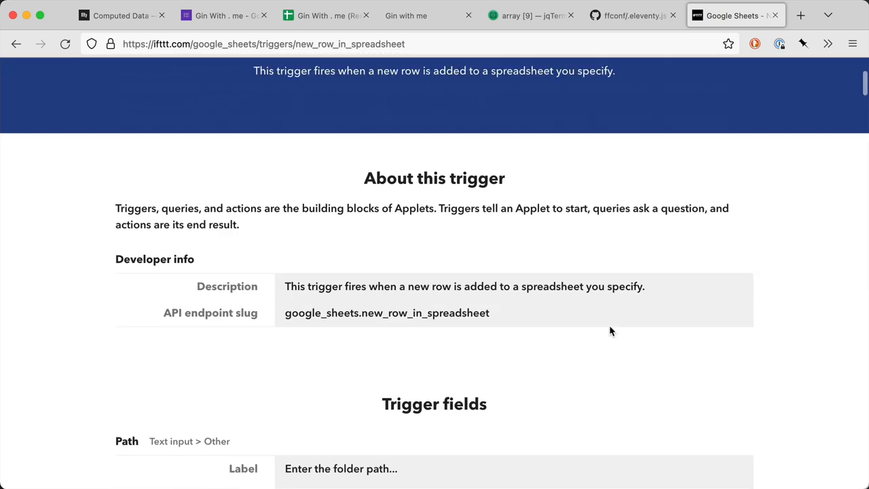
pyautogui.scroll(3)
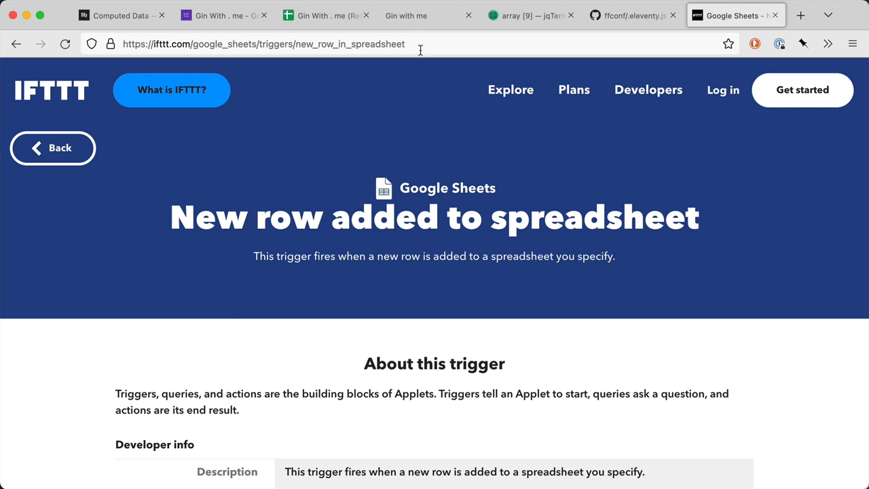
pyautogui.moveTo(414, 15)
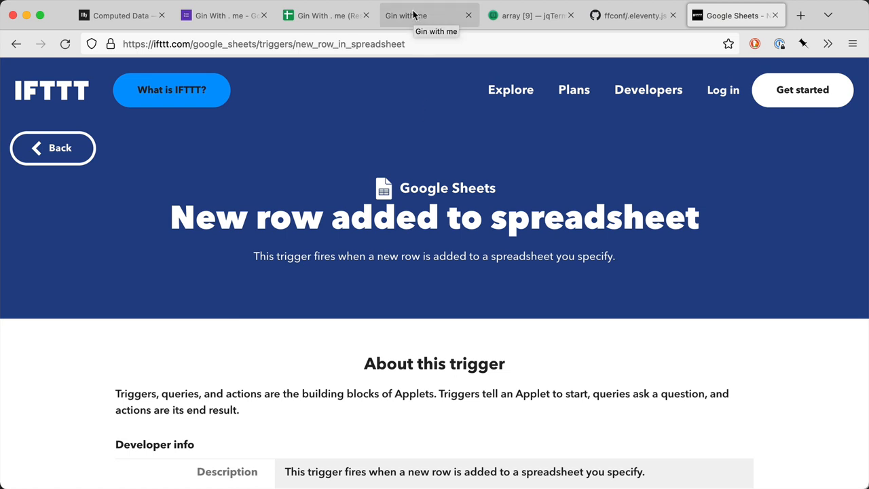
# - Glance at the Gin With Me responses spreadsheet tab, then return to the local gin list
pyautogui.click(405, 15)
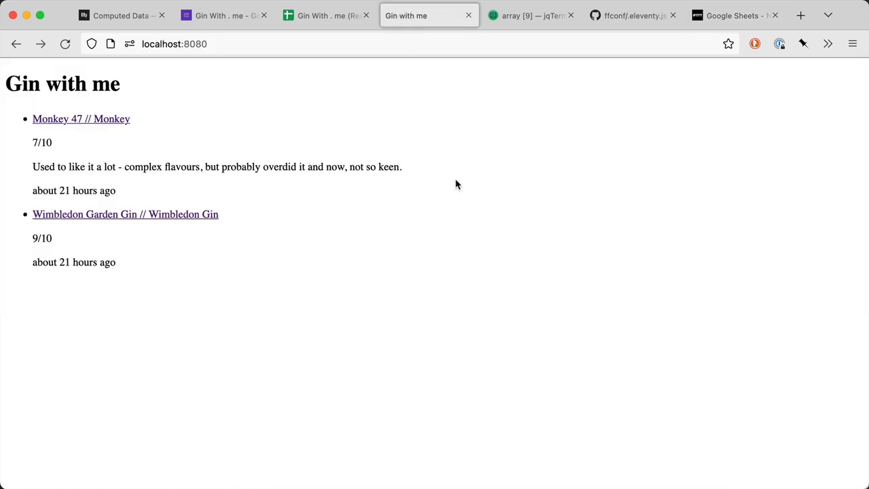
pyautogui.click(326, 15)
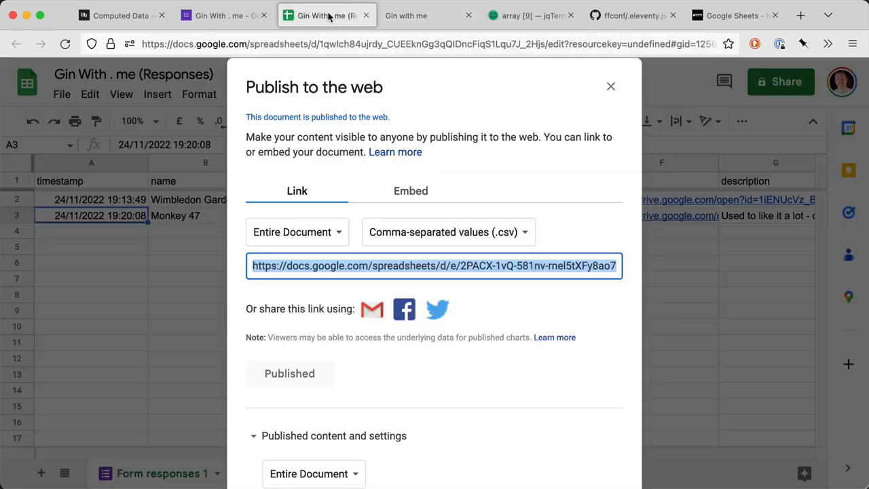
pyautogui.click(427, 15)
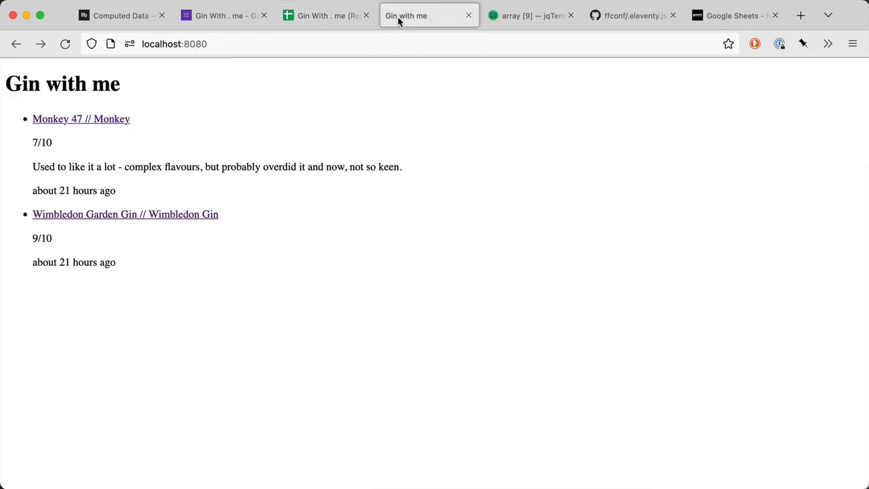
pyautogui.moveTo(570, 313)
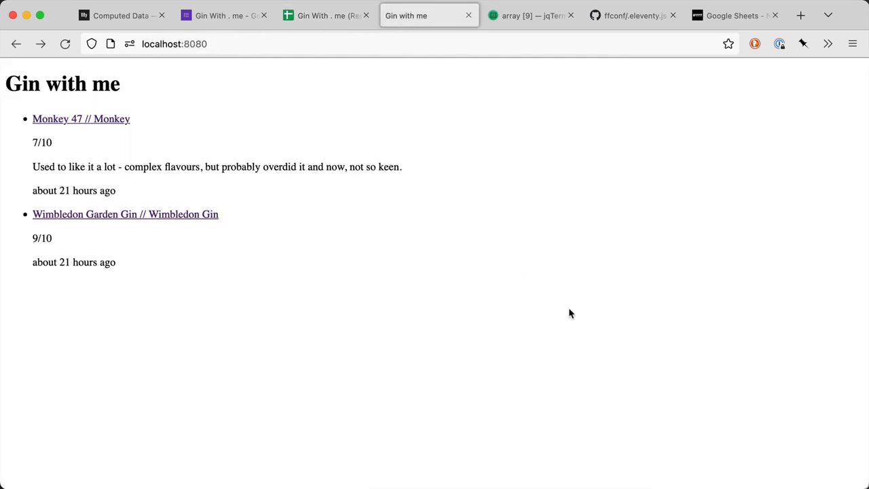